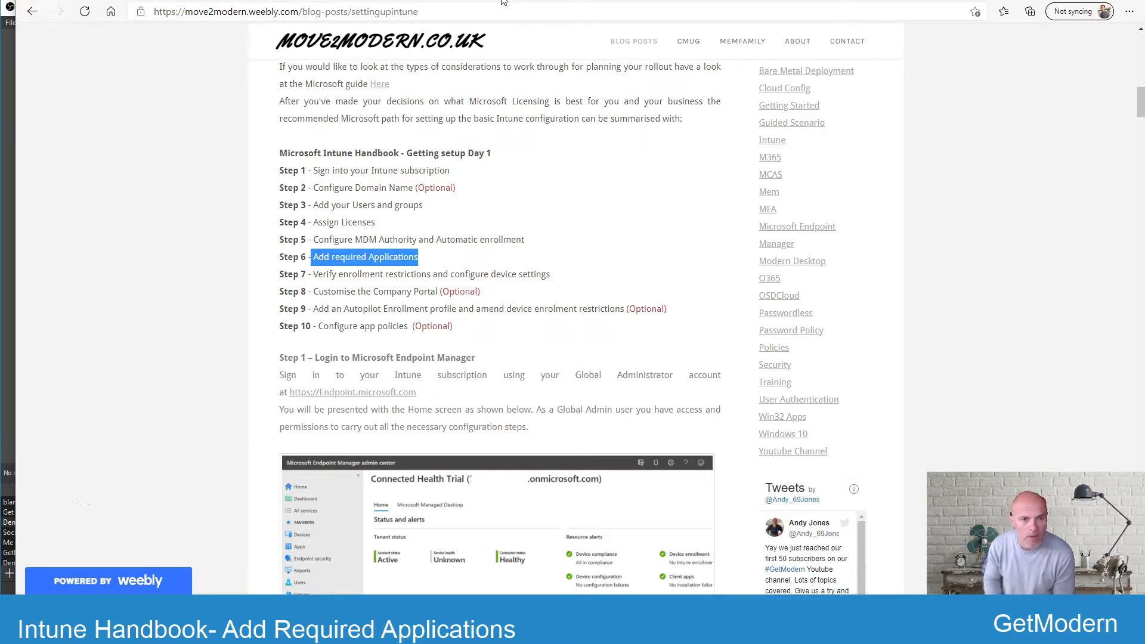
{"action": "mouse_move", "coordinate": [633, 4]}
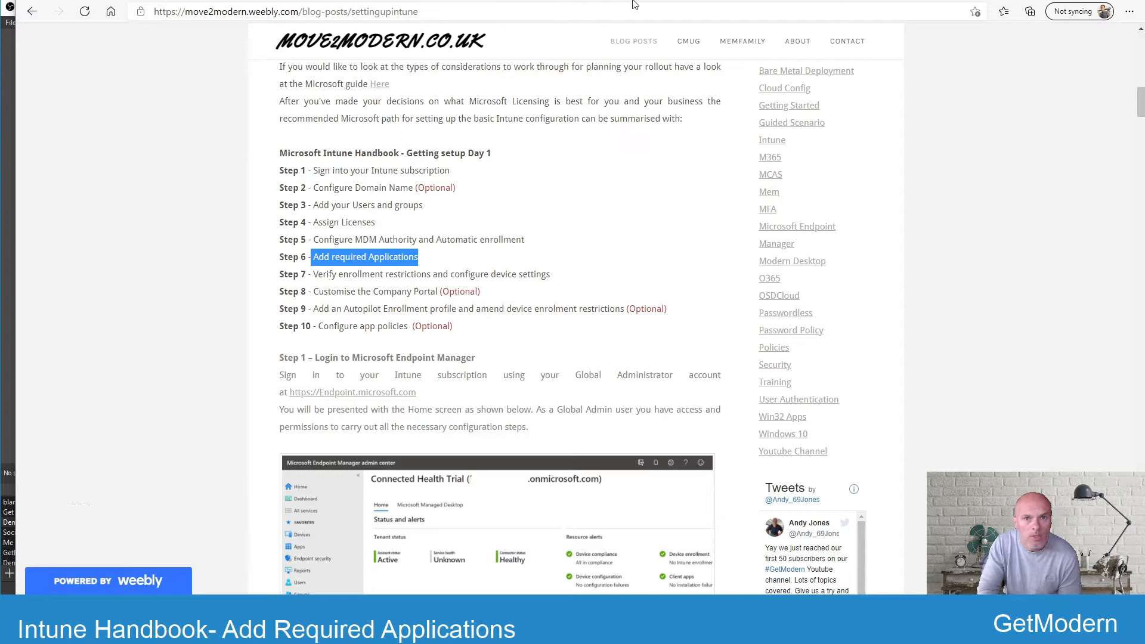
Read the 'Add apps to Microsoft Intune' article's app types, requirements and licensed apps sections.
{"action": "left_click", "coordinate": [365, 257]}
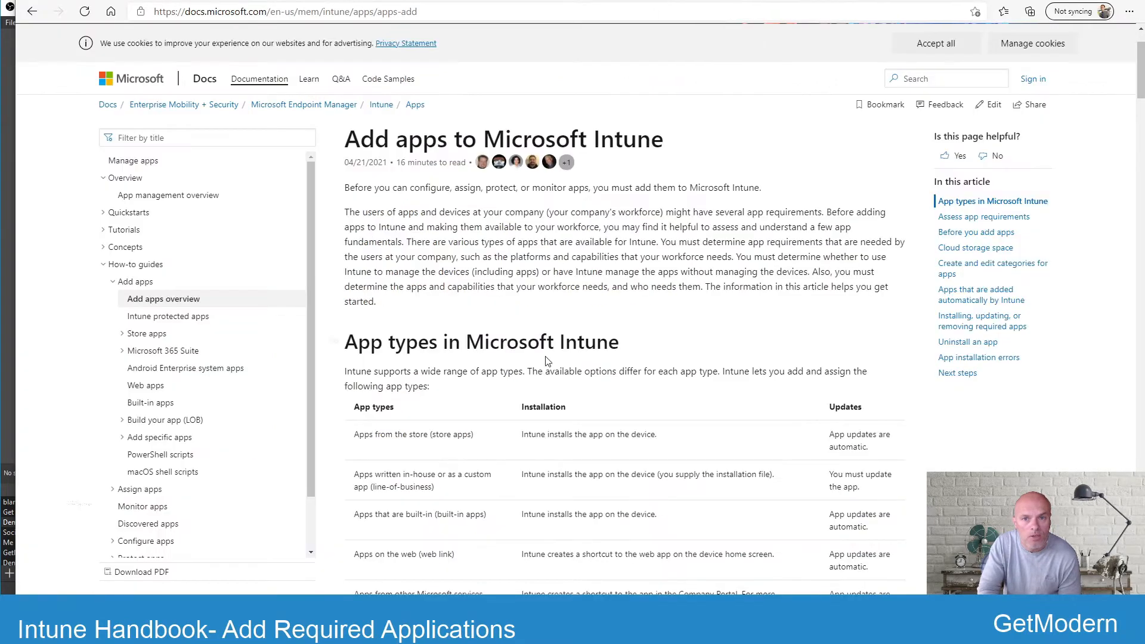
{"action": "mouse_move", "coordinate": [486, 253]}
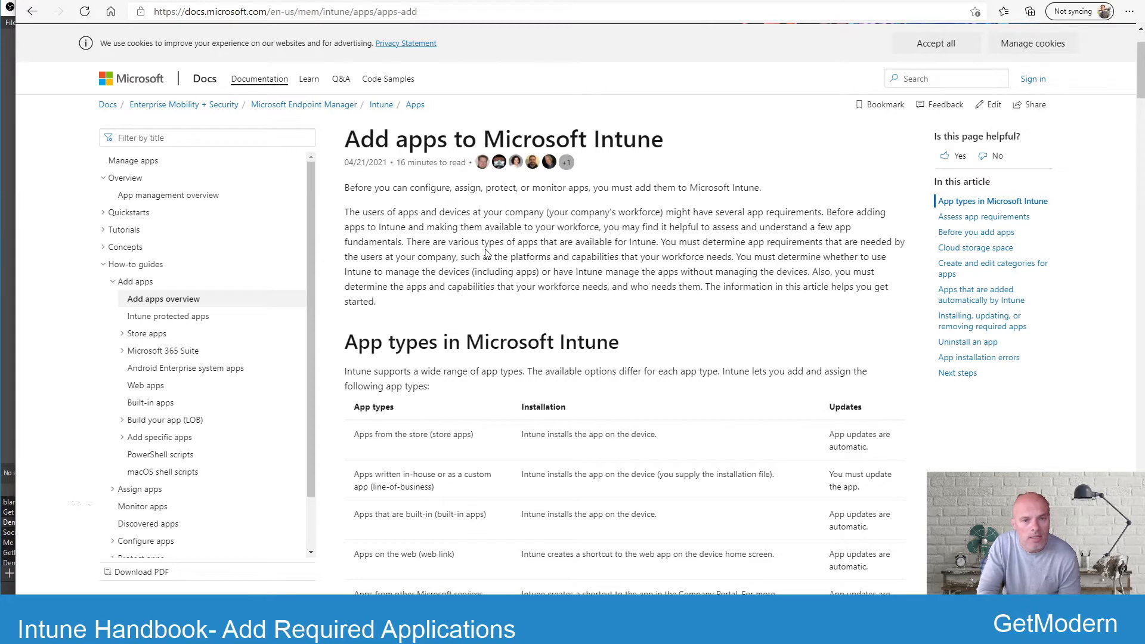
{"action": "mouse_move", "coordinate": [543, 266]}
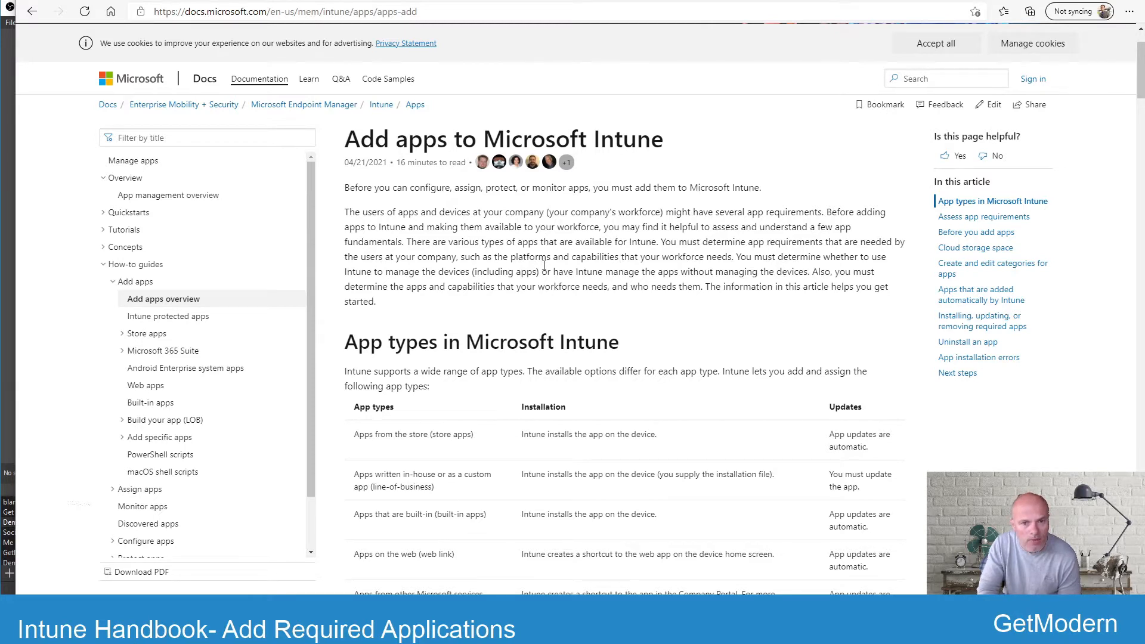
{"action": "mouse_move", "coordinate": [501, 253]}
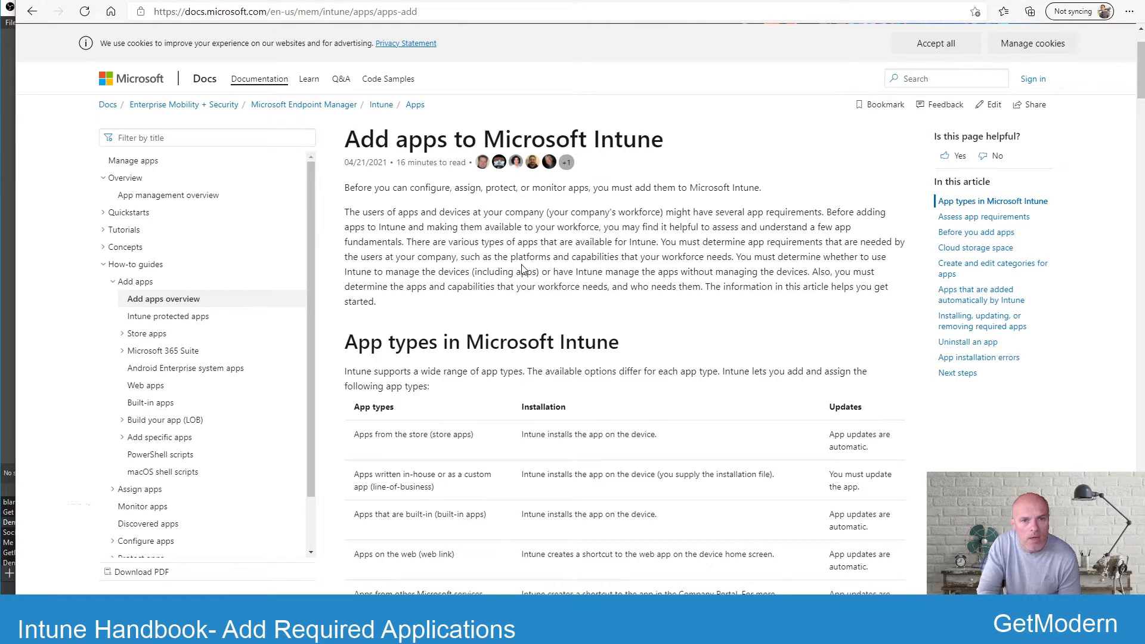
{"action": "scroll", "scroll_direction": "down", "scroll_amount": 3}
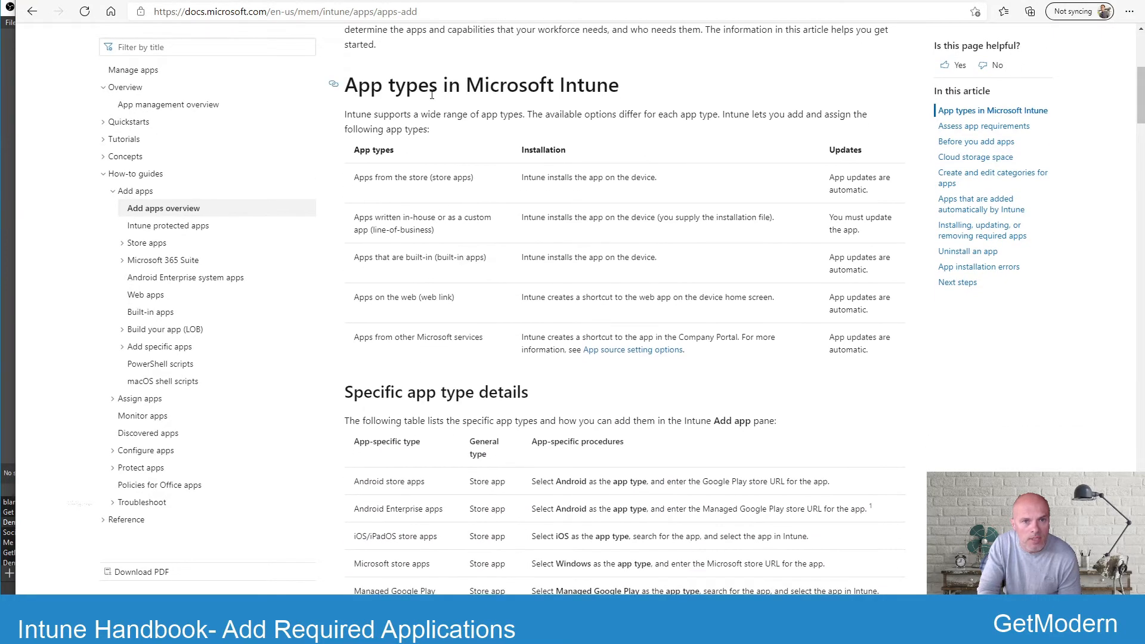
{"action": "mouse_move", "coordinate": [500, 261]}
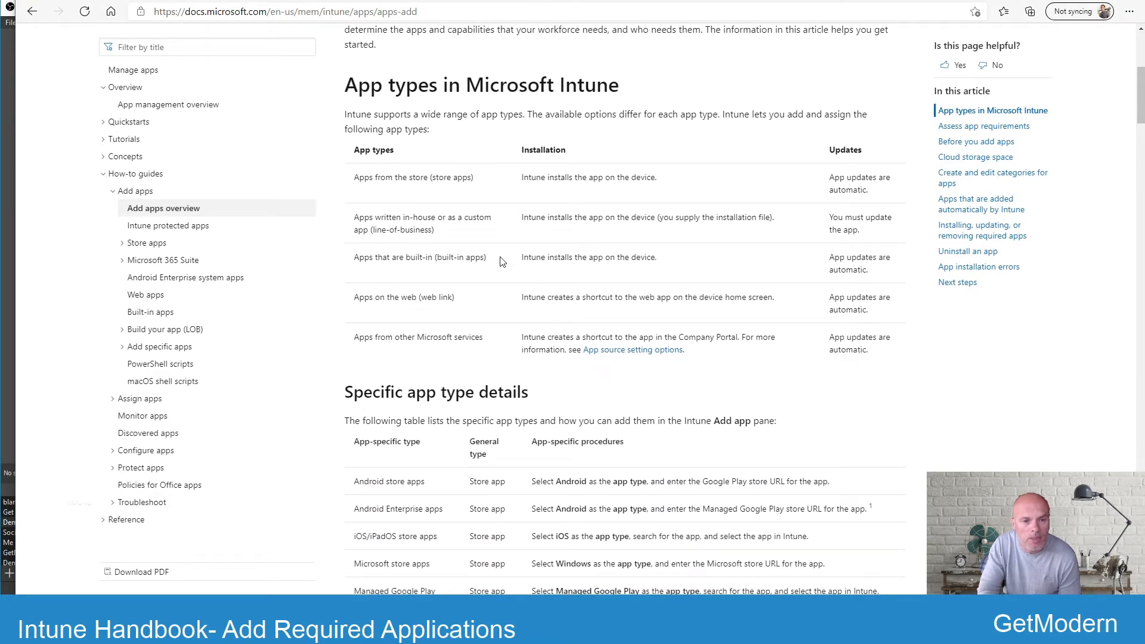
{"action": "mouse_move", "coordinate": [461, 179]}
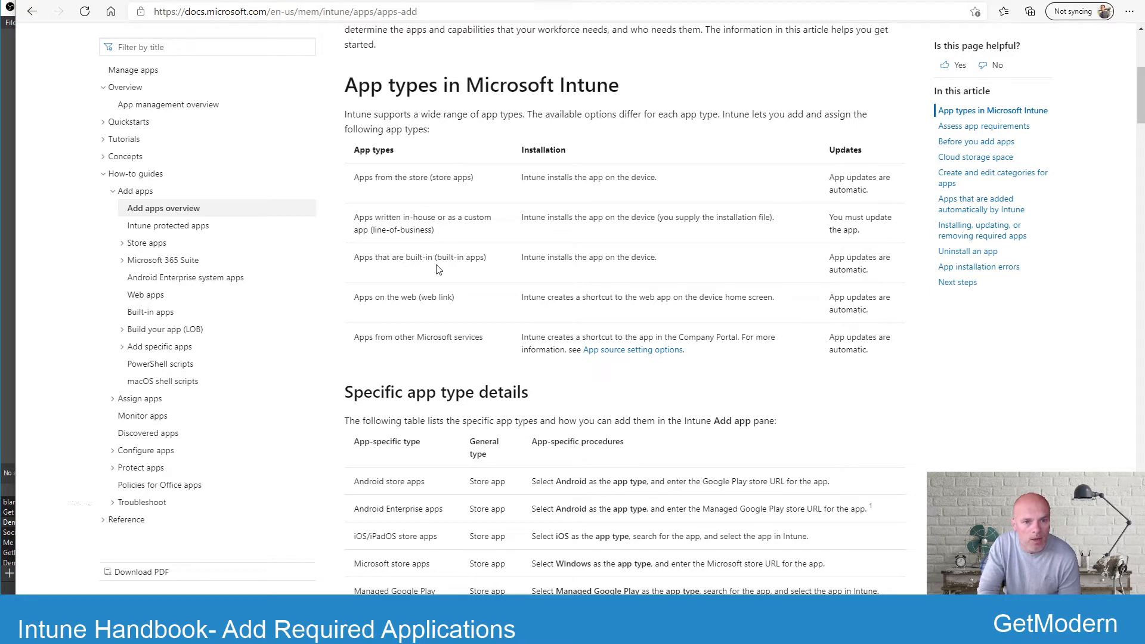
{"action": "mouse_move", "coordinate": [406, 311]}
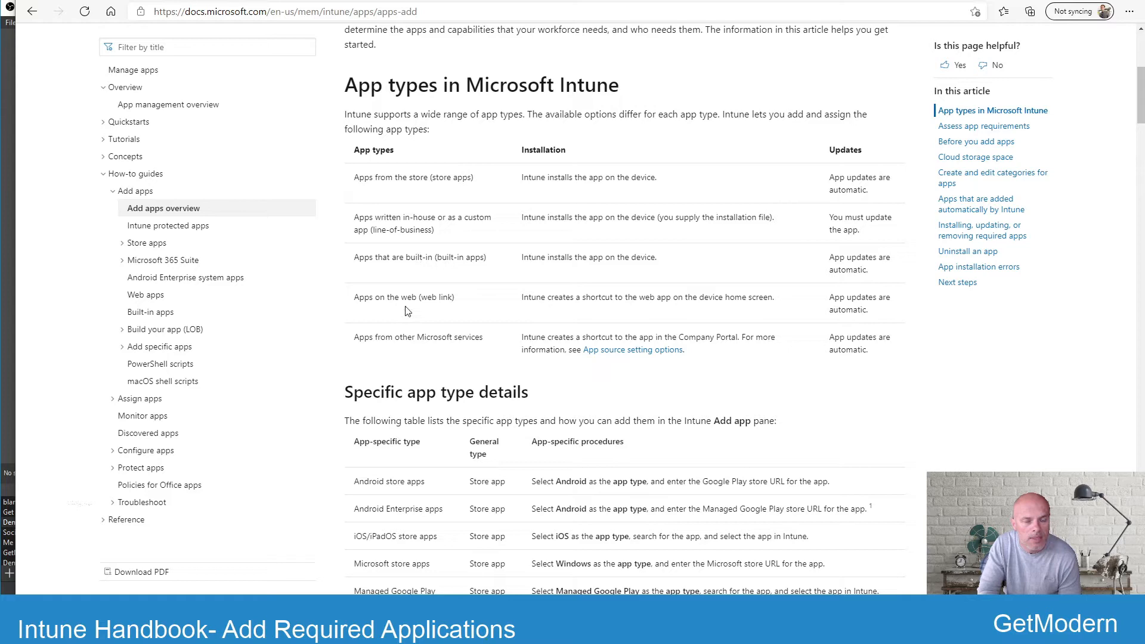
{"action": "scroll", "scroll_direction": "down", "scroll_amount": 3}
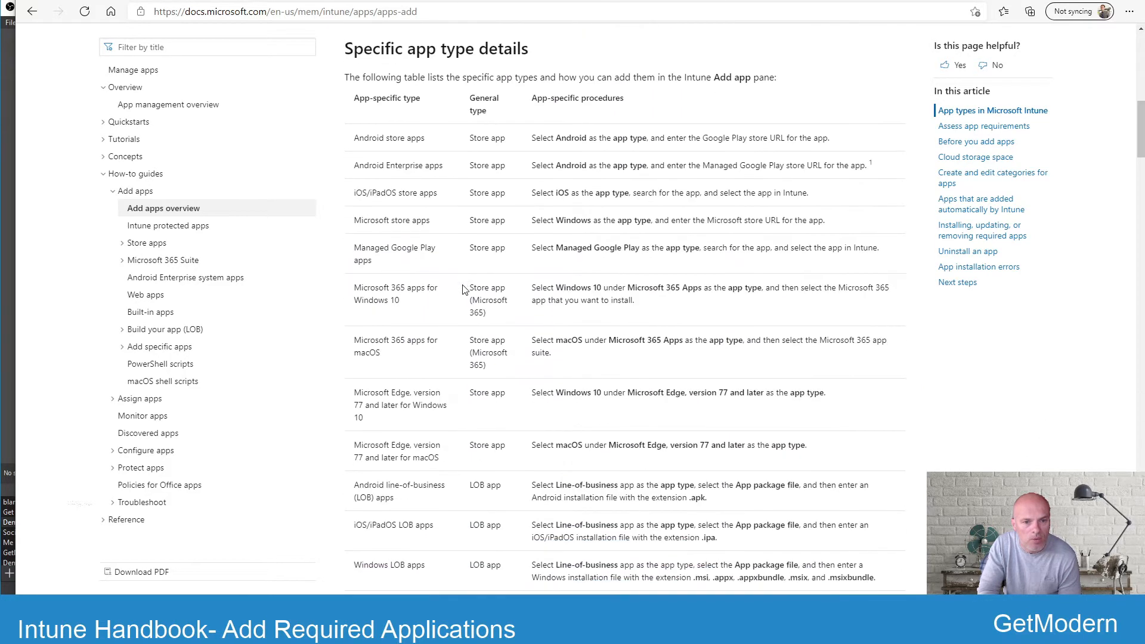
{"action": "mouse_move", "coordinate": [435, 181]}
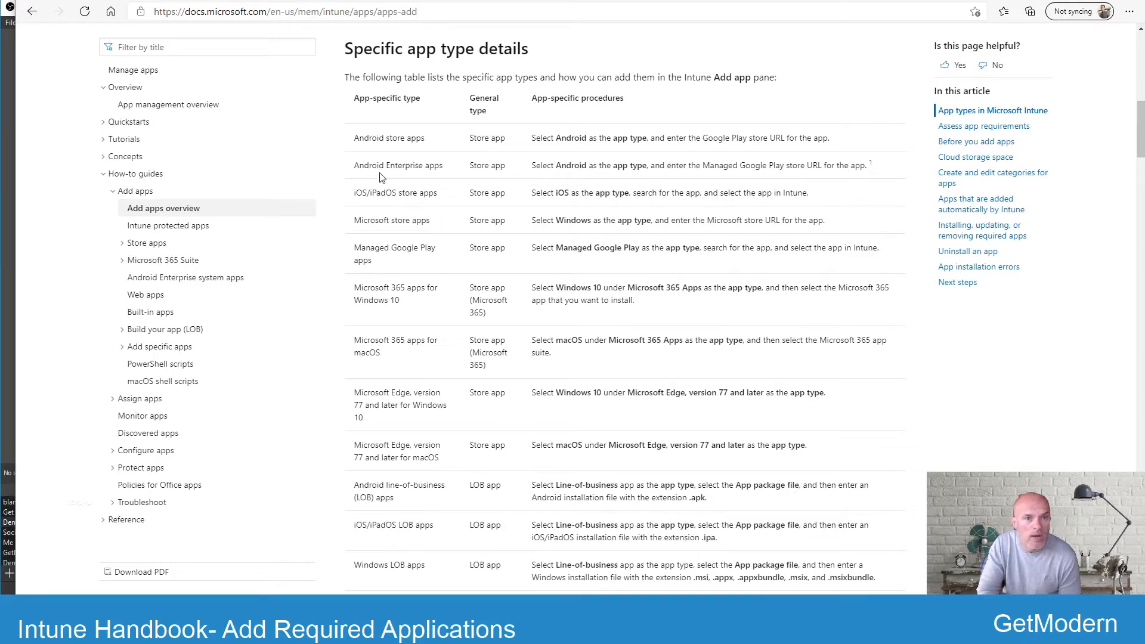
{"action": "mouse_move", "coordinate": [450, 293]}
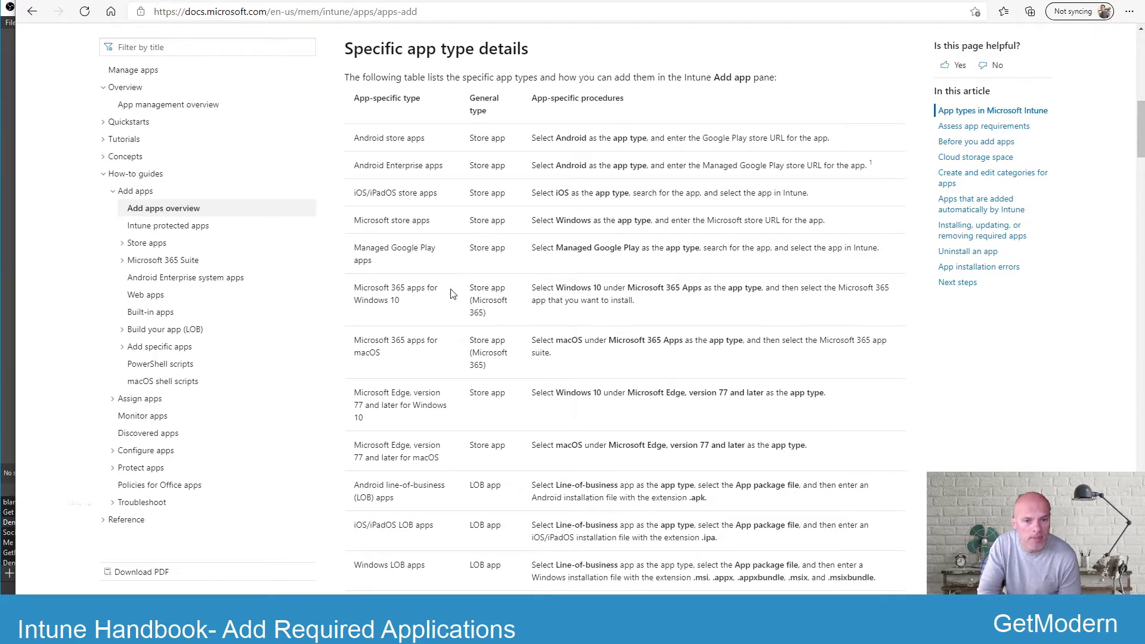
{"action": "scroll", "scroll_direction": "down", "scroll_amount": 3}
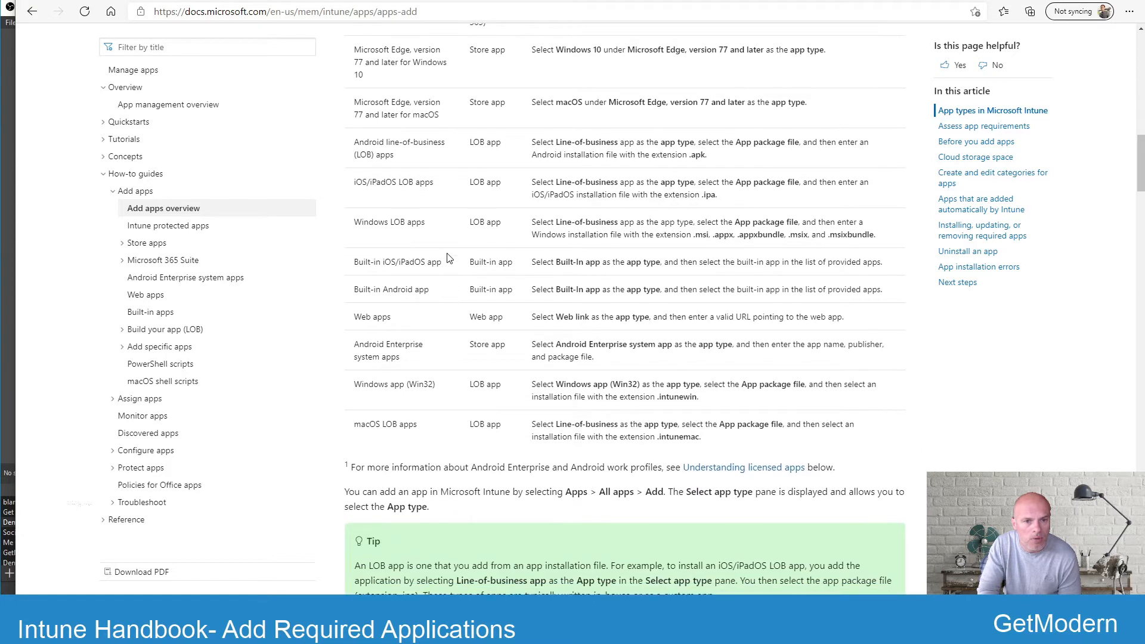
{"action": "mouse_move", "coordinate": [383, 263]}
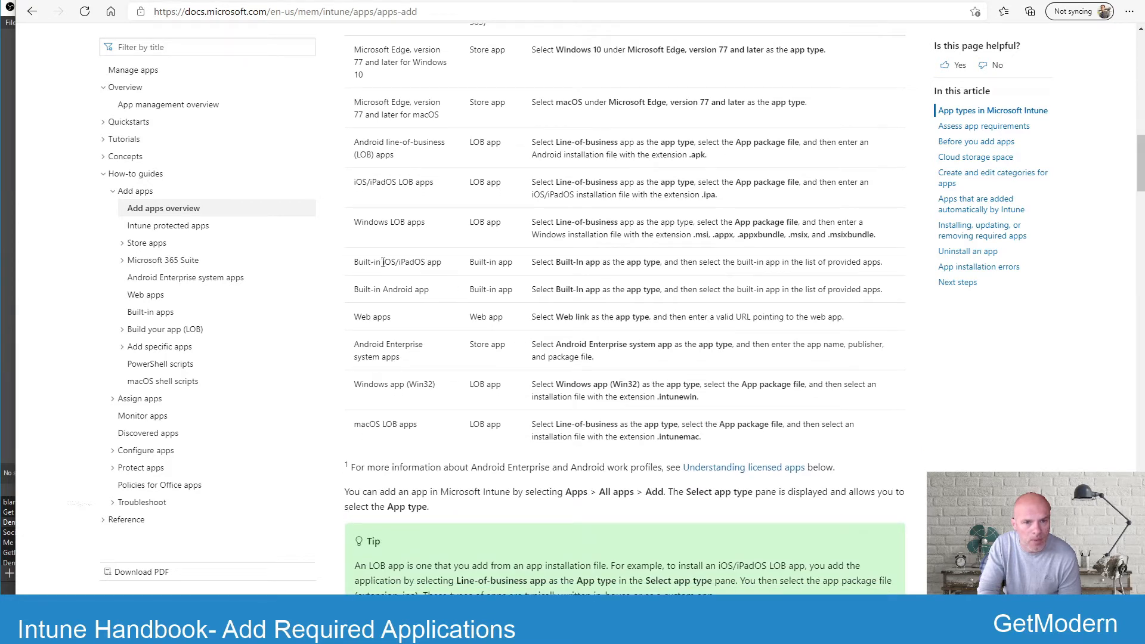
{"action": "mouse_move", "coordinate": [440, 261]}
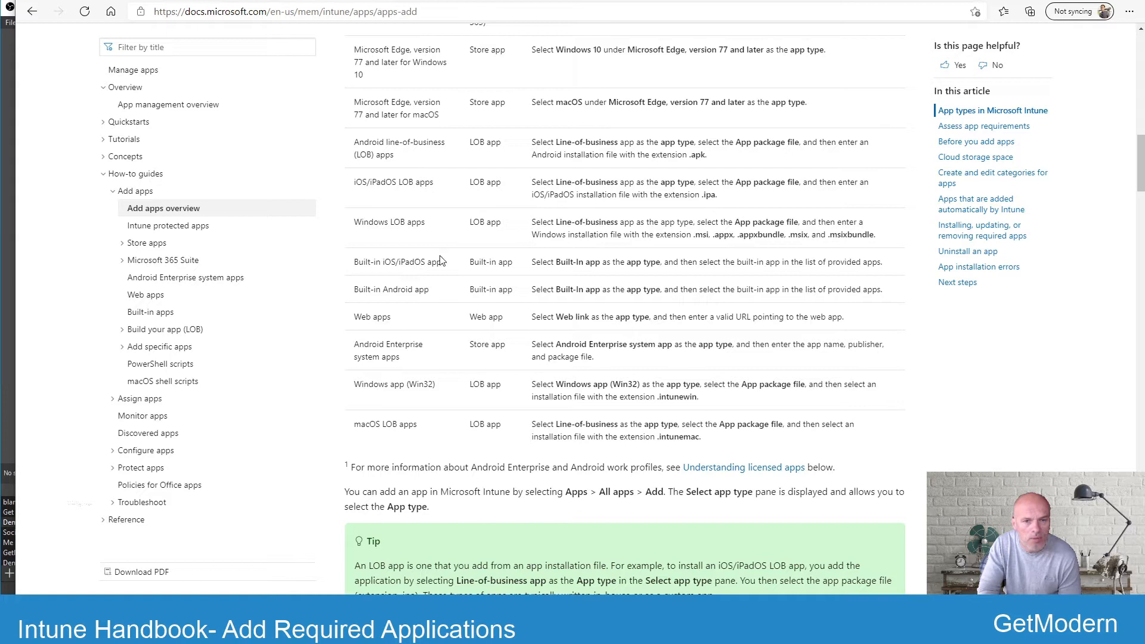
{"action": "mouse_move", "coordinate": [500, 239]}
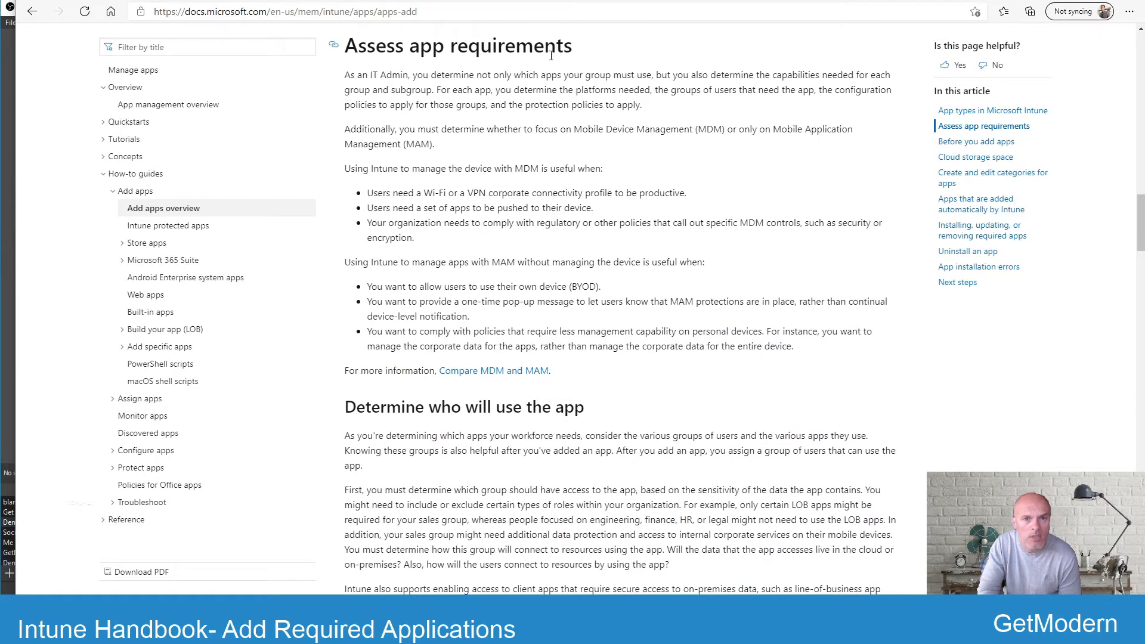
{"action": "scroll", "scroll_direction": "down", "scroll_amount": 3}
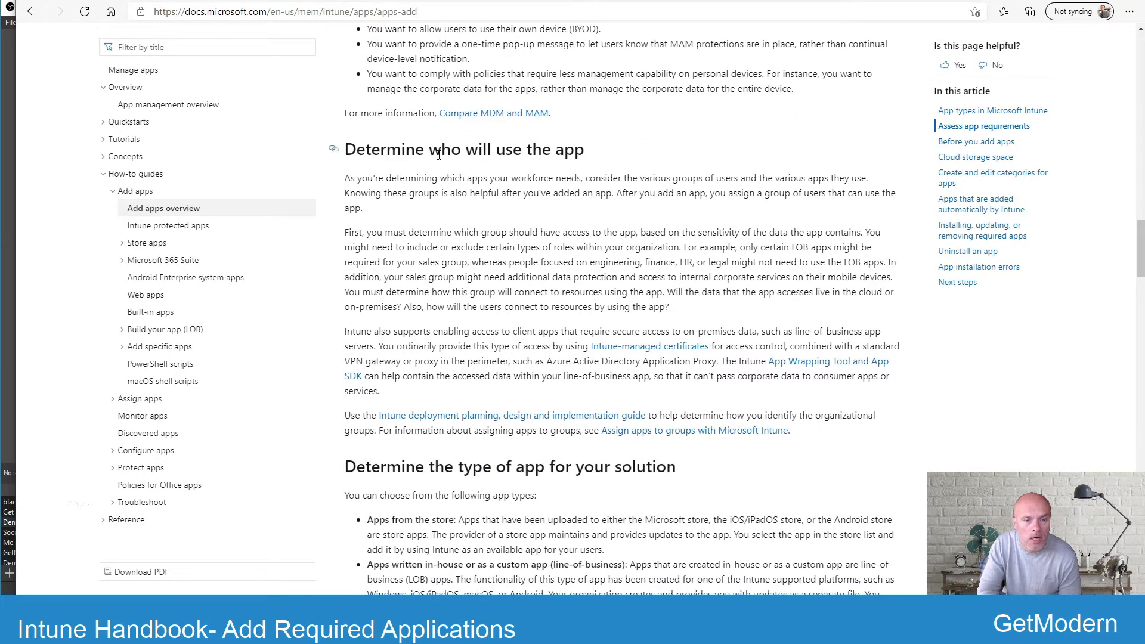
{"action": "scroll", "scroll_direction": "down", "scroll_amount": 3}
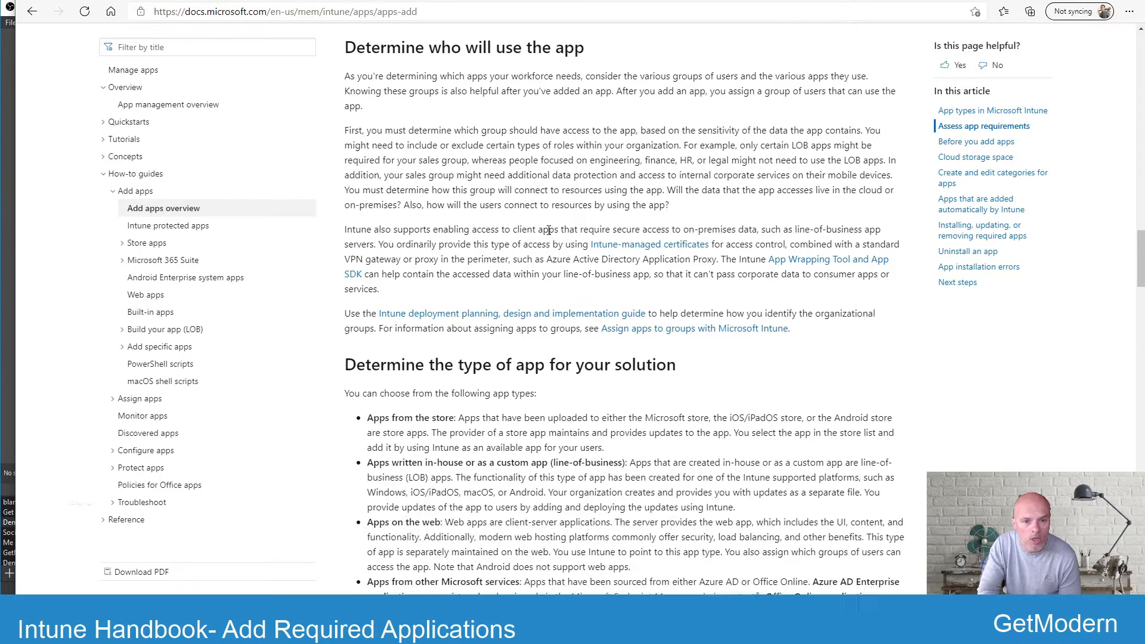
{"action": "scroll", "scroll_direction": "down", "scroll_amount": 3}
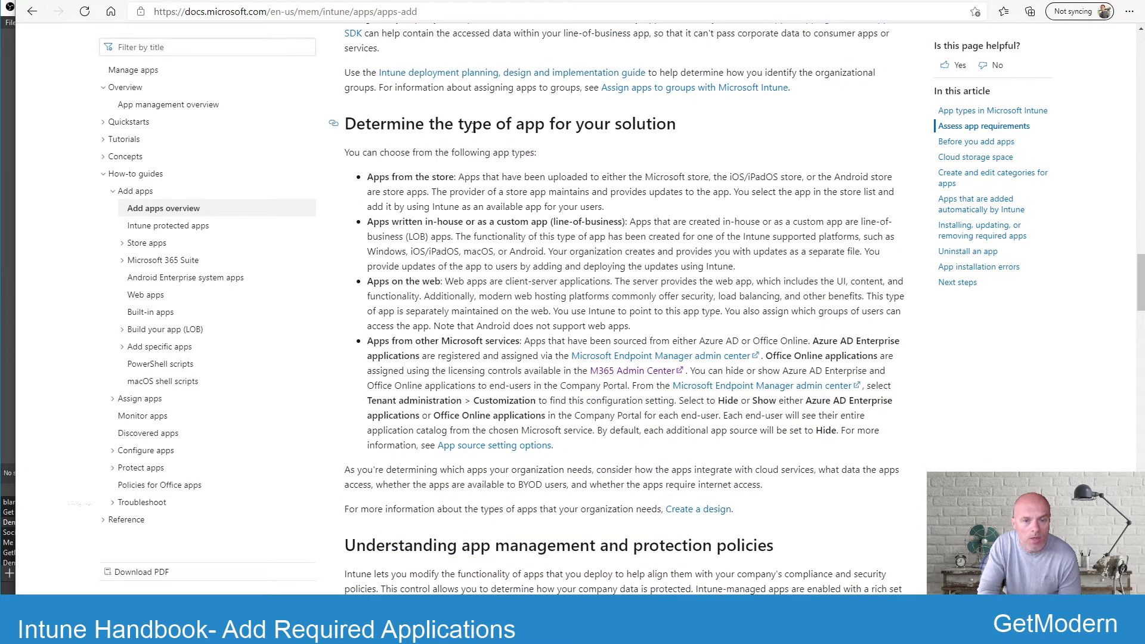
{"action": "scroll", "scroll_direction": "down", "scroll_amount": 3}
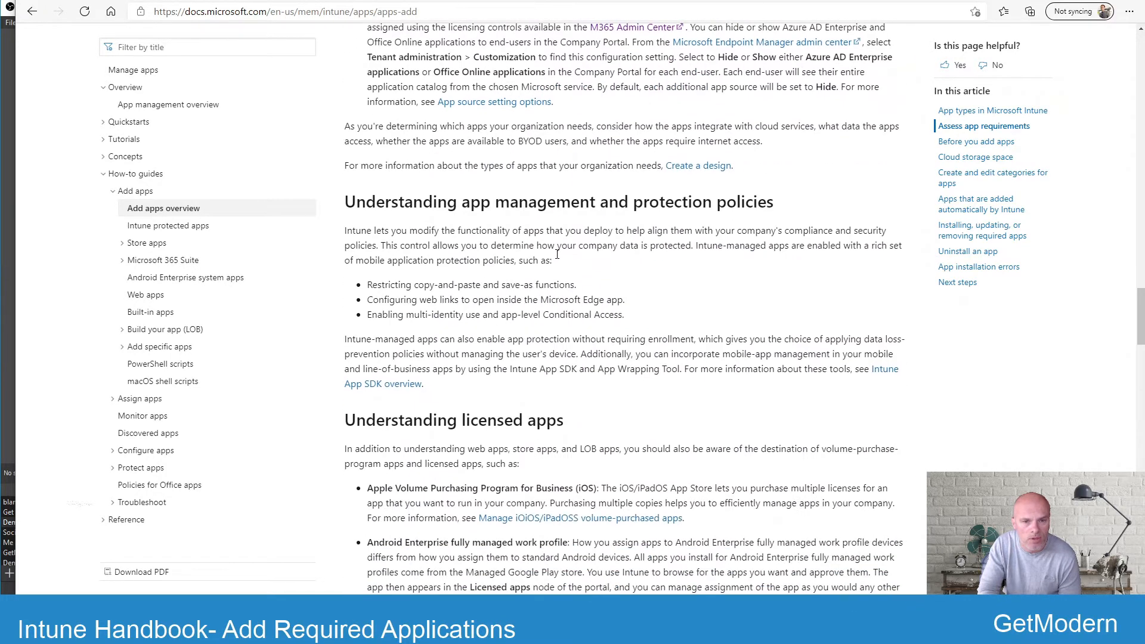
{"action": "mouse_move", "coordinate": [498, 203]}
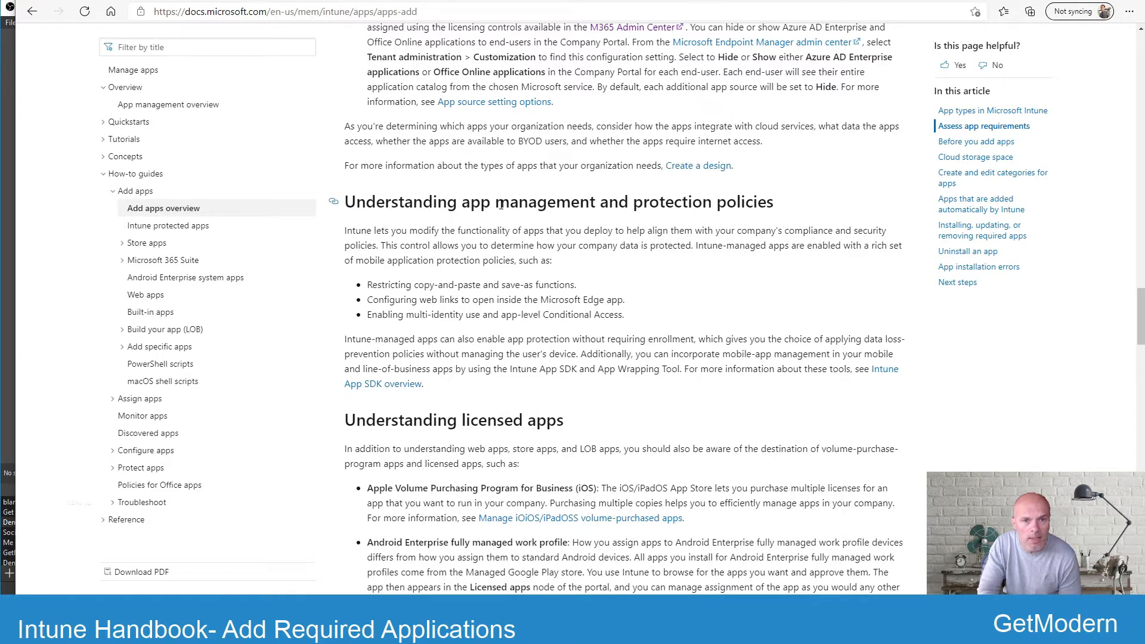
{"action": "scroll", "scroll_direction": "down", "scroll_amount": 3}
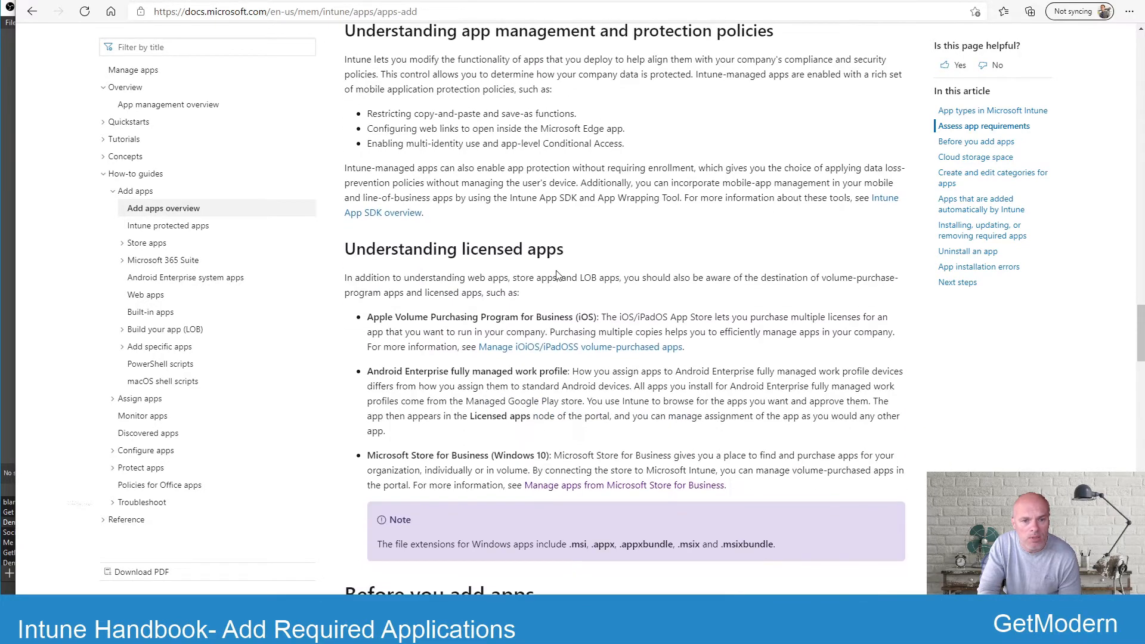
{"action": "mouse_move", "coordinate": [535, 334]}
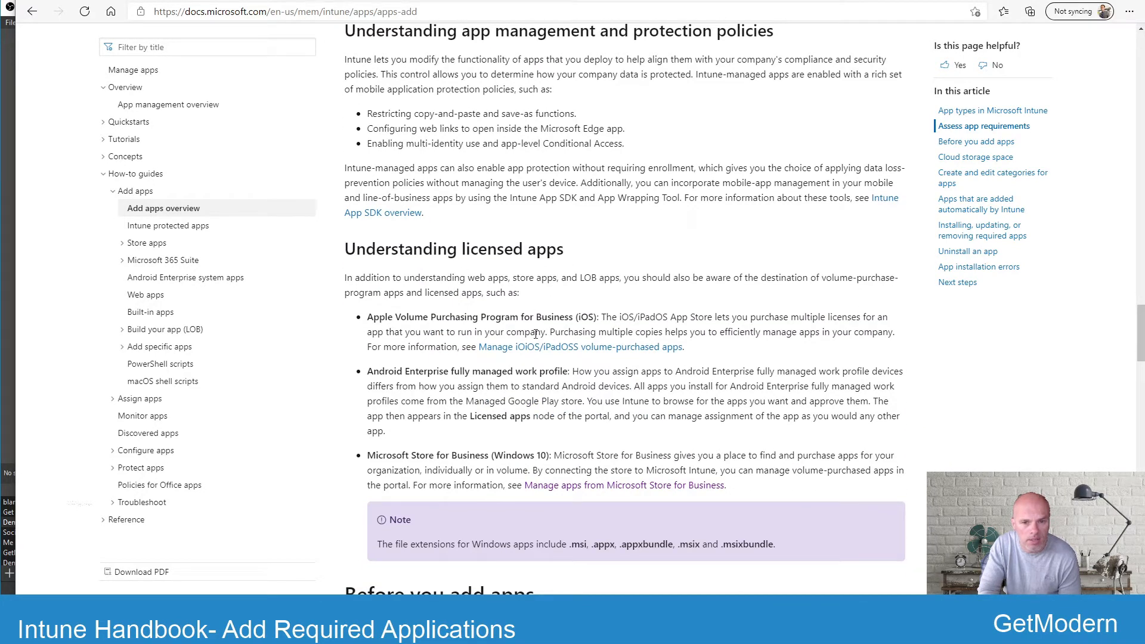
{"action": "scroll", "scroll_direction": "up", "scroll_amount": 3}
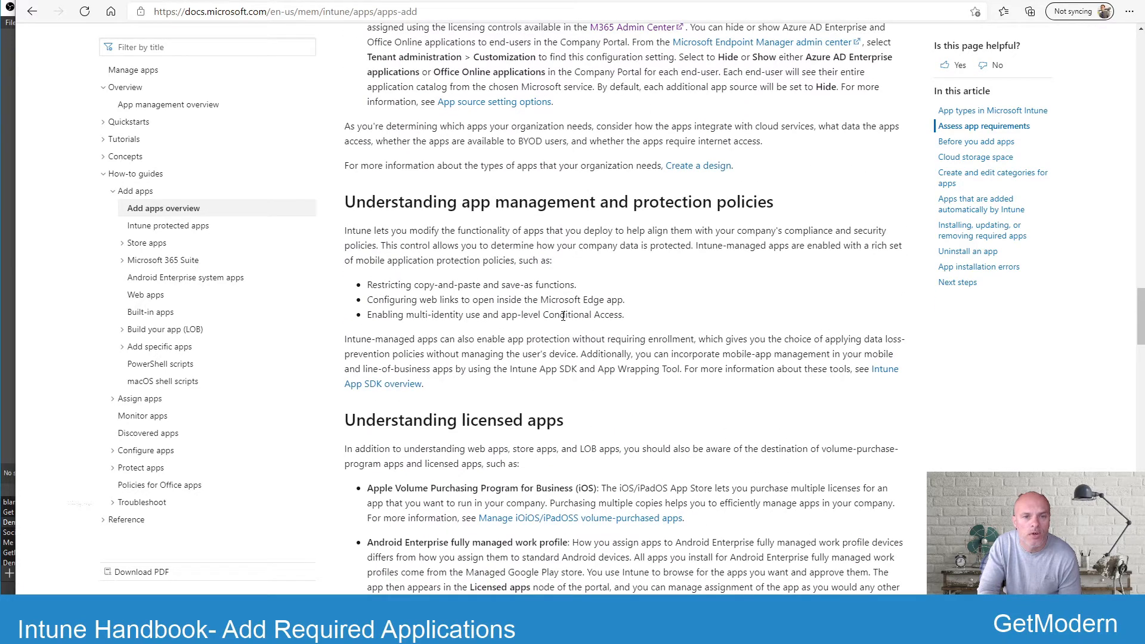
{"action": "scroll", "scroll_direction": "up", "scroll_amount": 3}
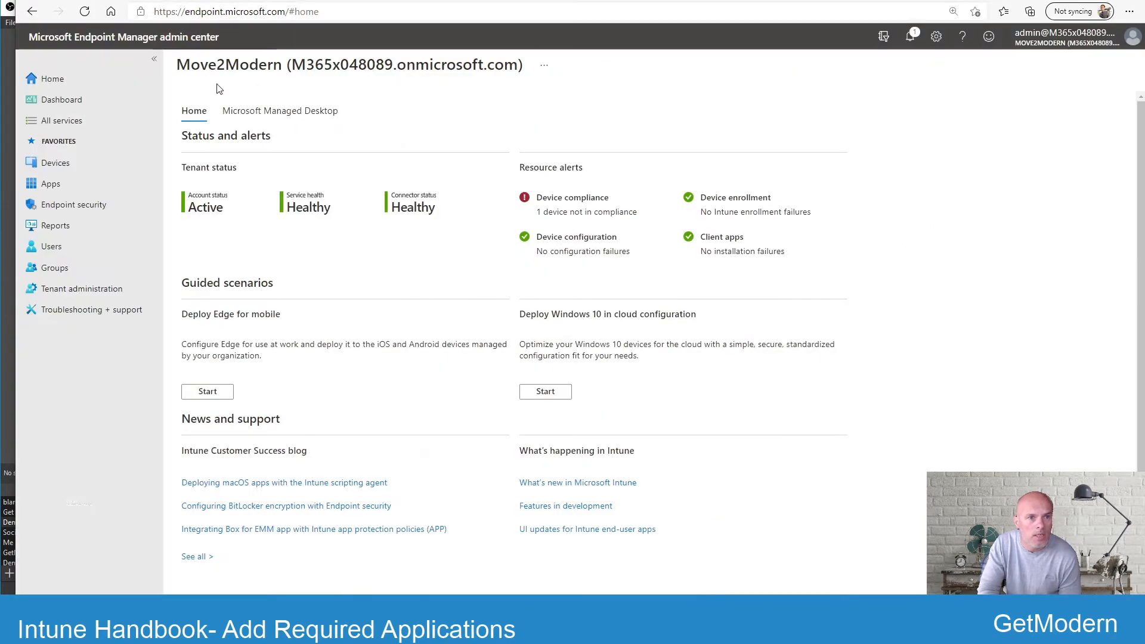
{"action": "mouse_move", "coordinate": [395, 261]}
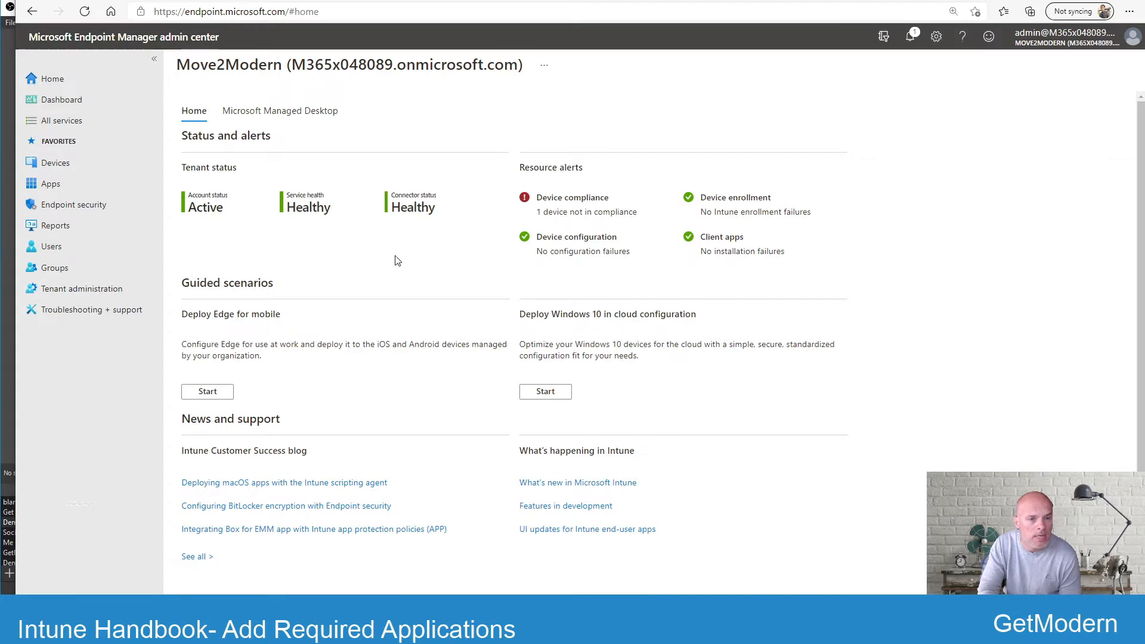
{"action": "mouse_move", "coordinate": [56, 162]}
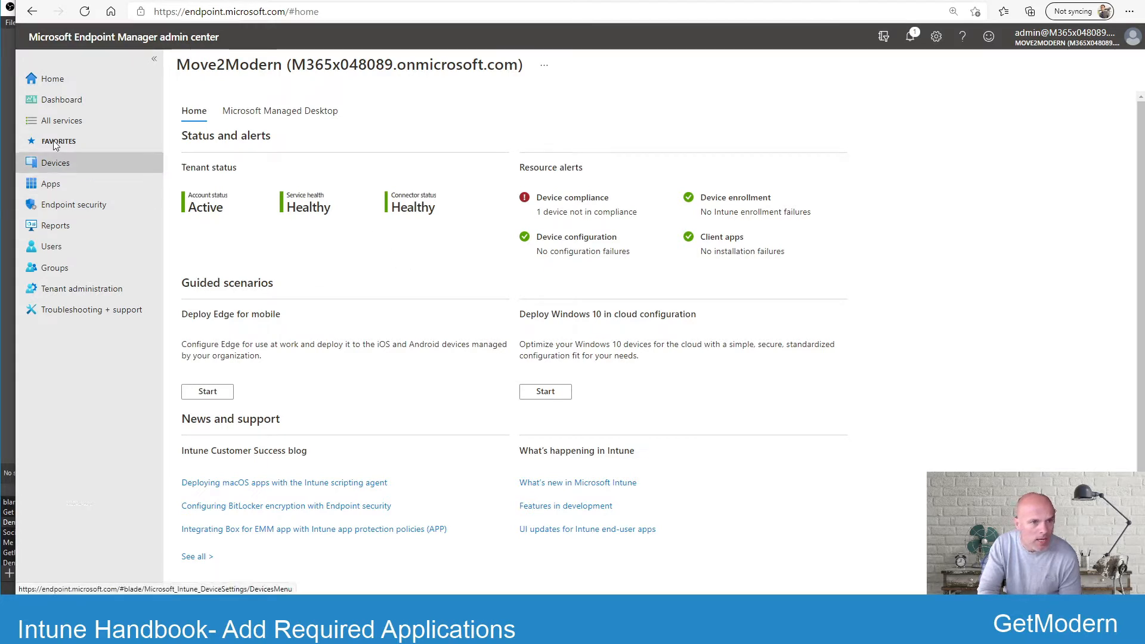
Go to the Apps area from the Endpoint Manager home navigation.
{"action": "left_click", "coordinate": [50, 184]}
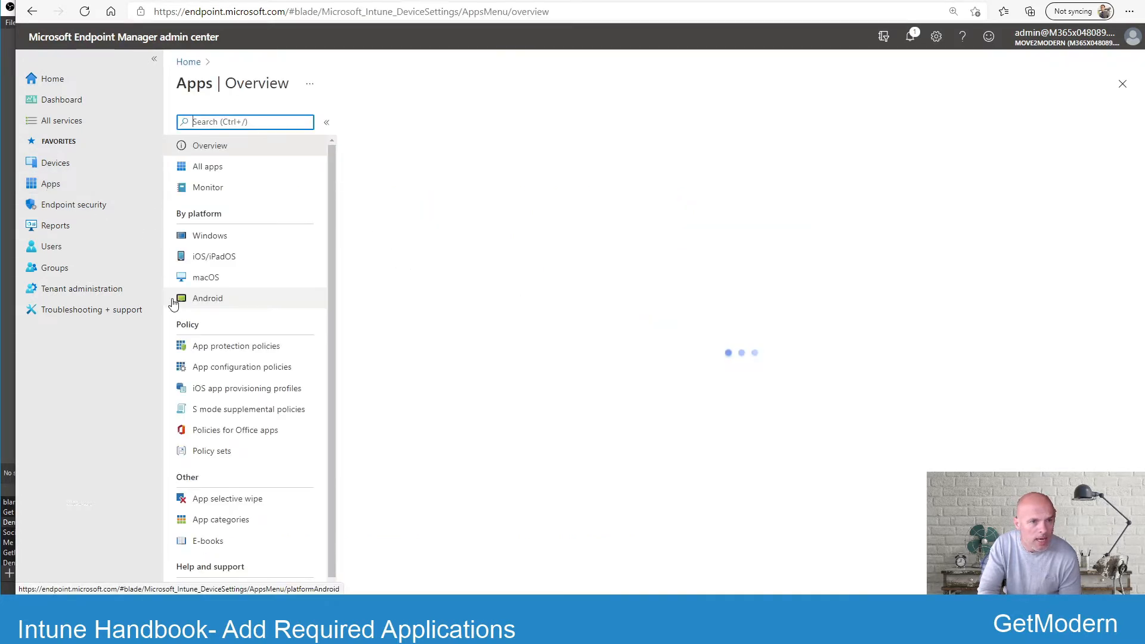
{"action": "left_click", "coordinate": [206, 166]}
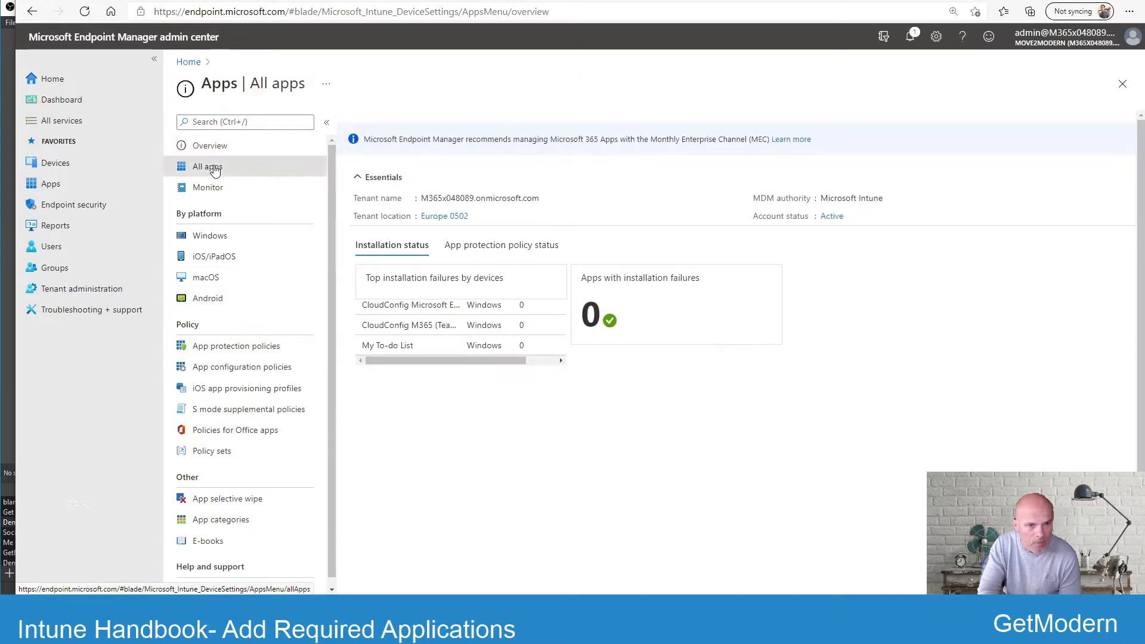
{"action": "left_click", "coordinate": [206, 167]}
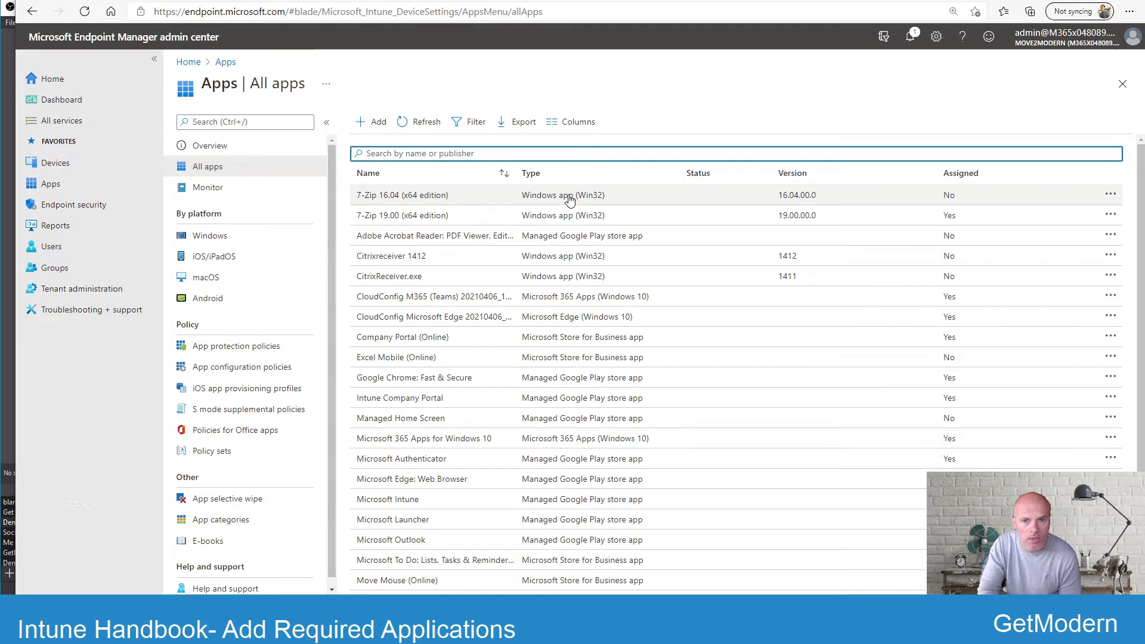
{"action": "mouse_move", "coordinate": [590, 300]}
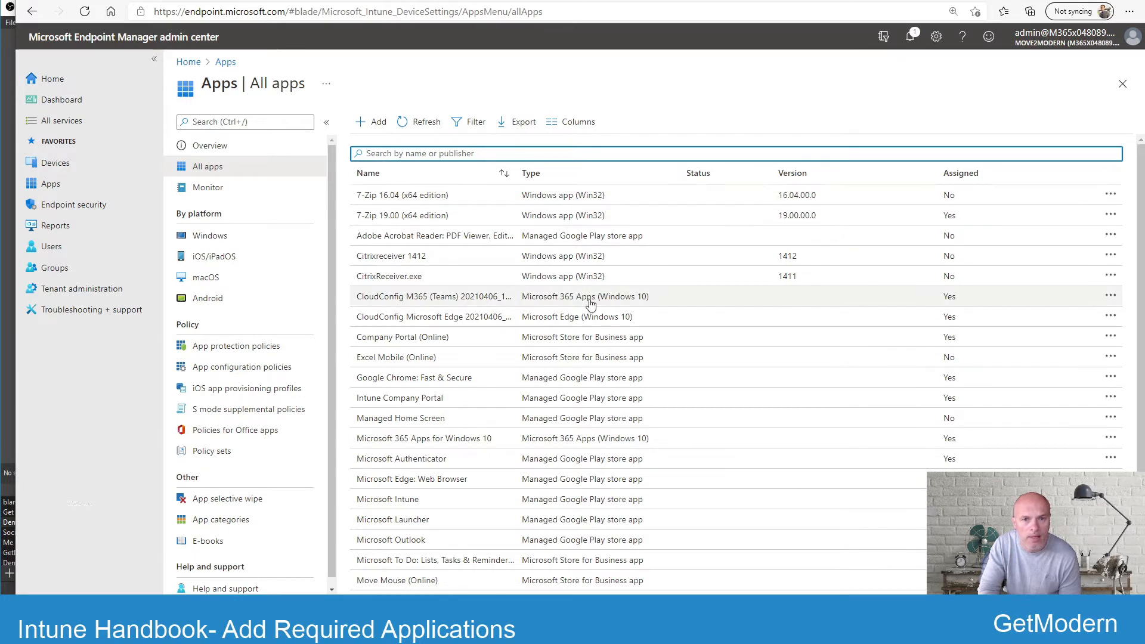
{"action": "mouse_move", "coordinate": [548, 243]}
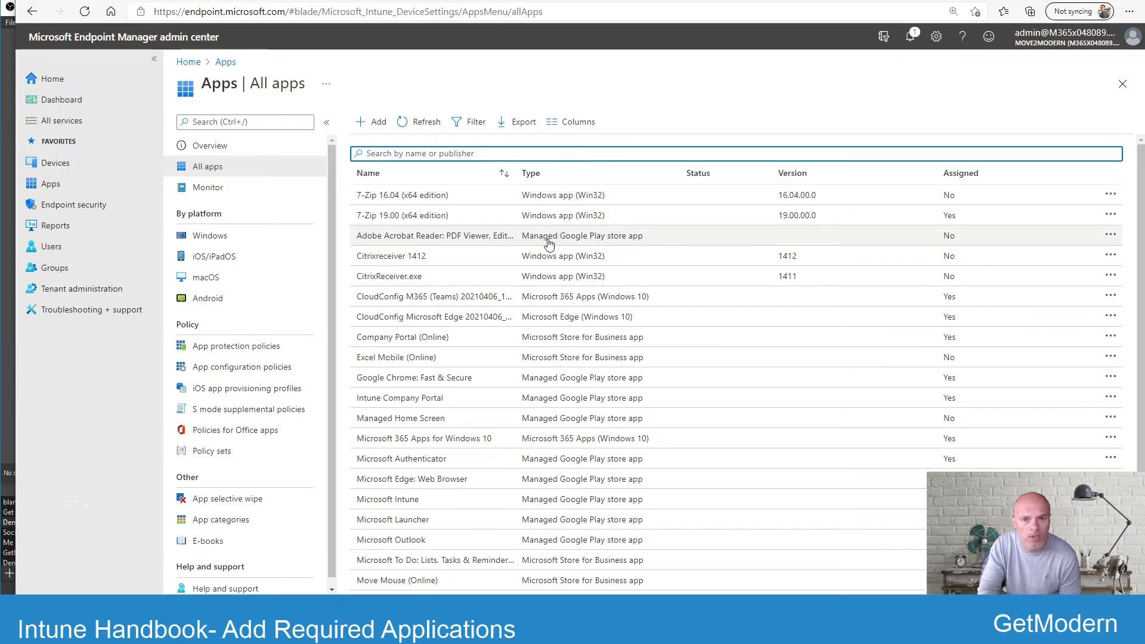
{"action": "mouse_move", "coordinate": [614, 357]}
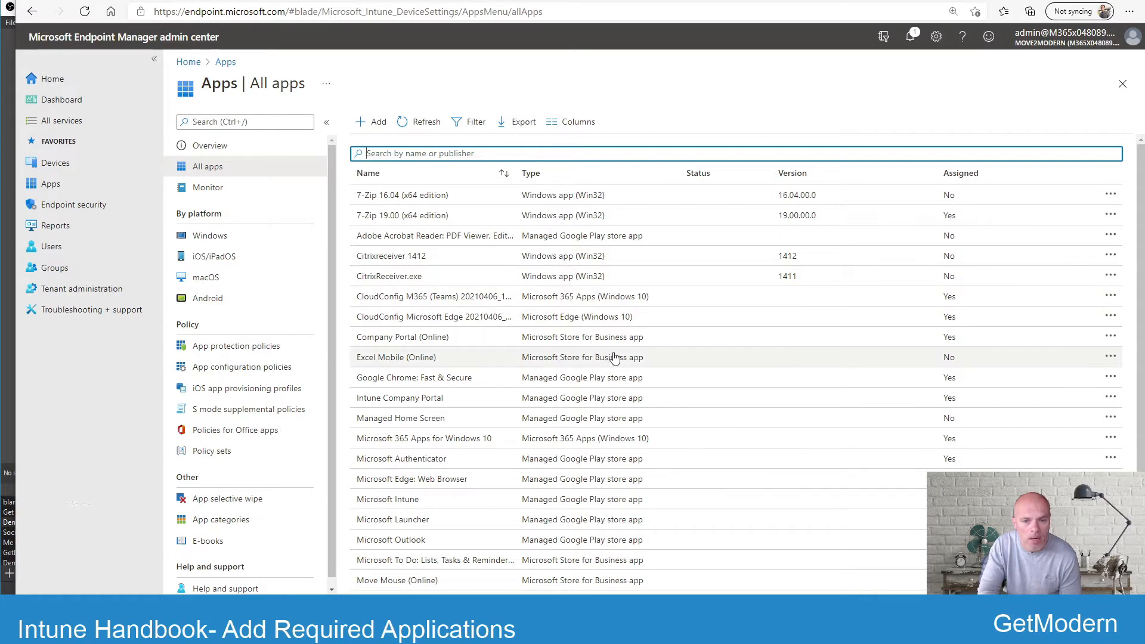
{"action": "scroll", "scroll_direction": "down", "scroll_amount": 3}
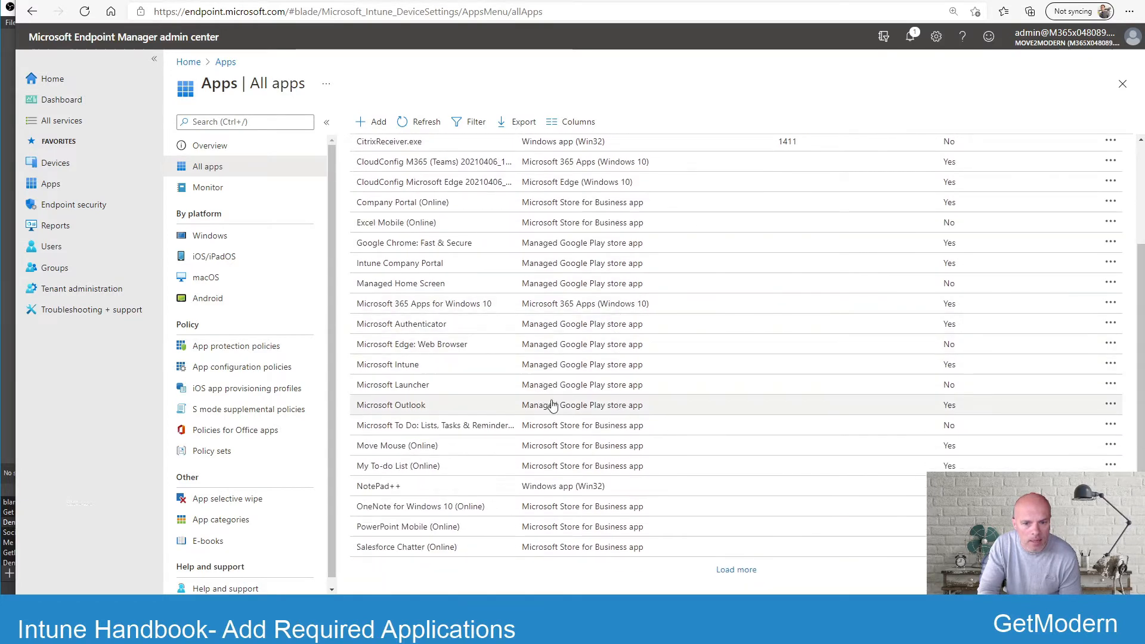
{"action": "mouse_move", "coordinate": [507, 505]}
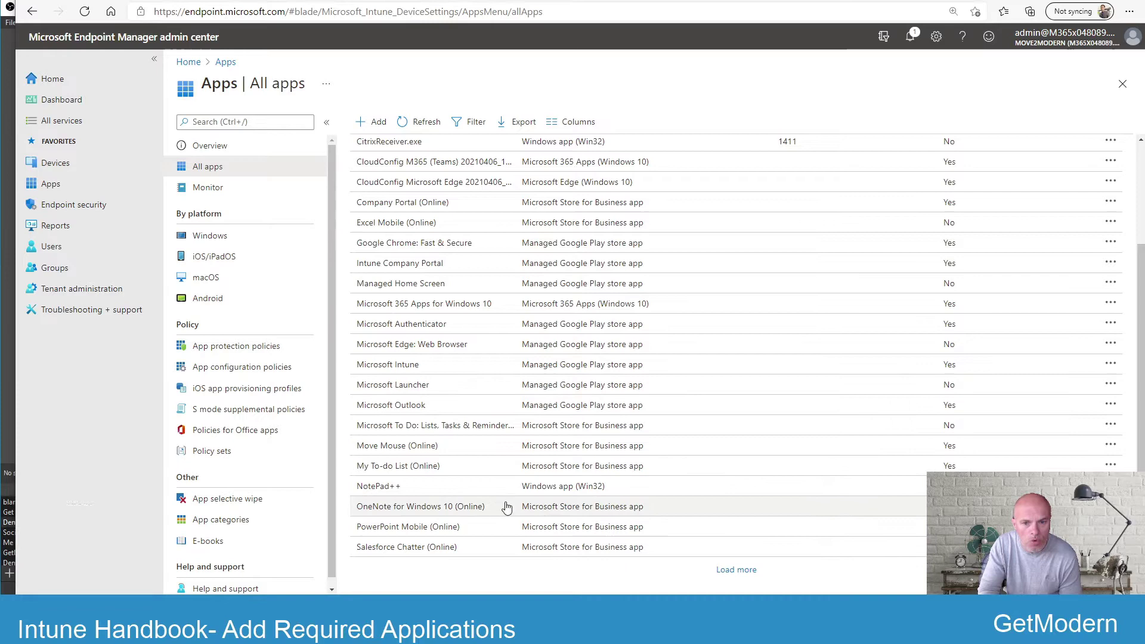
{"action": "mouse_move", "coordinate": [481, 243]}
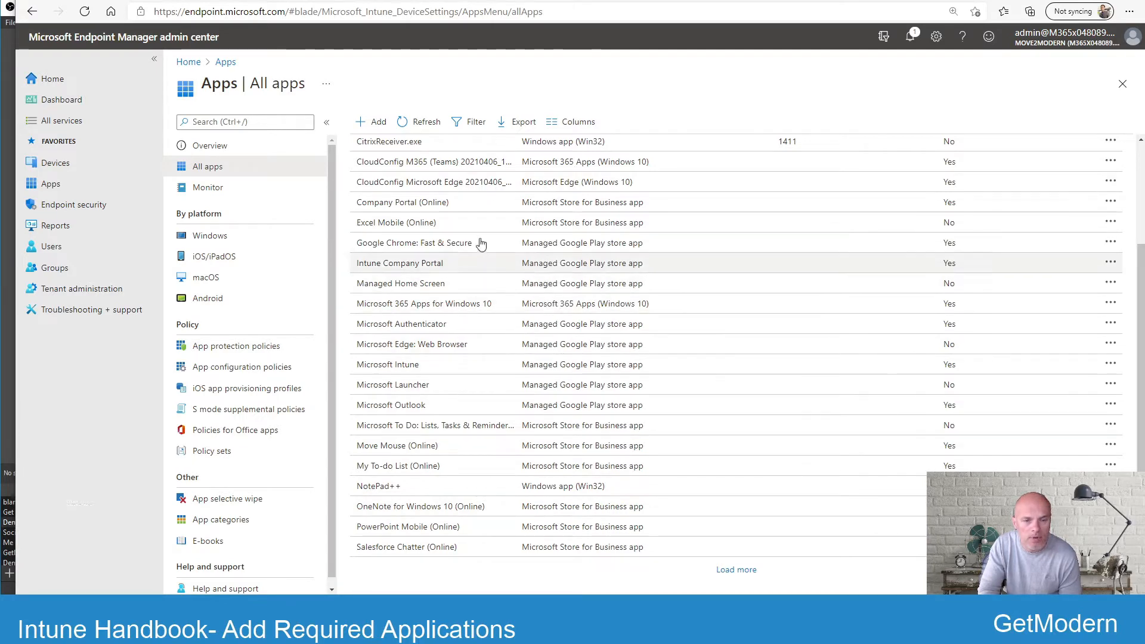
{"action": "mouse_move", "coordinate": [593, 196]}
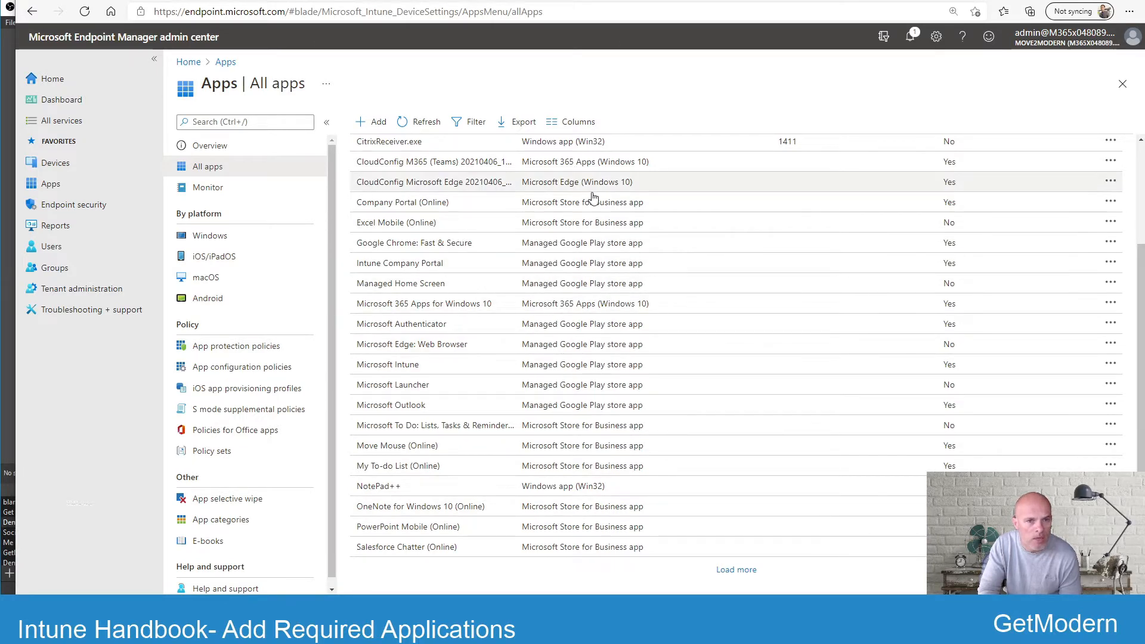
{"action": "scroll", "scroll_direction": "up", "scroll_amount": 3}
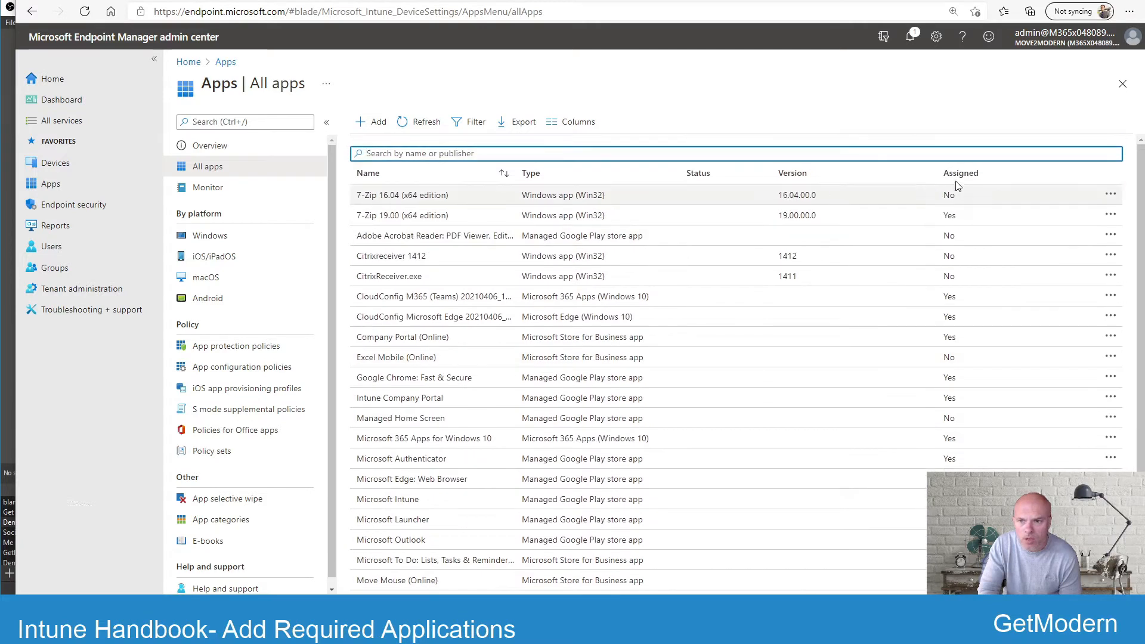
{"action": "mouse_move", "coordinate": [954, 378]}
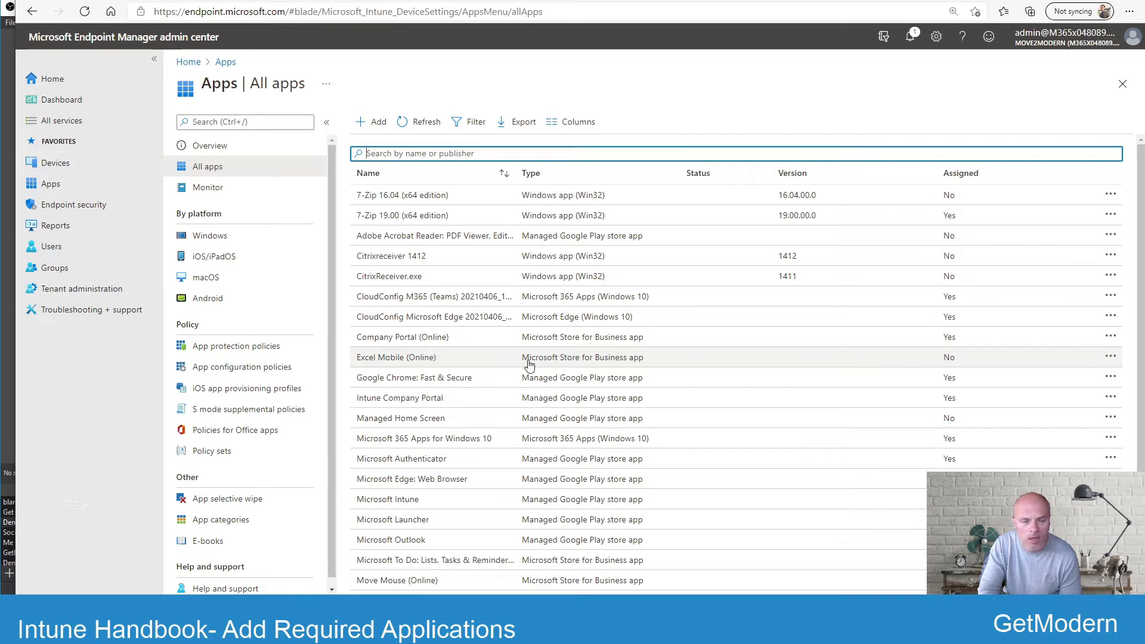
{"action": "mouse_move", "coordinate": [471, 255]}
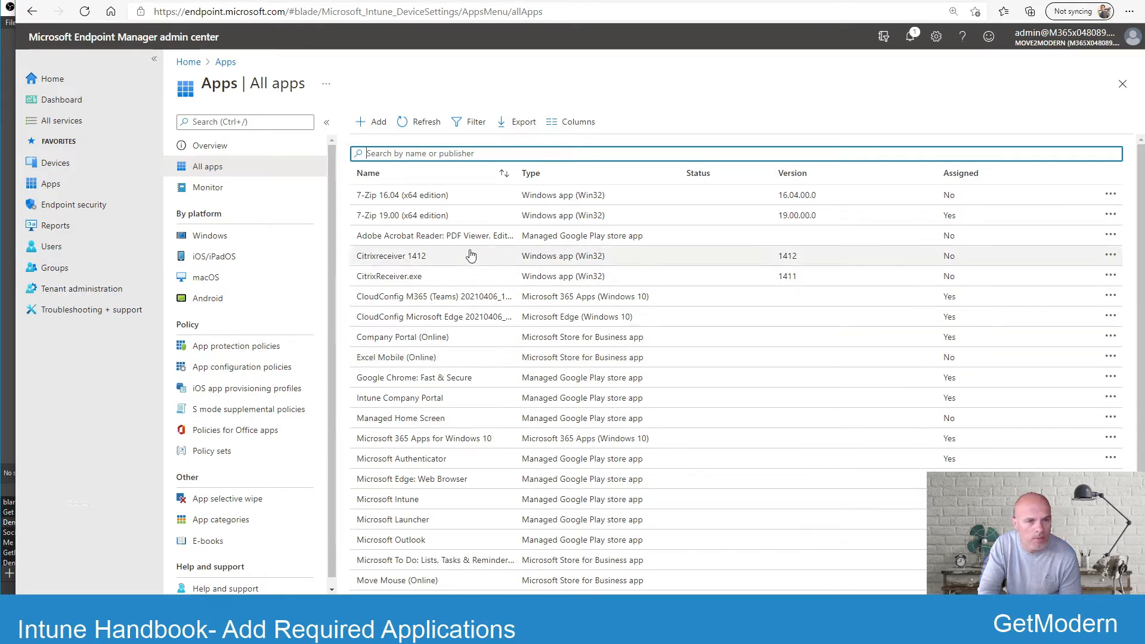
Review App licenses, Discovered apps, then the App install status report with per-app failures.
{"action": "left_click", "coordinate": [208, 188]}
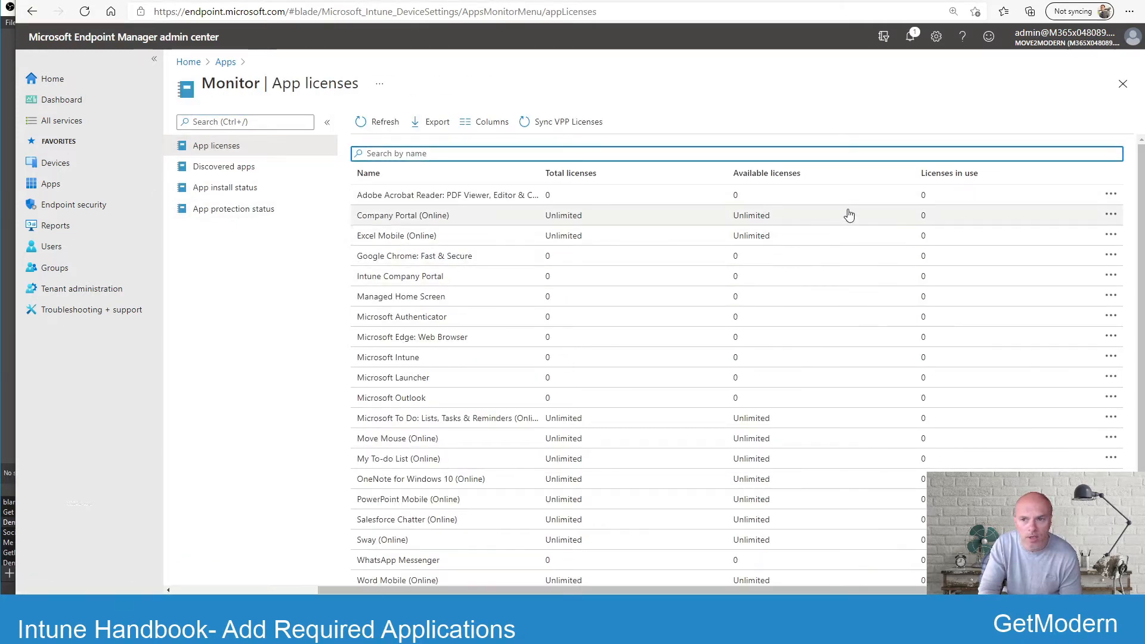
{"action": "left_click", "coordinate": [223, 165]}
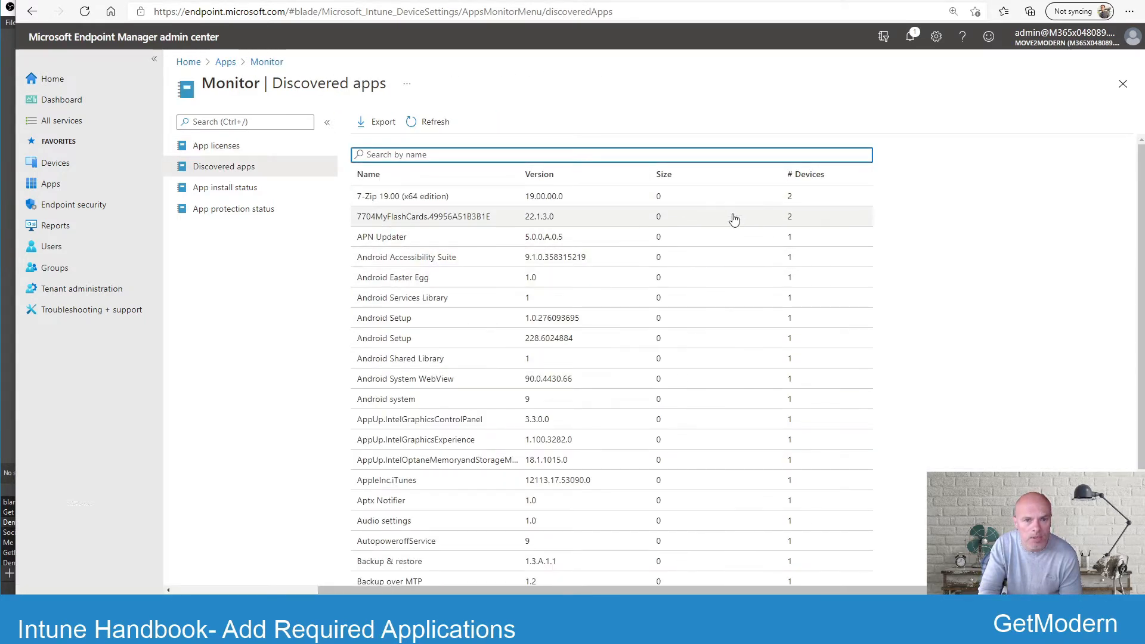
{"action": "mouse_move", "coordinate": [424, 195]}
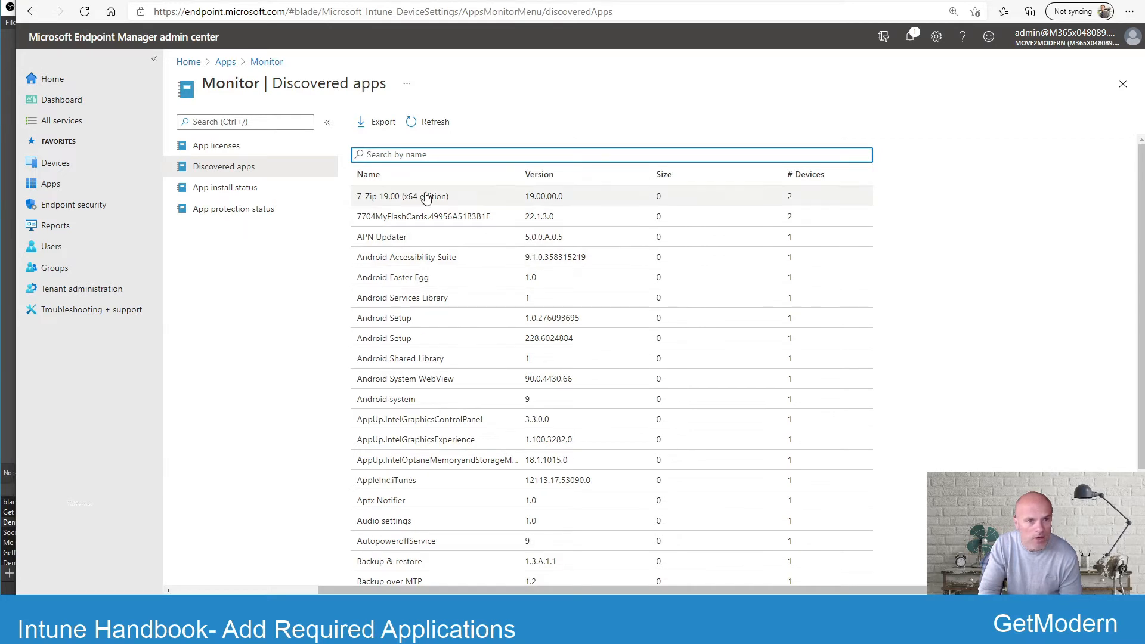
{"action": "mouse_move", "coordinate": [325, 233]}
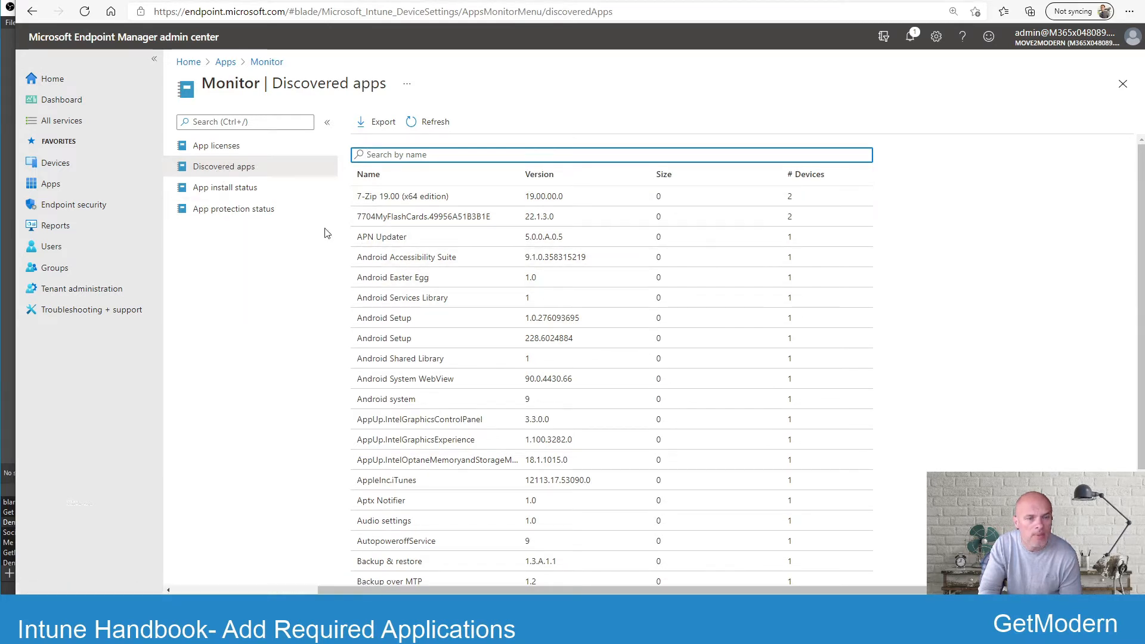
{"action": "left_click", "coordinate": [225, 187]}
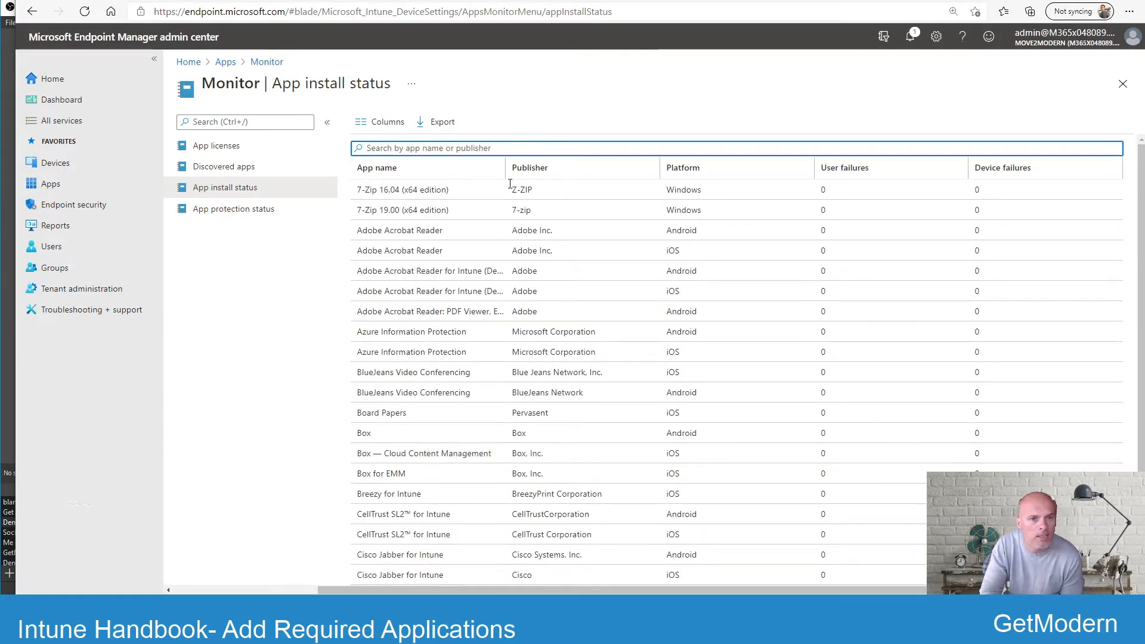
{"action": "mouse_move", "coordinate": [472, 271]}
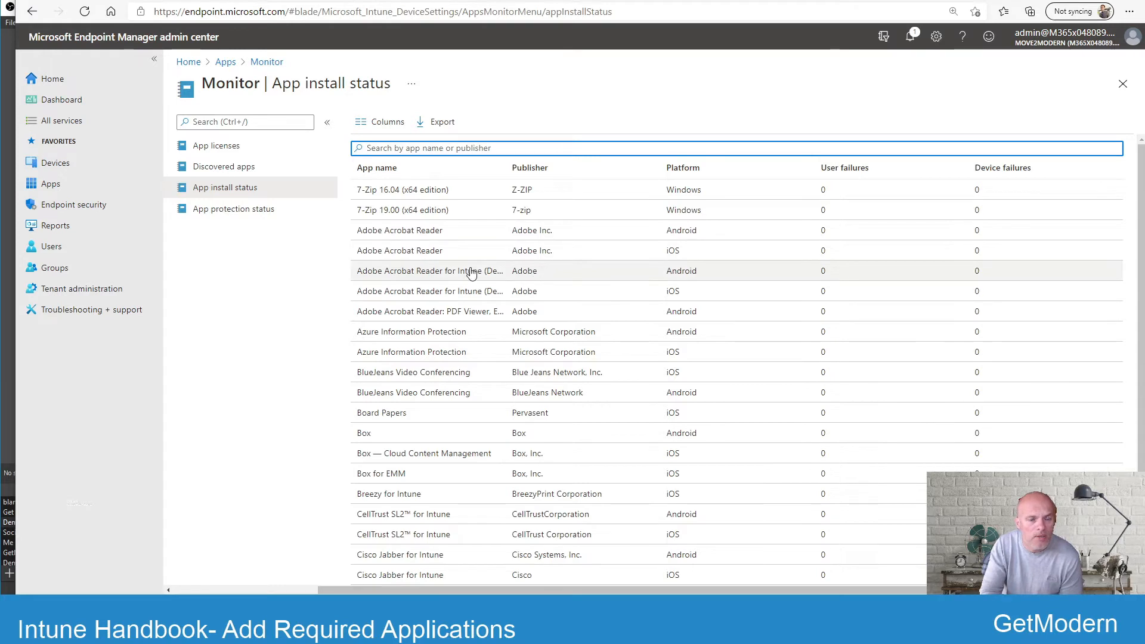
{"action": "mouse_move", "coordinate": [551, 281]}
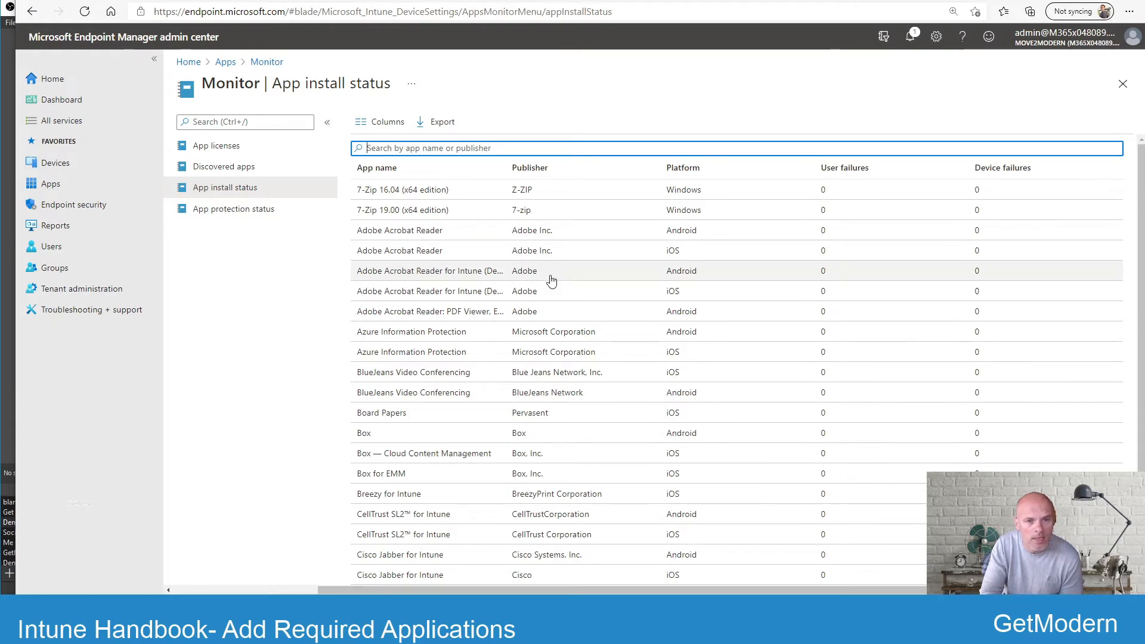
{"action": "mouse_move", "coordinate": [588, 242]}
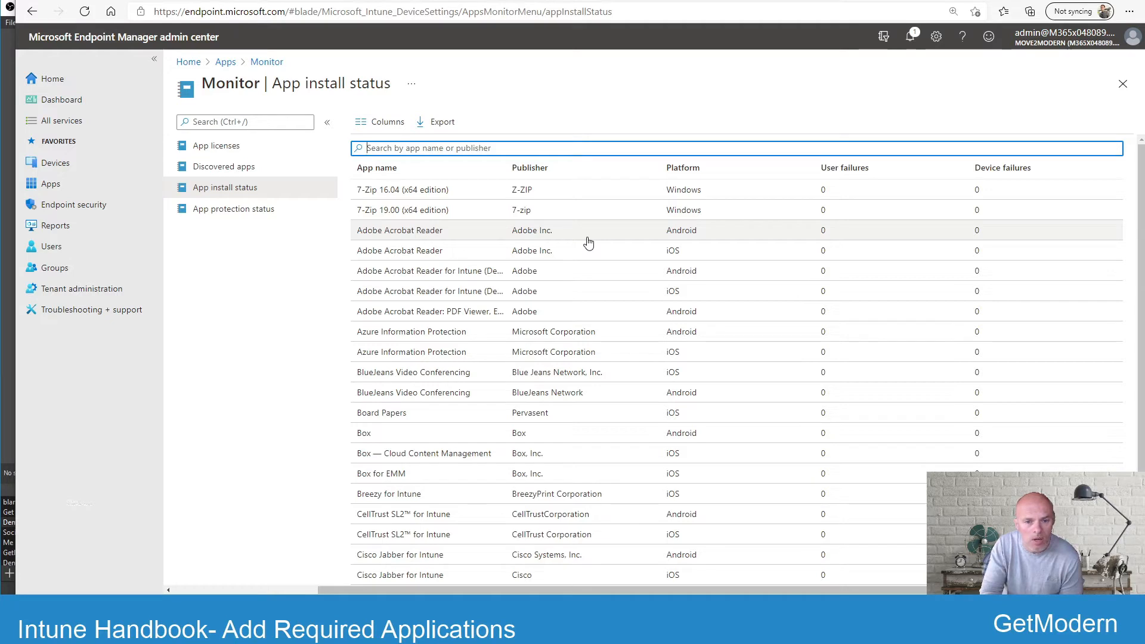
{"action": "mouse_move", "coordinate": [338, 213]}
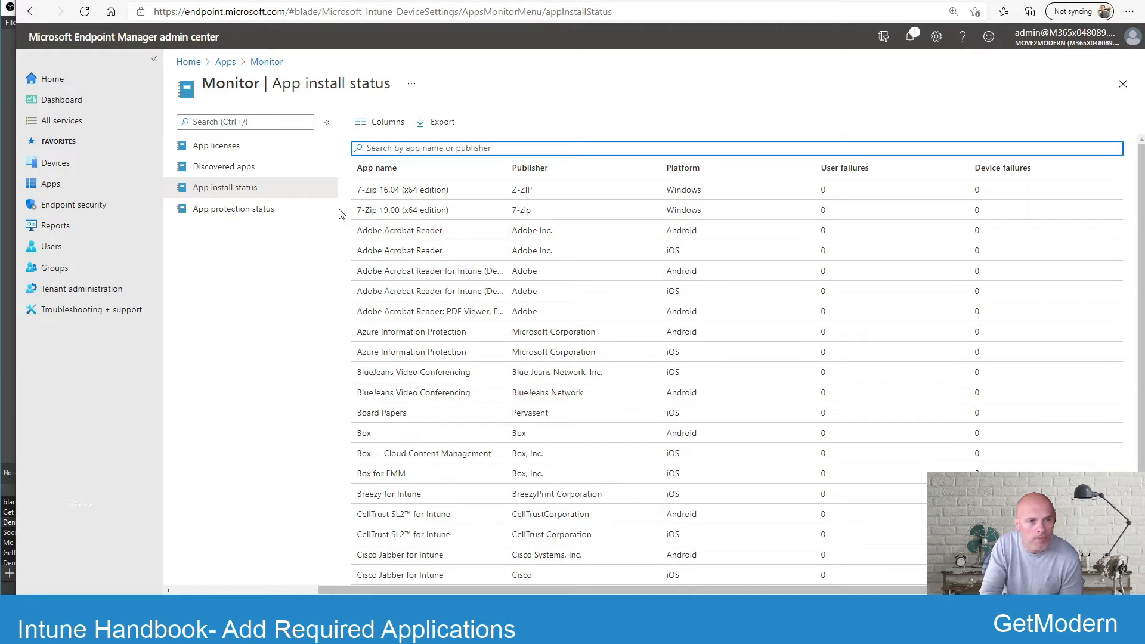
Return to the Apps overview and filter to Android apps under By platform.
{"action": "left_click", "coordinate": [51, 184]}
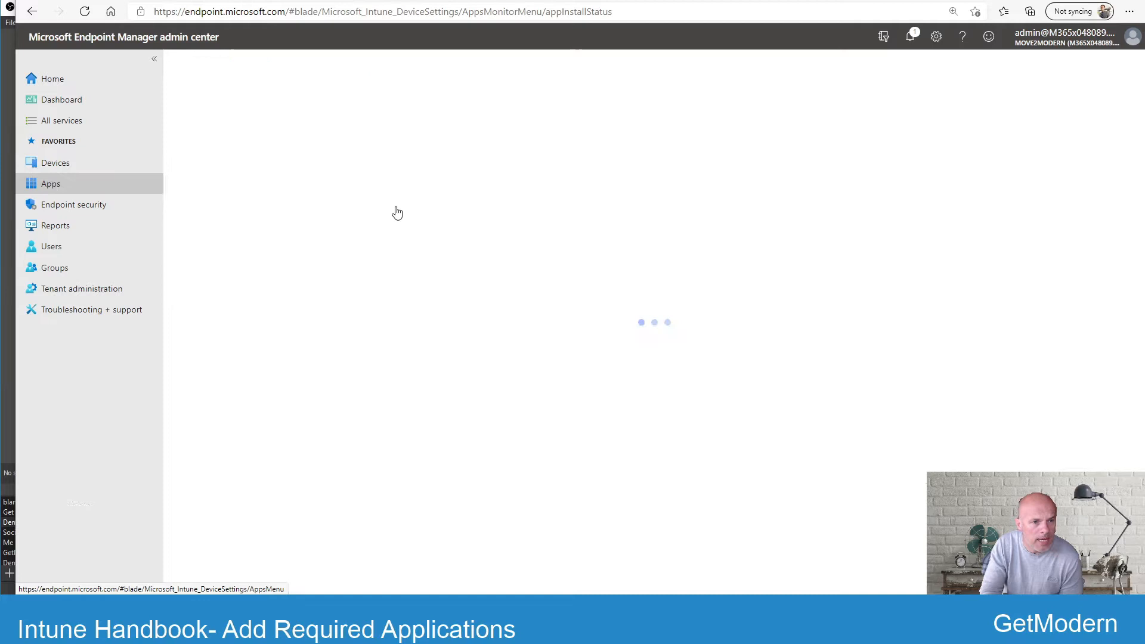
{"action": "left_click", "coordinate": [50, 183]}
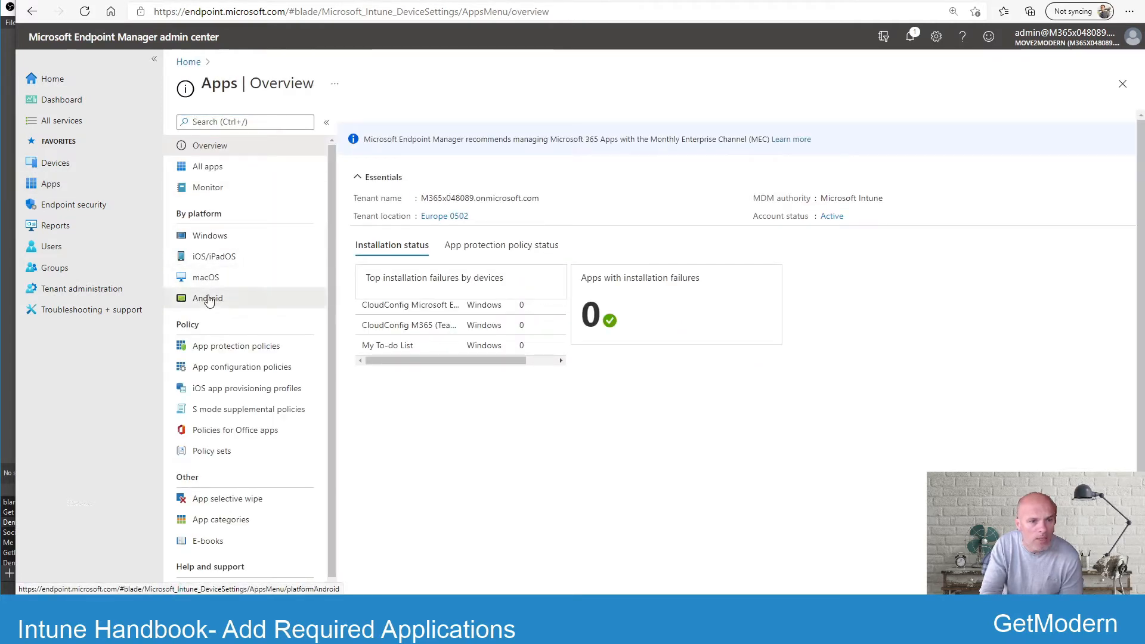
{"action": "left_click", "coordinate": [206, 298]}
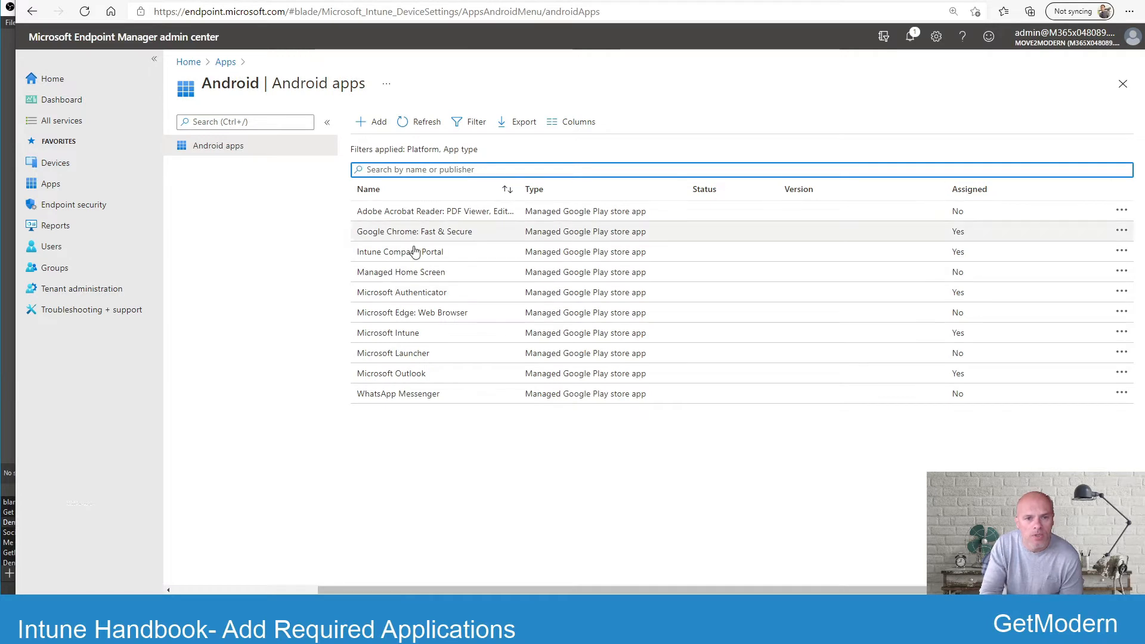
{"action": "mouse_move", "coordinate": [431, 393]}
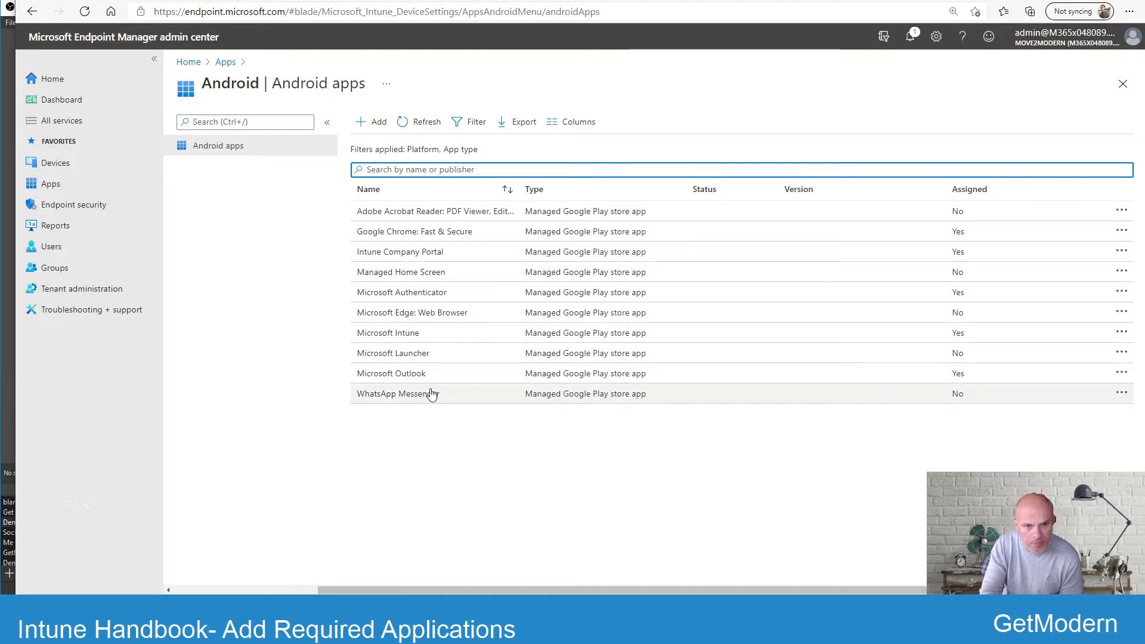
{"action": "mouse_move", "coordinate": [453, 395]}
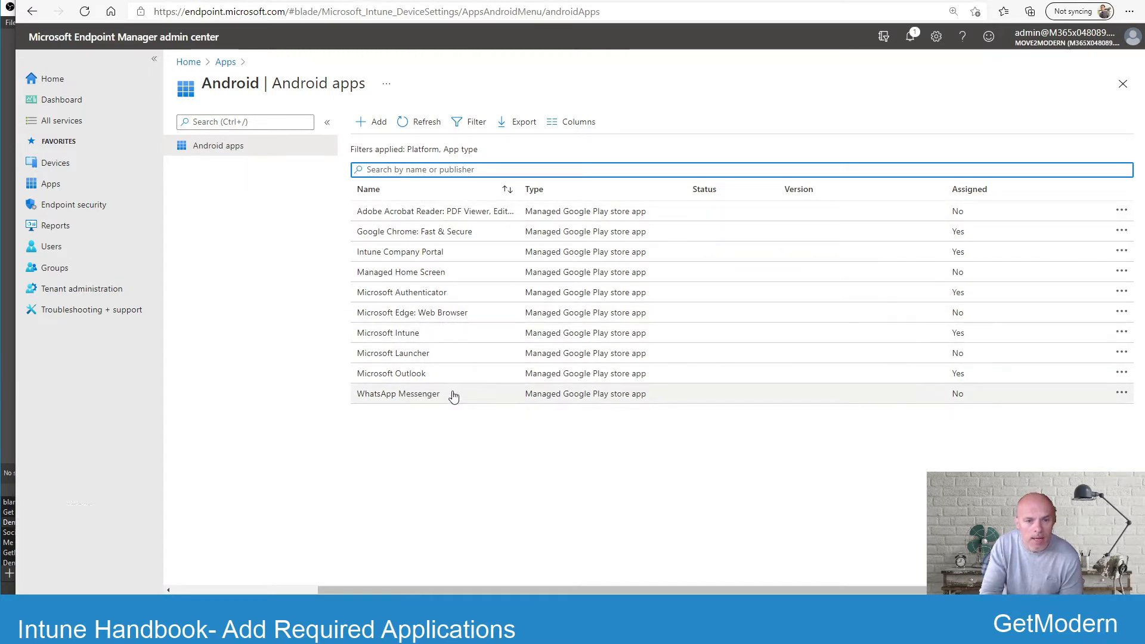
{"action": "mouse_move", "coordinate": [472, 393]}
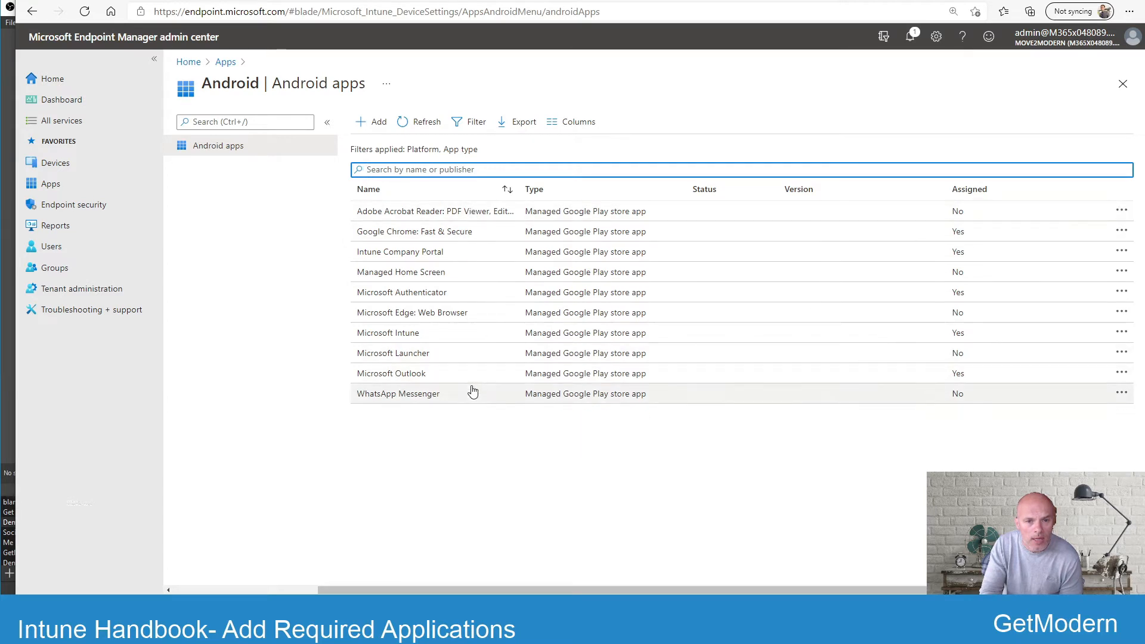
Add a new Android app of type Managed Google Play app, loading the Google Play store.
{"action": "left_click", "coordinate": [372, 122]}
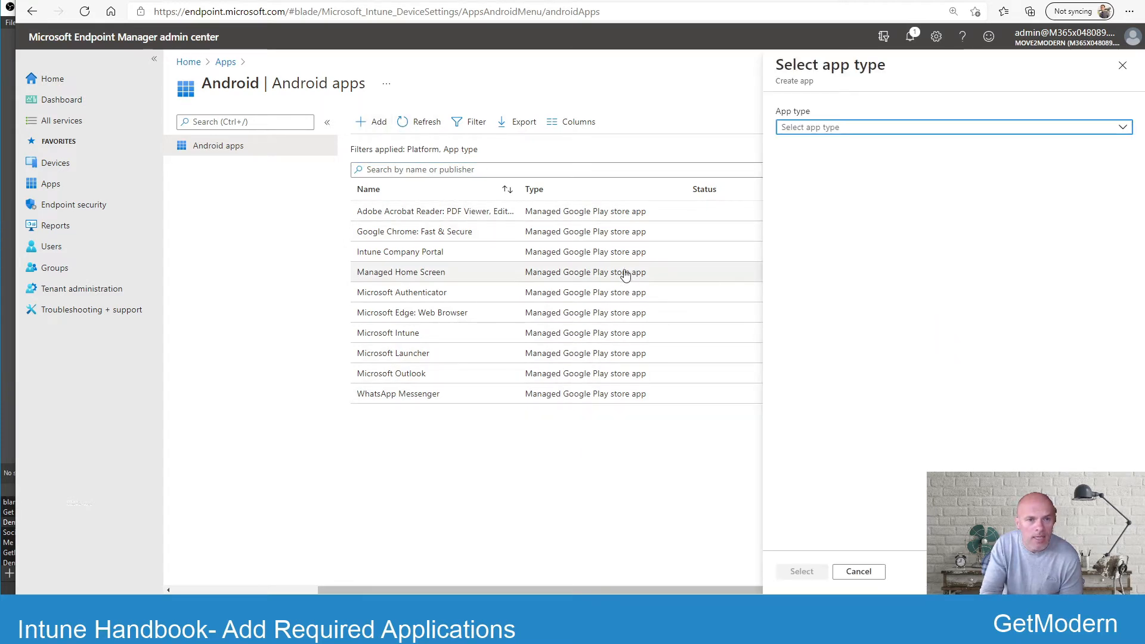
{"action": "left_click", "coordinate": [949, 127]}
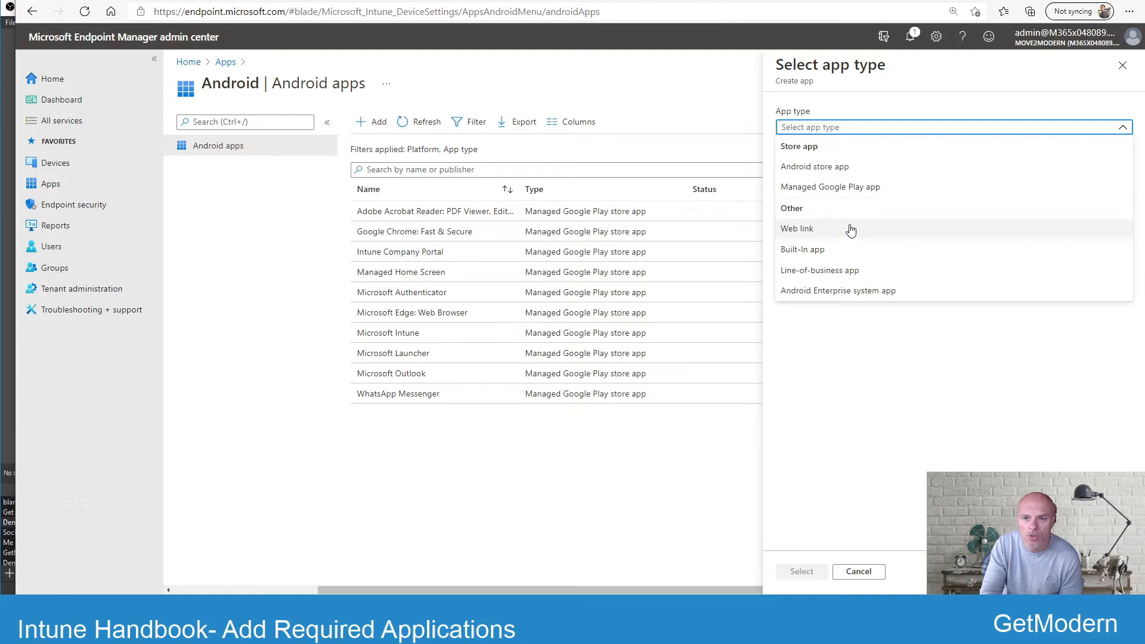
{"action": "left_click", "coordinate": [830, 187]}
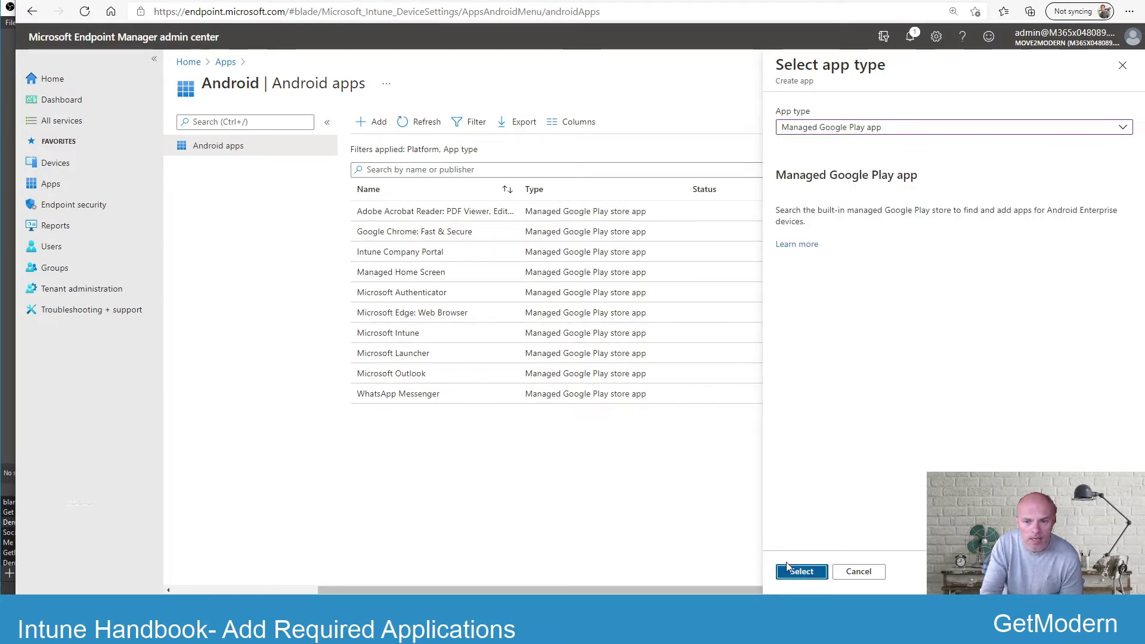
{"action": "left_click", "coordinate": [800, 571]}
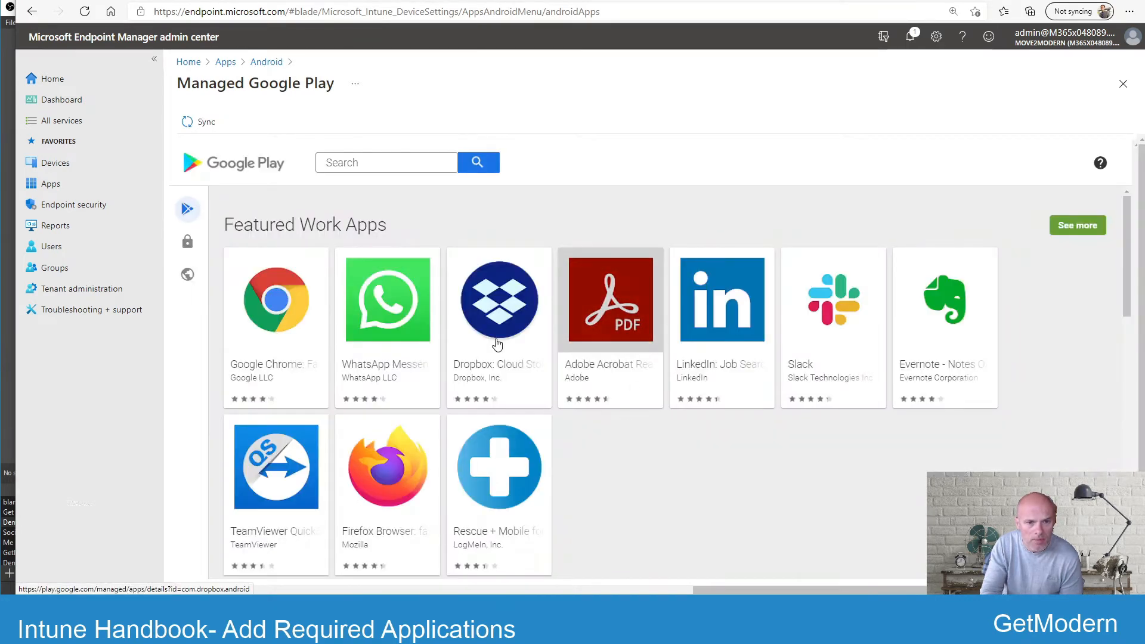
{"action": "mouse_move", "coordinate": [619, 451]}
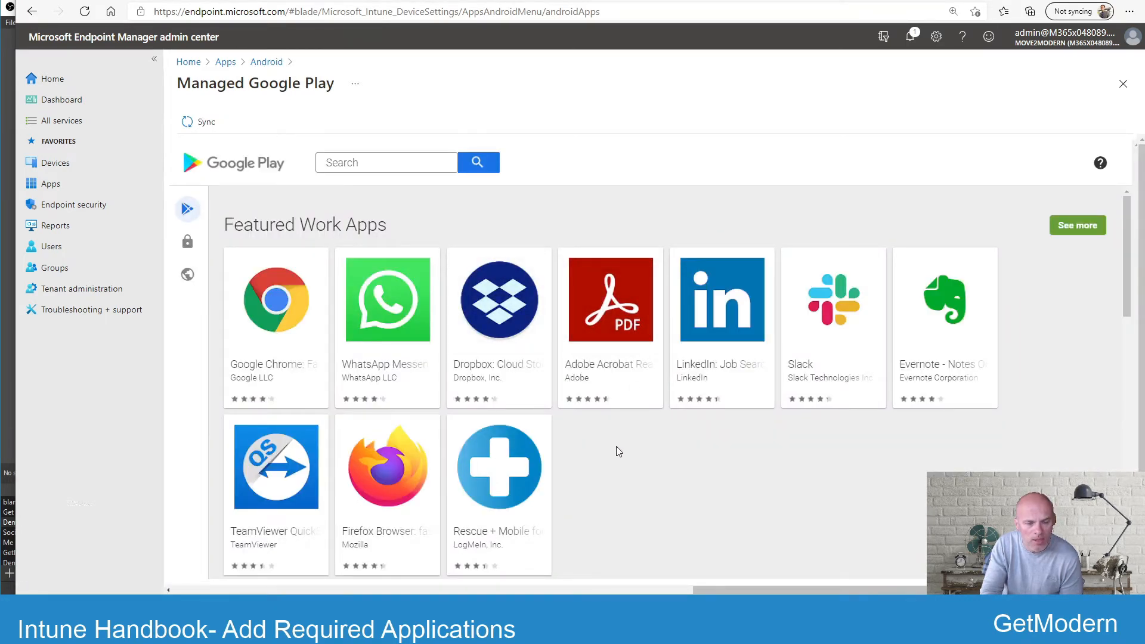
{"action": "mouse_move", "coordinate": [856, 432]}
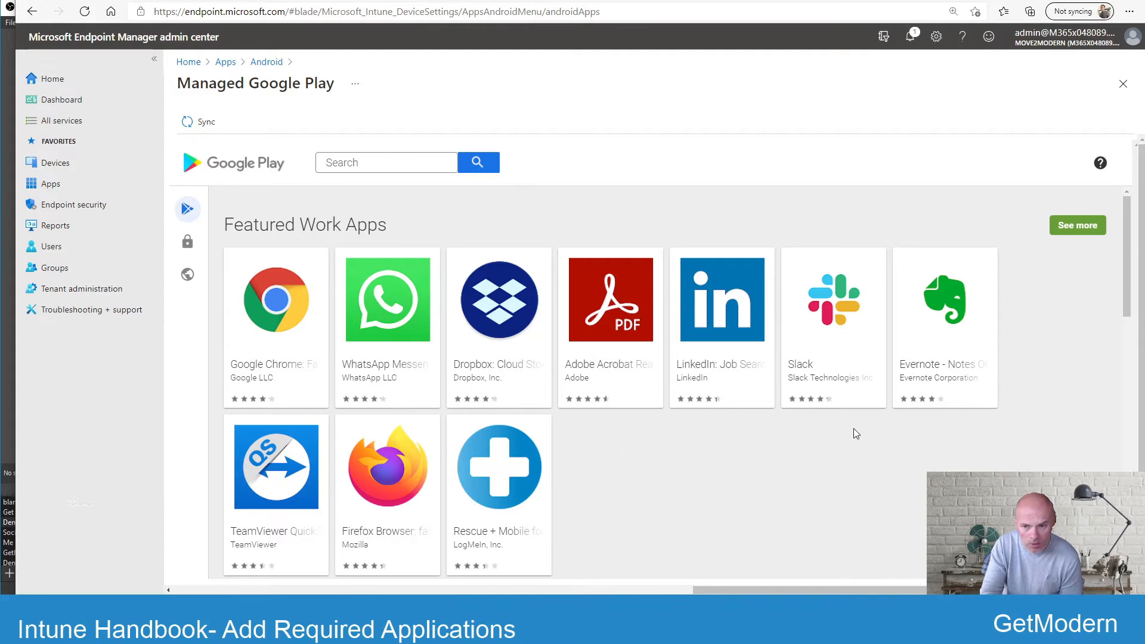
{"action": "mouse_move", "coordinate": [612, 441]}
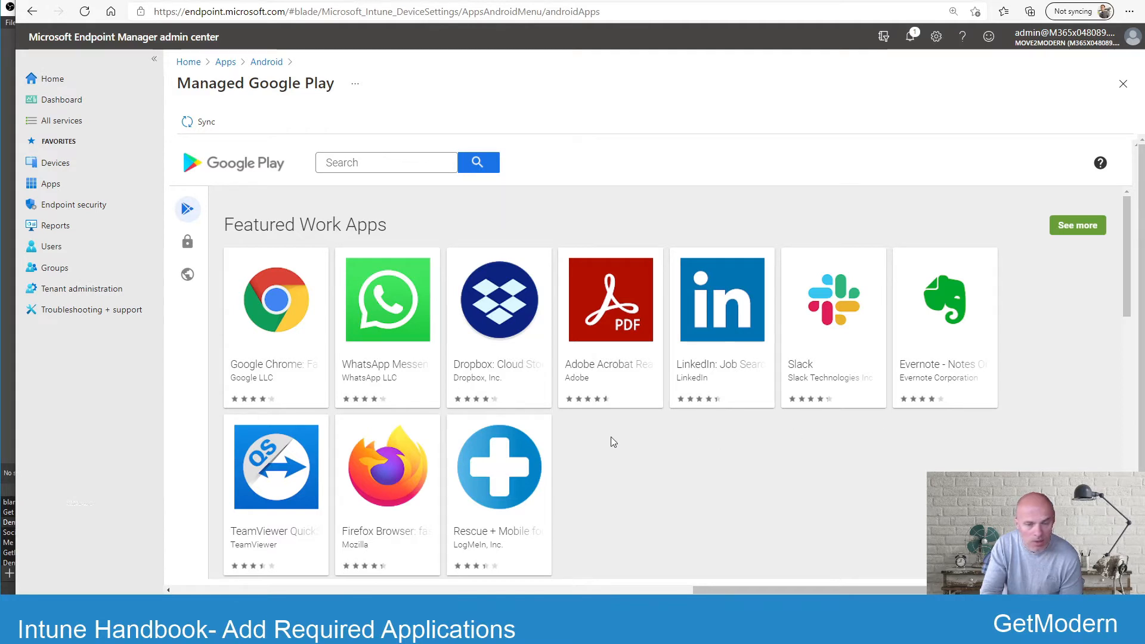
{"action": "mouse_move", "coordinate": [606, 430]}
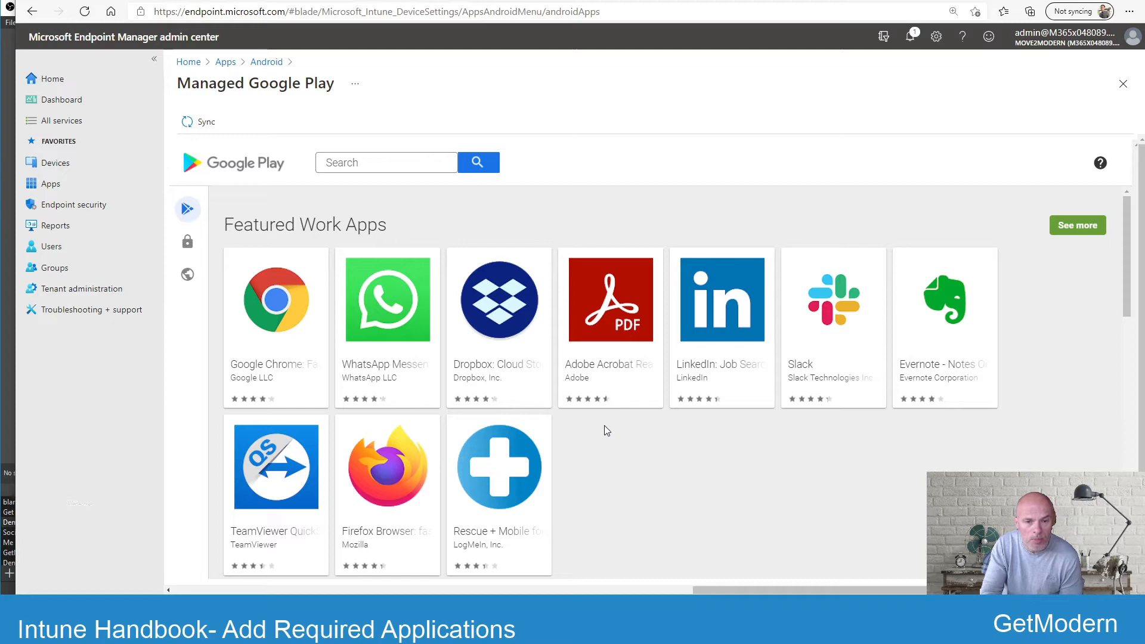
{"action": "mouse_move", "coordinate": [499, 299]}
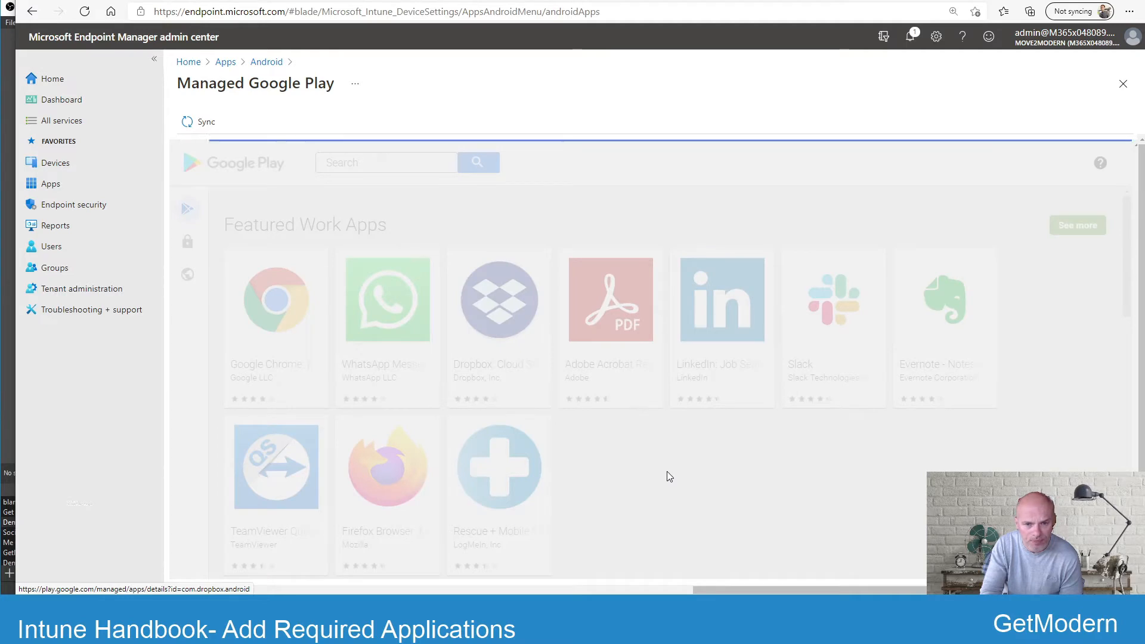
Approve Dropbox with its permissions, keeping it approved on new permissions, and finish with Done.
{"action": "left_click", "coordinate": [498, 299]}
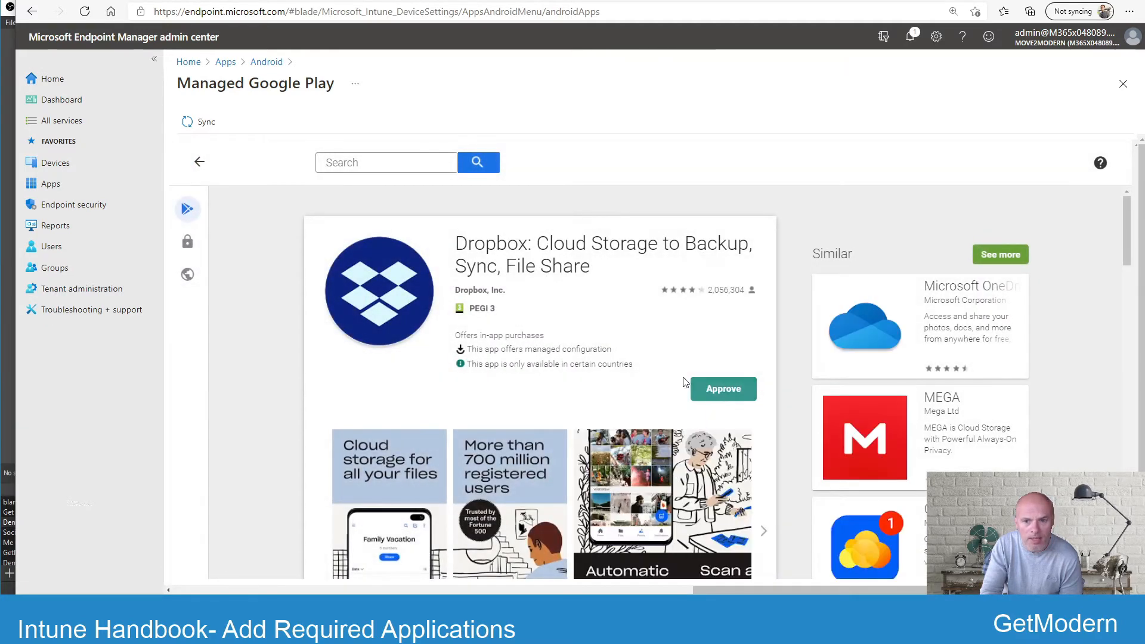
{"action": "left_click", "coordinate": [722, 388]}
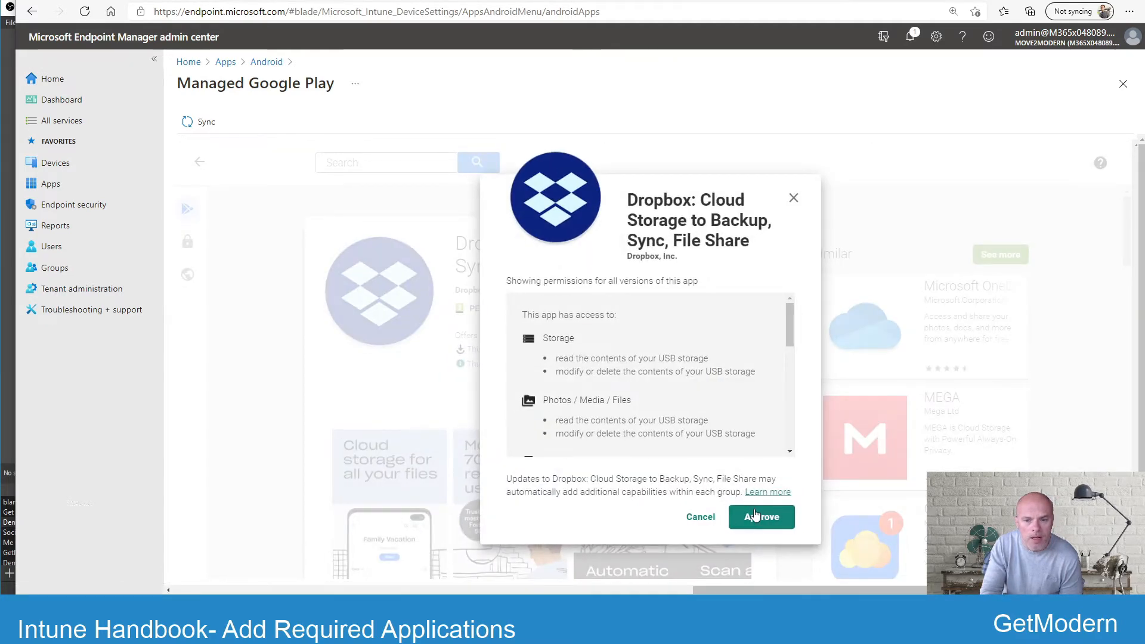
{"action": "left_click", "coordinate": [761, 516]}
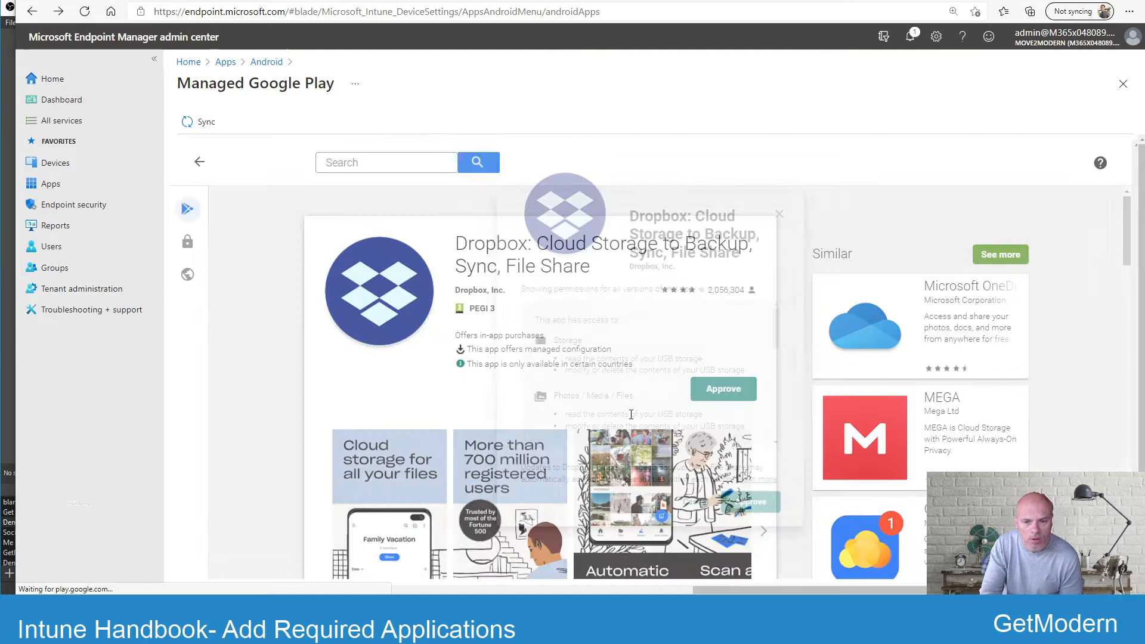
{"action": "left_click", "coordinate": [722, 388]}
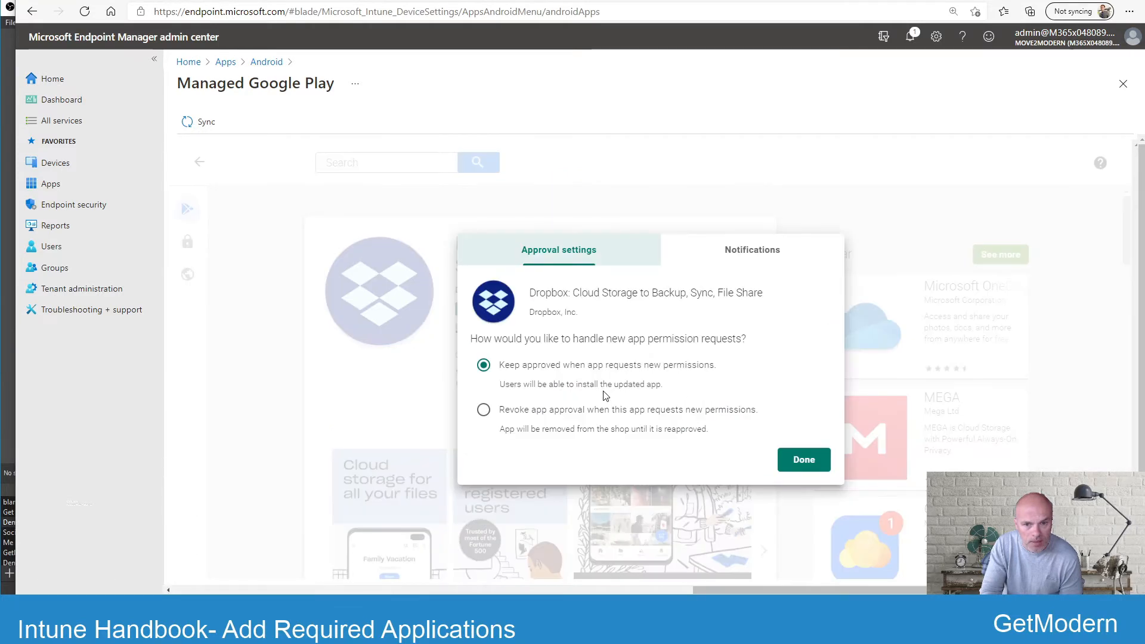
{"action": "mouse_move", "coordinate": [664, 426]}
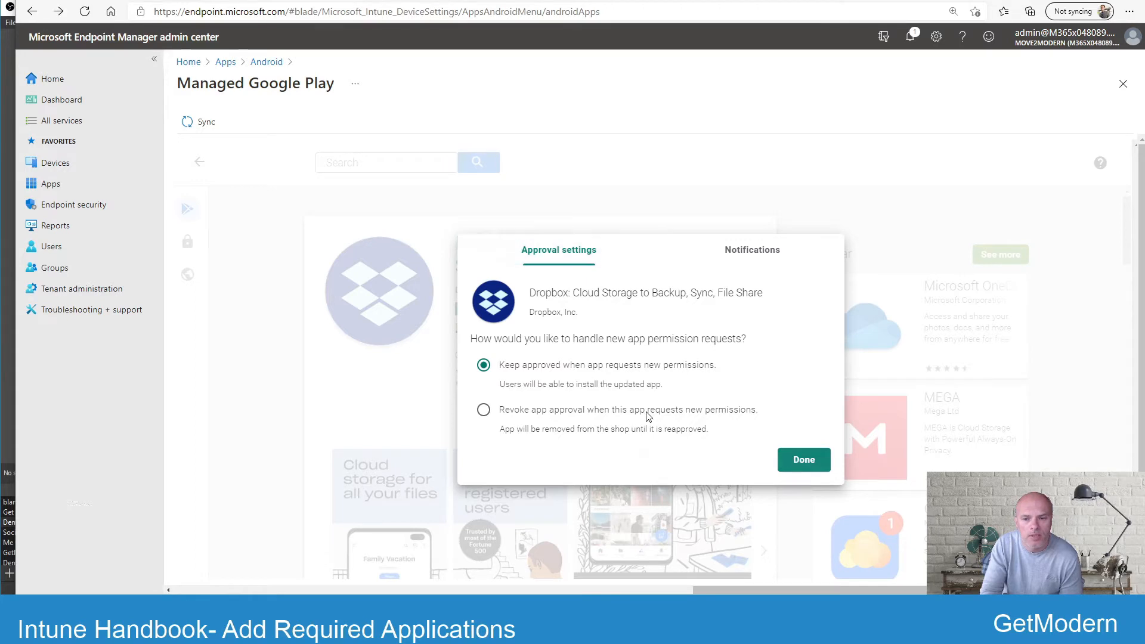
{"action": "left_click", "coordinate": [803, 459]}
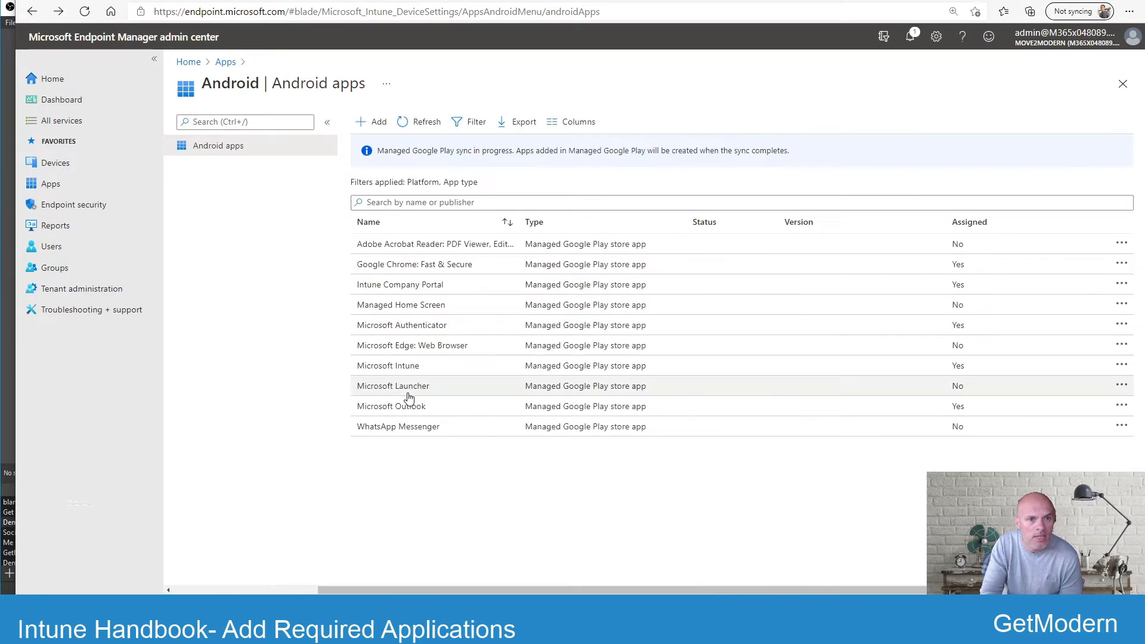
{"action": "mouse_move", "coordinate": [560, 398]}
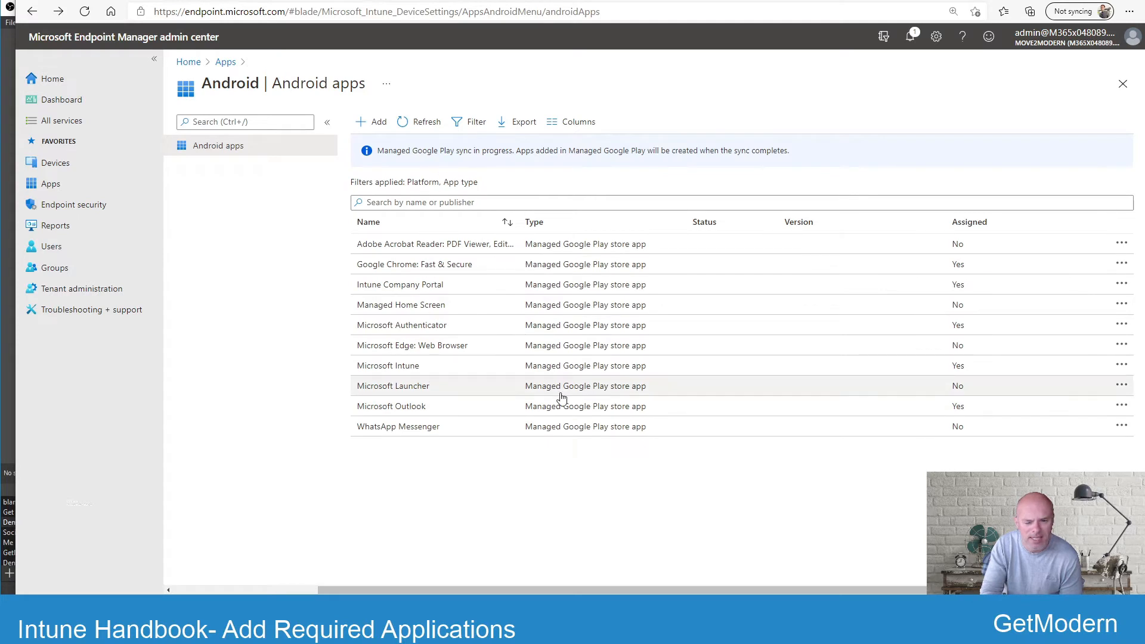
{"action": "mouse_move", "coordinate": [448, 453]}
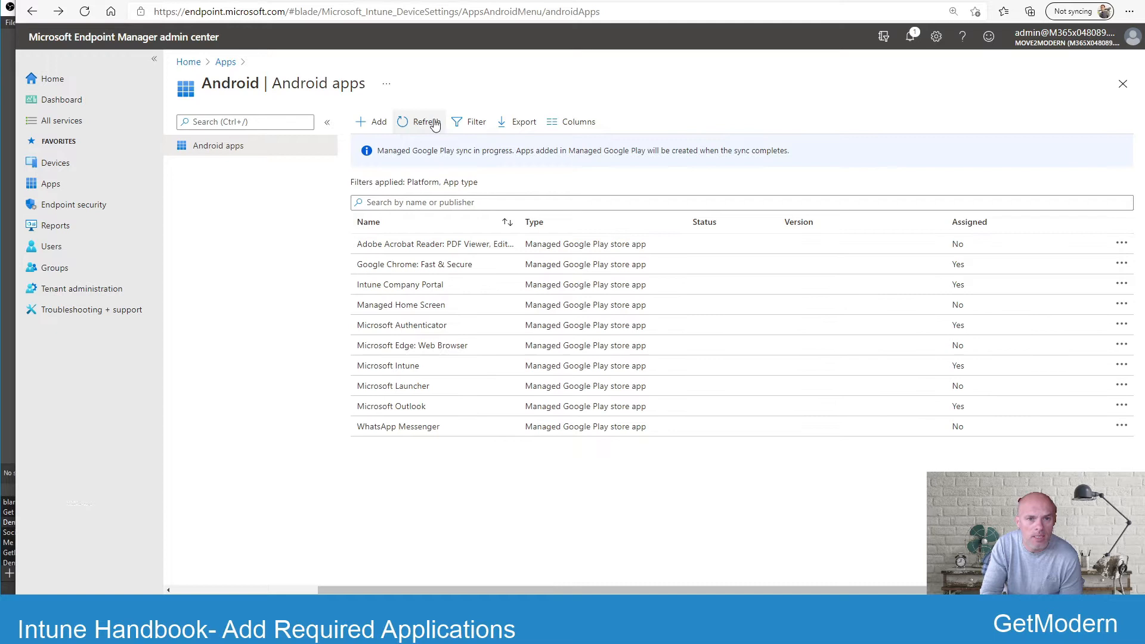
Refresh the Android apps list until Dropbox and Firefox Browser appear after the sync.
{"action": "left_click", "coordinate": [426, 121]}
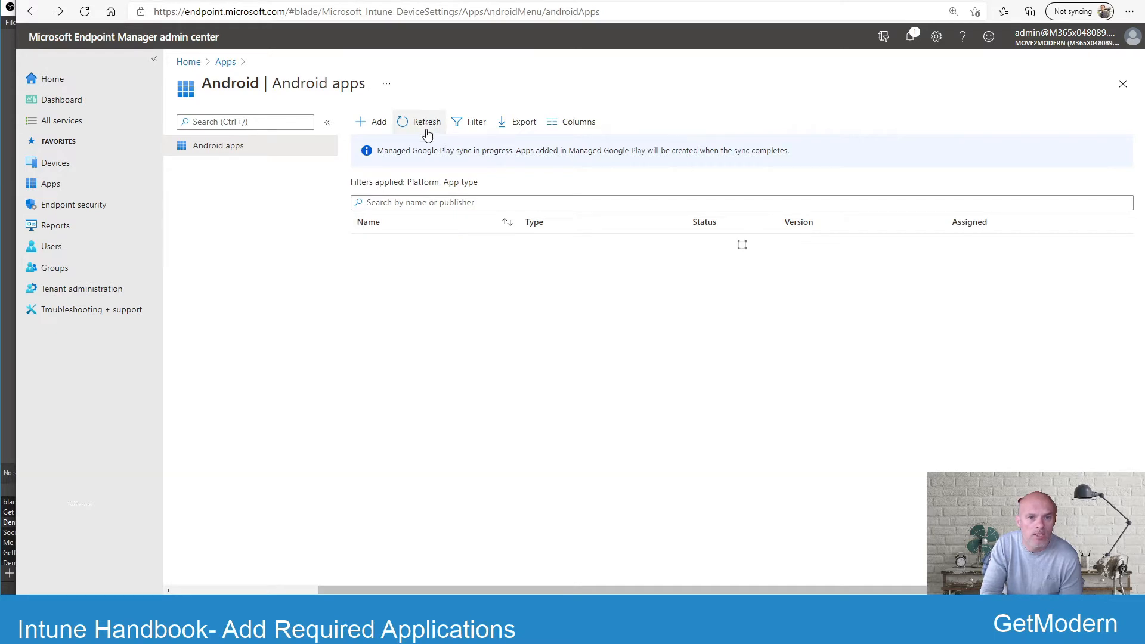
{"action": "left_click", "coordinate": [425, 121]}
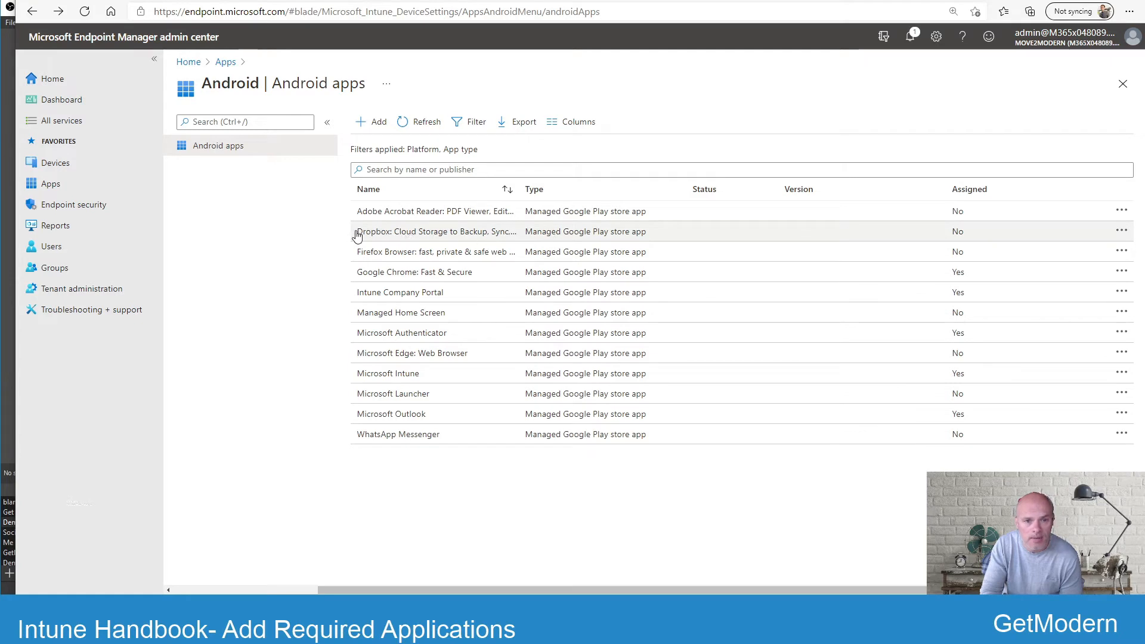
{"action": "mouse_move", "coordinate": [616, 242]}
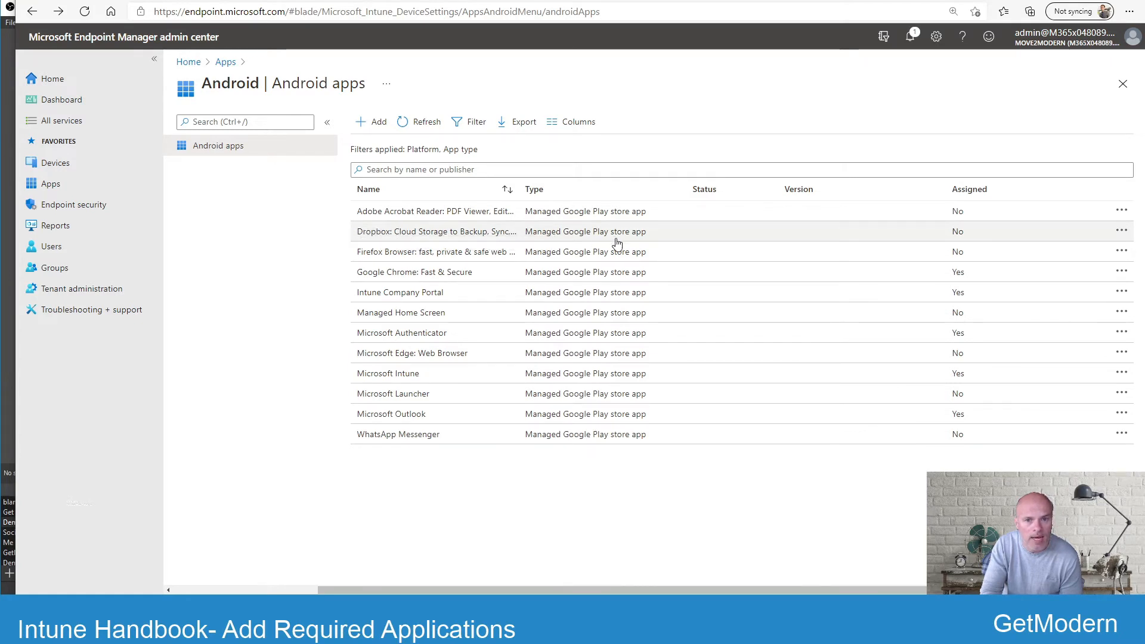
{"action": "mouse_move", "coordinate": [578, 240]}
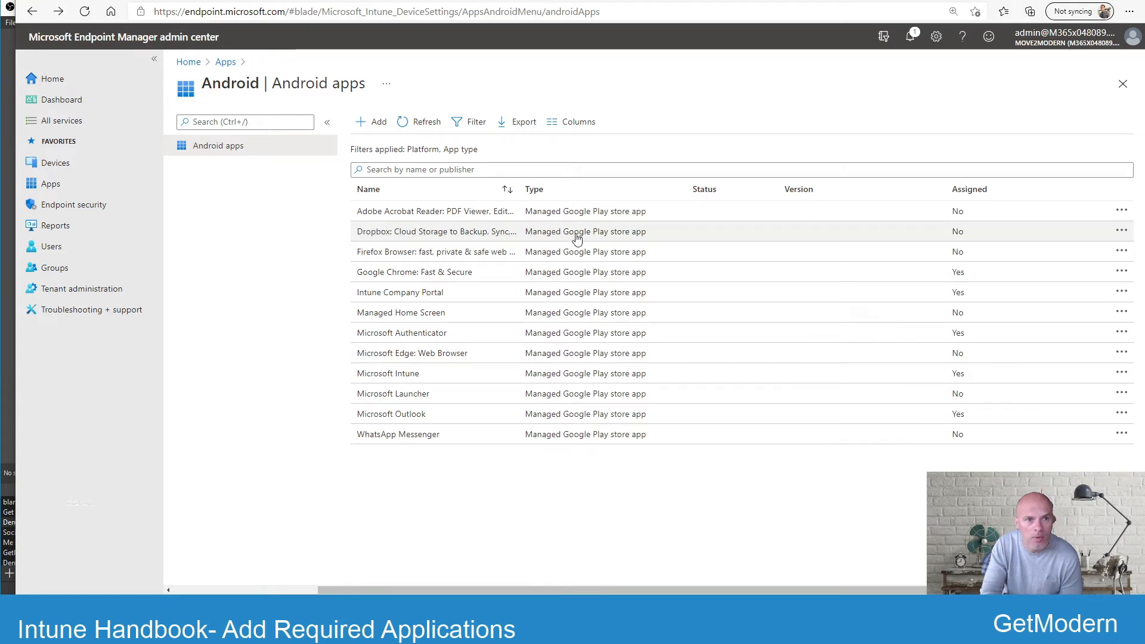
{"action": "mouse_move", "coordinate": [637, 229]}
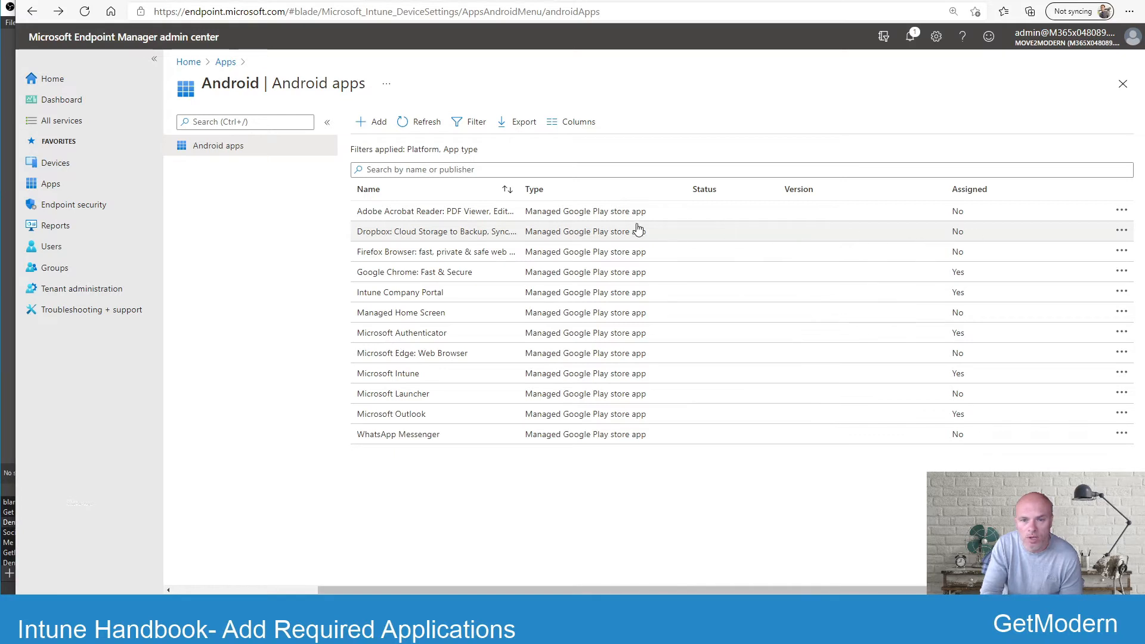
Open Dropbox's Properties and start editing its empty Required/Available/Uninstall assignments.
{"action": "left_click", "coordinate": [437, 231]}
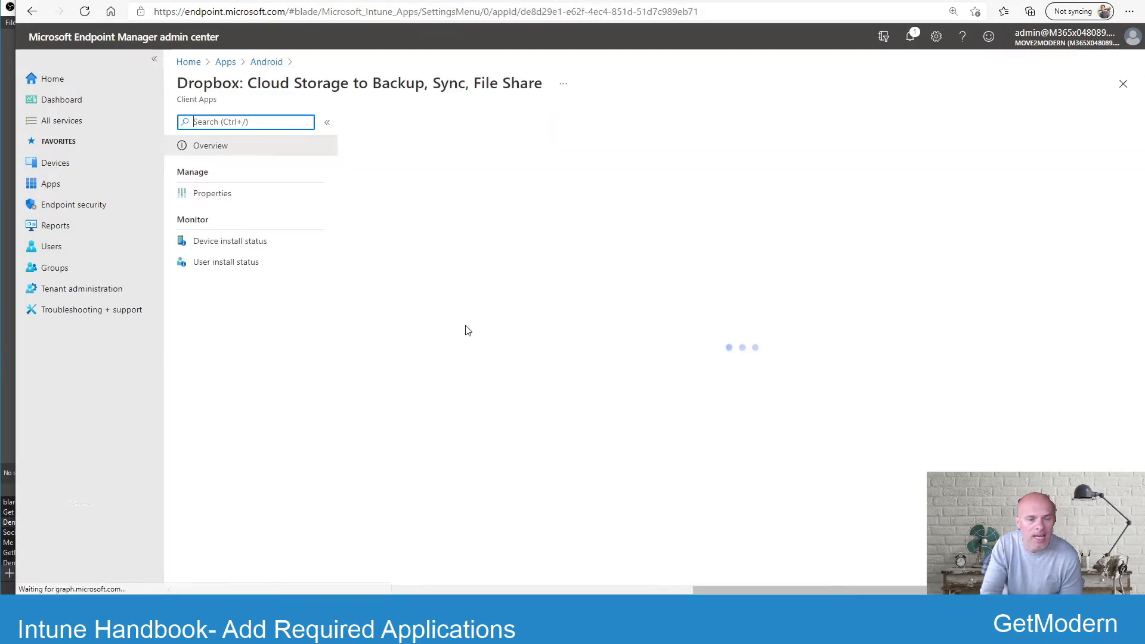
{"action": "left_click", "coordinate": [209, 145]}
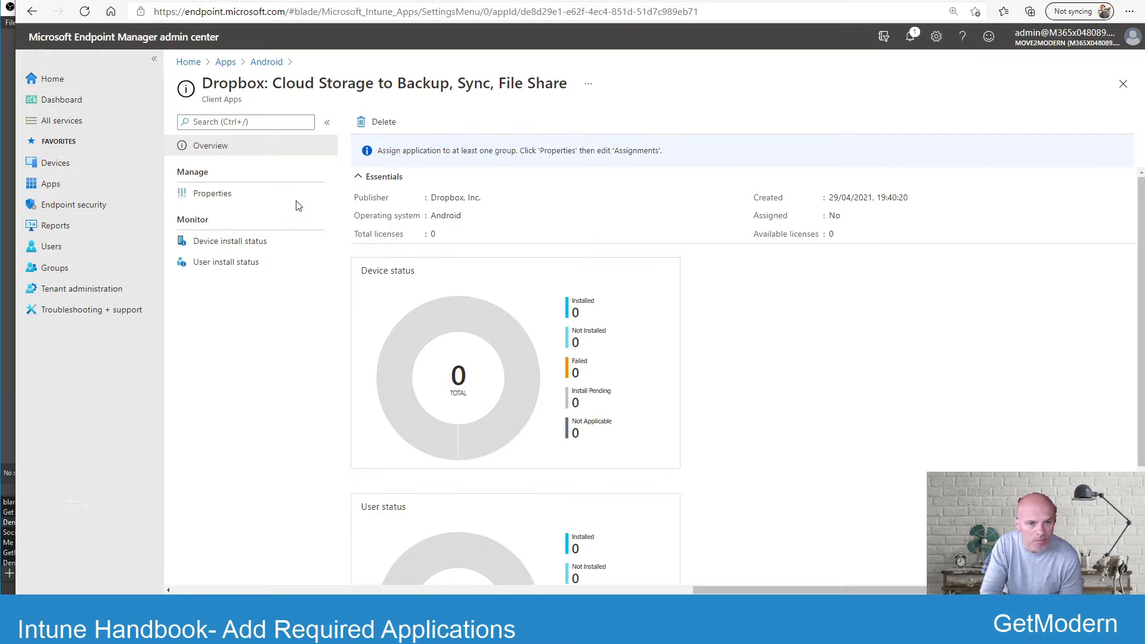
{"action": "left_click", "coordinate": [212, 193]}
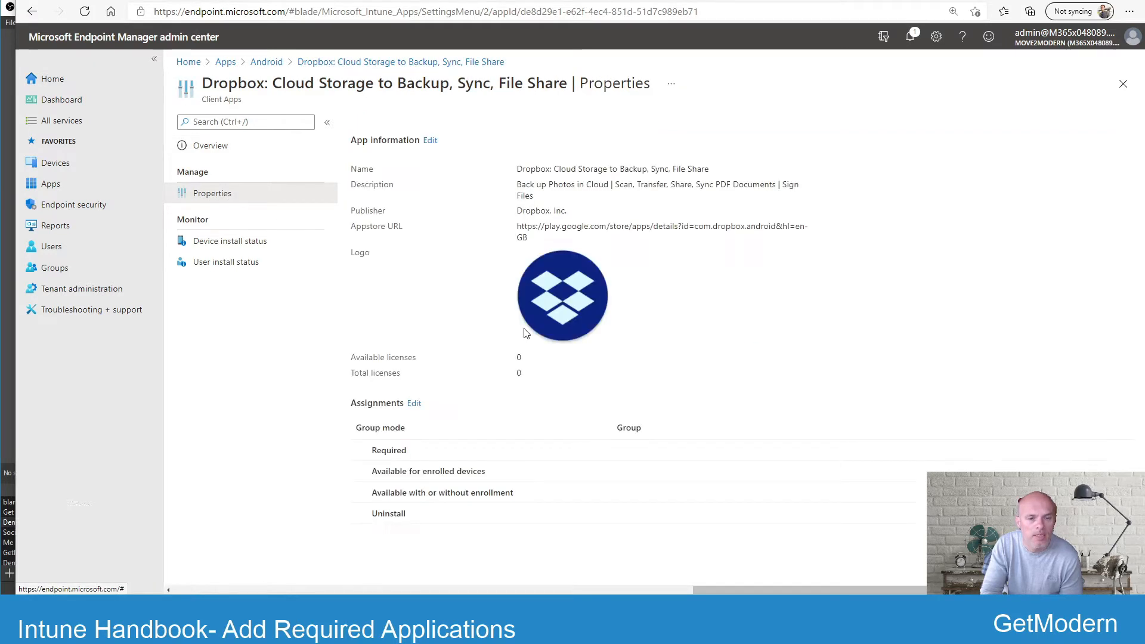
{"action": "mouse_move", "coordinate": [414, 403]}
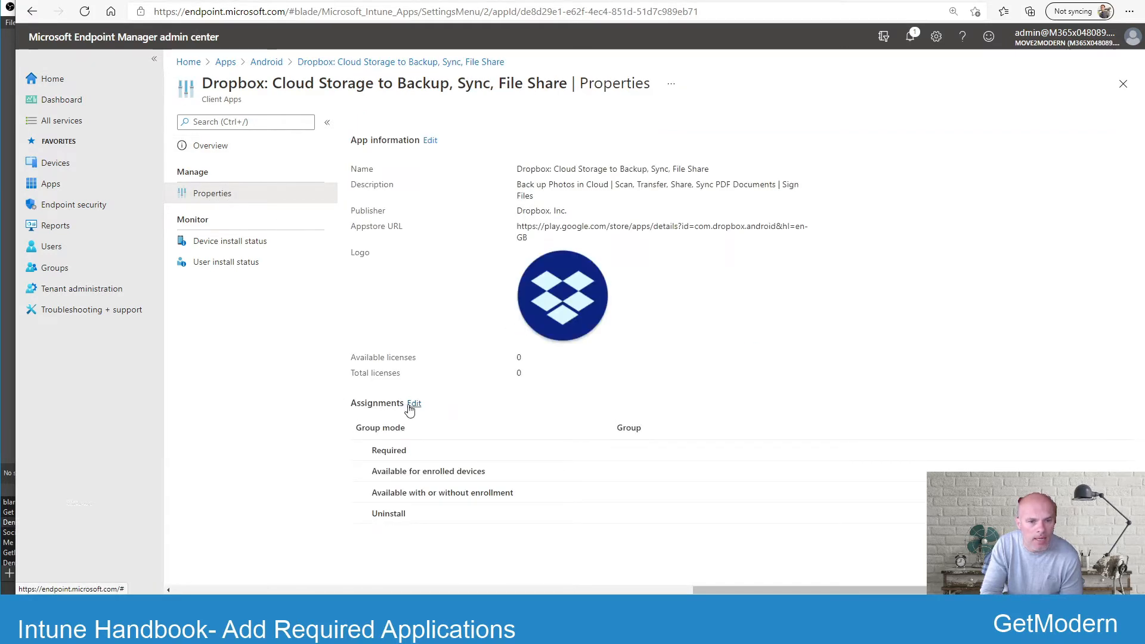
{"action": "left_click", "coordinate": [414, 403]}
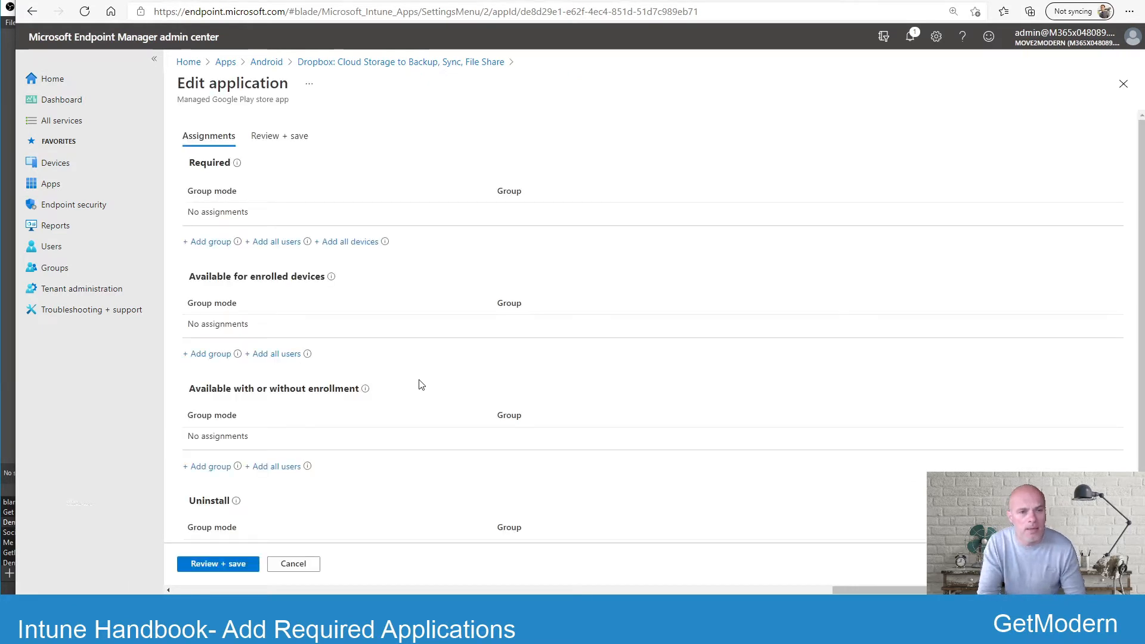
{"action": "mouse_move", "coordinate": [264, 266]}
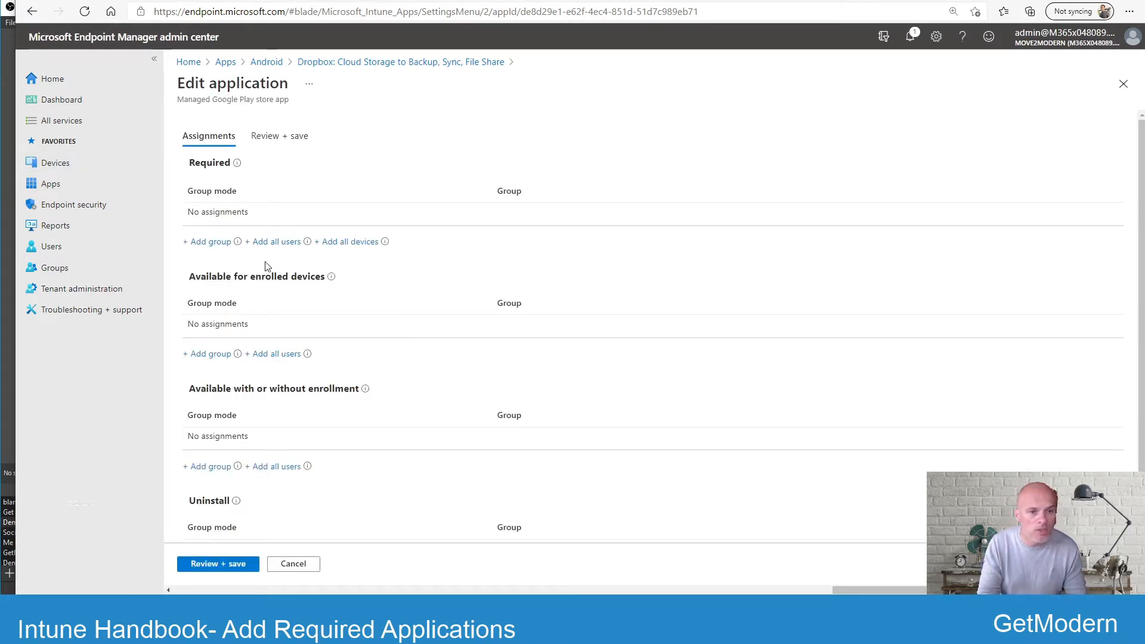
{"action": "mouse_move", "coordinate": [310, 262]}
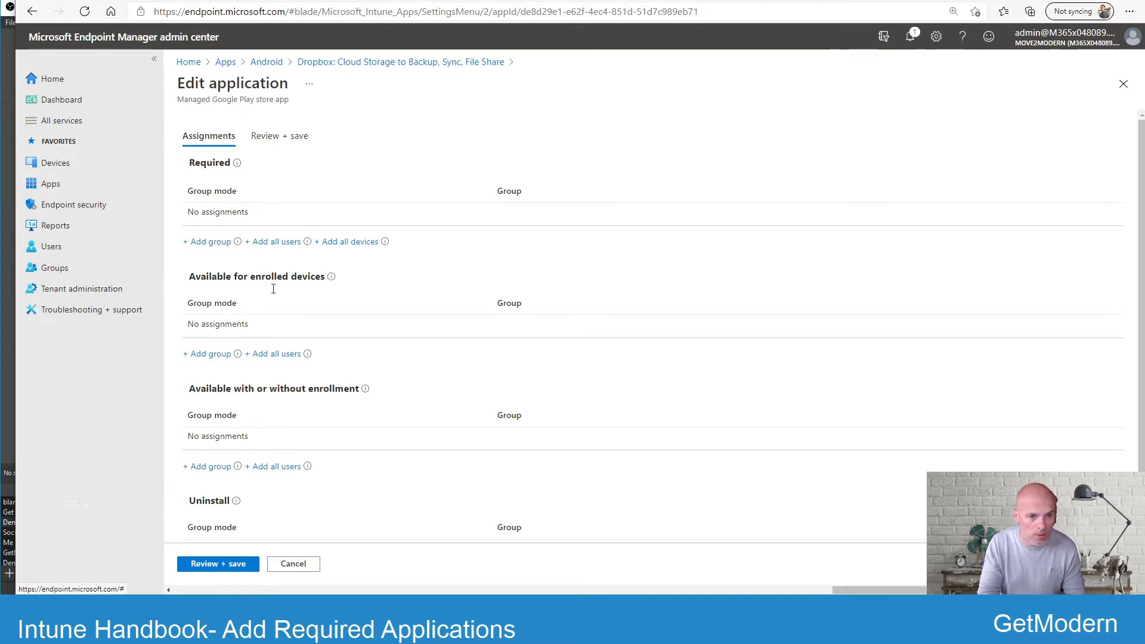
Review the assignment editor, cancel it without saving, and go back to the Apps overview.
{"action": "scroll", "scroll_direction": "down", "scroll_amount": 3}
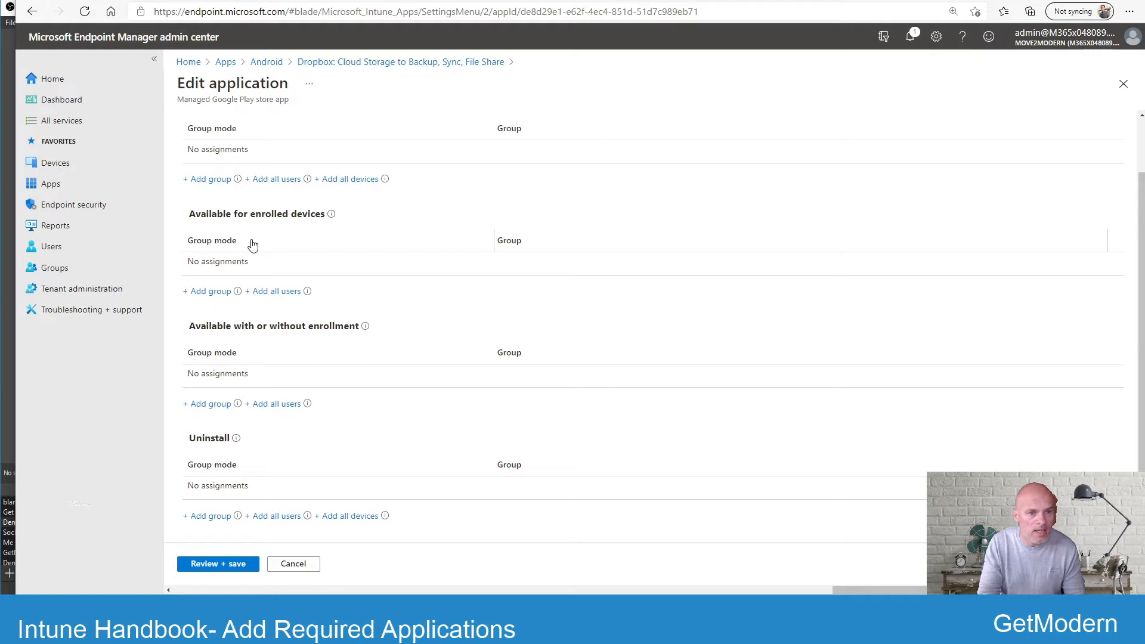
{"action": "mouse_move", "coordinate": [290, 352]}
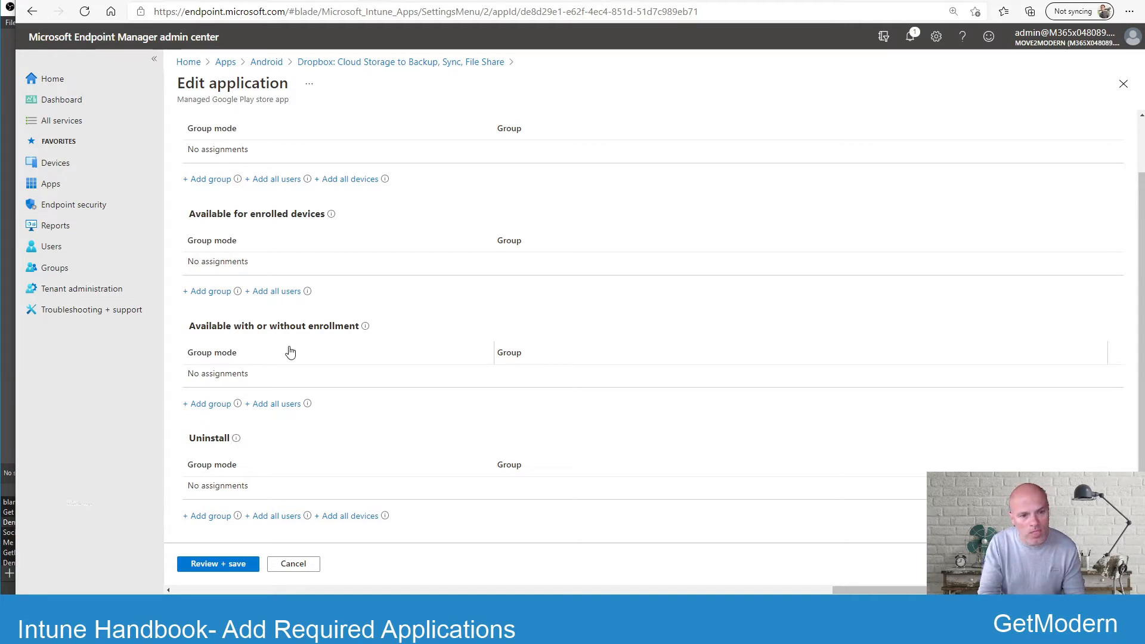
{"action": "mouse_move", "coordinate": [395, 364]}
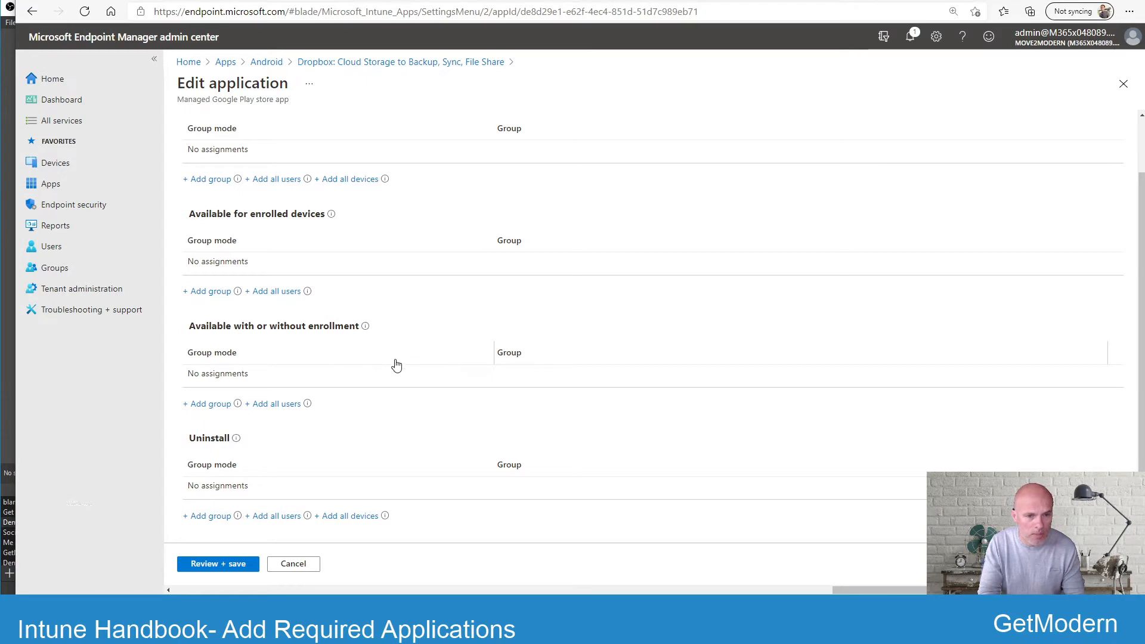
{"action": "mouse_move", "coordinate": [357, 449]}
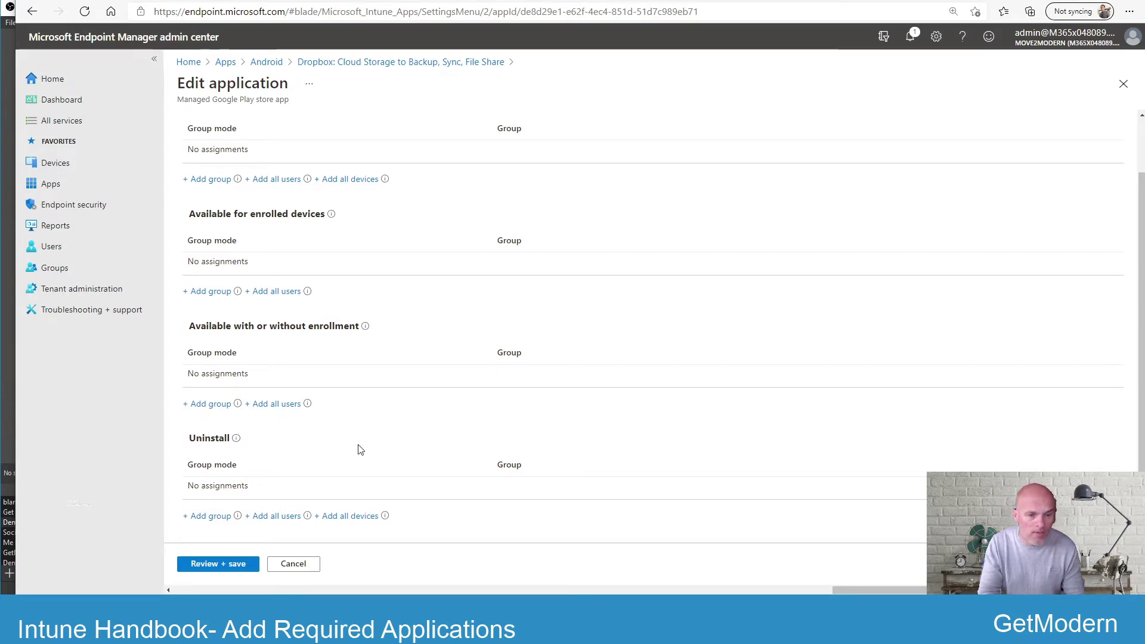
{"action": "mouse_move", "coordinate": [297, 460]}
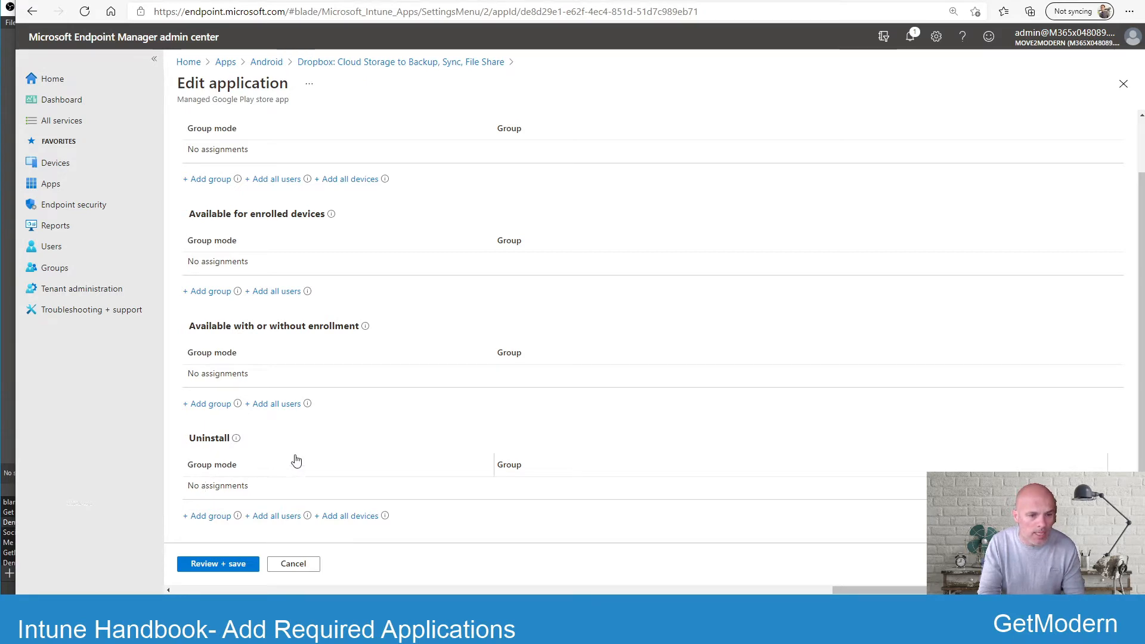
{"action": "mouse_move", "coordinate": [372, 447]}
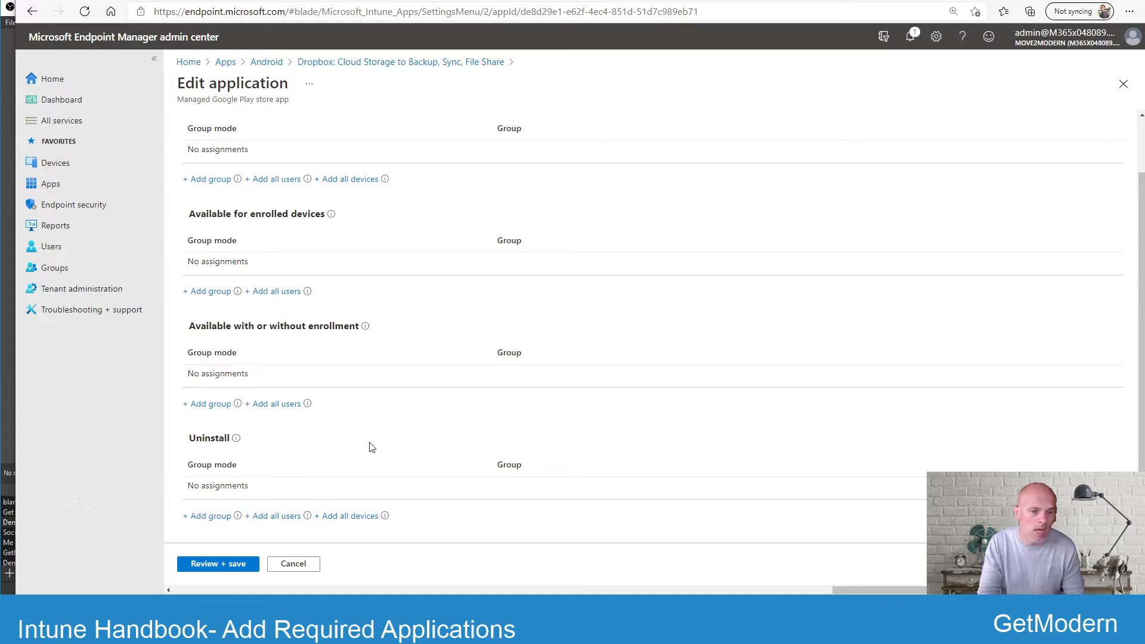
{"action": "mouse_move", "coordinate": [345, 449]}
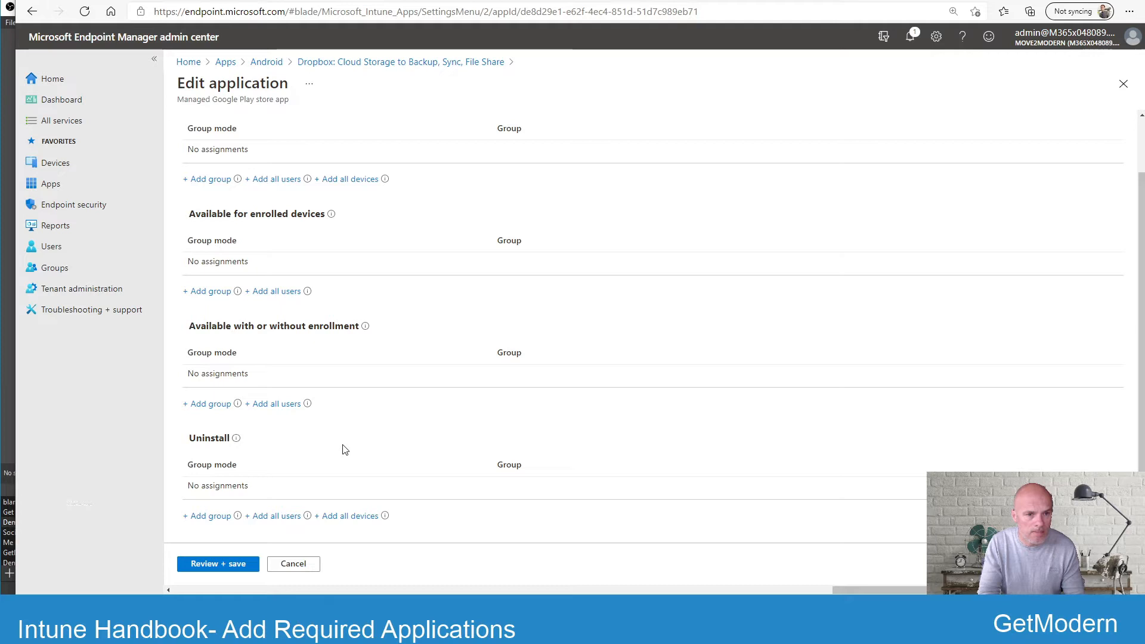
{"action": "scroll", "scroll_direction": "up", "scroll_amount": 3}
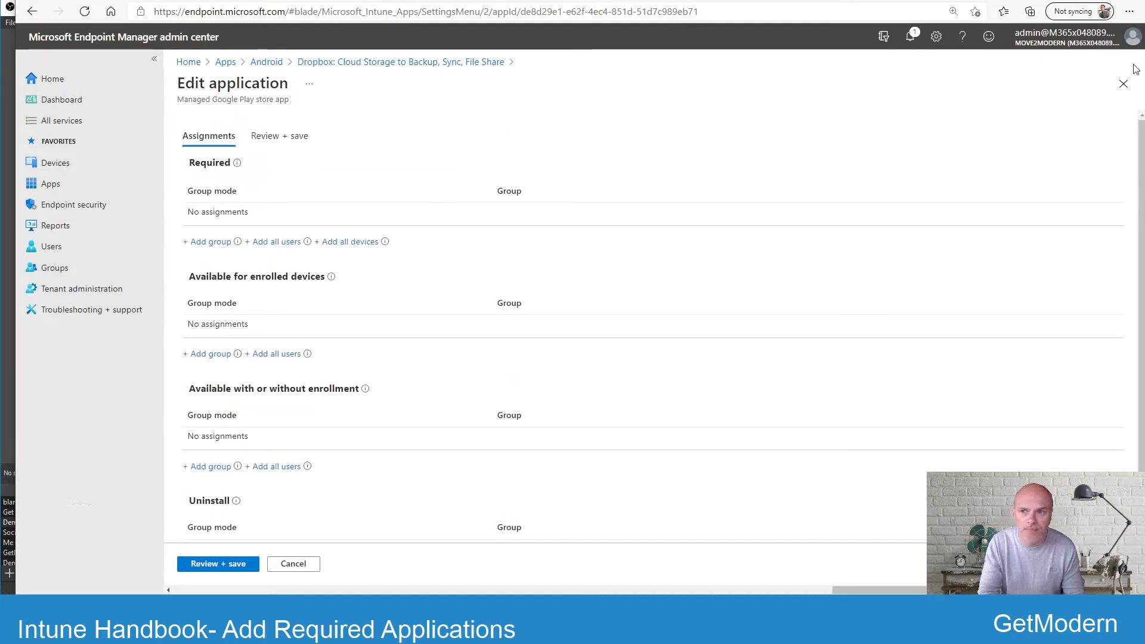
{"action": "left_click", "coordinate": [293, 563]}
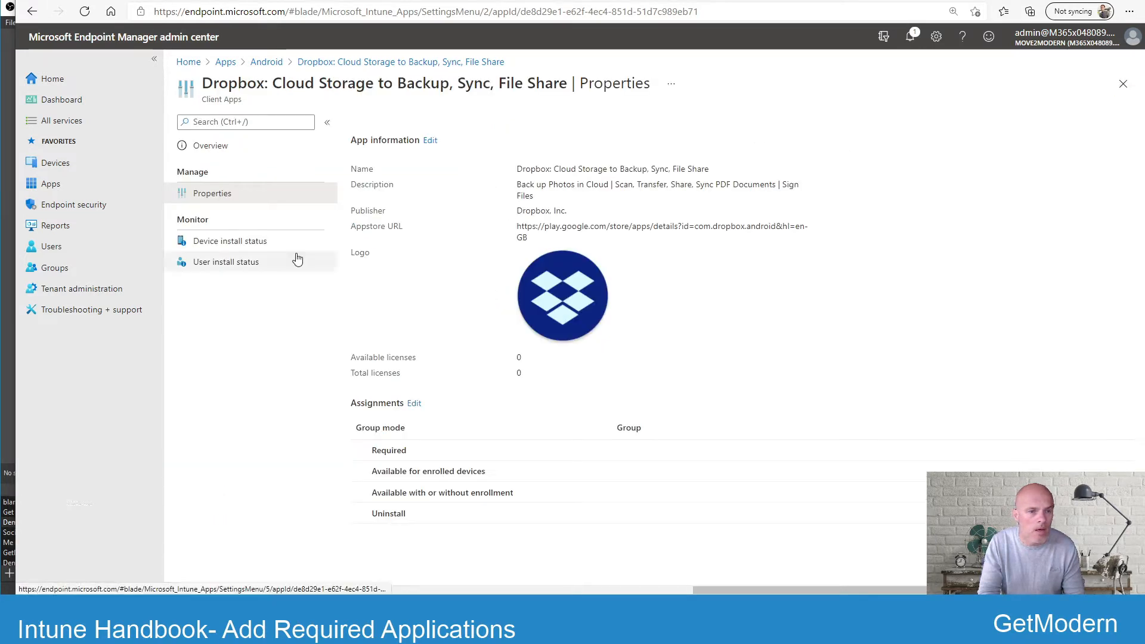
{"action": "mouse_move", "coordinate": [238, 283]}
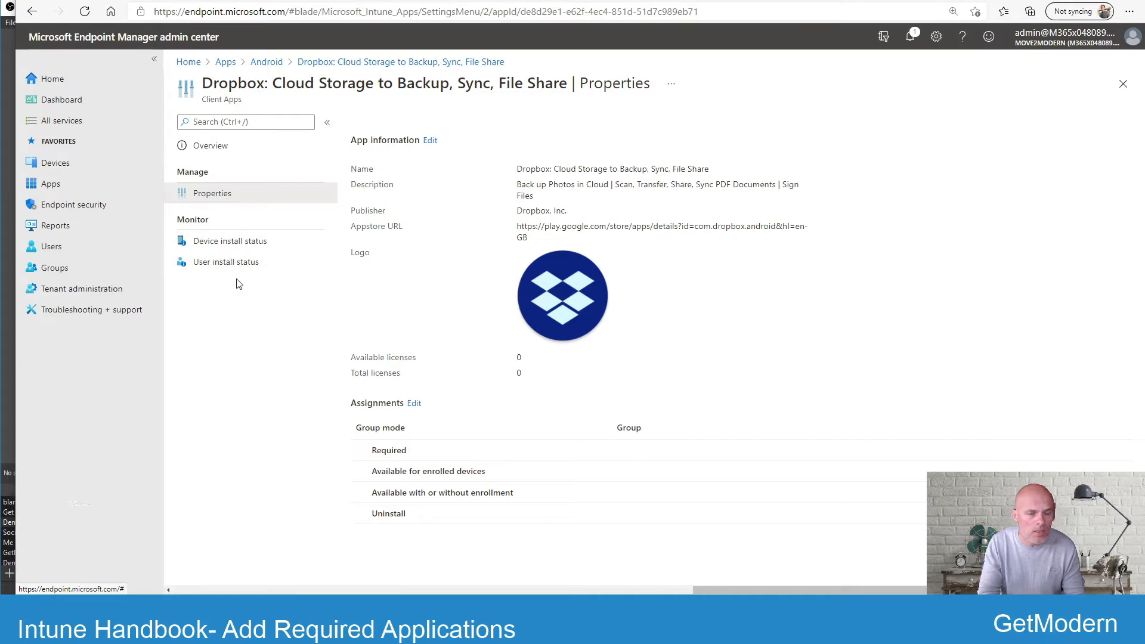
{"action": "mouse_move", "coordinate": [185, 218]}
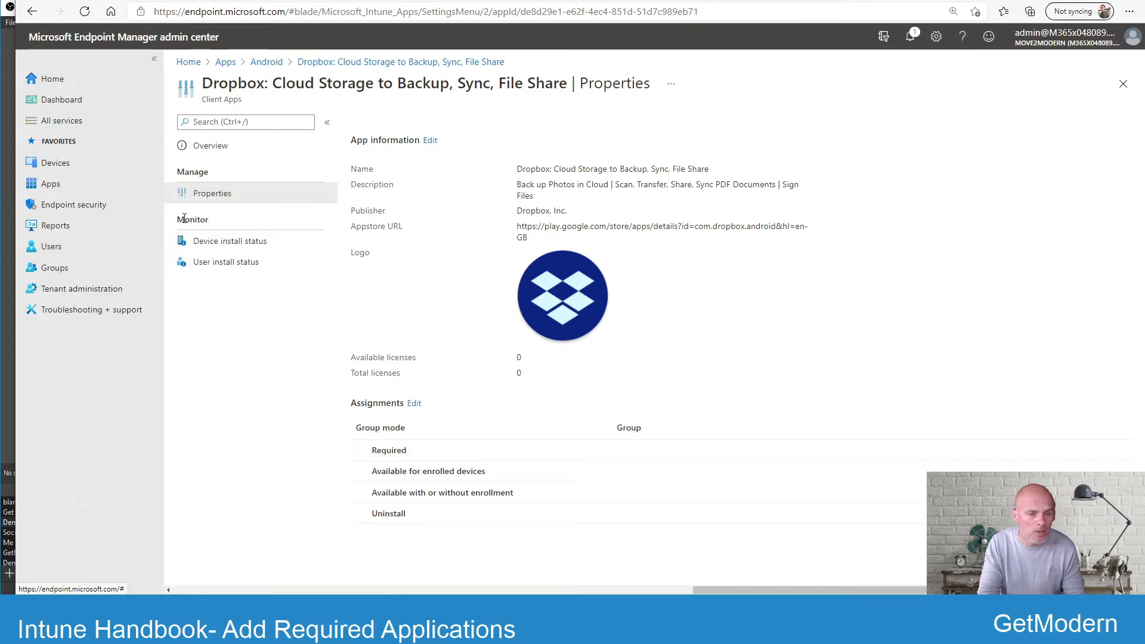
{"action": "mouse_move", "coordinate": [412, 293]}
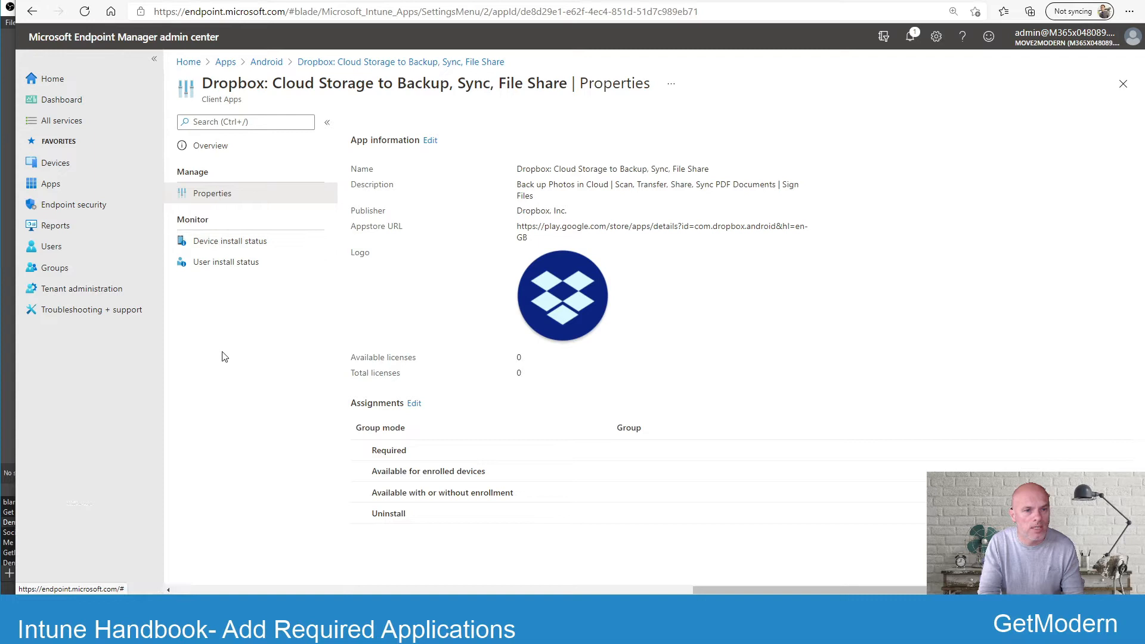
{"action": "mouse_move", "coordinate": [55, 162]}
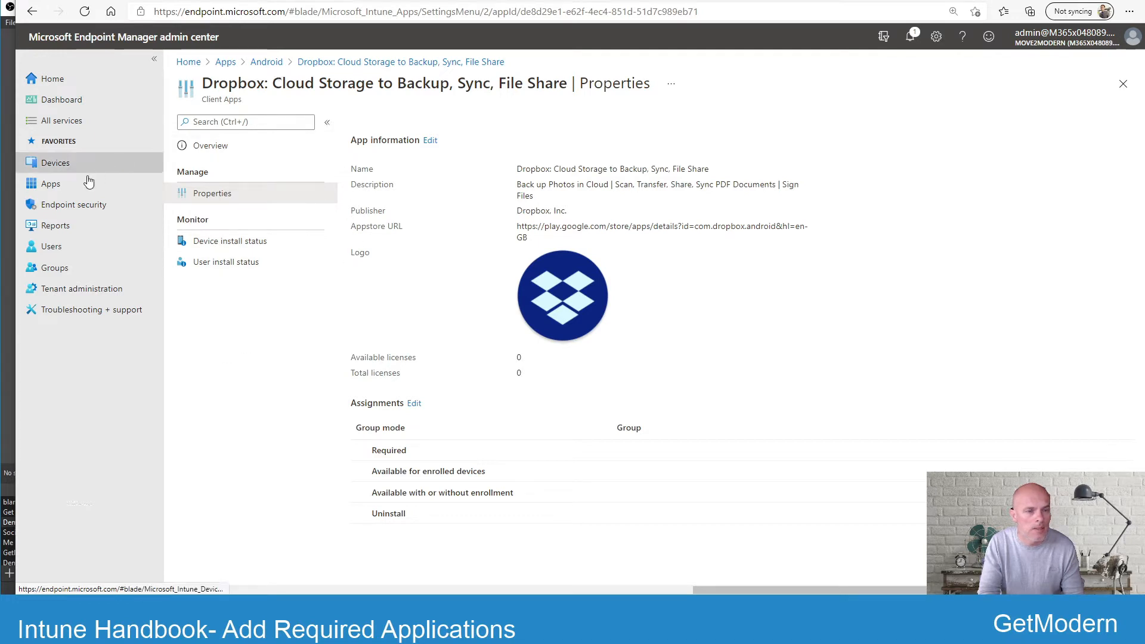
{"action": "left_click", "coordinate": [50, 184]}
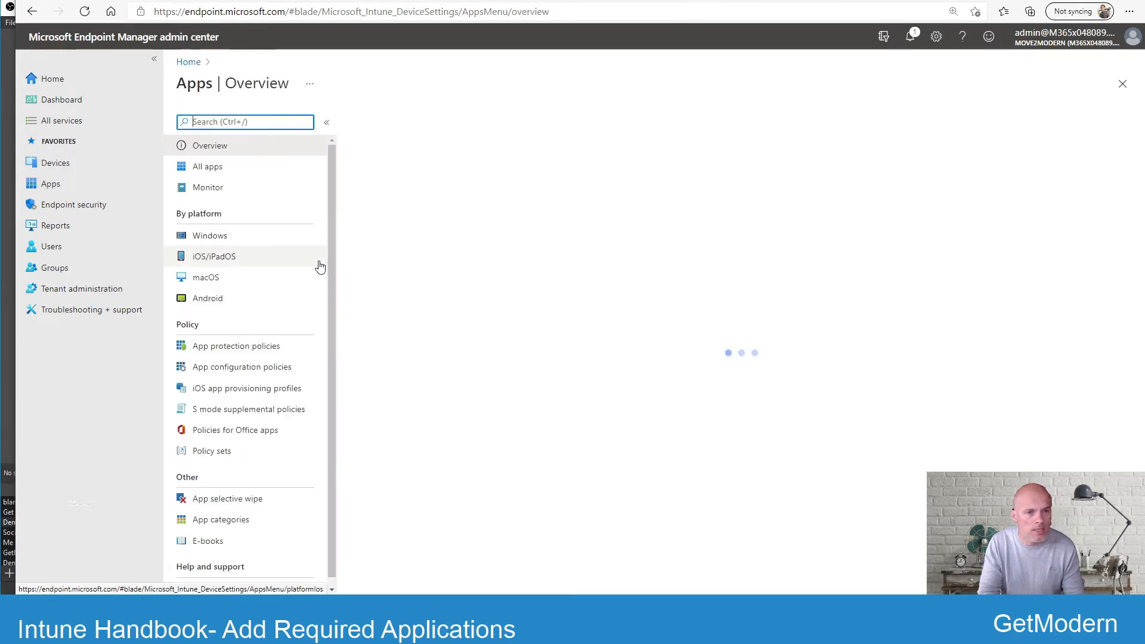
Show the Windows apps list and open the Company Portal (Online) app.
{"action": "left_click", "coordinate": [210, 235]}
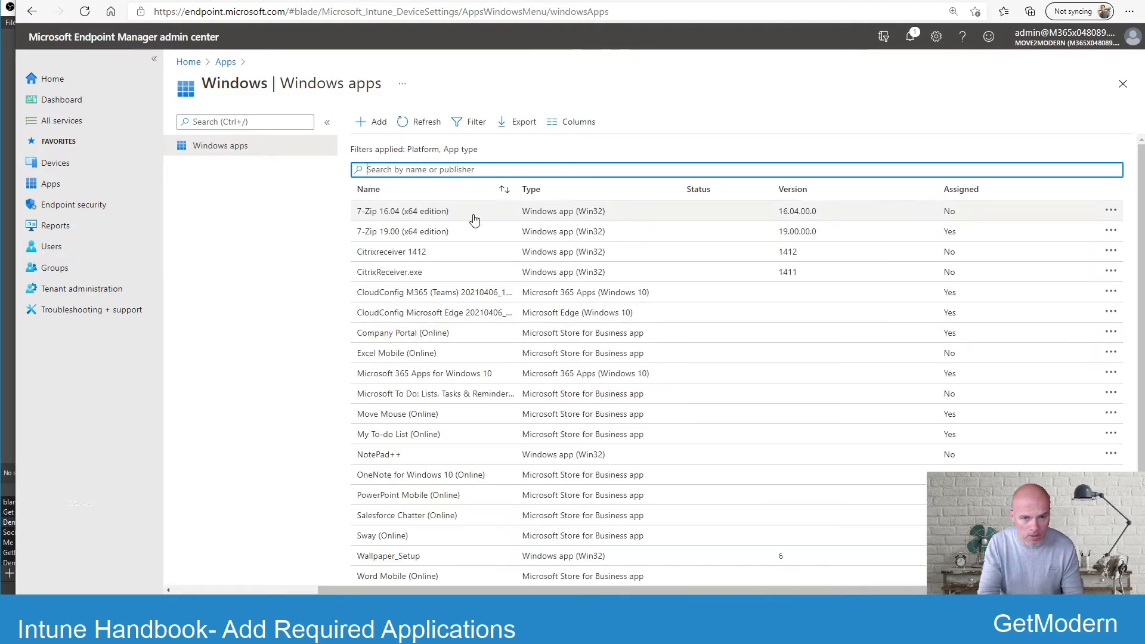
{"action": "mouse_move", "coordinate": [554, 362]}
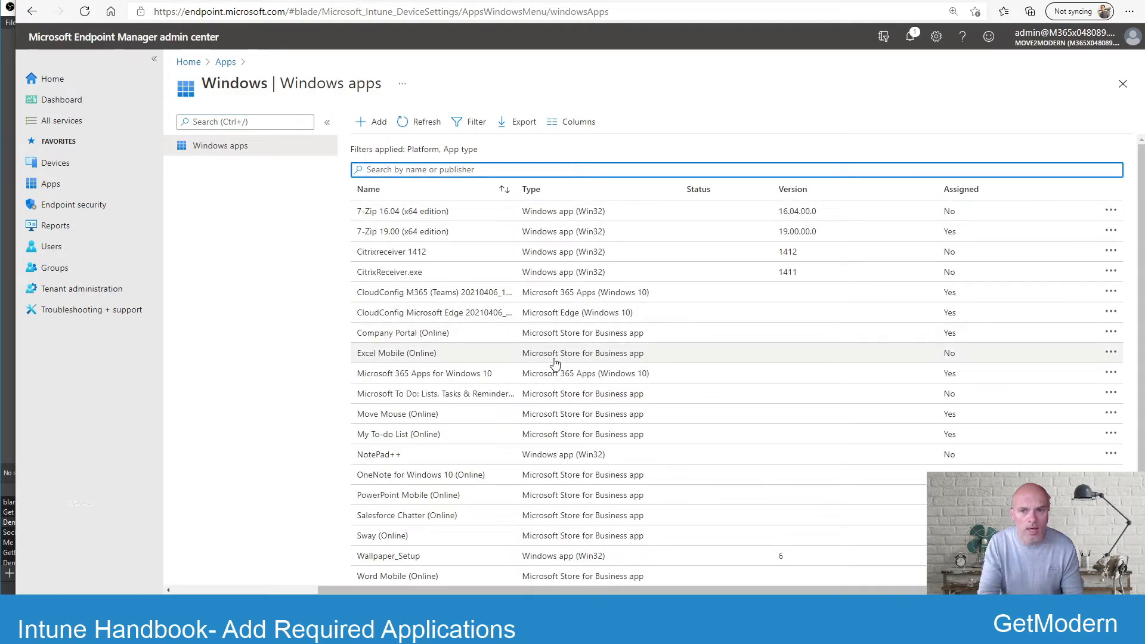
{"action": "mouse_move", "coordinate": [516, 333]}
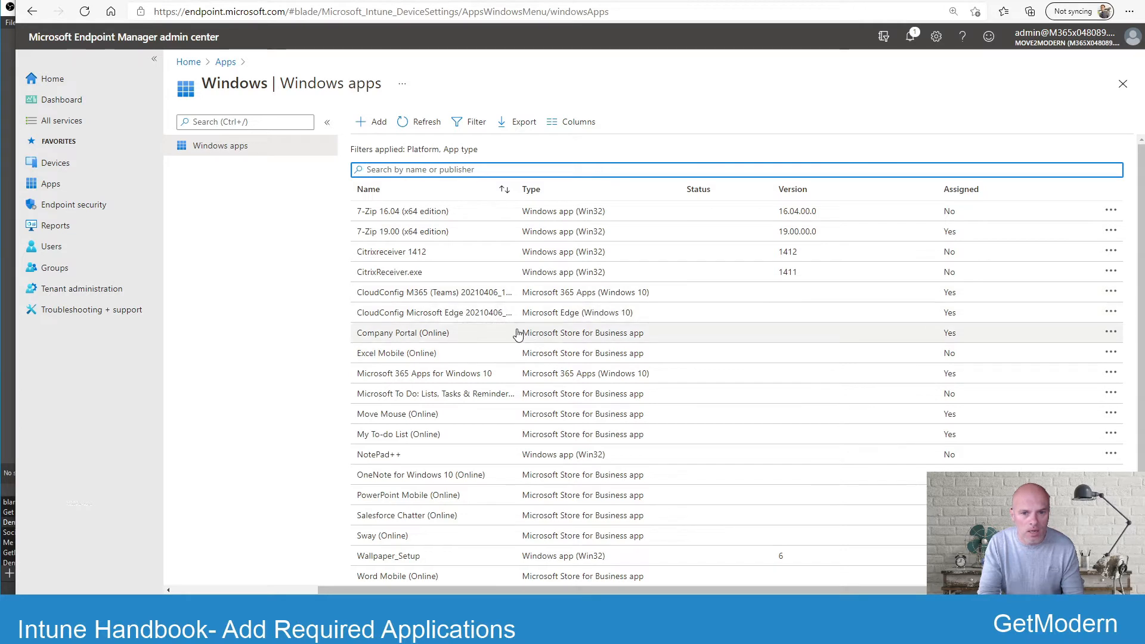
{"action": "mouse_move", "coordinate": [458, 393]}
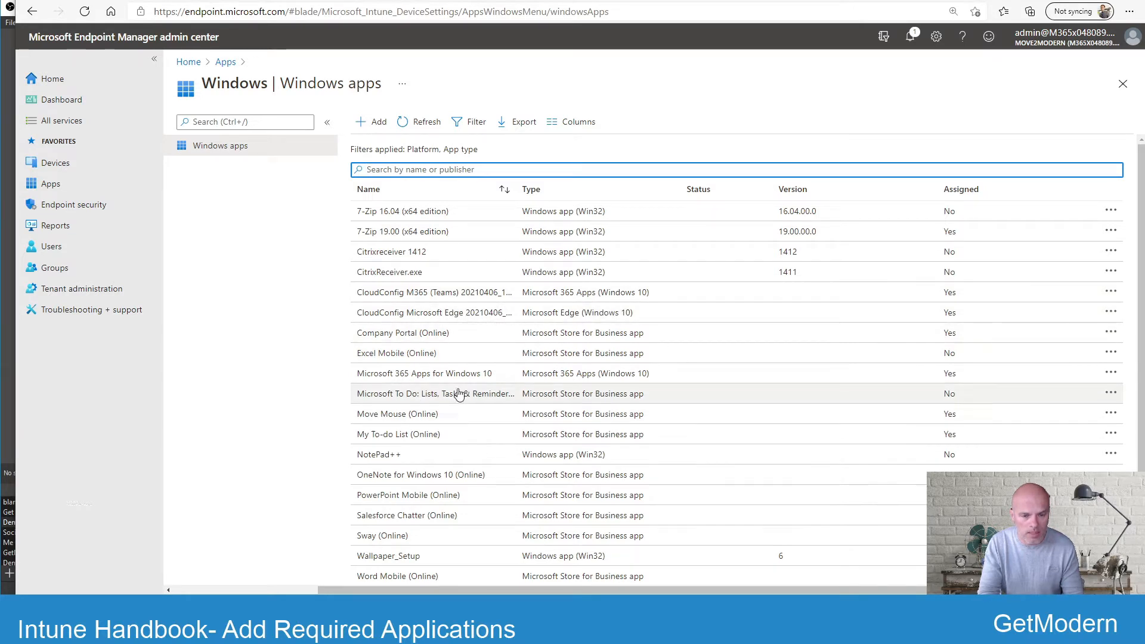
{"action": "left_click", "coordinate": [402, 332]}
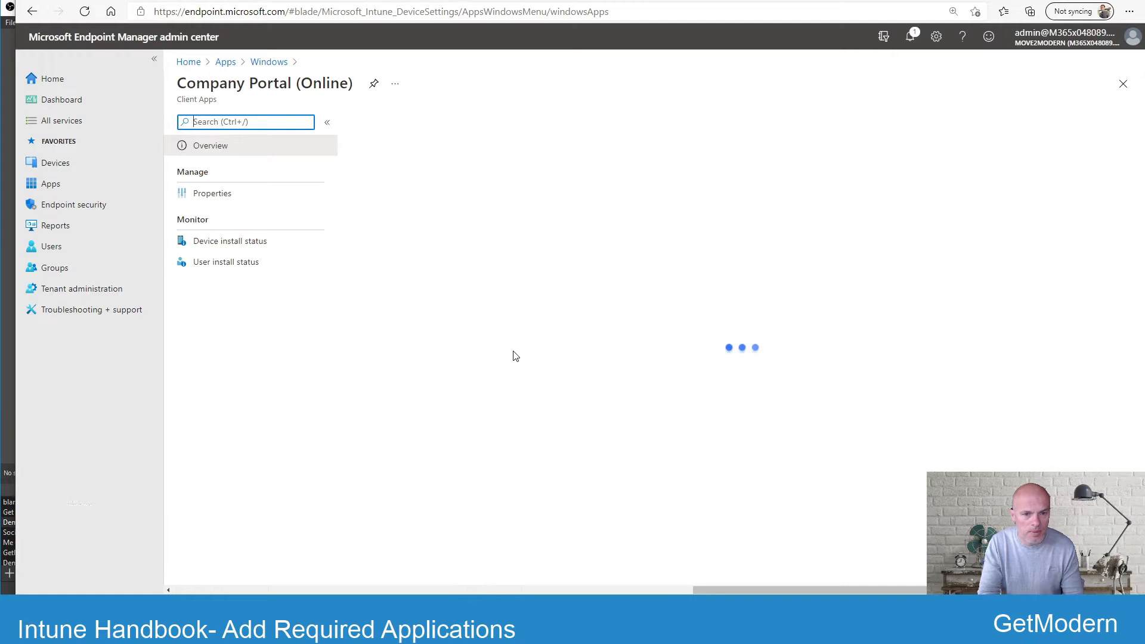
Review Company Portal (Online) properties and its required assignment to Win10_UserGroup, then return to Apps.
{"action": "left_click", "coordinate": [209, 146]}
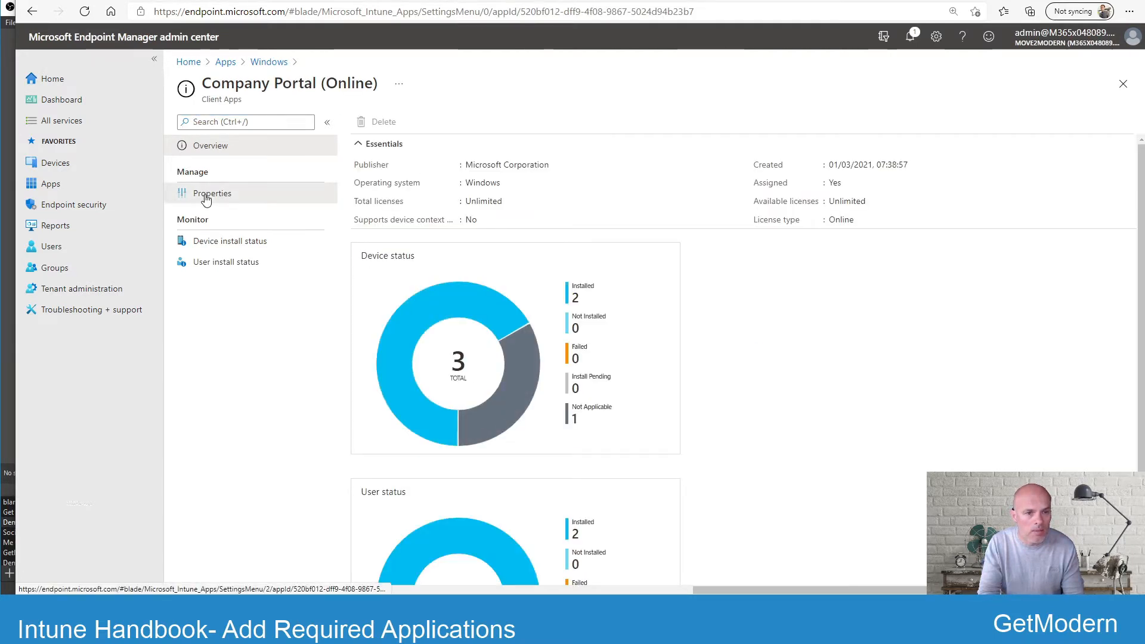
{"action": "left_click", "coordinate": [212, 193]}
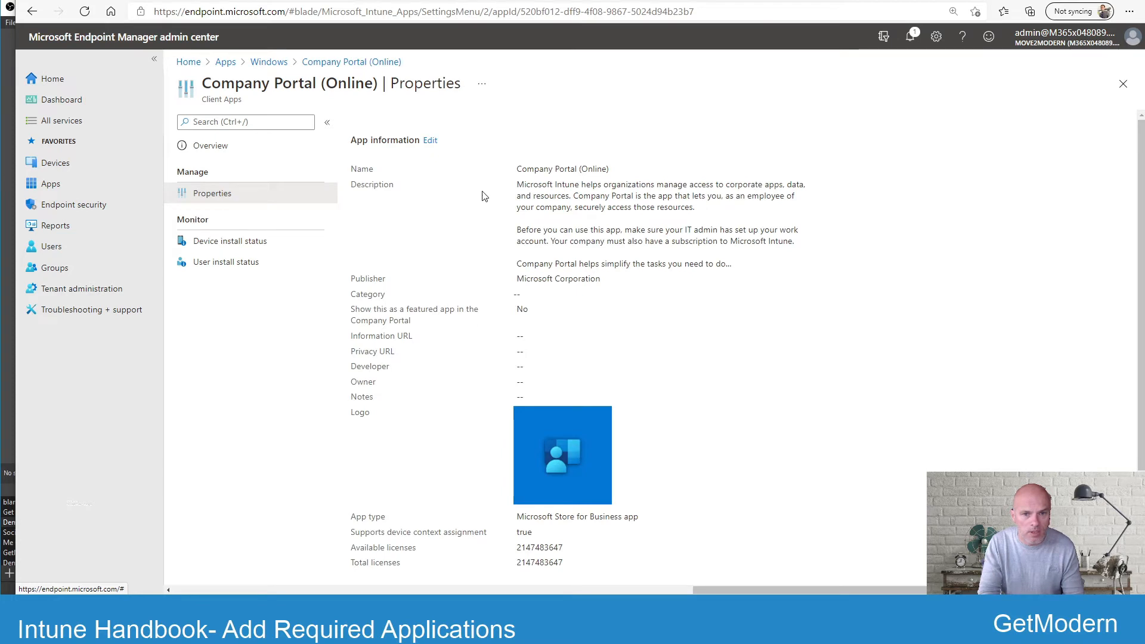
{"action": "mouse_move", "coordinate": [447, 297]}
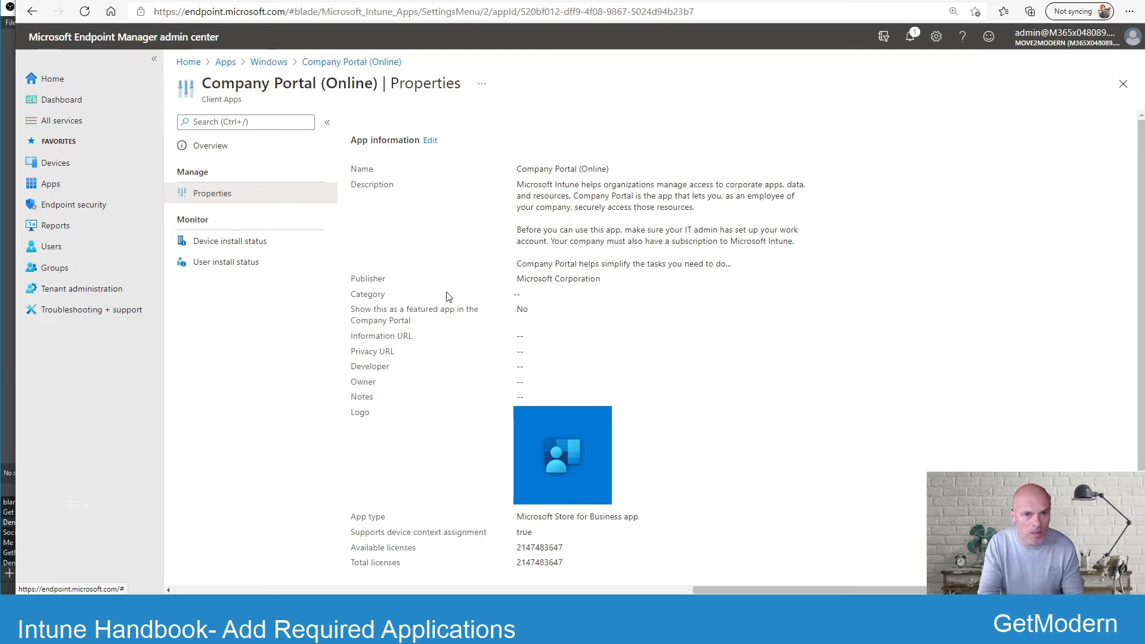
{"action": "scroll", "scroll_direction": "down", "scroll_amount": 3}
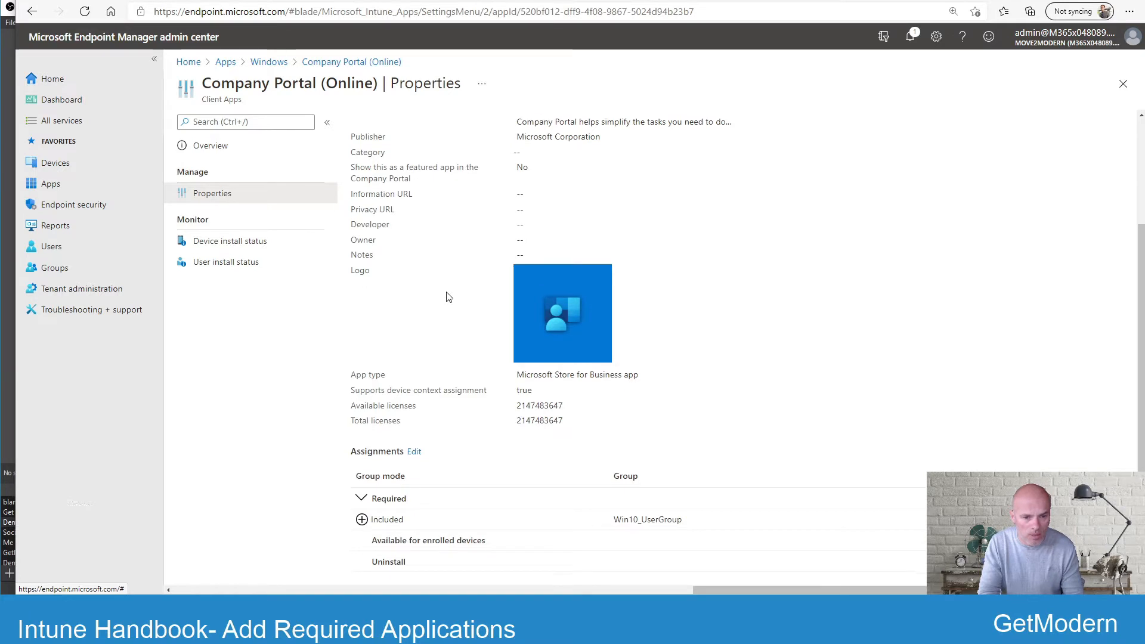
{"action": "scroll", "scroll_direction": "up", "scroll_amount": 3}
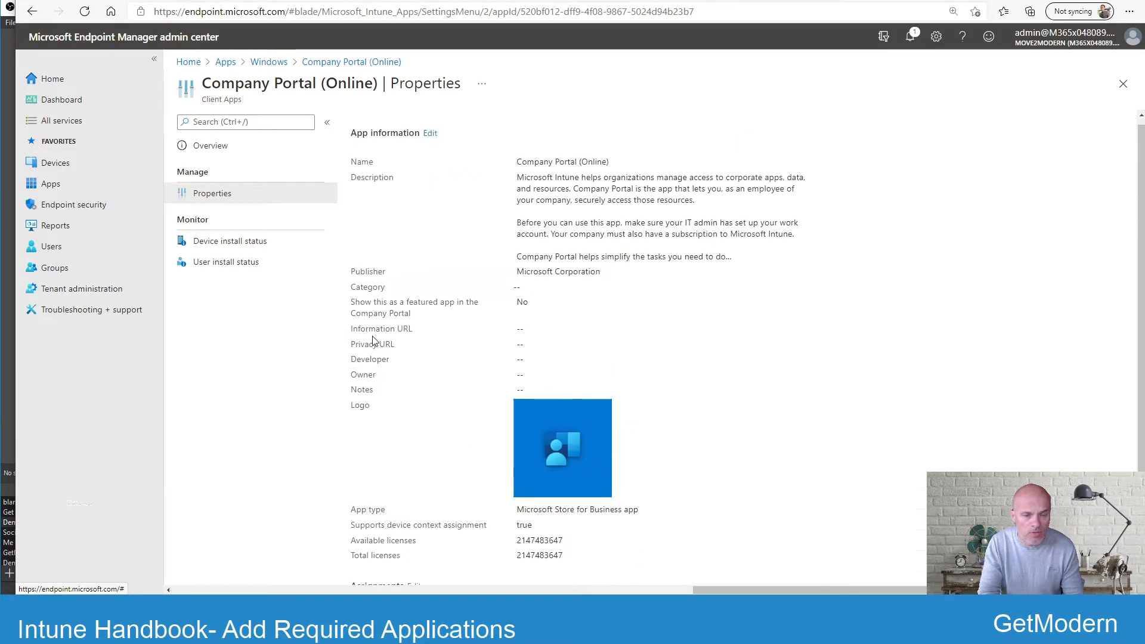
{"action": "scroll", "scroll_direction": "up", "scroll_amount": 3}
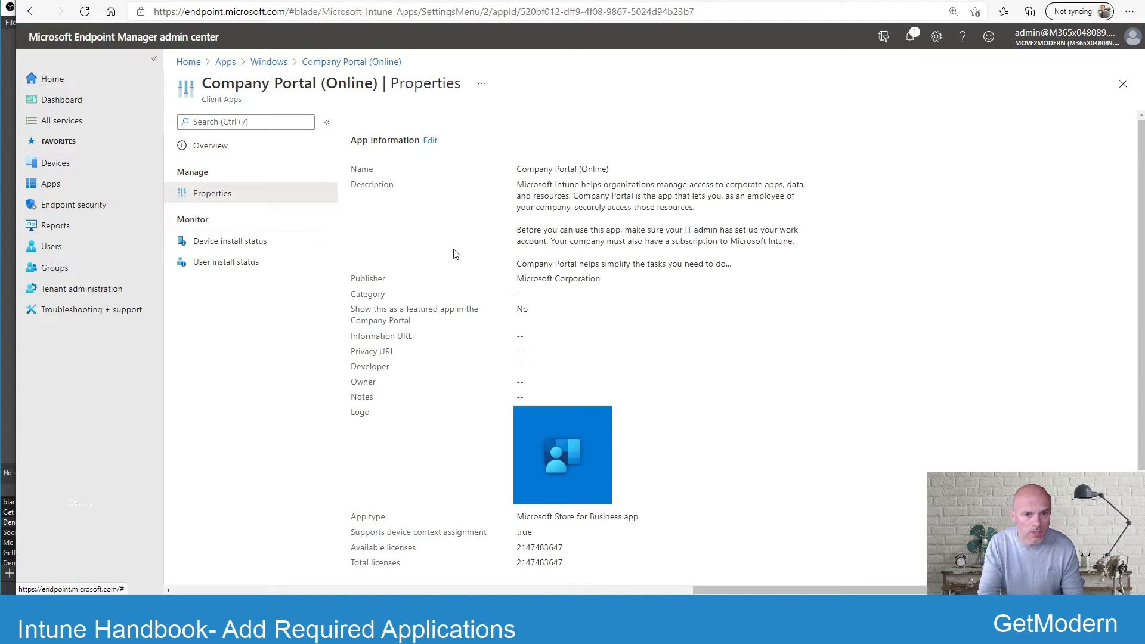
{"action": "scroll", "scroll_direction": "down", "scroll_amount": 3}
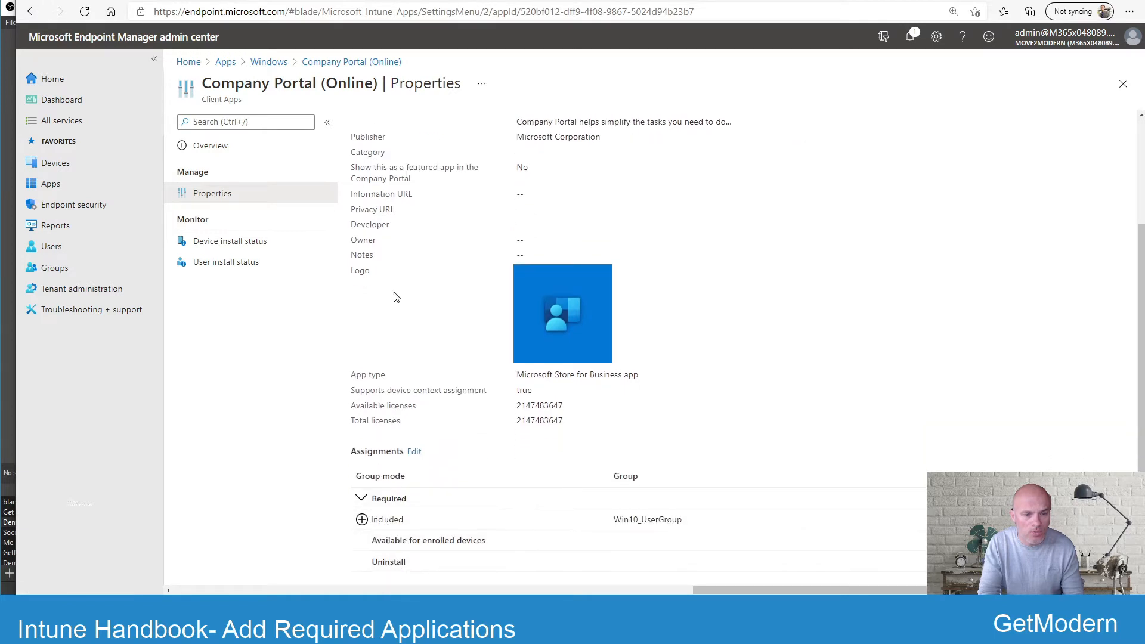
{"action": "scroll", "scroll_direction": "up", "scroll_amount": 3}
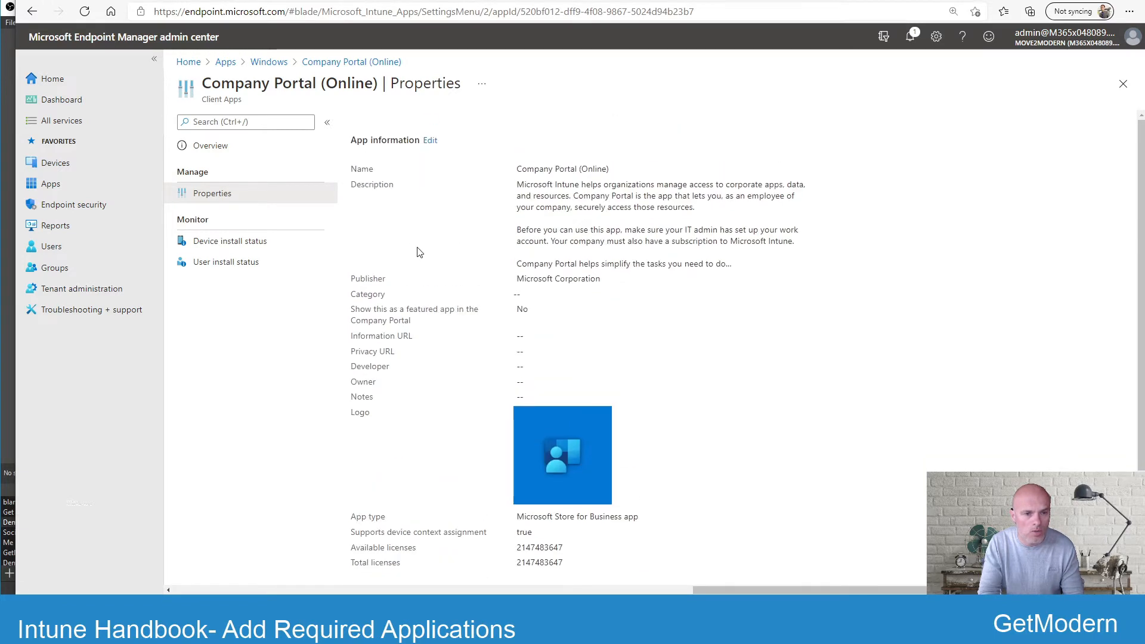
{"action": "mouse_move", "coordinate": [50, 184]}
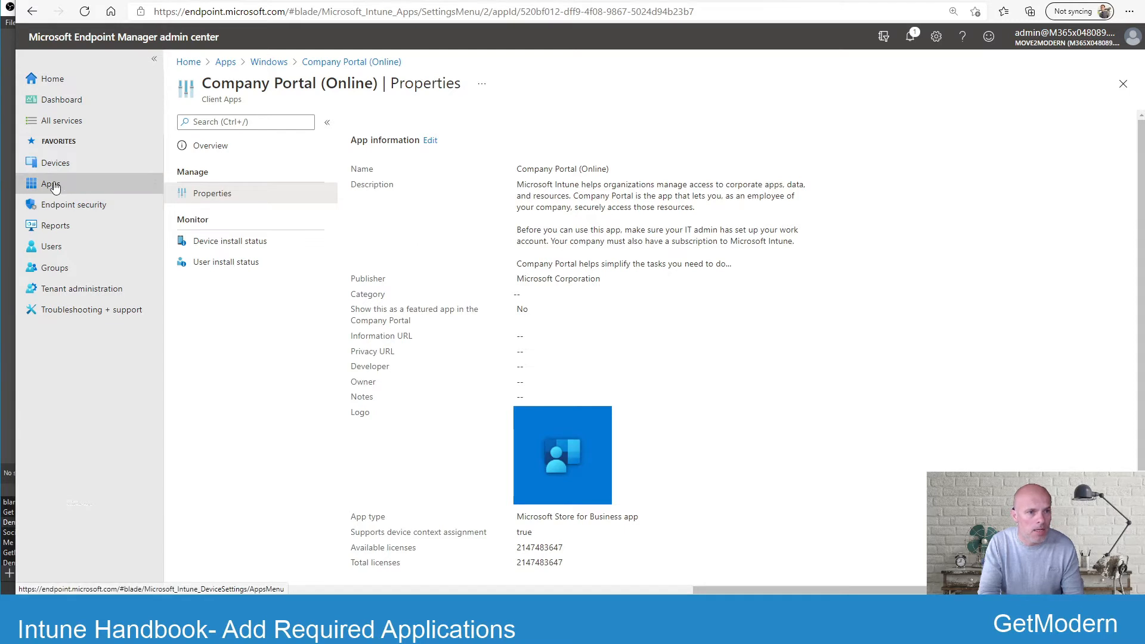
{"action": "left_click", "coordinate": [50, 183]}
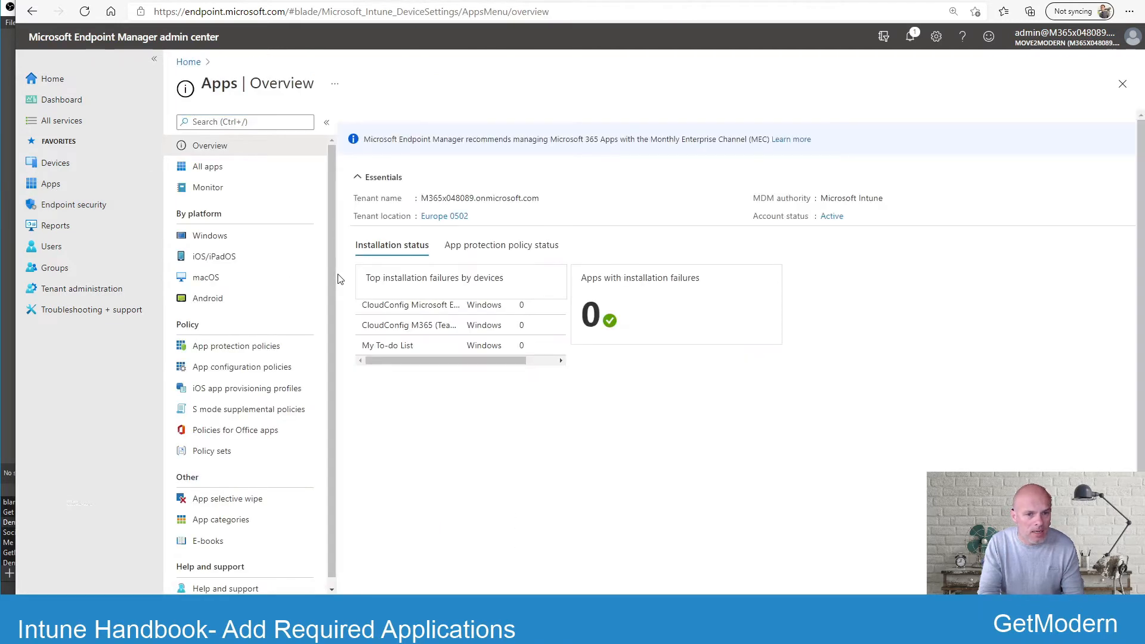
{"action": "mouse_move", "coordinate": [408, 419]}
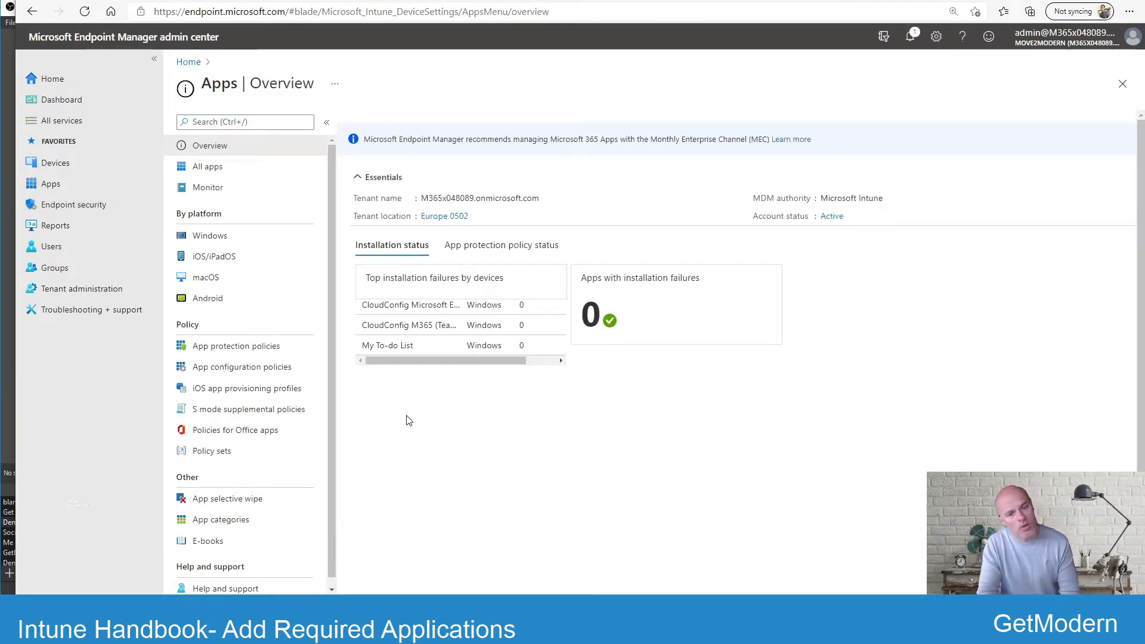
{"action": "mouse_move", "coordinate": [463, 430]}
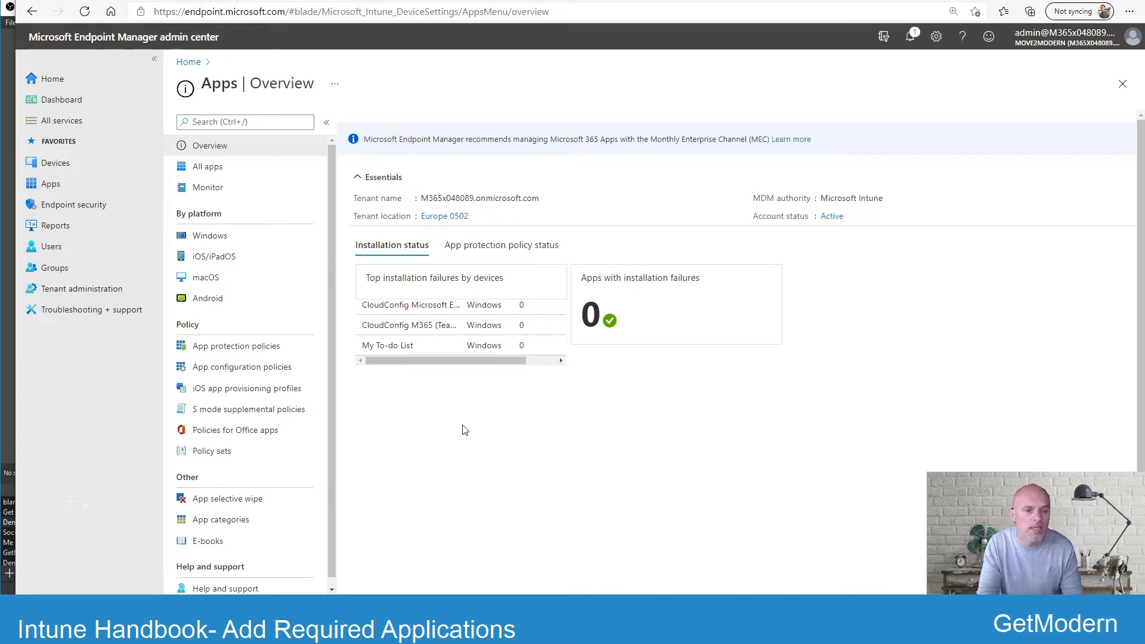
{"action": "mouse_move", "coordinate": [426, 421]}
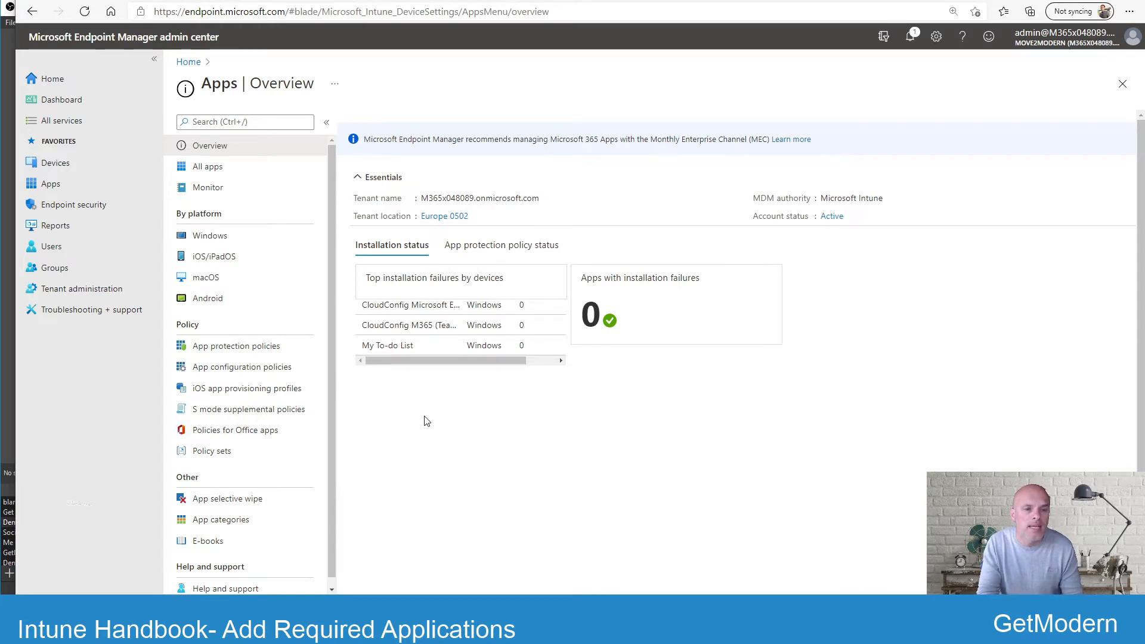
{"action": "mouse_move", "coordinate": [430, 422]}
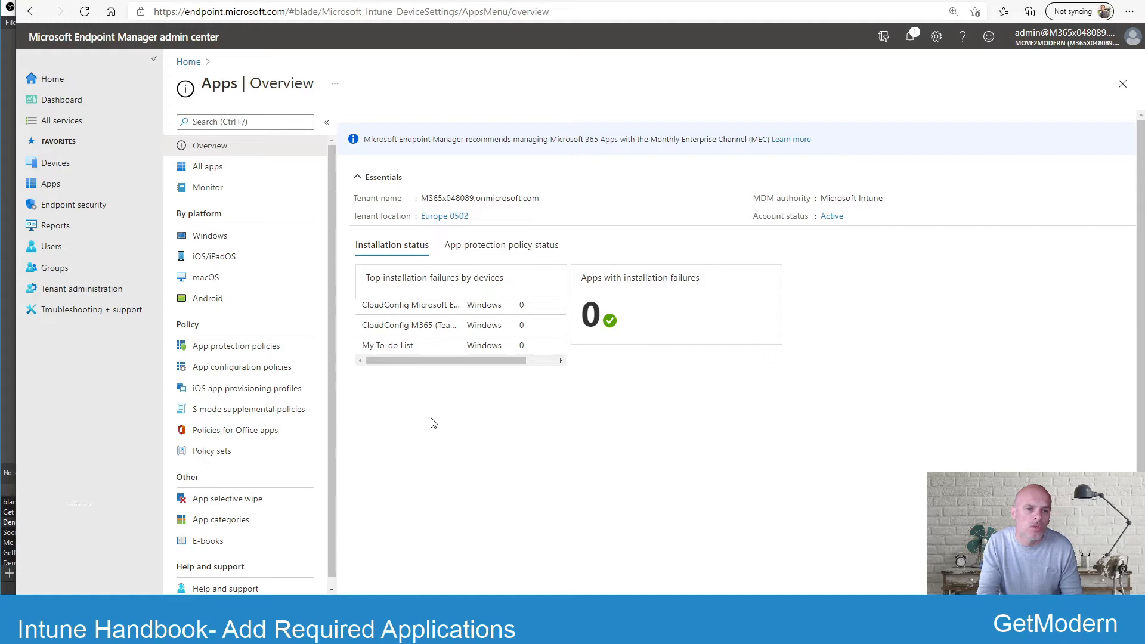
{"action": "mouse_move", "coordinate": [209, 235]}
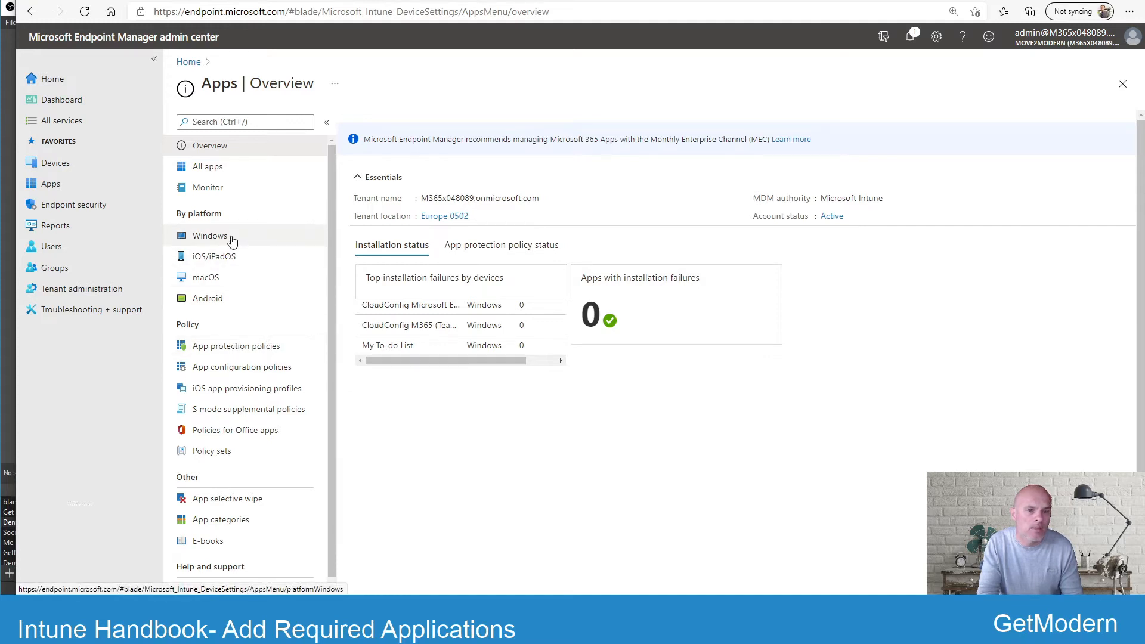
{"action": "mouse_move", "coordinate": [212, 235]}
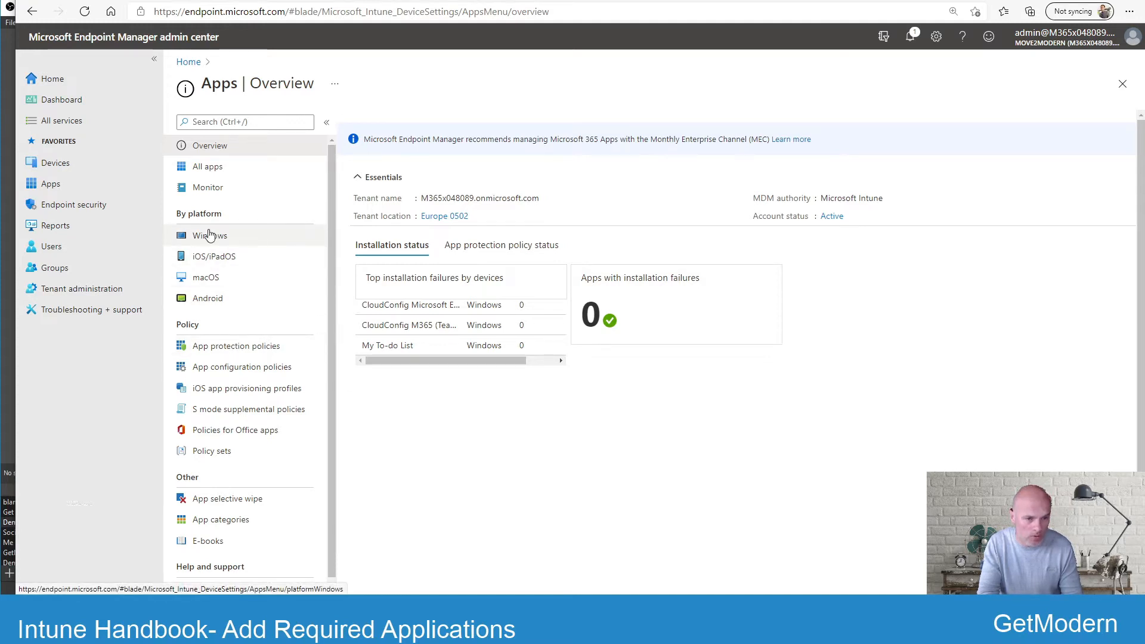
{"action": "mouse_move", "coordinate": [213, 257]}
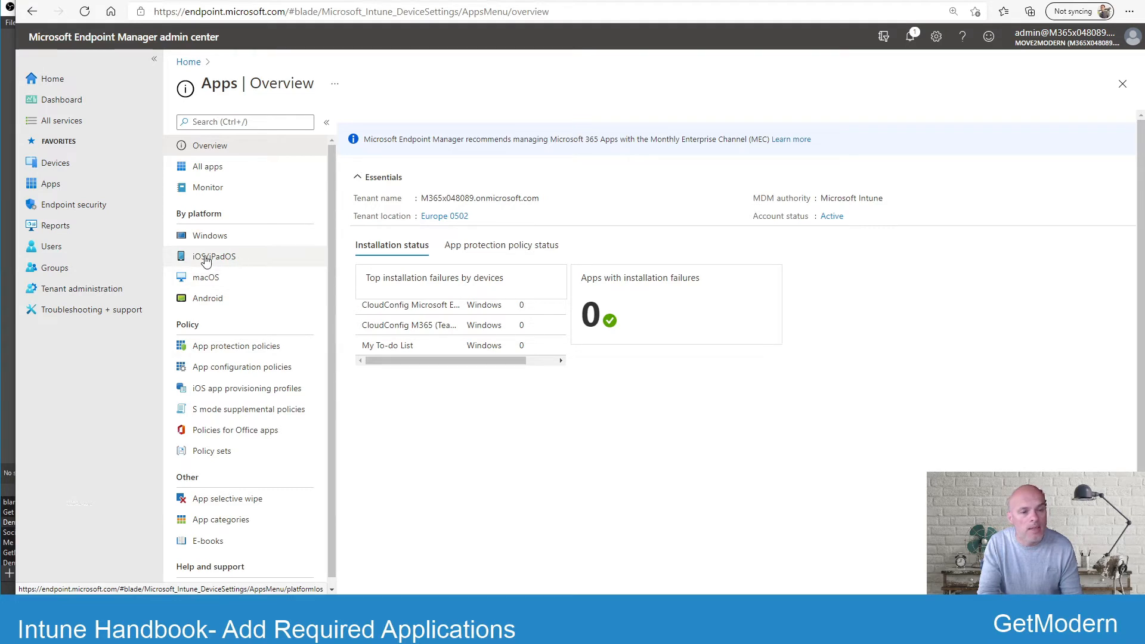
{"action": "mouse_move", "coordinate": [206, 298]}
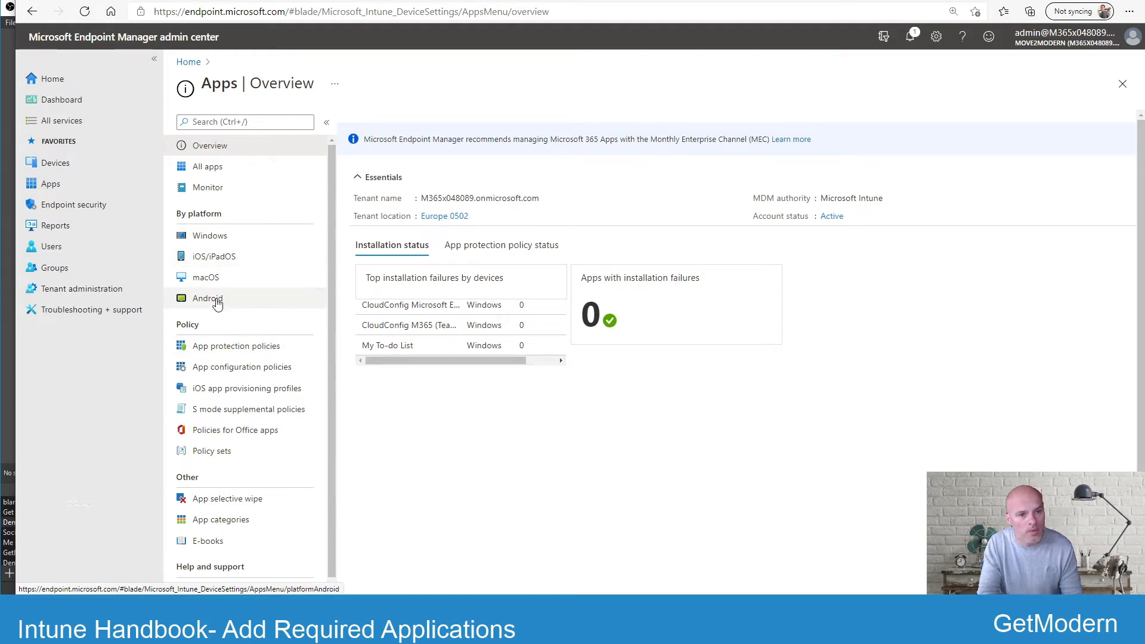
View the Android apps list, then move to the Devices area.
{"action": "left_click", "coordinate": [207, 298]}
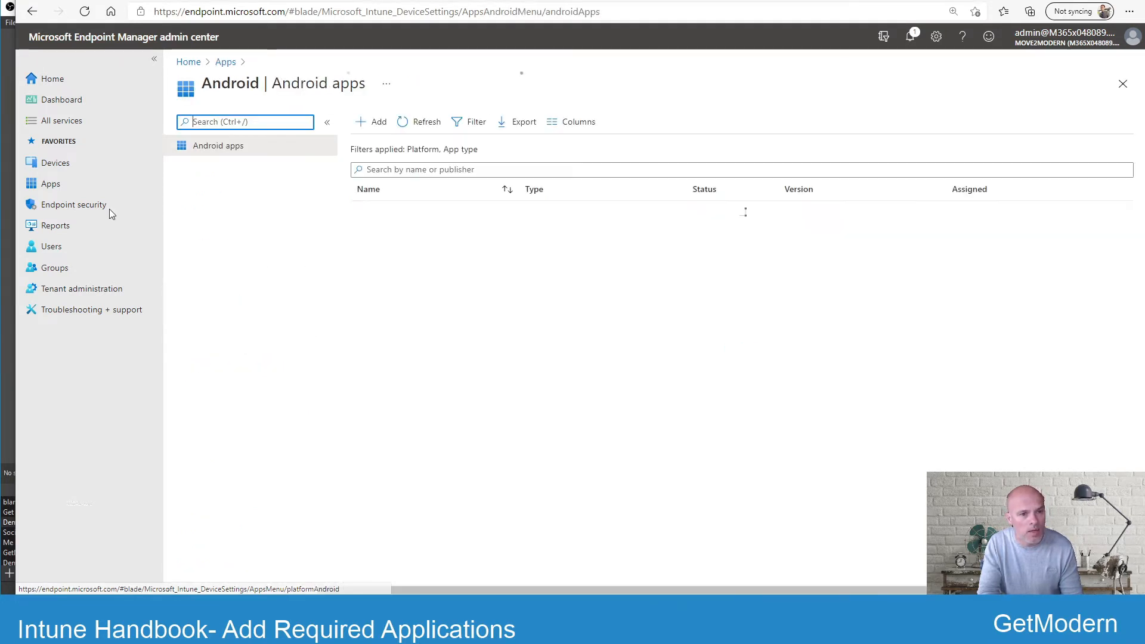
{"action": "left_click", "coordinate": [56, 162]}
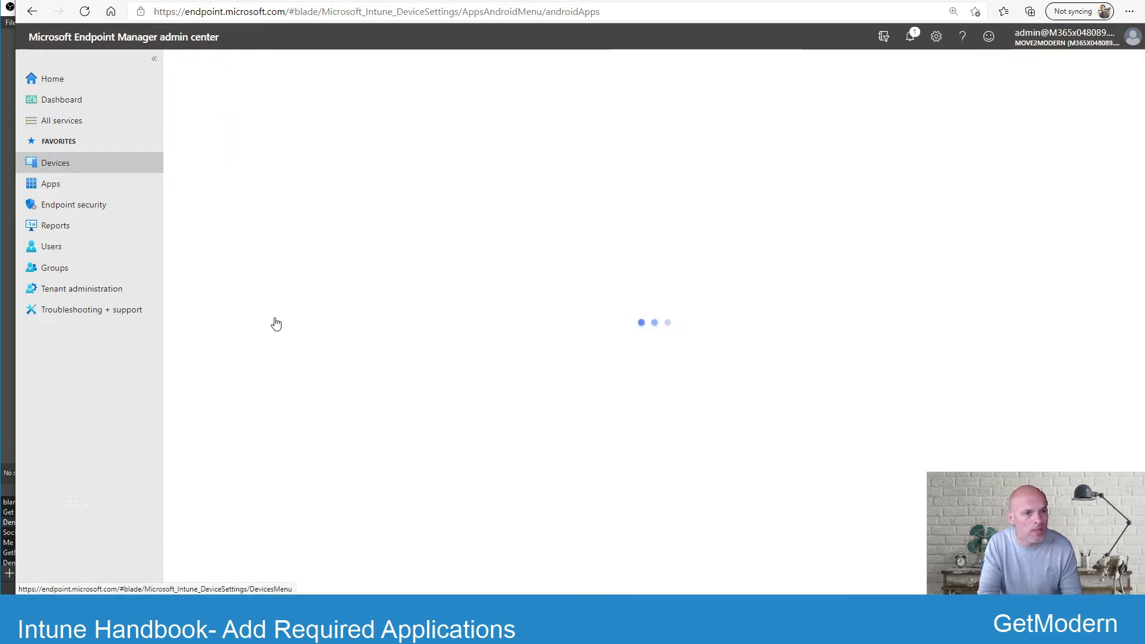
Navigate Devices > Android > Android enrollment and show the Managed Google Play connection details.
{"action": "left_click", "coordinate": [56, 162]}
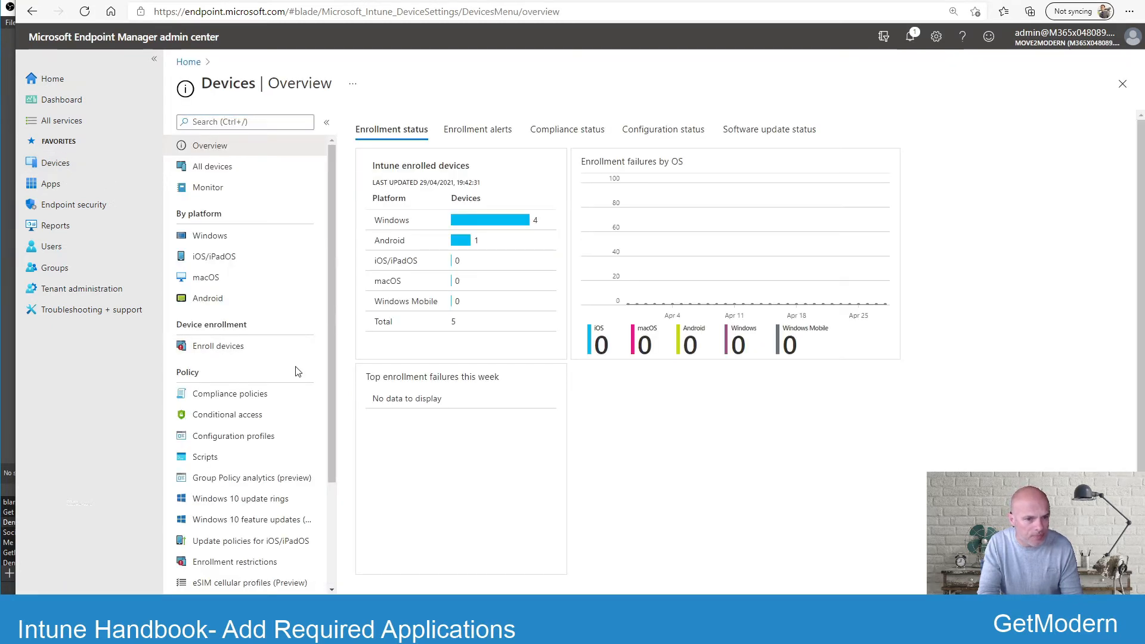
{"action": "mouse_move", "coordinate": [206, 298]}
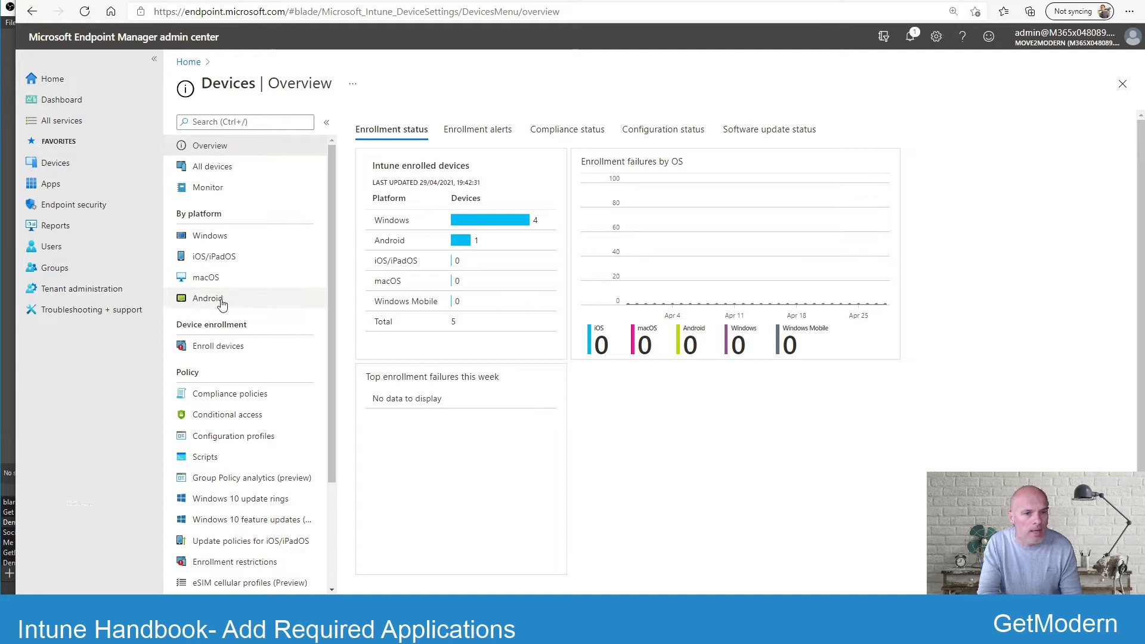
{"action": "left_click", "coordinate": [208, 298]}
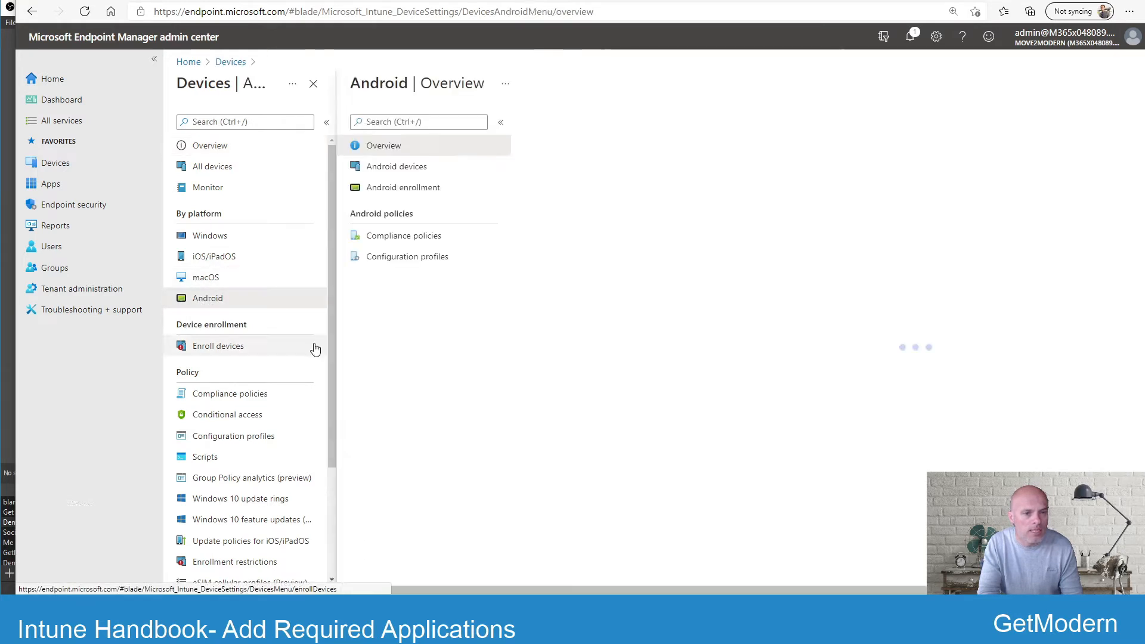
{"action": "left_click", "coordinate": [402, 188]}
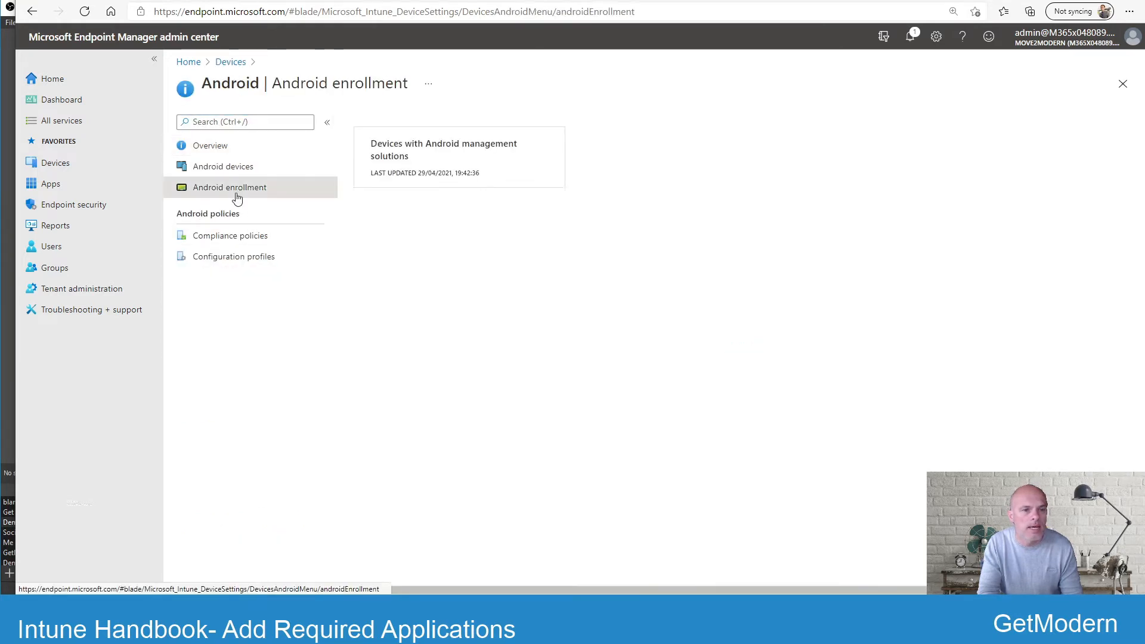
{"action": "left_click", "coordinate": [229, 187]}
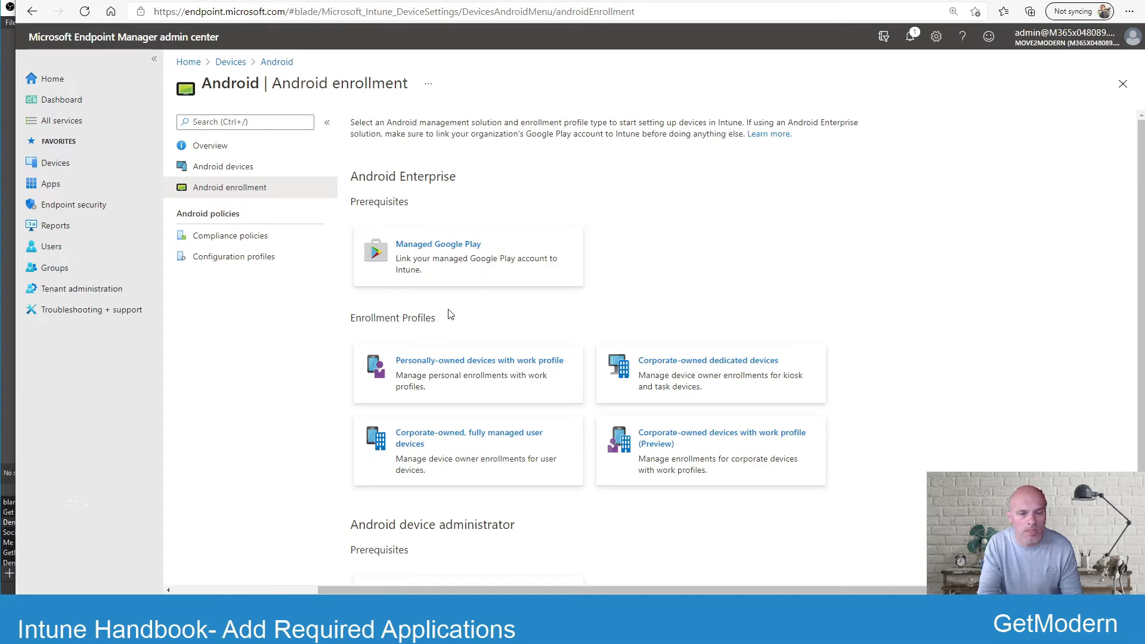
{"action": "left_click", "coordinate": [437, 244]}
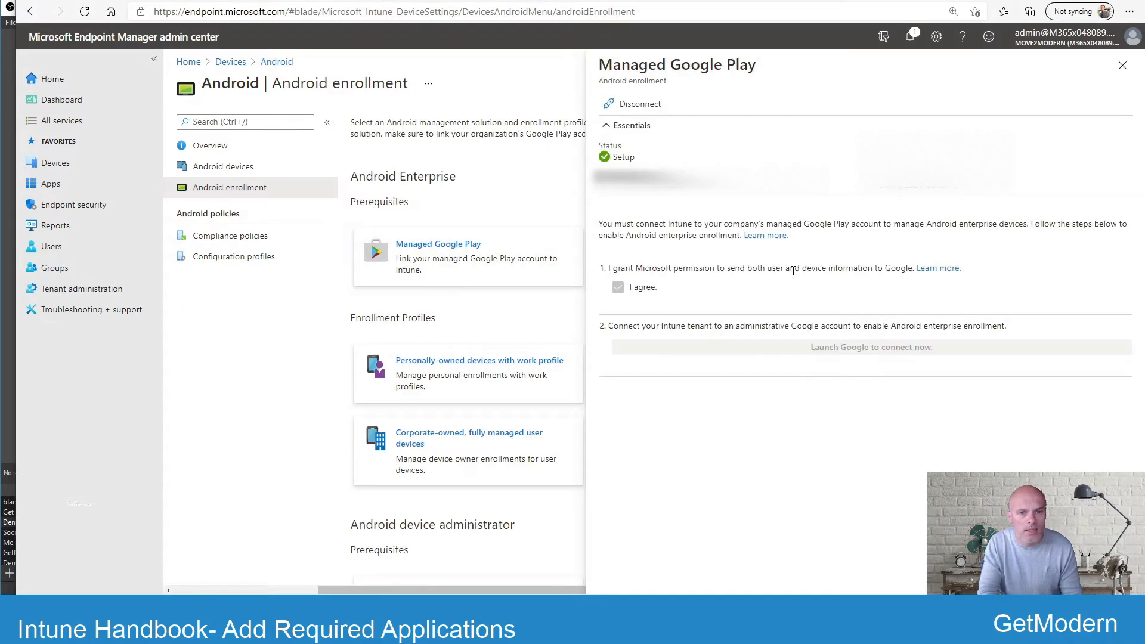
{"action": "mouse_move", "coordinate": [739, 304]}
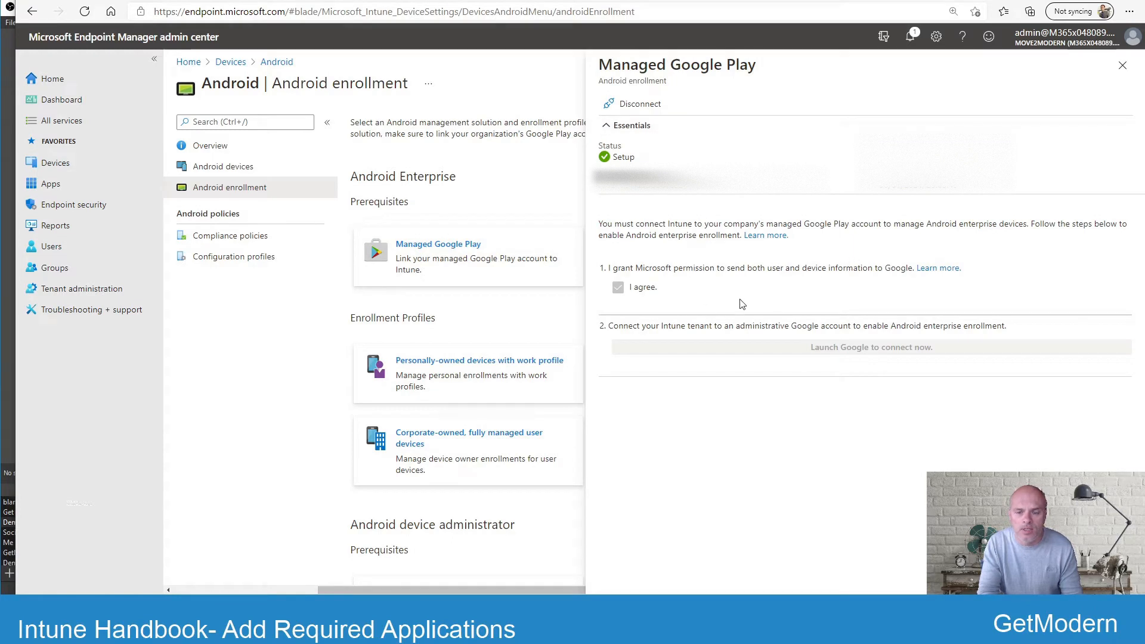
{"action": "mouse_move", "coordinate": [766, 265]}
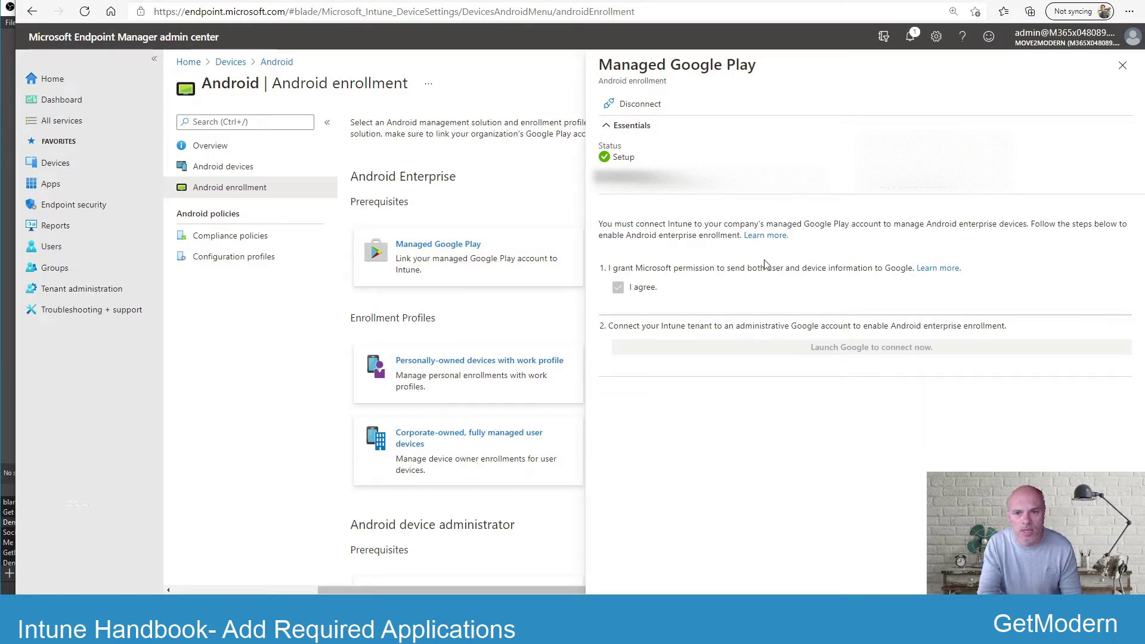
{"action": "mouse_move", "coordinate": [692, 283]}
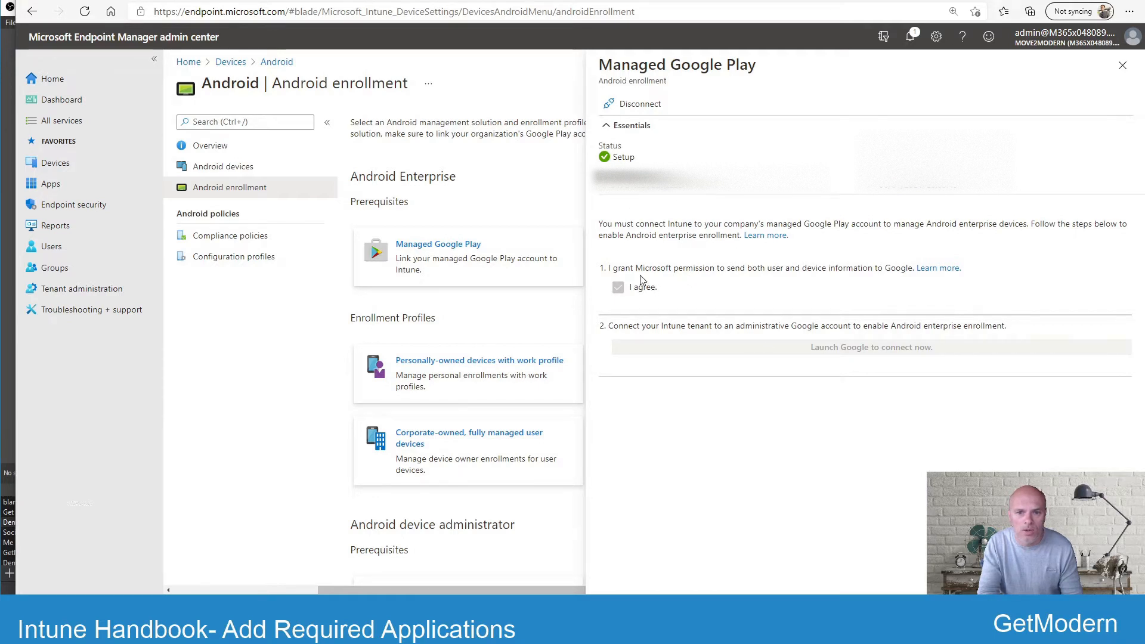
{"action": "mouse_move", "coordinate": [839, 285]}
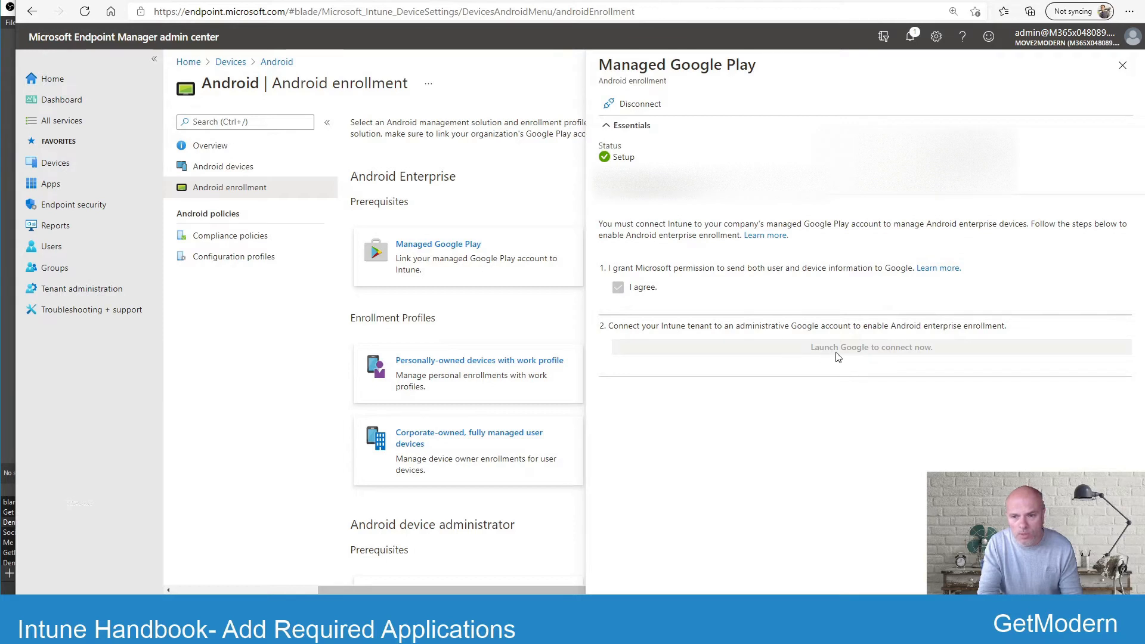
{"action": "mouse_move", "coordinate": [842, 356]}
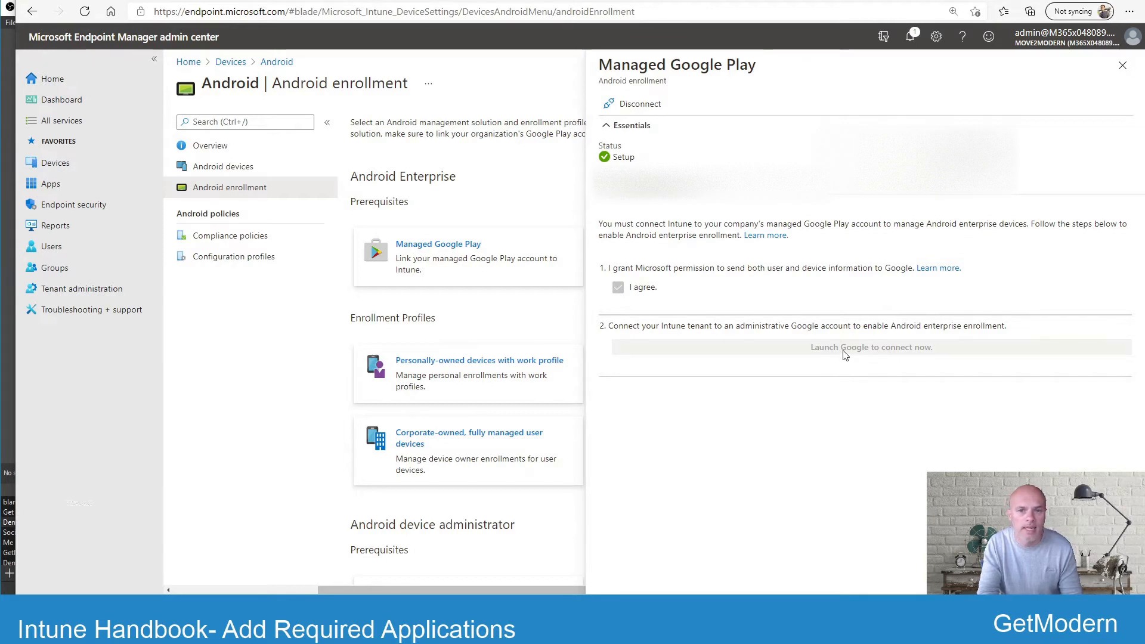
{"action": "mouse_move", "coordinate": [825, 364]}
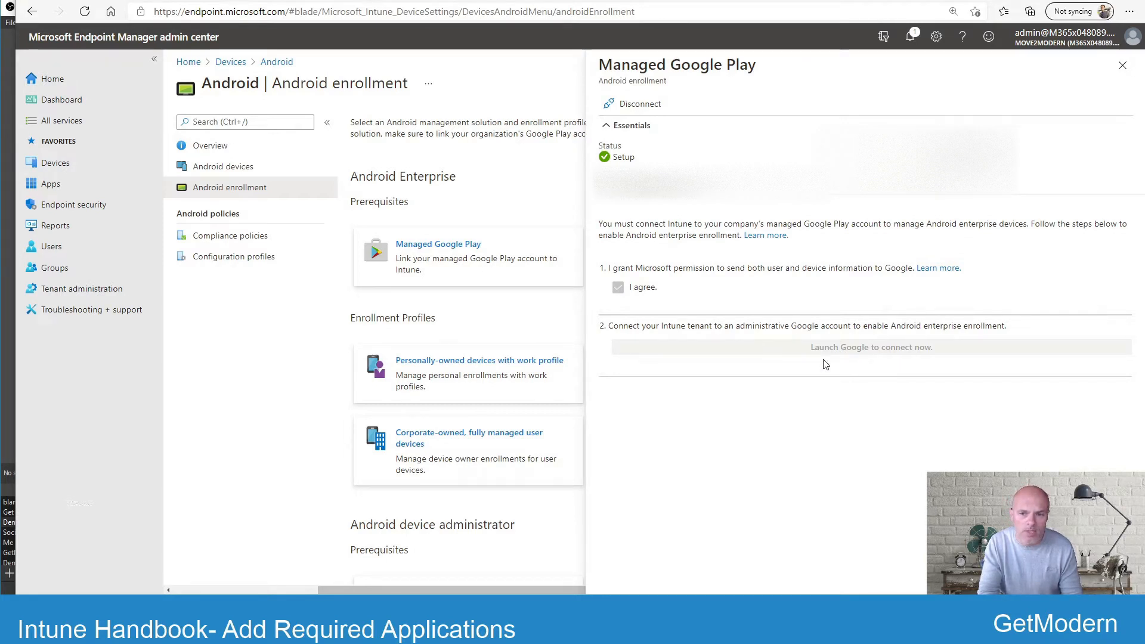
{"action": "mouse_move", "coordinate": [819, 350]}
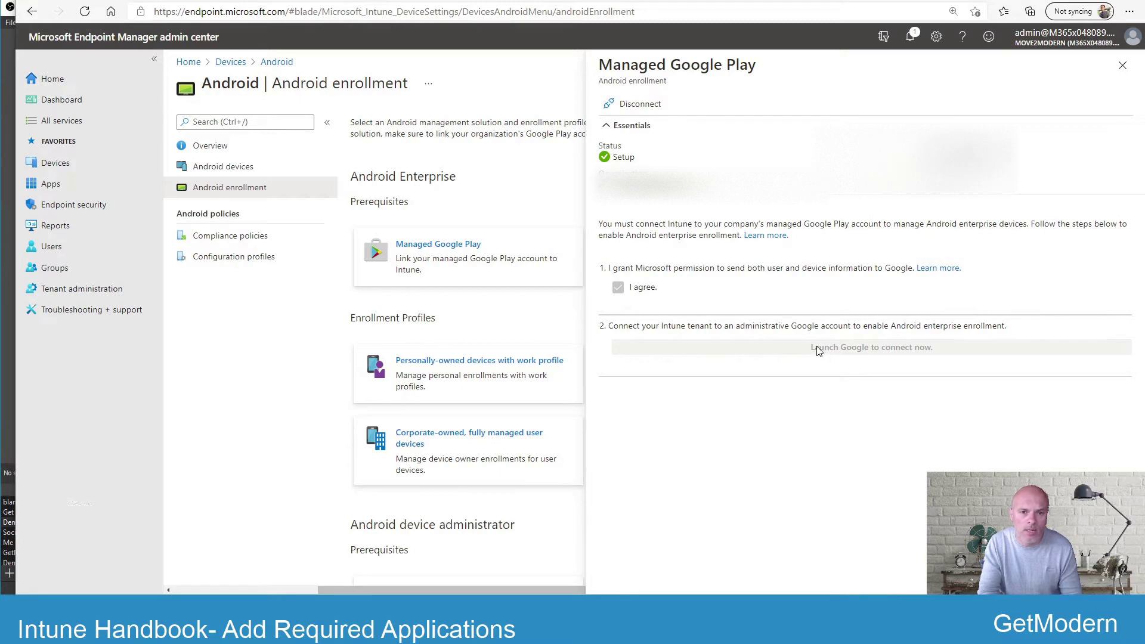
{"action": "mouse_move", "coordinate": [718, 288]}
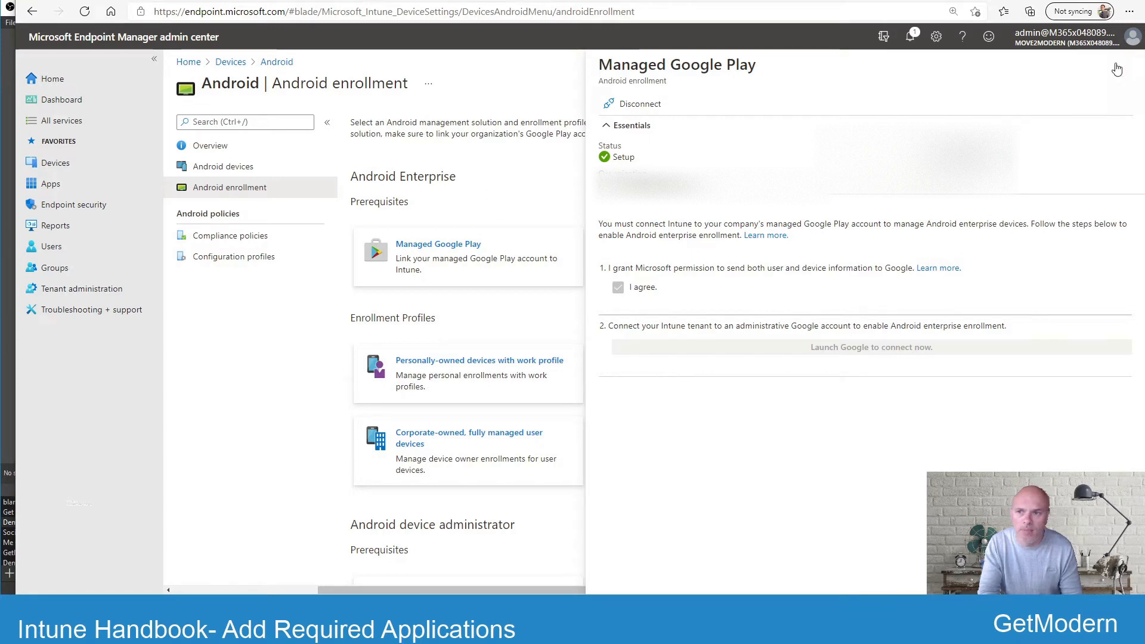
Close the Managed Google Play pane to return to the Android enrollment overview.
{"action": "left_click", "coordinate": [1122, 83]}
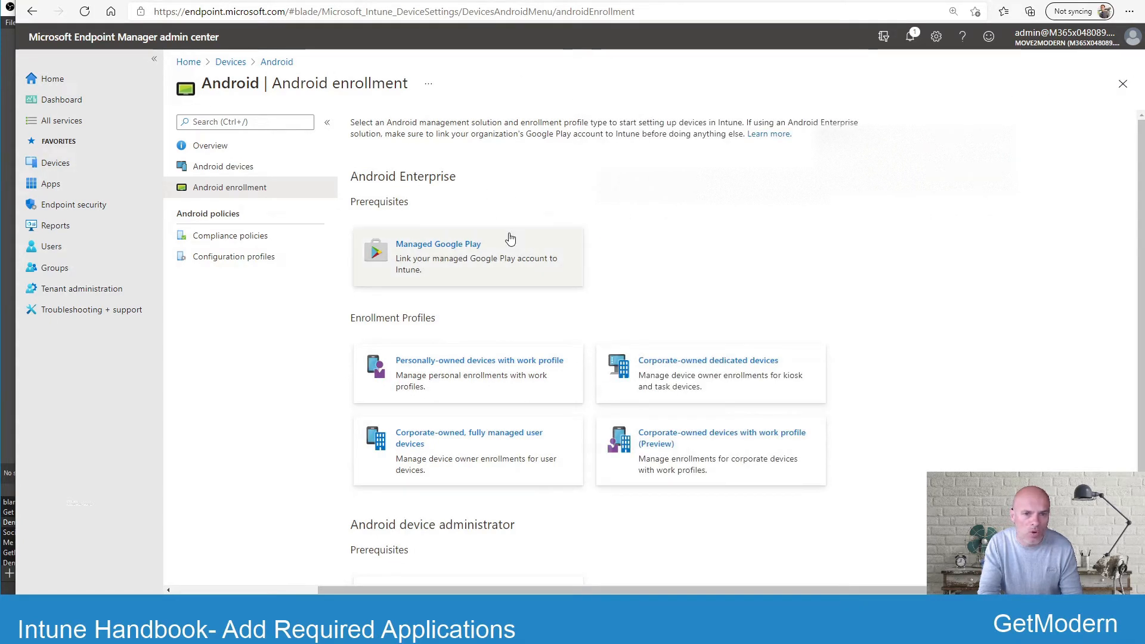
{"action": "mouse_move", "coordinate": [649, 254]}
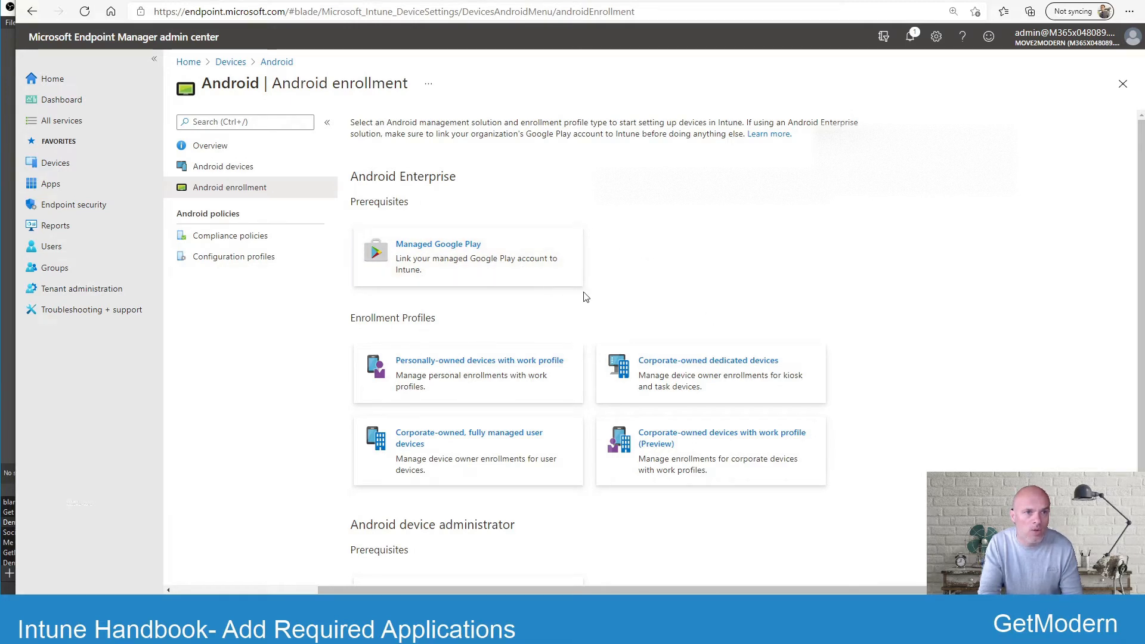
{"action": "mouse_move", "coordinate": [591, 300]}
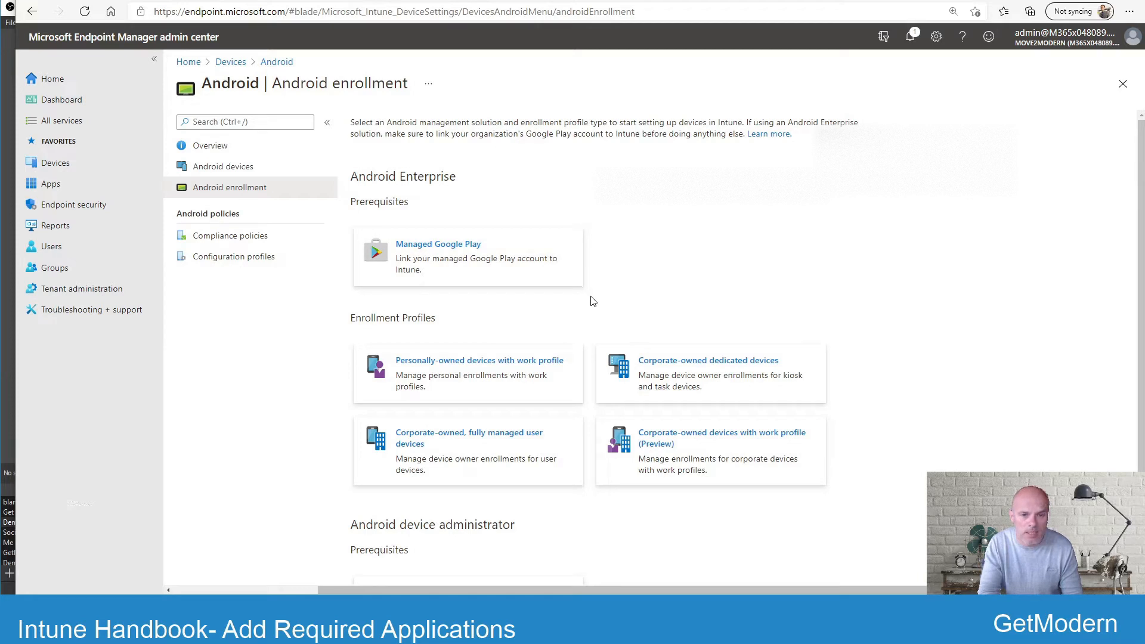
{"action": "mouse_move", "coordinate": [252, 310]}
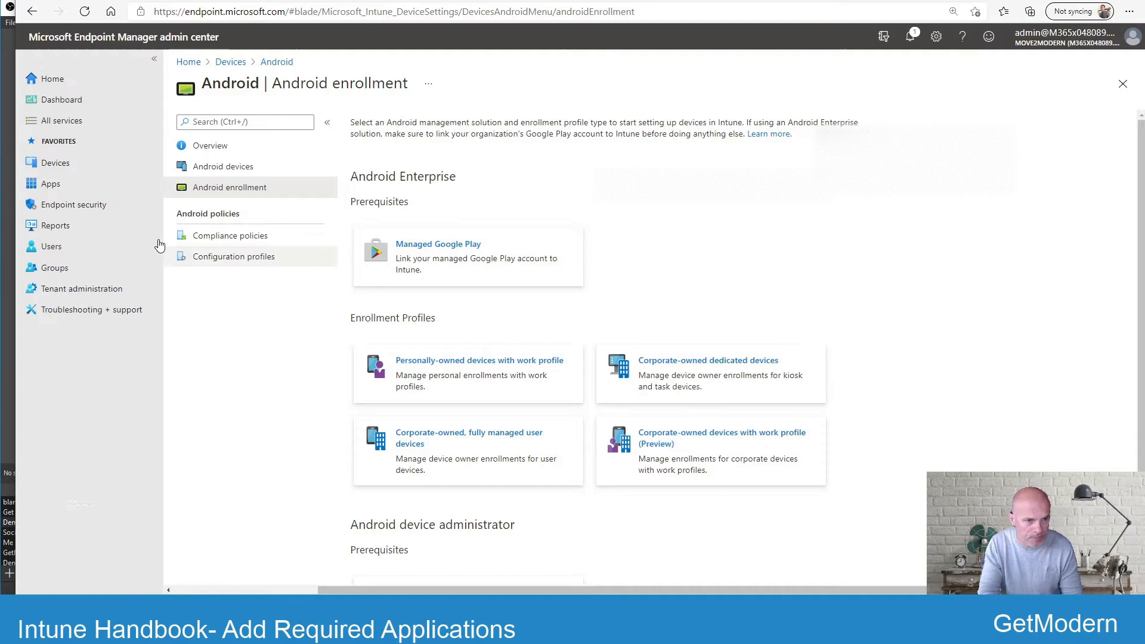
Show iOS/iPadOS enrollment with the Apple MDM Push certificate prerequisite.
{"action": "left_click", "coordinate": [56, 163]}
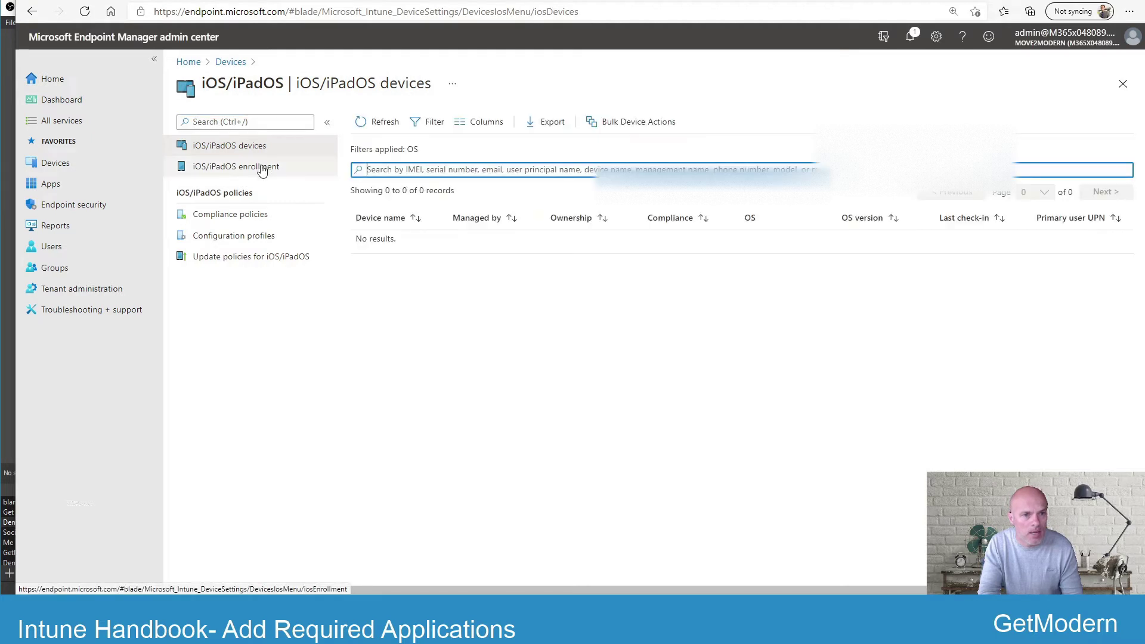
{"action": "left_click", "coordinate": [235, 165]}
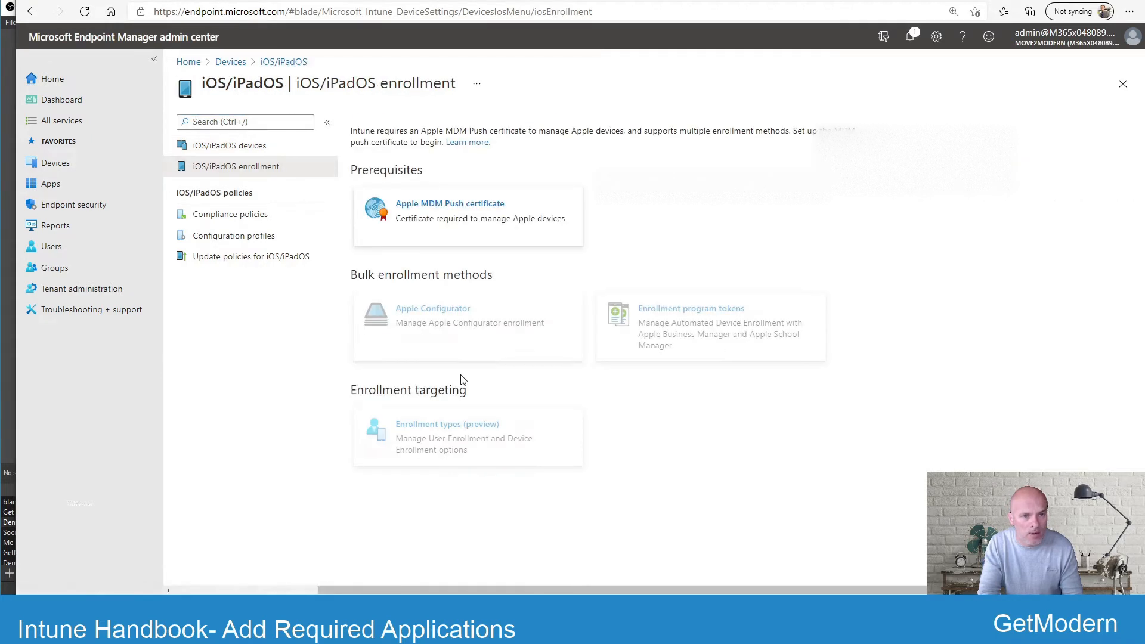
{"action": "mouse_move", "coordinate": [633, 285]}
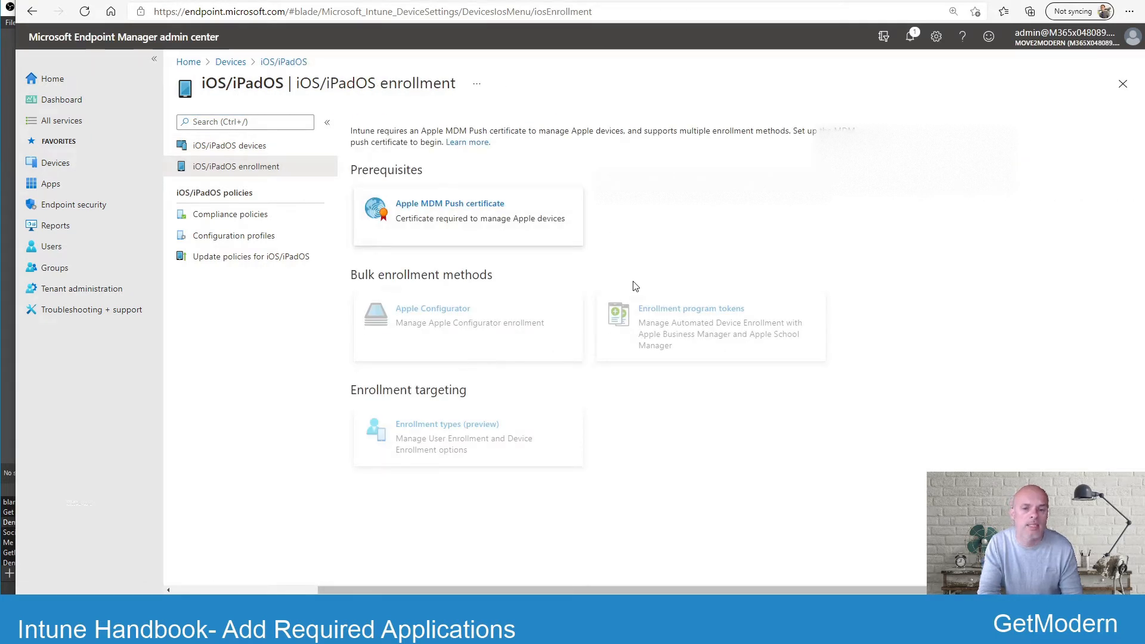
{"action": "mouse_move", "coordinate": [651, 271]}
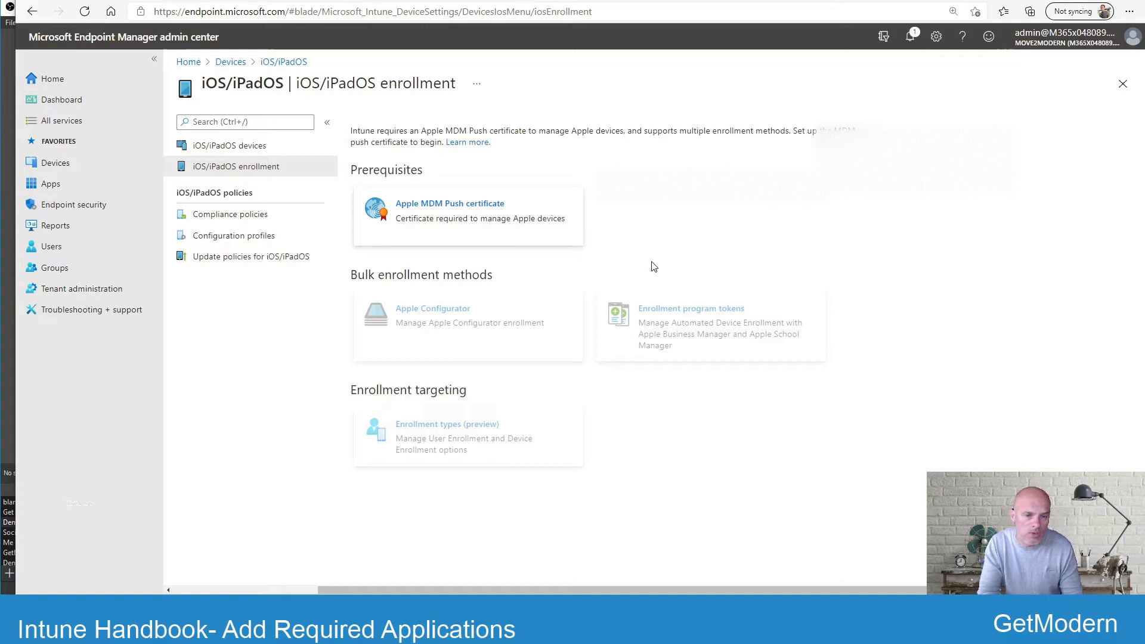
{"action": "mouse_move", "coordinate": [583, 253]}
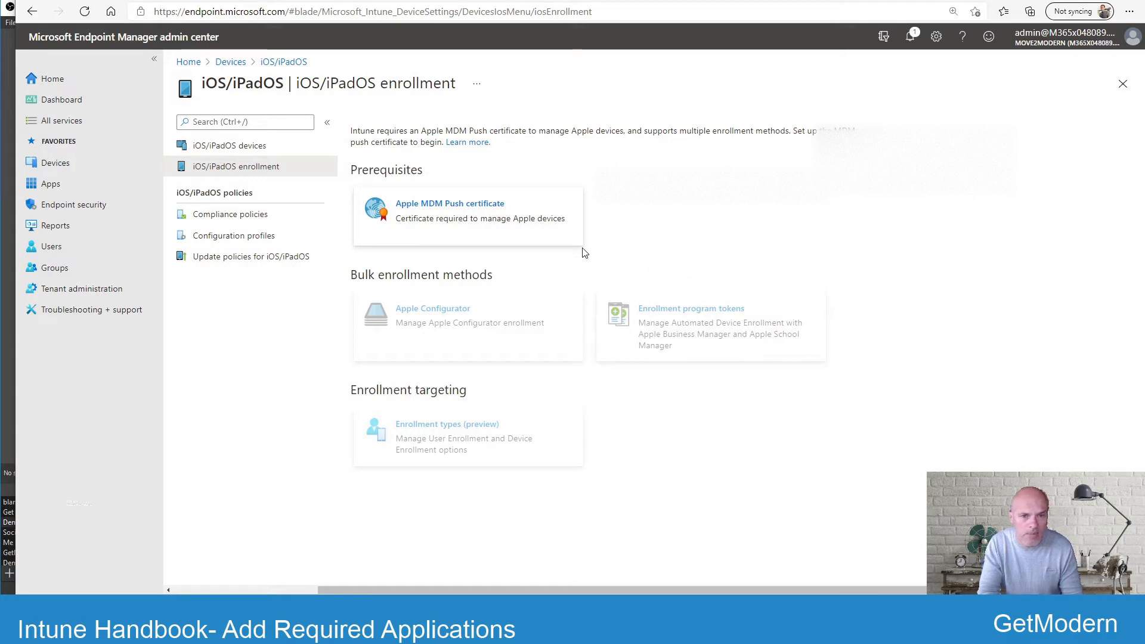
{"action": "mouse_move", "coordinate": [620, 440]}
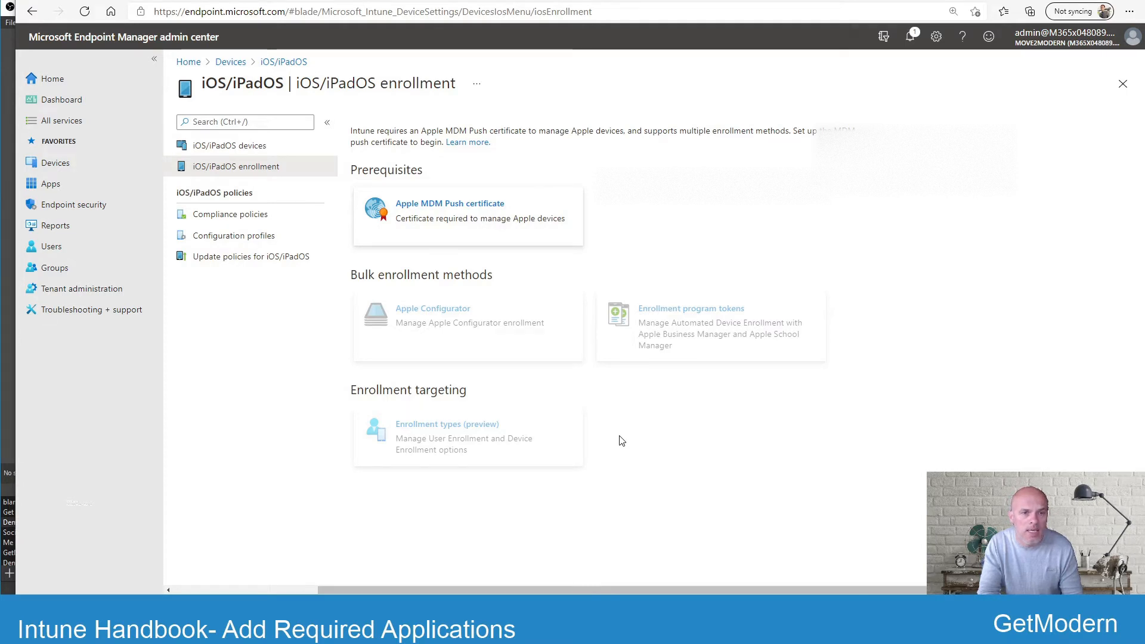
{"action": "mouse_move", "coordinate": [486, 292]}
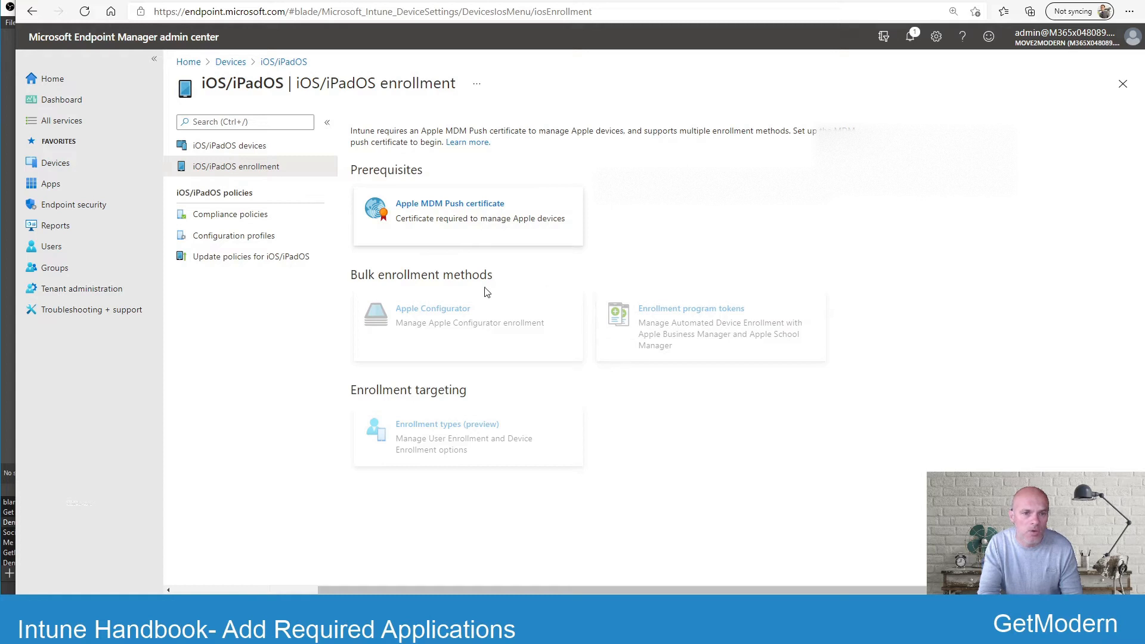
{"action": "mouse_move", "coordinate": [699, 264]}
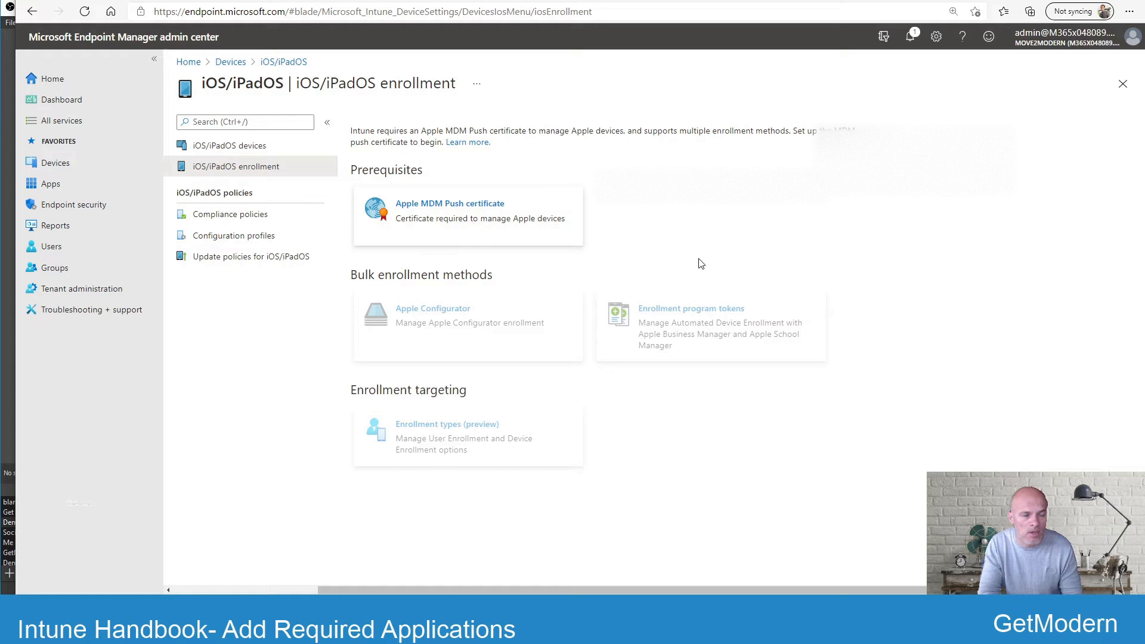
{"action": "mouse_move", "coordinate": [239, 365]}
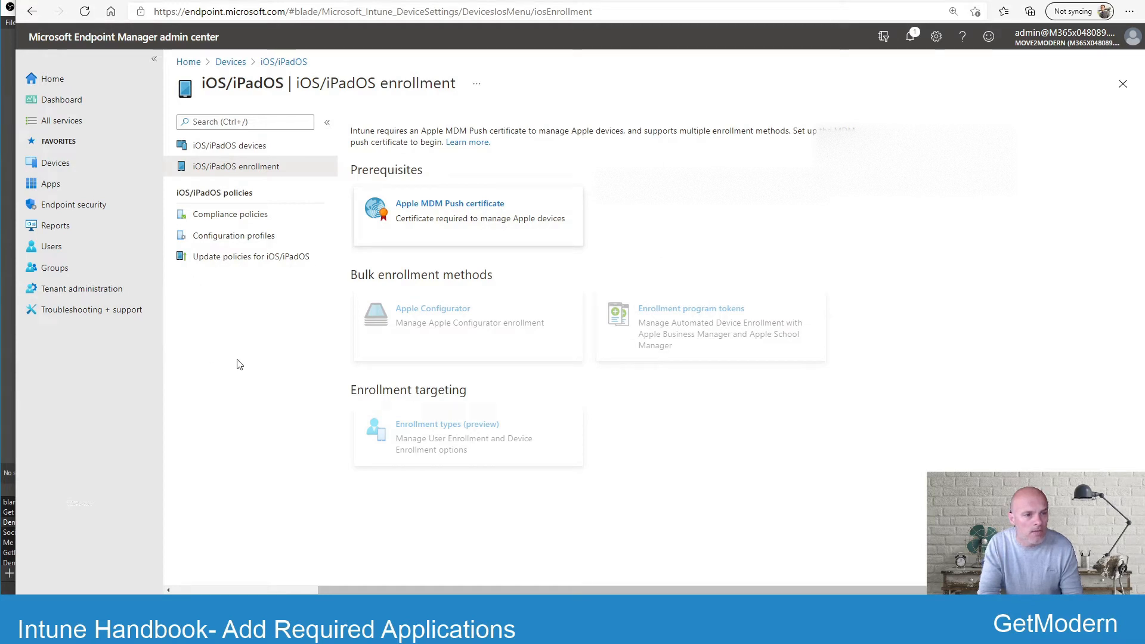
{"action": "mouse_move", "coordinate": [267, 381]}
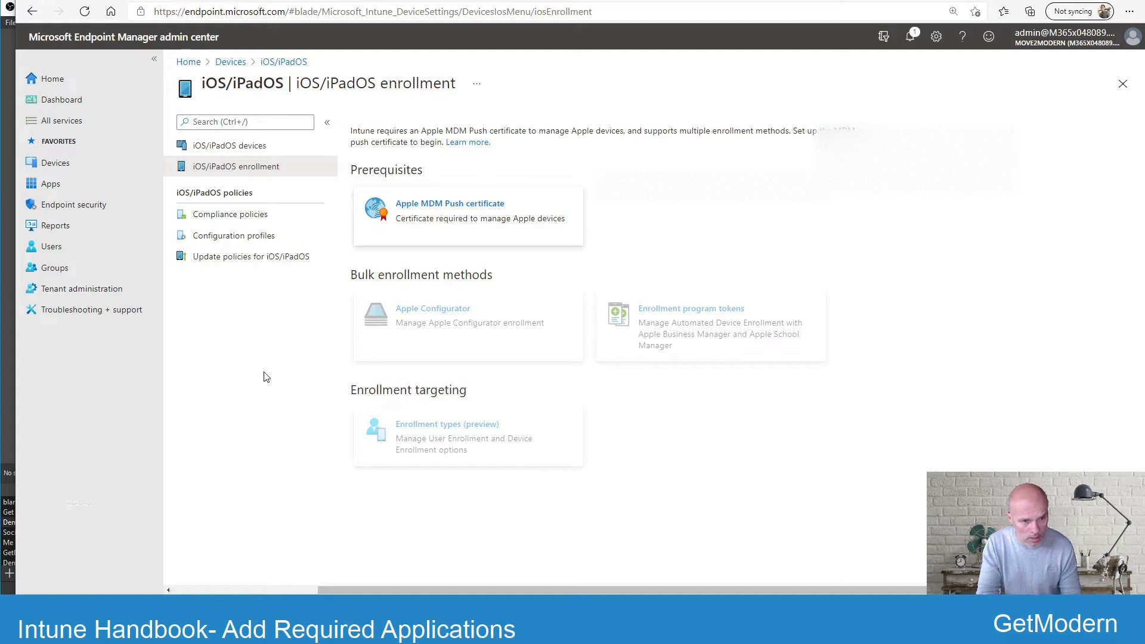
{"action": "mouse_move", "coordinate": [80, 288]}
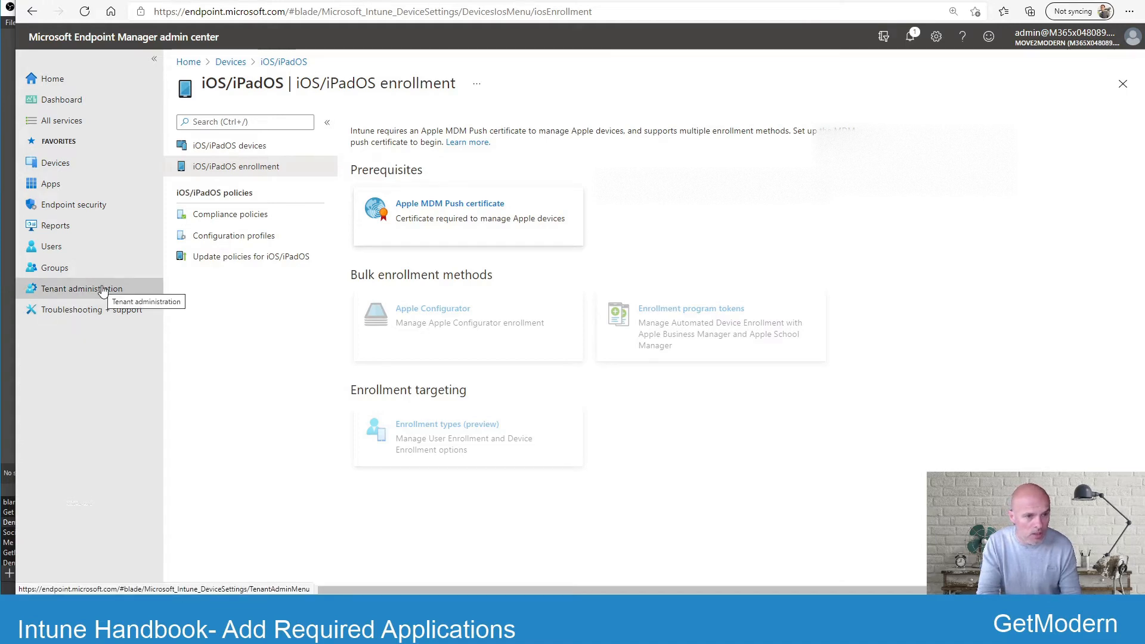
Show the Tenant administration tenant status page.
{"action": "left_click", "coordinate": [80, 288]}
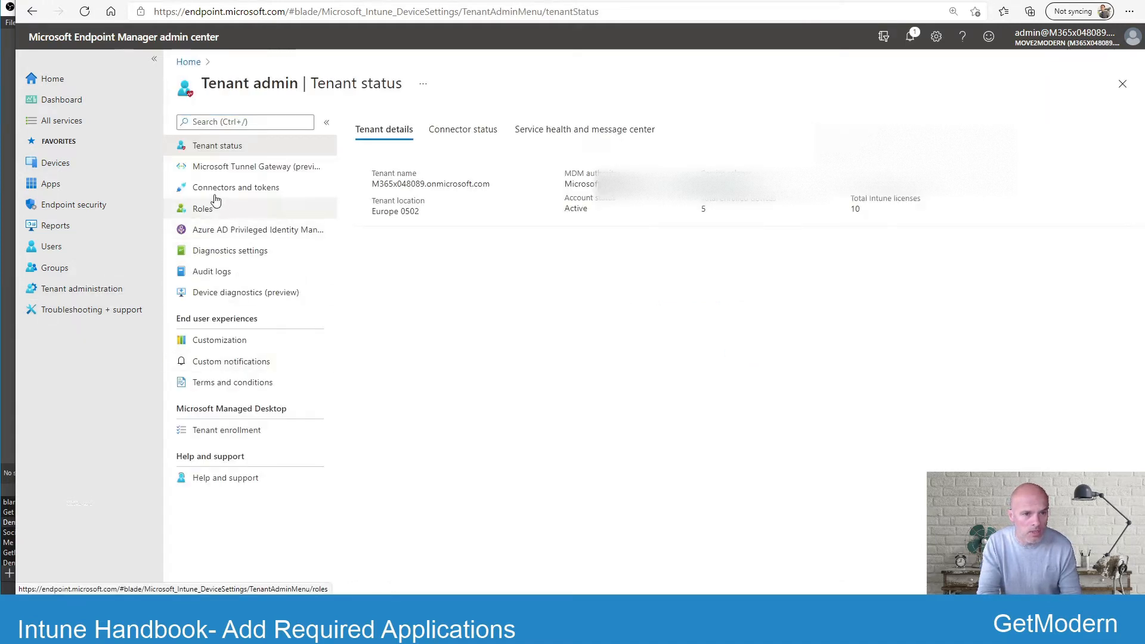
View the active Microsoft Store for Business connector and switch to the Store for Business site.
{"action": "left_click", "coordinate": [235, 188]}
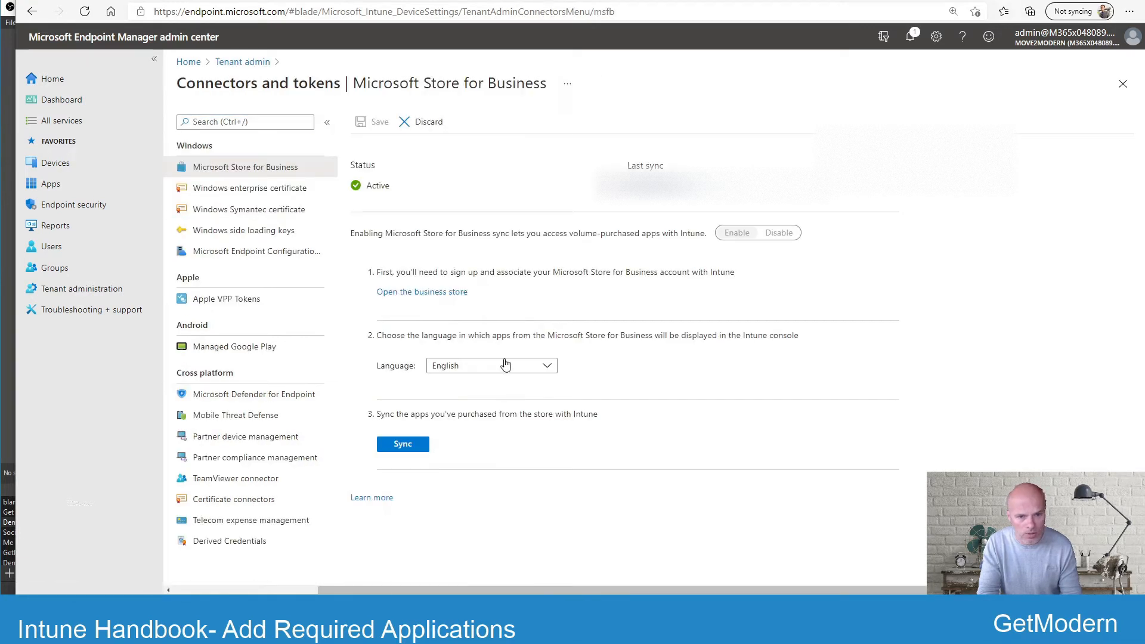
{"action": "mouse_move", "coordinate": [508, 320]}
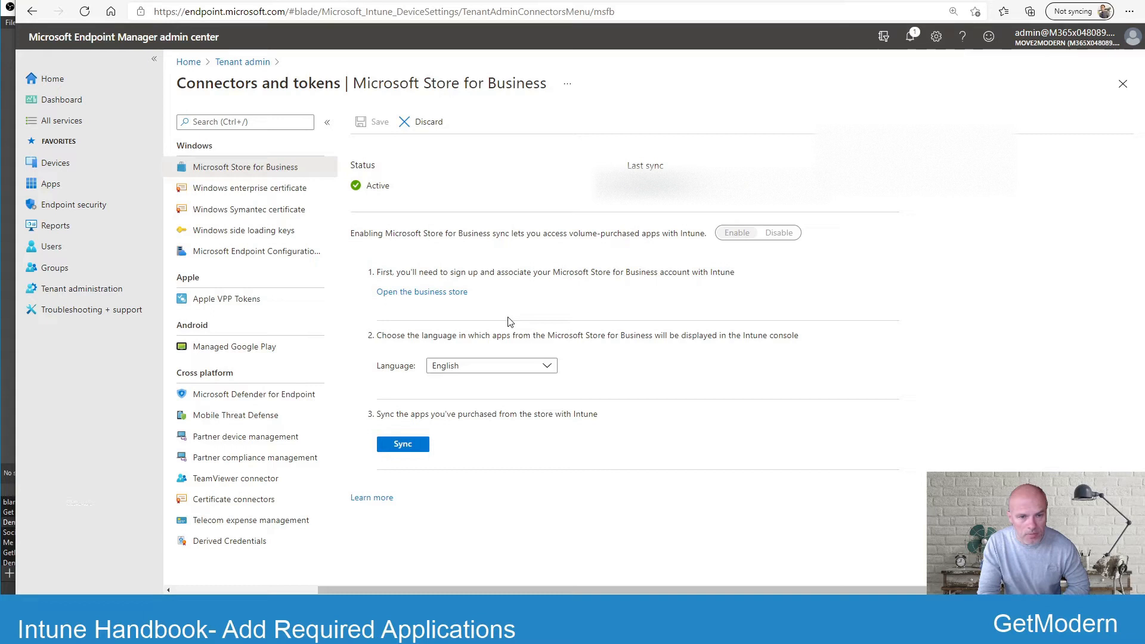
{"action": "mouse_move", "coordinate": [720, 245]}
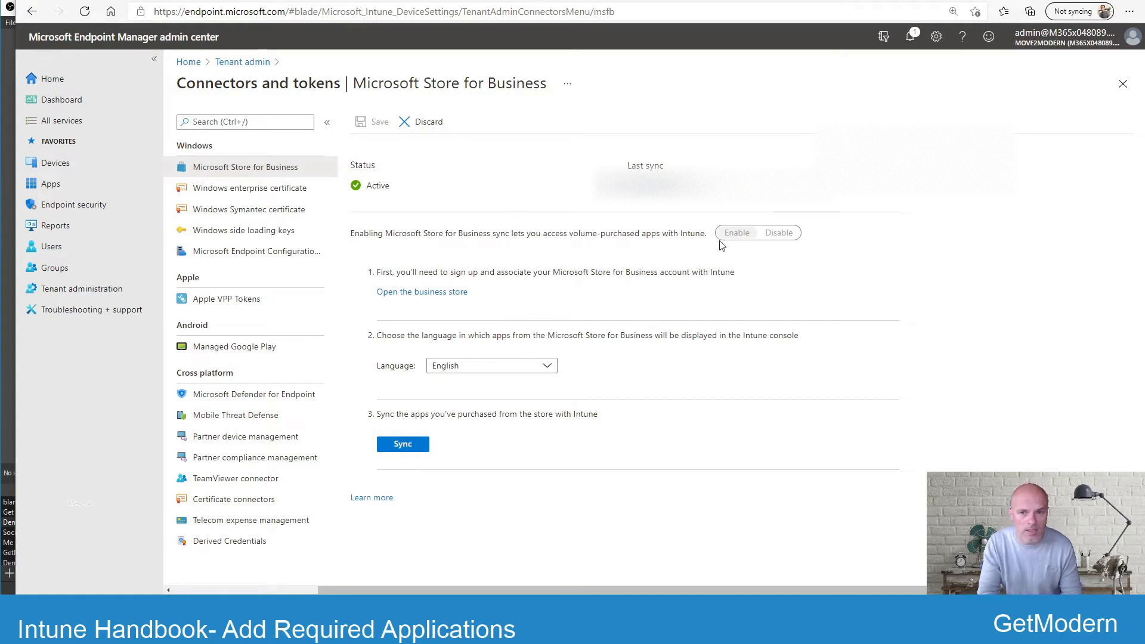
{"action": "mouse_move", "coordinate": [503, 437]}
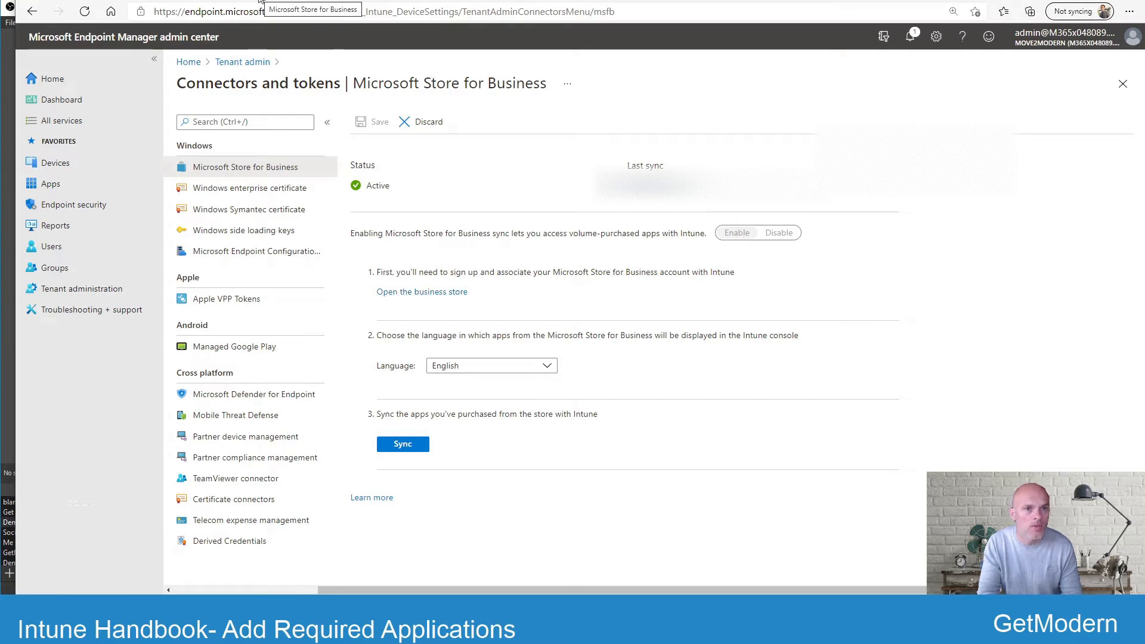
{"action": "left_click", "coordinate": [420, 291]}
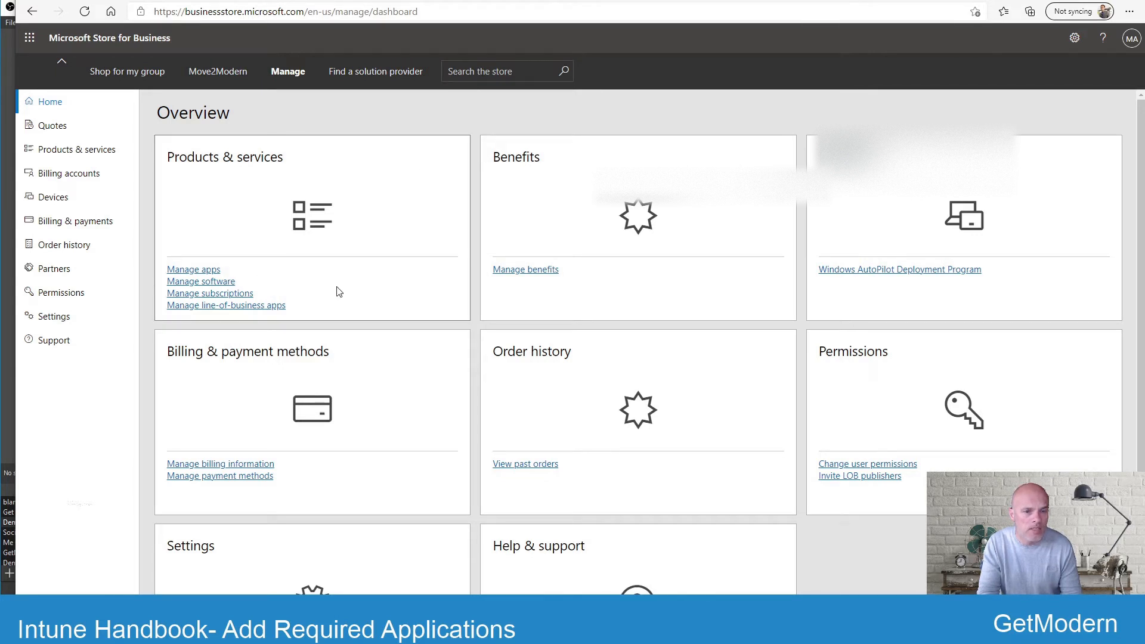
{"action": "mouse_move", "coordinate": [148, 371]}
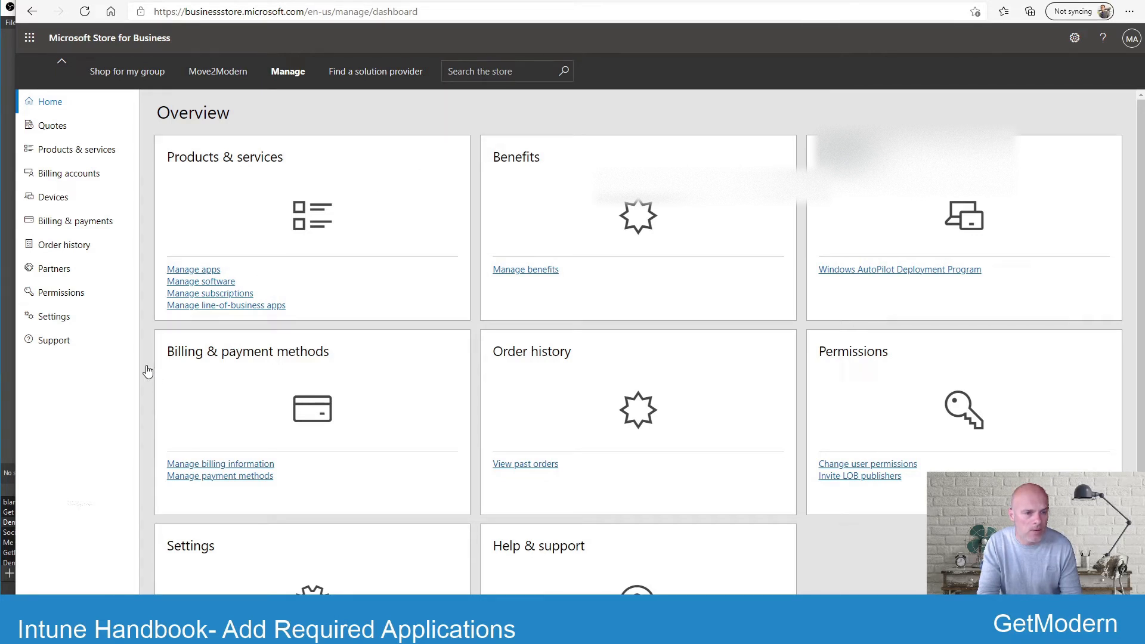
Show the Store for Business Shop settings with shopping behavior and offline apps enabled.
{"action": "left_click", "coordinate": [53, 314]}
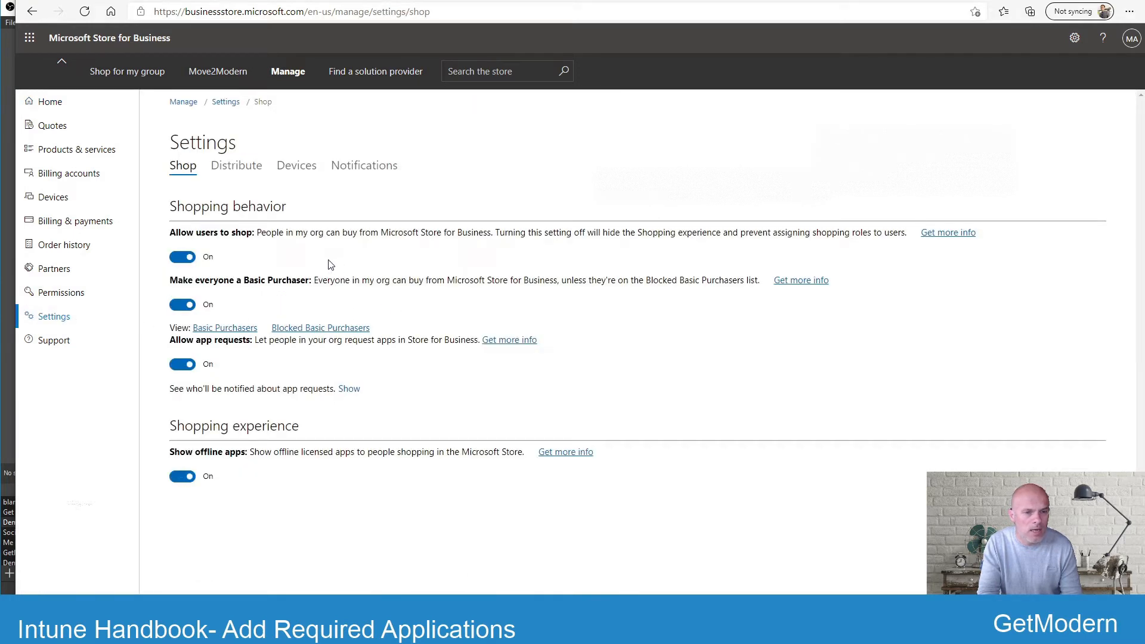
{"action": "mouse_move", "coordinate": [347, 269]}
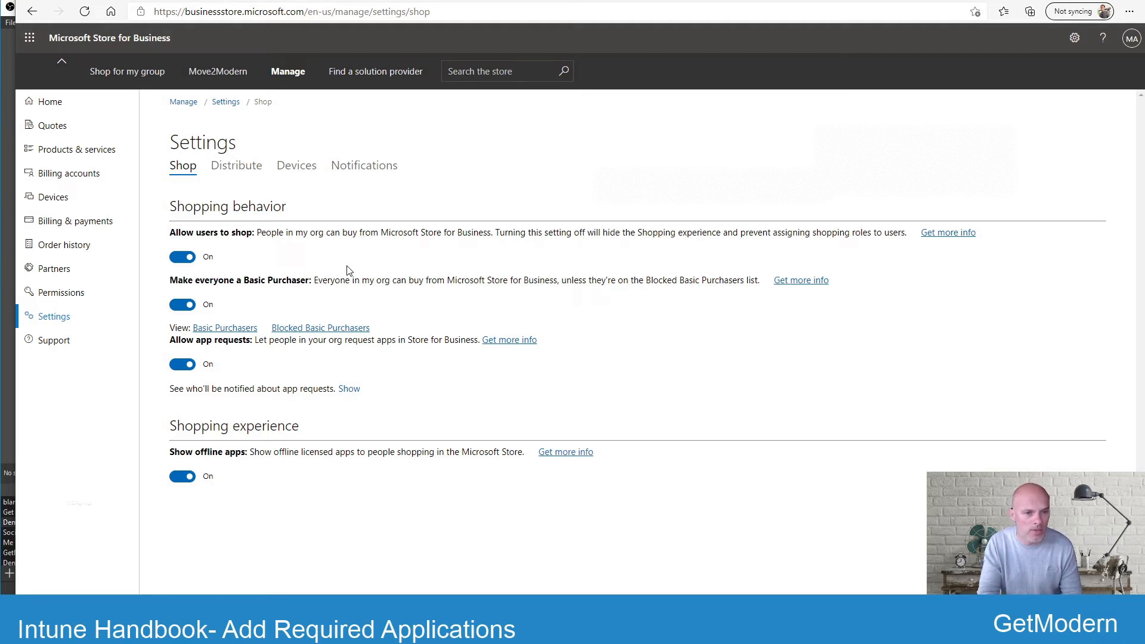
{"action": "mouse_move", "coordinate": [346, 269]}
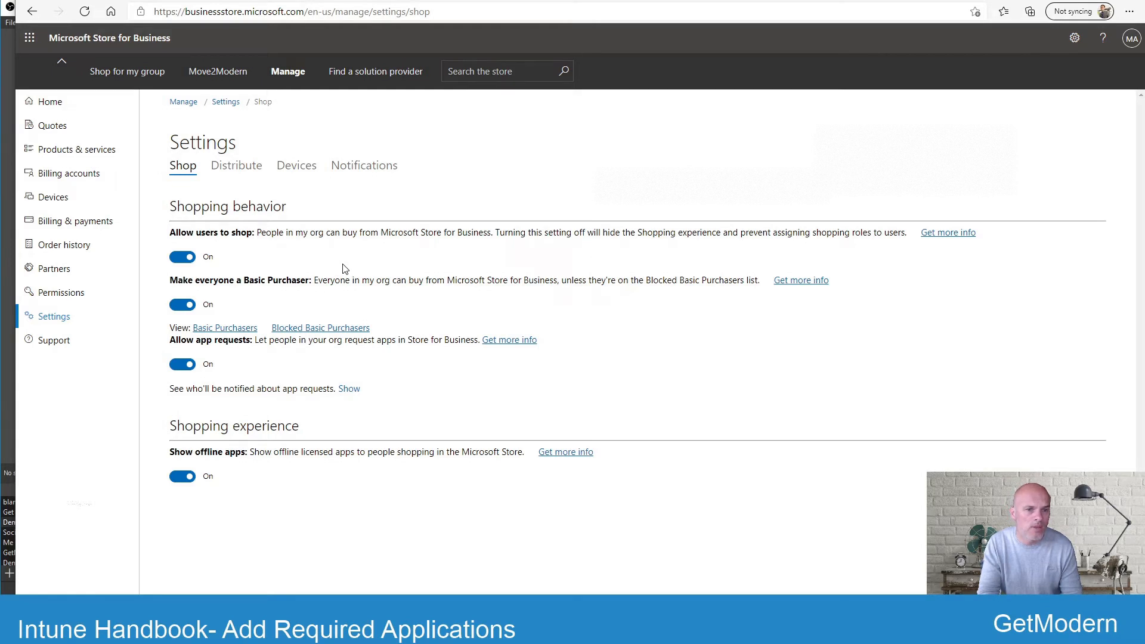
Review the Distribute settings showing Microsoft Intune and Intune Enrollment as active management tools.
{"action": "left_click", "coordinate": [236, 165]}
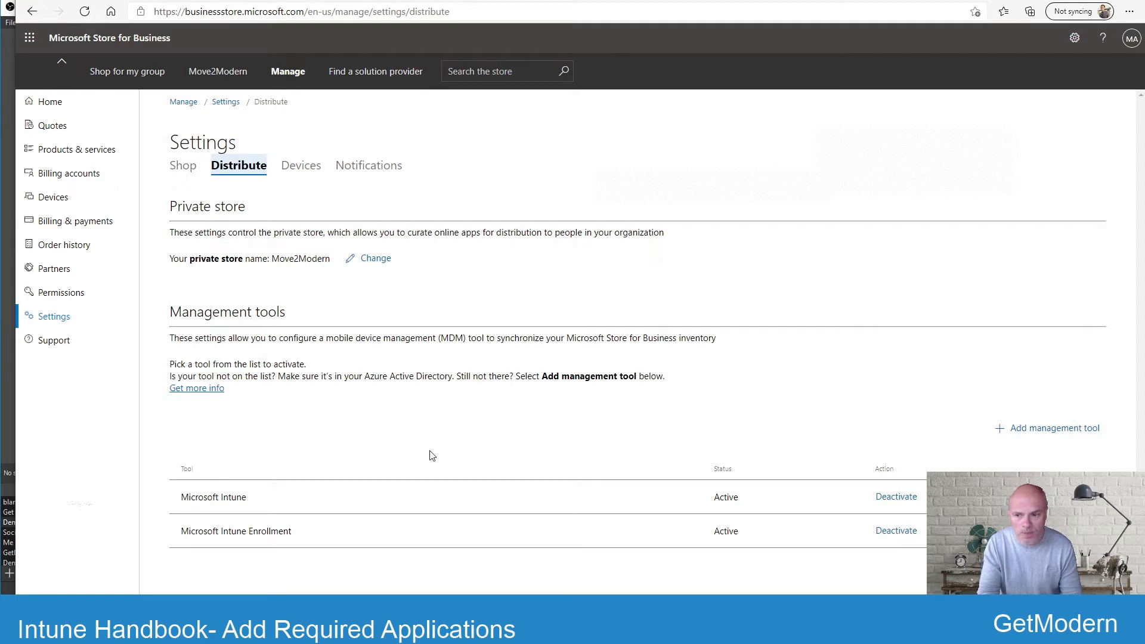
{"action": "mouse_move", "coordinate": [227, 494]}
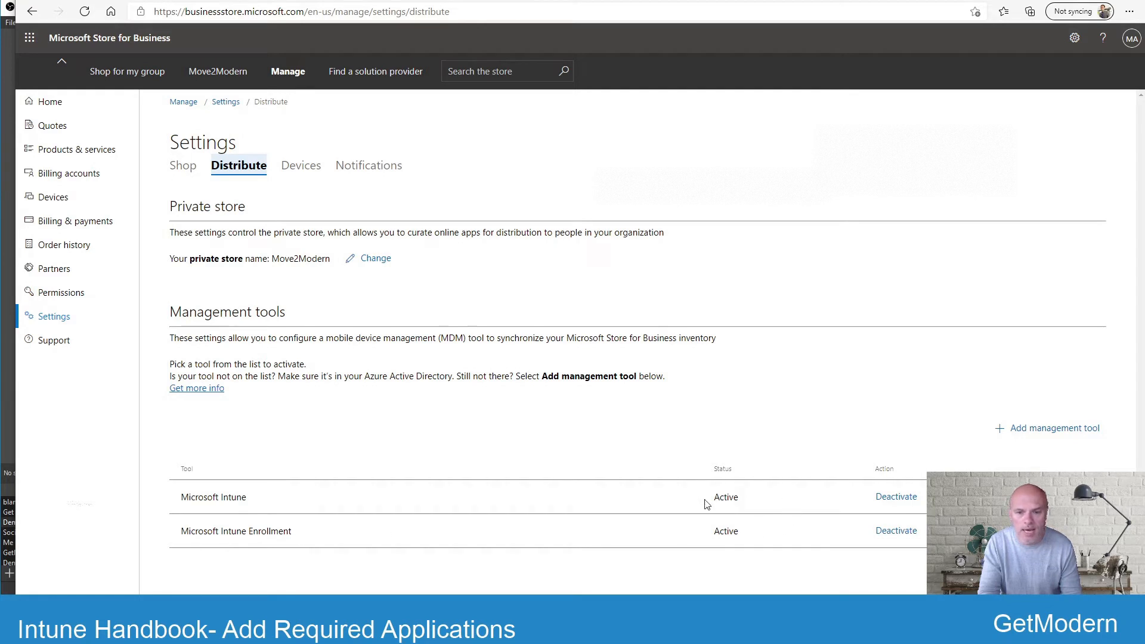
{"action": "mouse_move", "coordinate": [551, 395]}
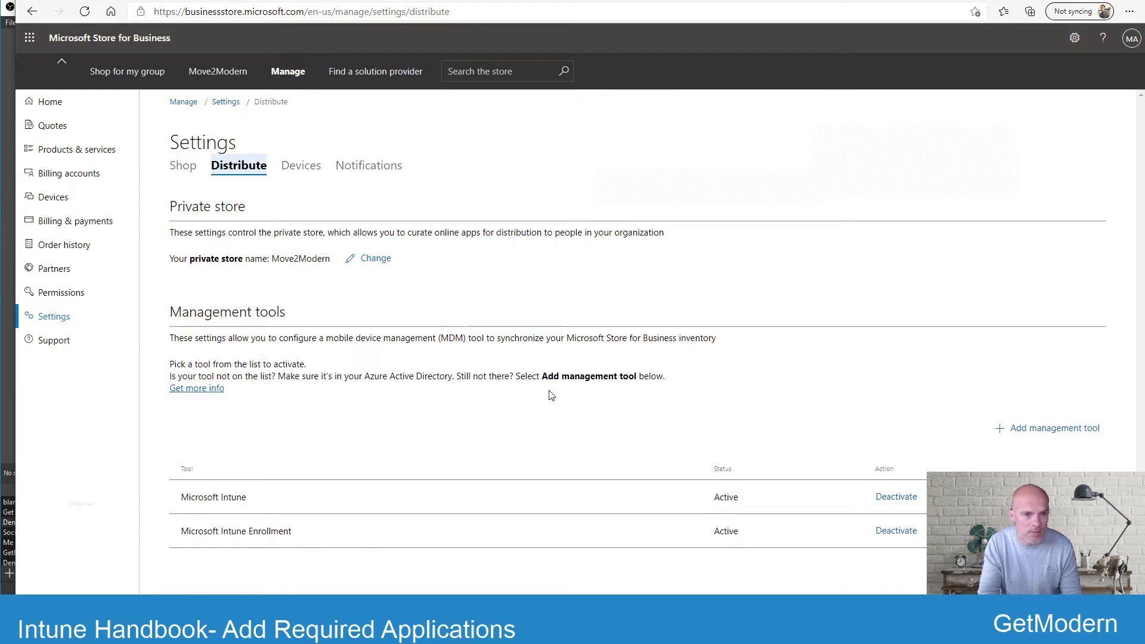
{"action": "mouse_move", "coordinate": [287, 71]}
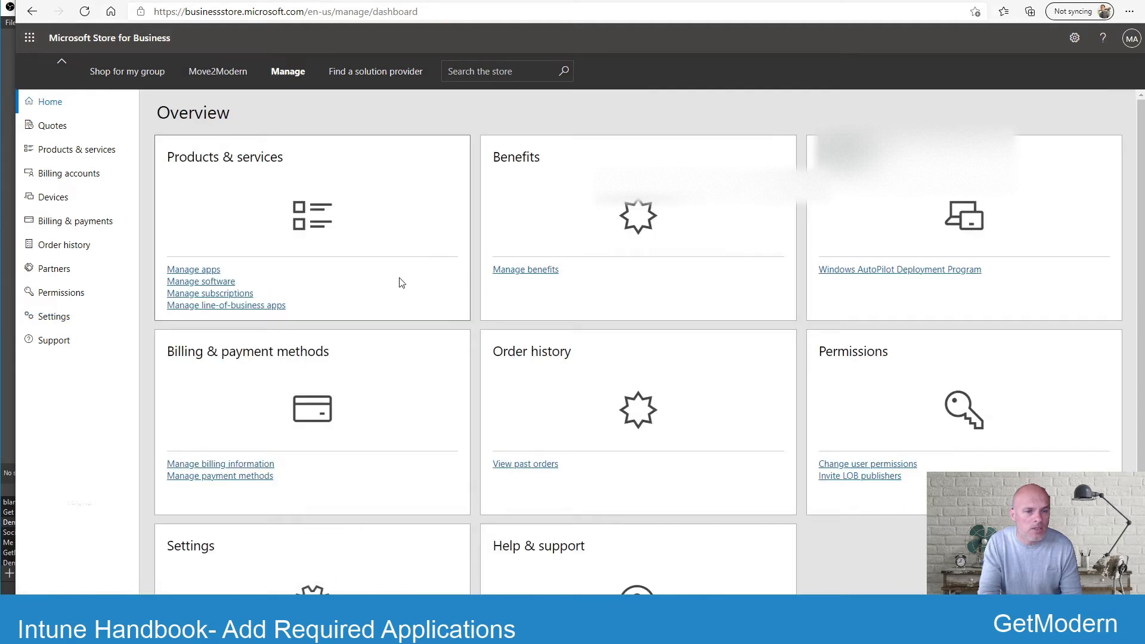
{"action": "mouse_move", "coordinate": [194, 269]}
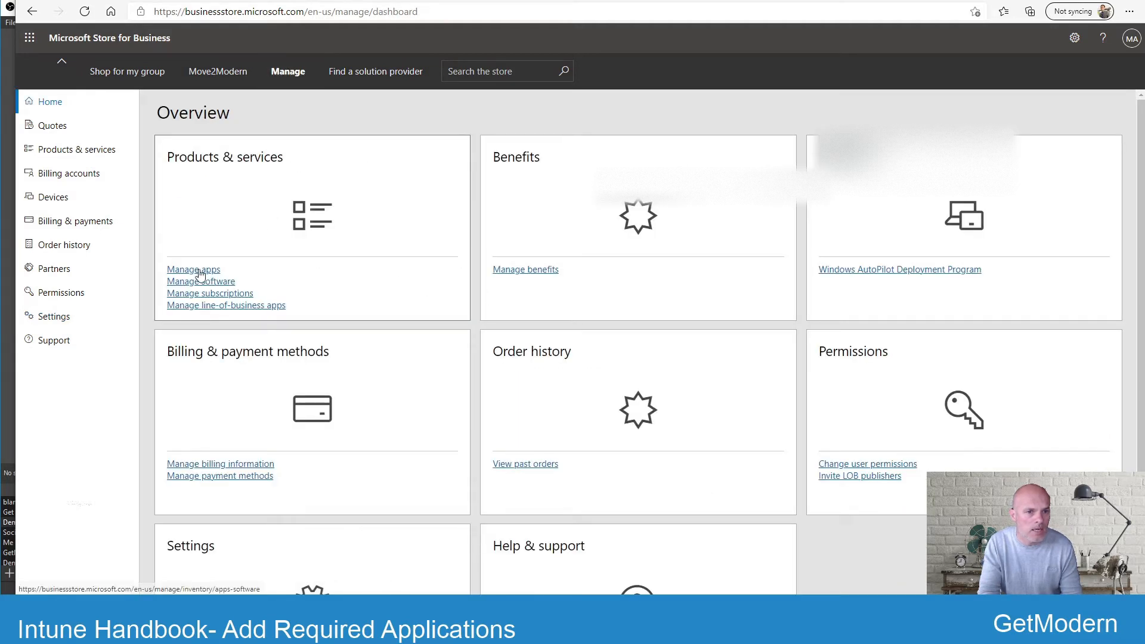
Show the Apps & software inventory listing ten apps such as Company Portal and Excel Mobile.
{"action": "left_click", "coordinate": [193, 269]}
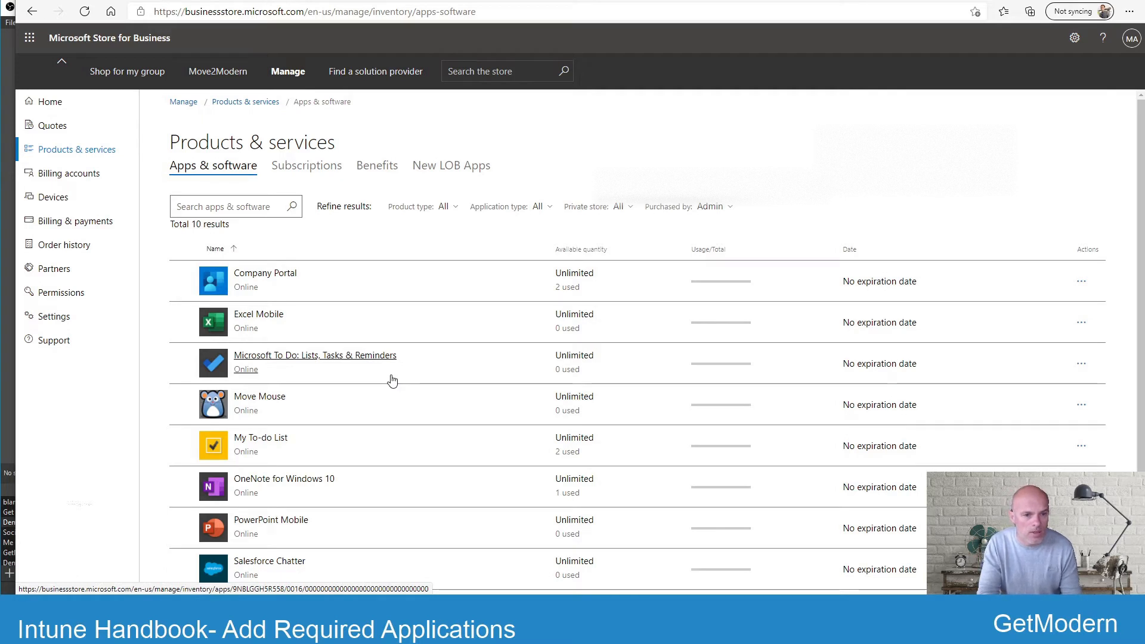
{"action": "mouse_move", "coordinate": [410, 347]}
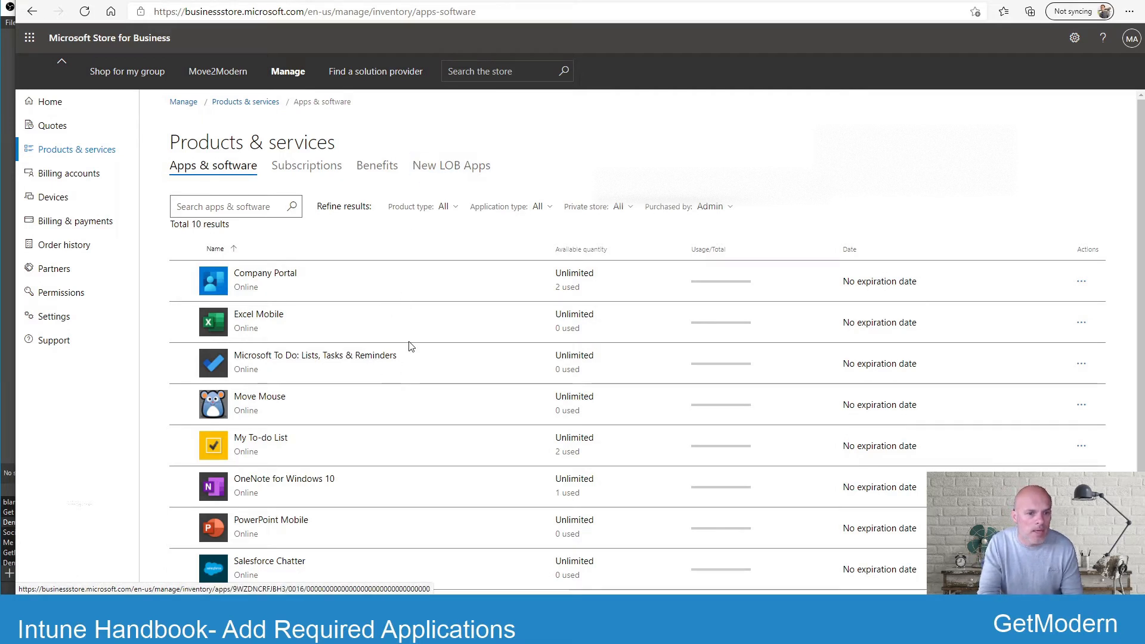
{"action": "scroll", "scroll_direction": "down", "scroll_amount": 3}
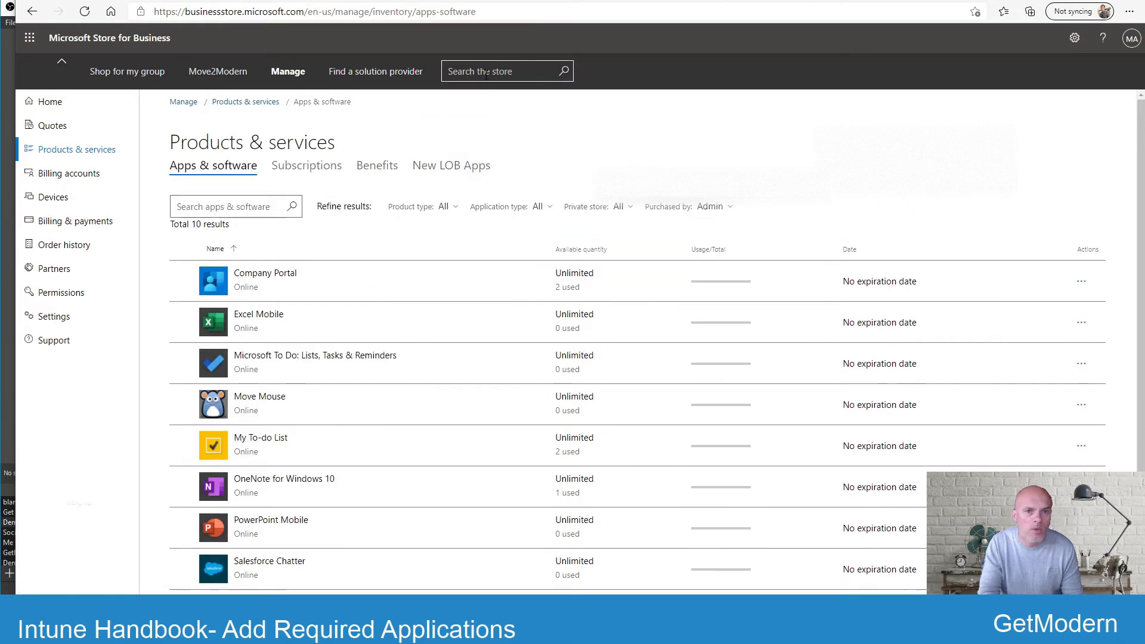
{"action": "mouse_move", "coordinate": [682, 278]}
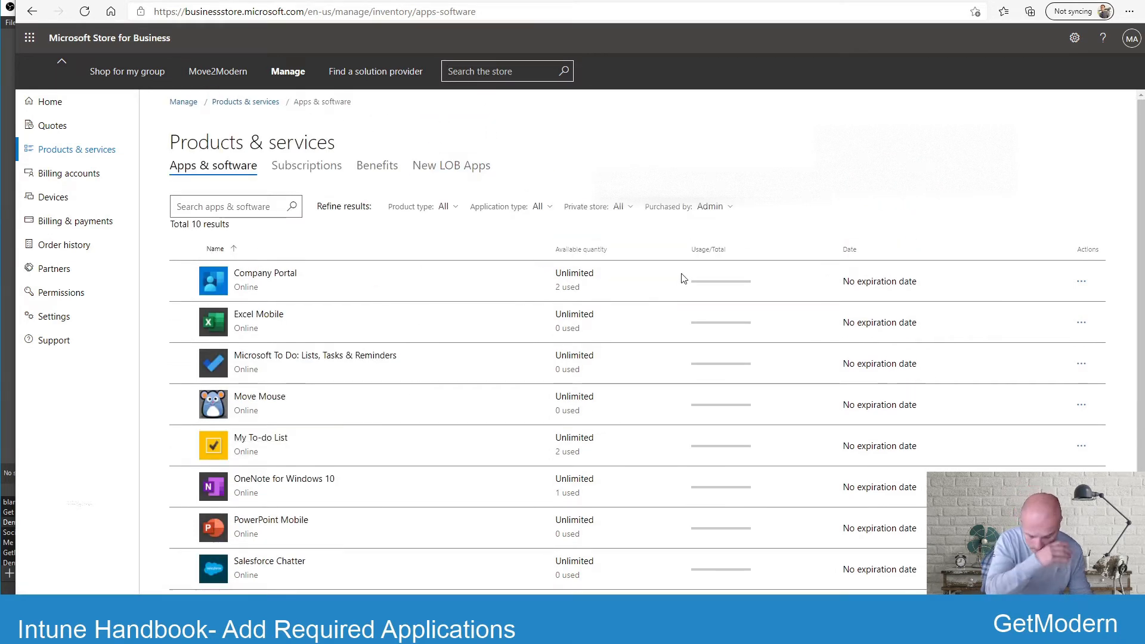
Search the store for 'micro' and view Microsoft To Do's page with the Online license type.
{"action": "type", "text": "micro"}
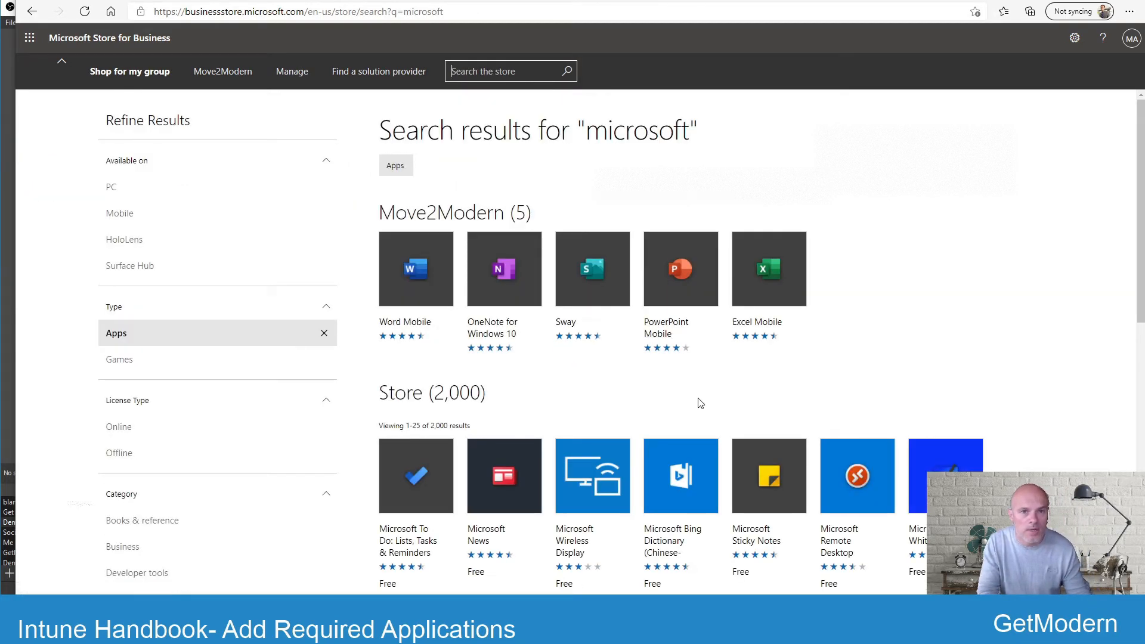
{"action": "mouse_move", "coordinate": [592, 268]}
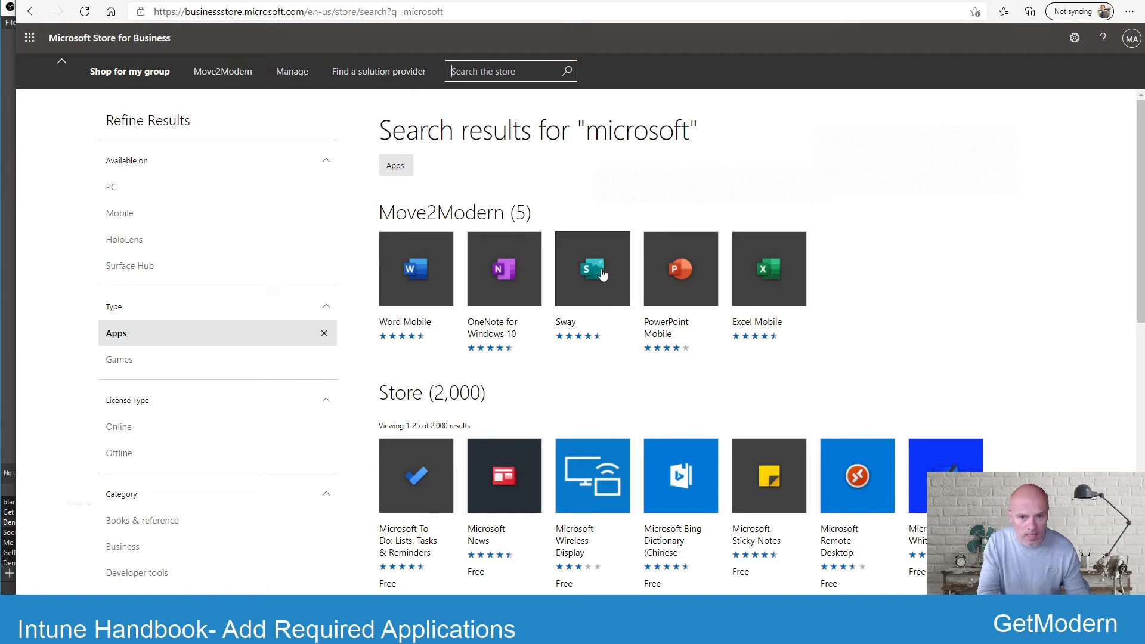
{"action": "mouse_move", "coordinate": [592, 274]}
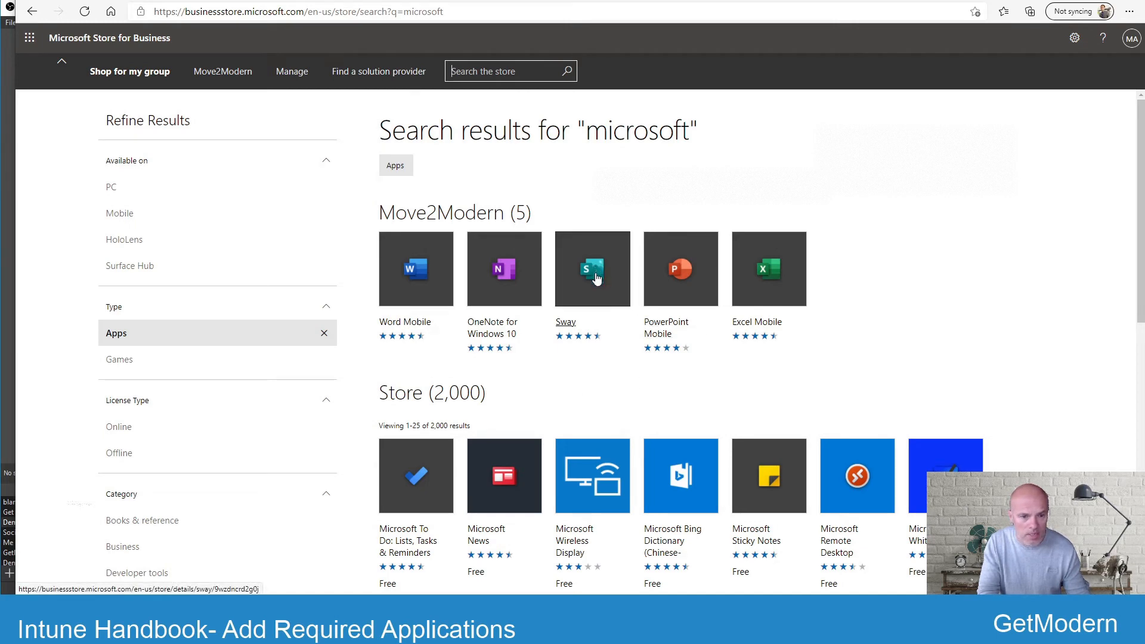
{"action": "scroll", "scroll_direction": "down", "scroll_amount": 3}
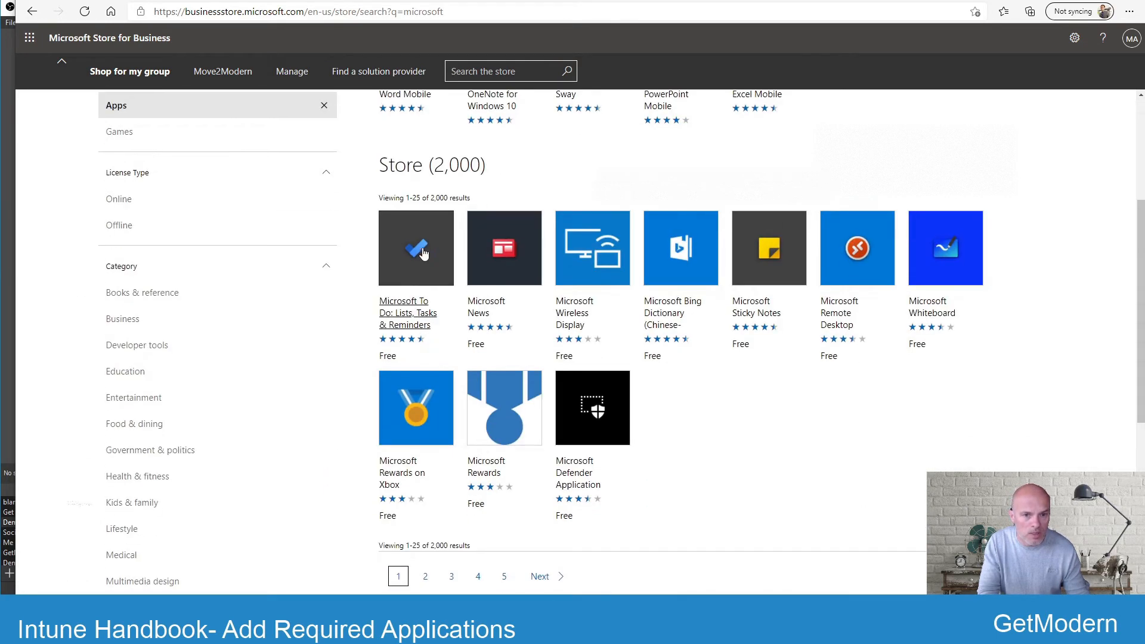
{"action": "left_click", "coordinate": [414, 248]}
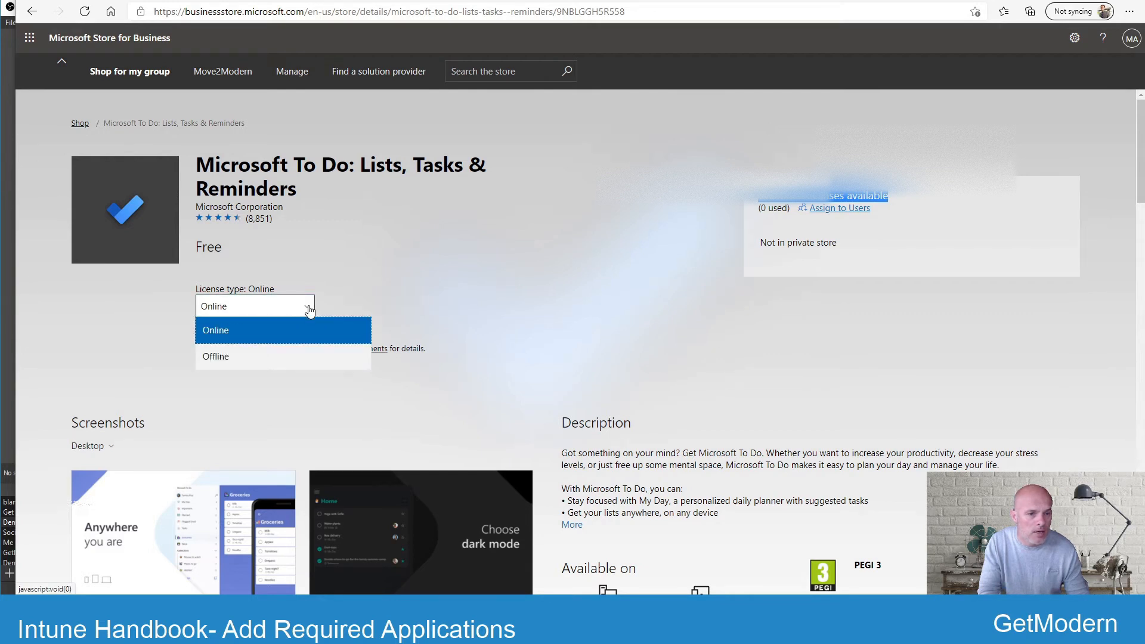
{"action": "left_click", "coordinate": [216, 330]}
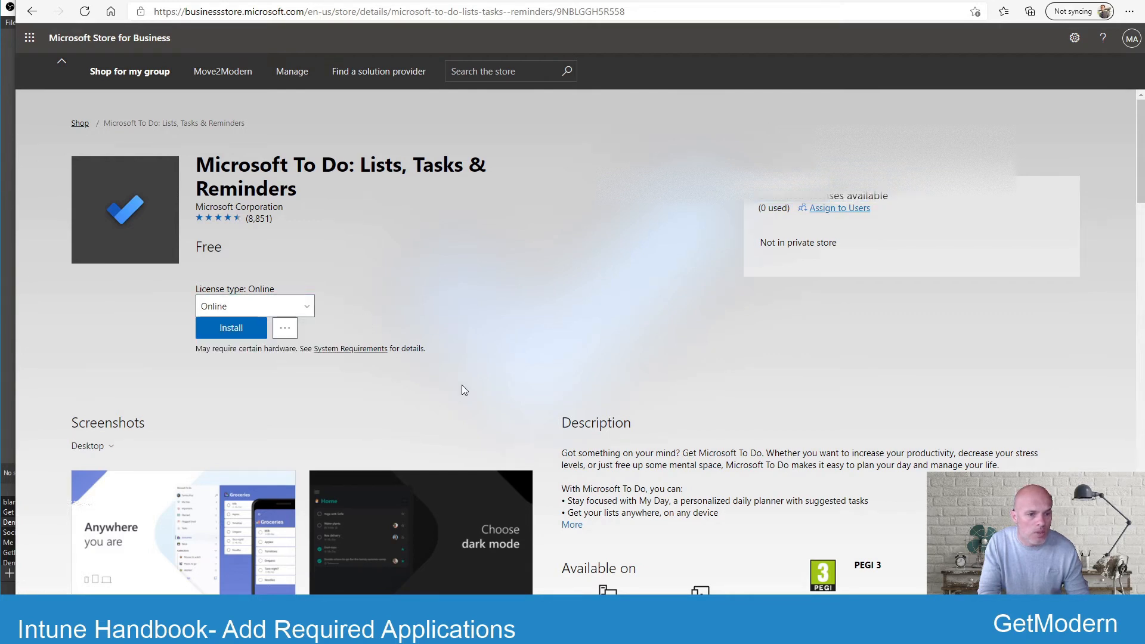
{"action": "mouse_move", "coordinate": [317, 338]}
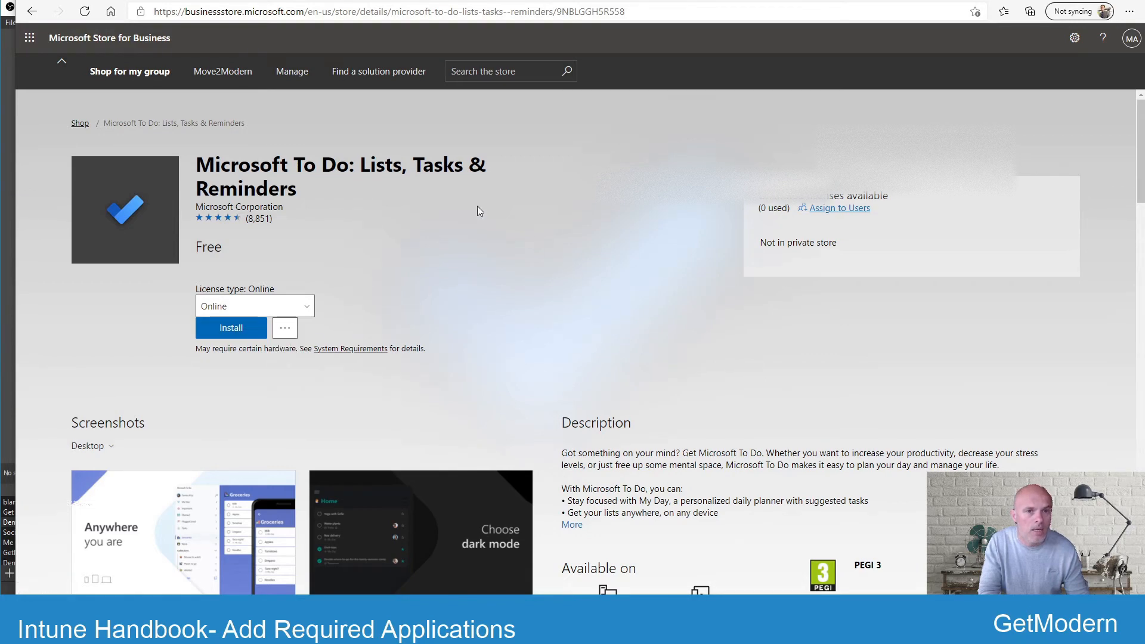
Go via Manage to the Apps & software inventory and scroll its ten apps, including Microsoft To Do.
{"action": "left_click", "coordinate": [288, 71]}
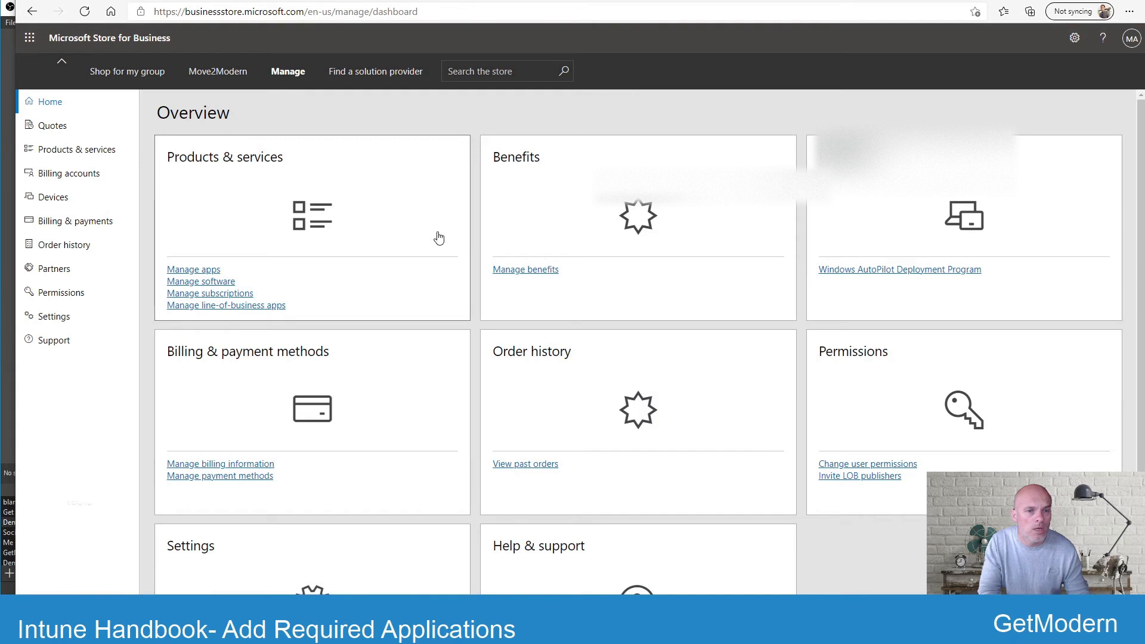
{"action": "mouse_move", "coordinate": [410, 247]}
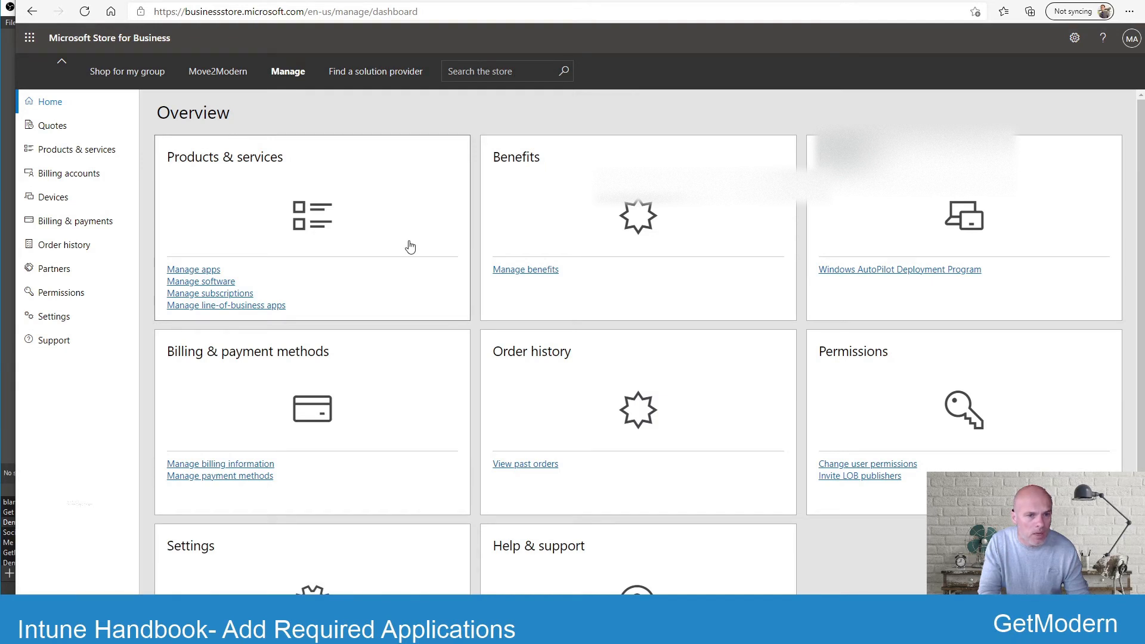
{"action": "left_click", "coordinate": [193, 268]}
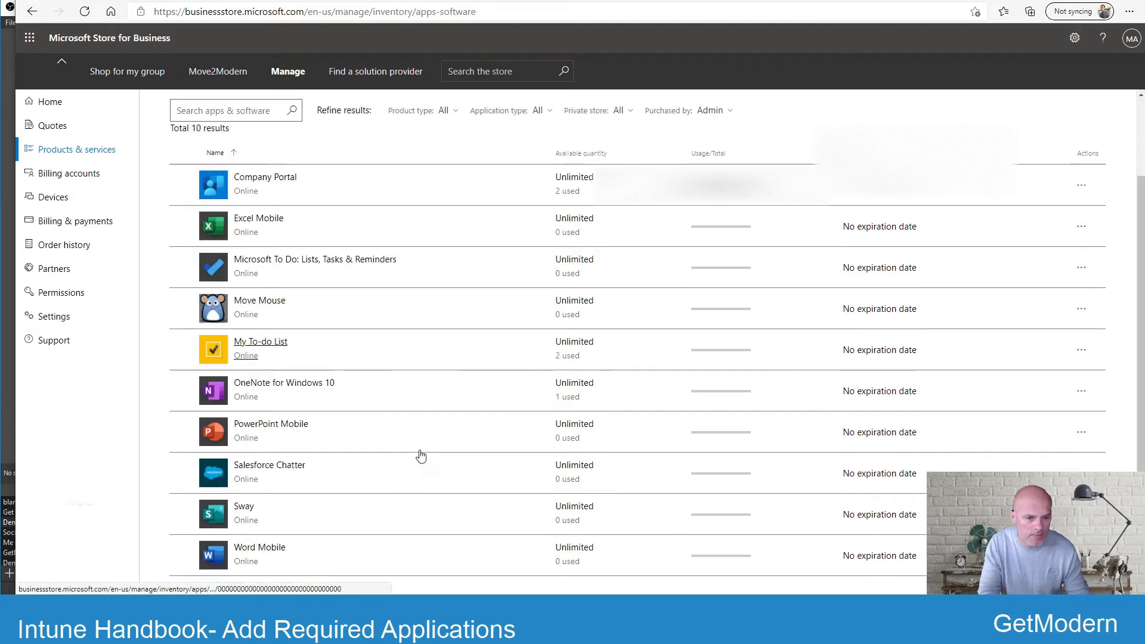
{"action": "scroll", "scroll_direction": "up", "scroll_amount": 3}
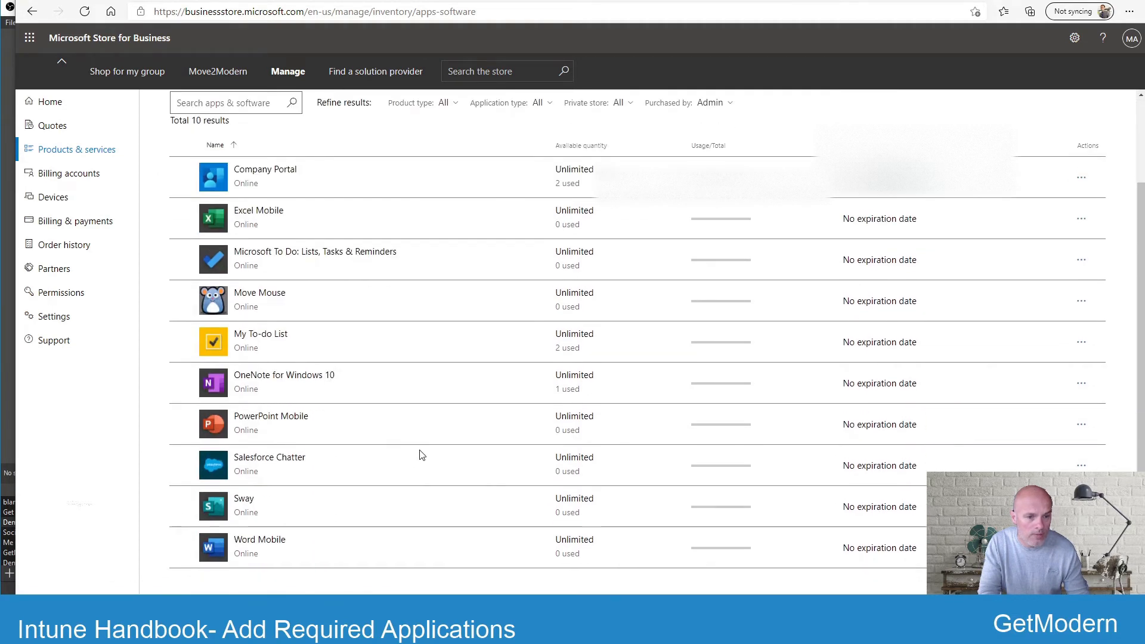
{"action": "scroll", "scroll_direction": "up", "scroll_amount": 3}
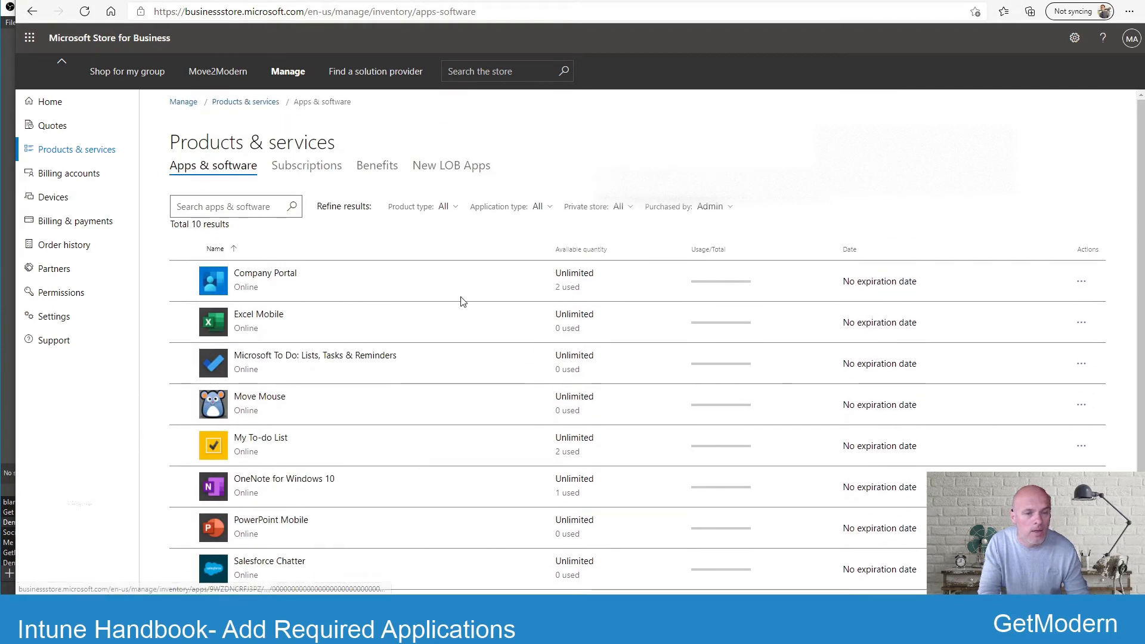
{"action": "mouse_move", "coordinate": [419, 501]}
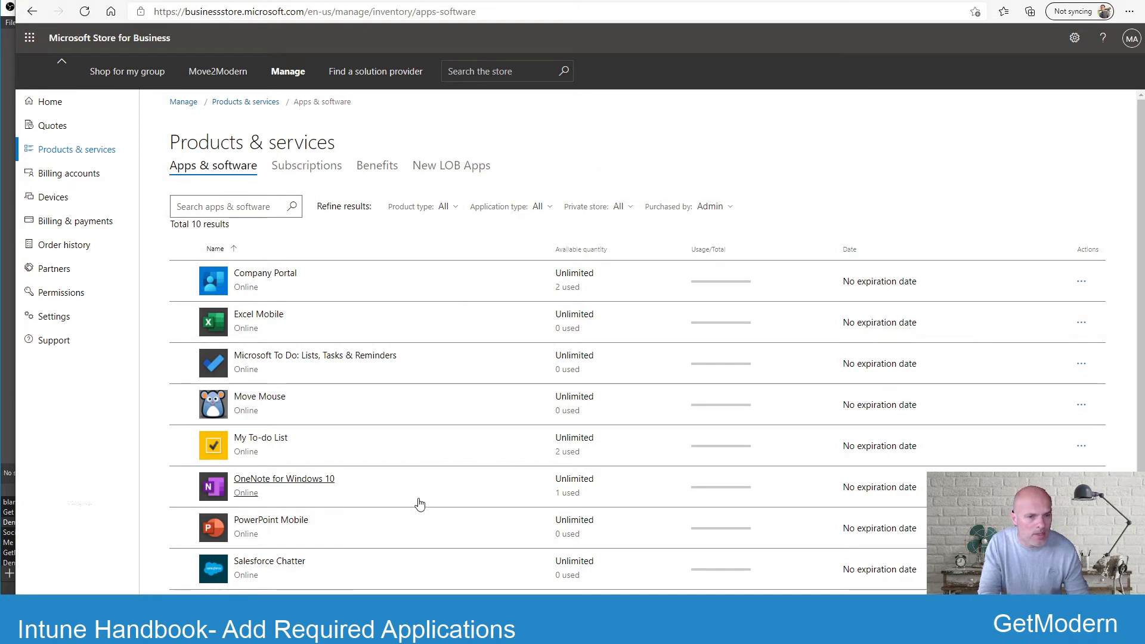
{"action": "scroll", "scroll_direction": "down", "scroll_amount": 3}
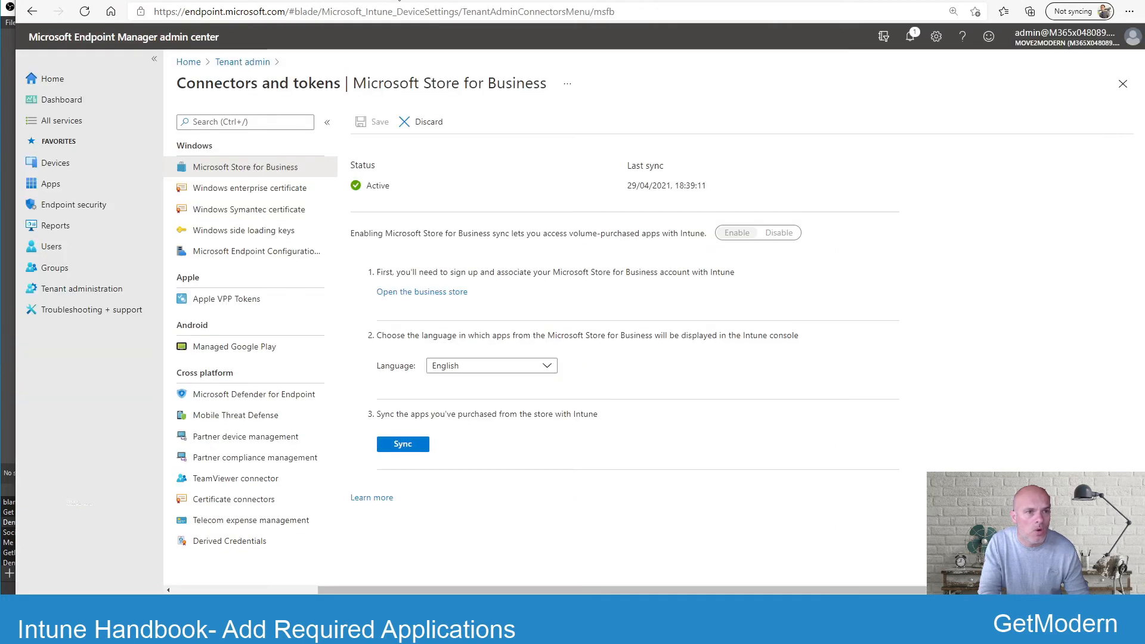
{"action": "mouse_move", "coordinate": [427, 383]}
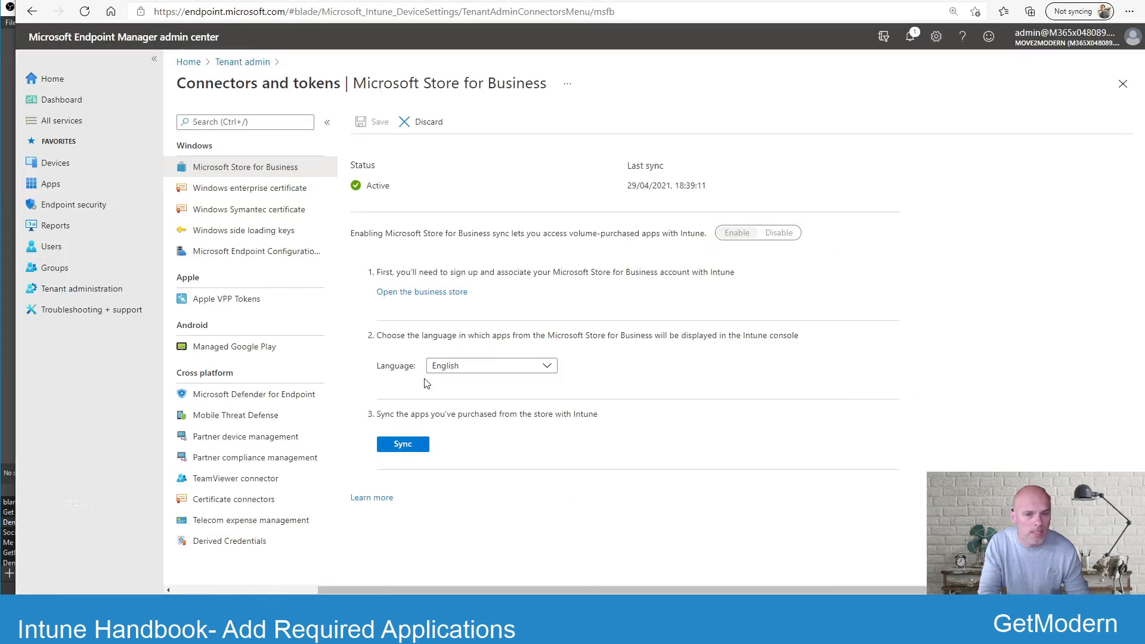
{"action": "mouse_move", "coordinate": [82, 288]}
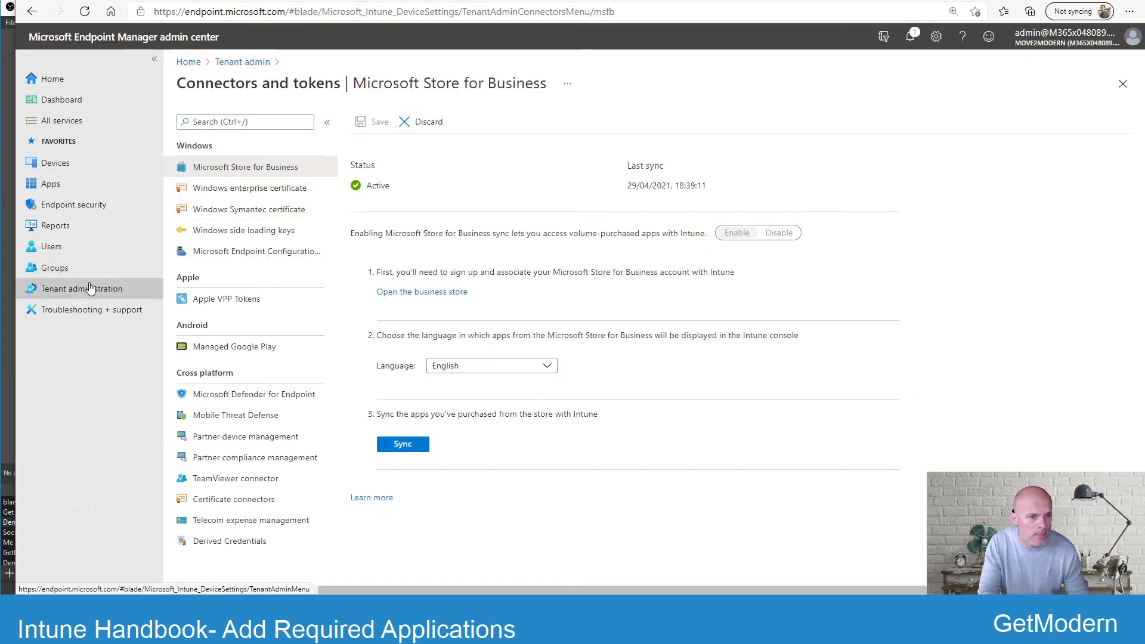
{"action": "mouse_move", "coordinate": [515, 360]}
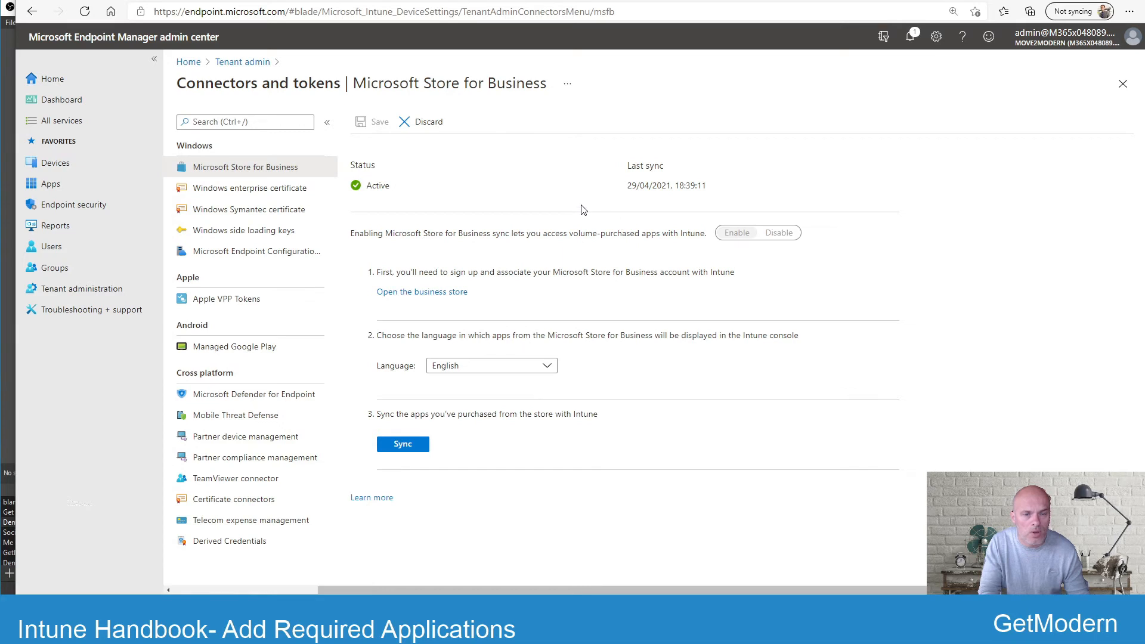
{"action": "mouse_move", "coordinate": [402, 444]}
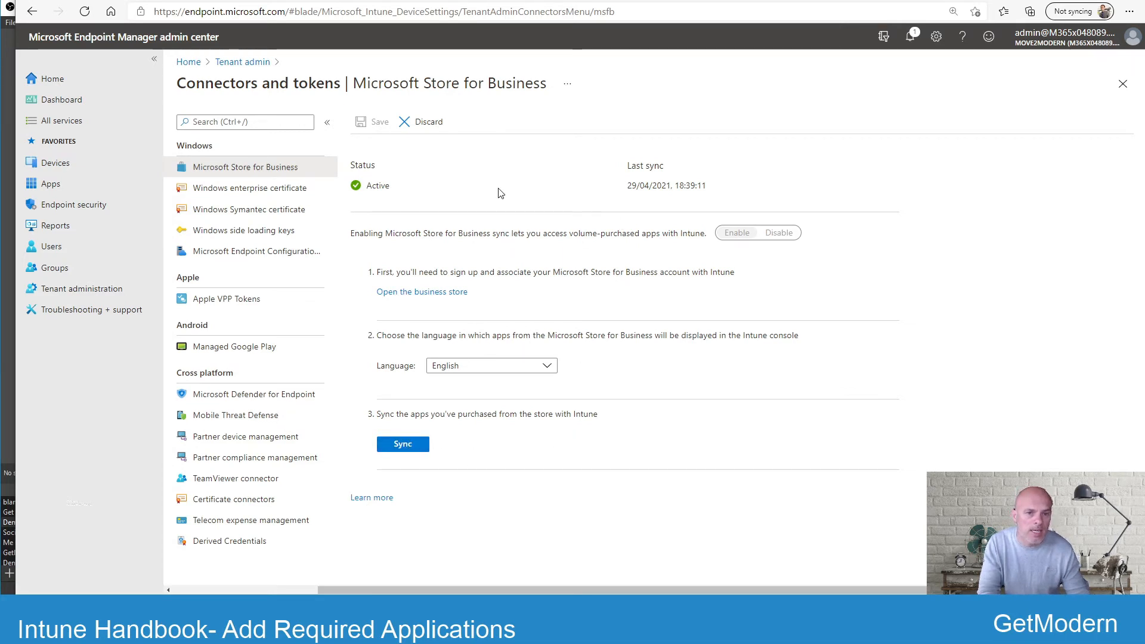
{"action": "mouse_move", "coordinate": [489, 210]}
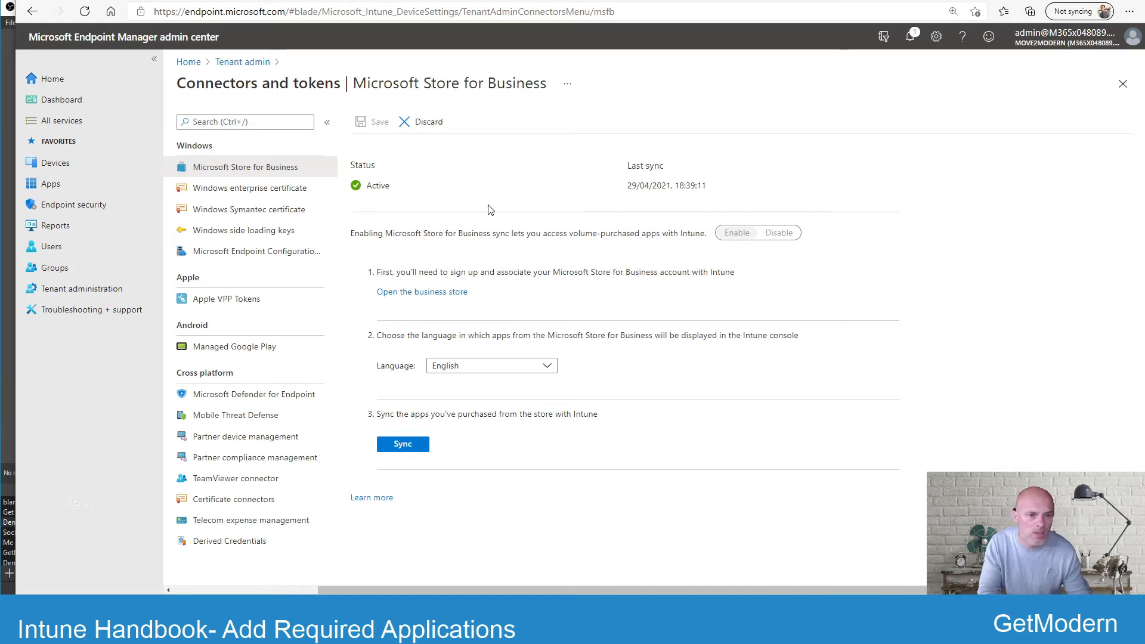
{"action": "mouse_move", "coordinate": [548, 372]}
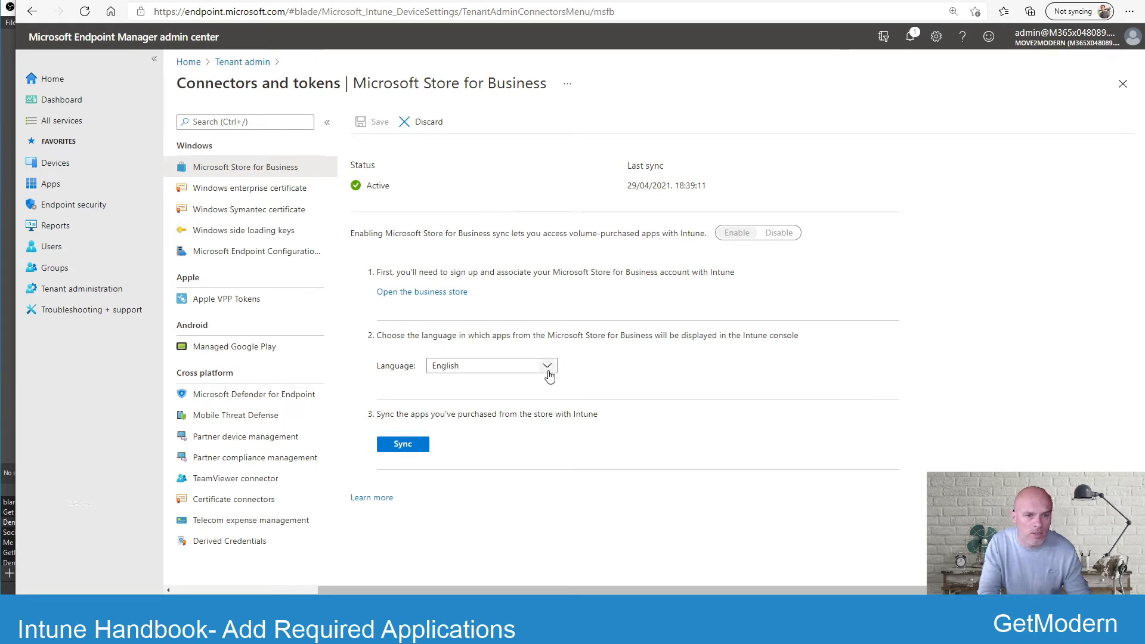
{"action": "mouse_move", "coordinate": [51, 184]}
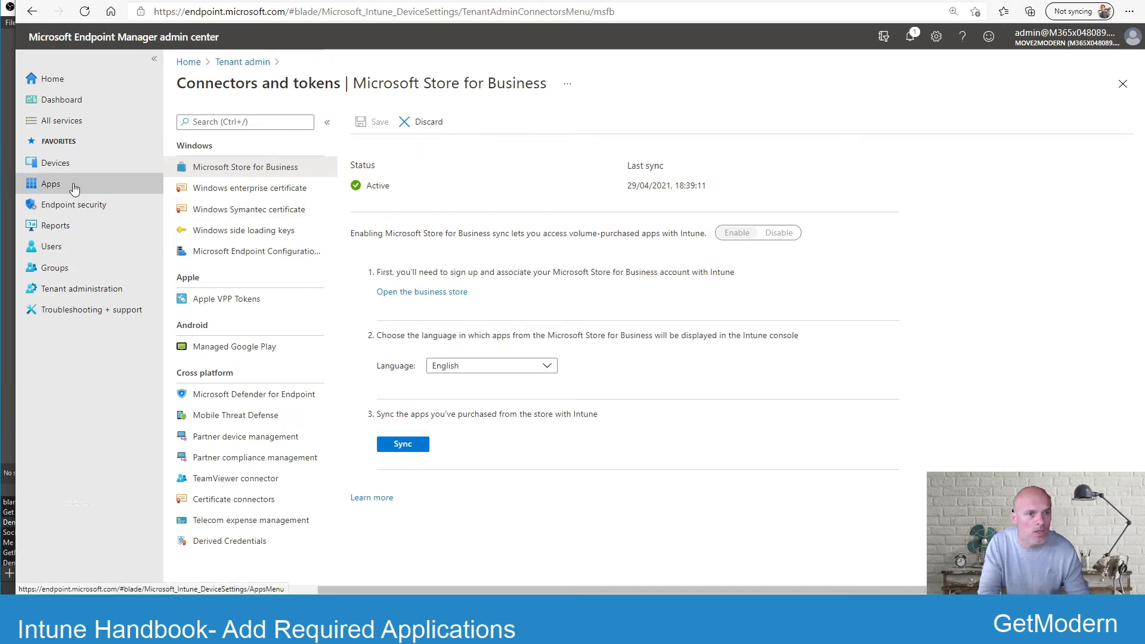
Show the Windows apps list under Apps > By platform.
{"action": "left_click", "coordinate": [51, 184]}
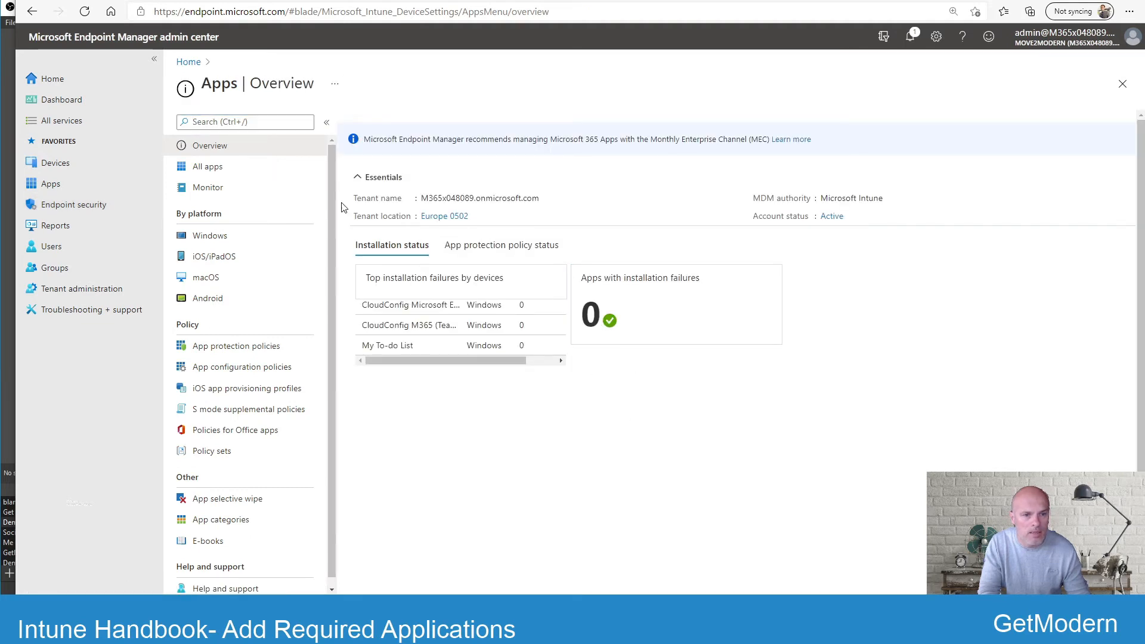
{"action": "left_click", "coordinate": [210, 235]}
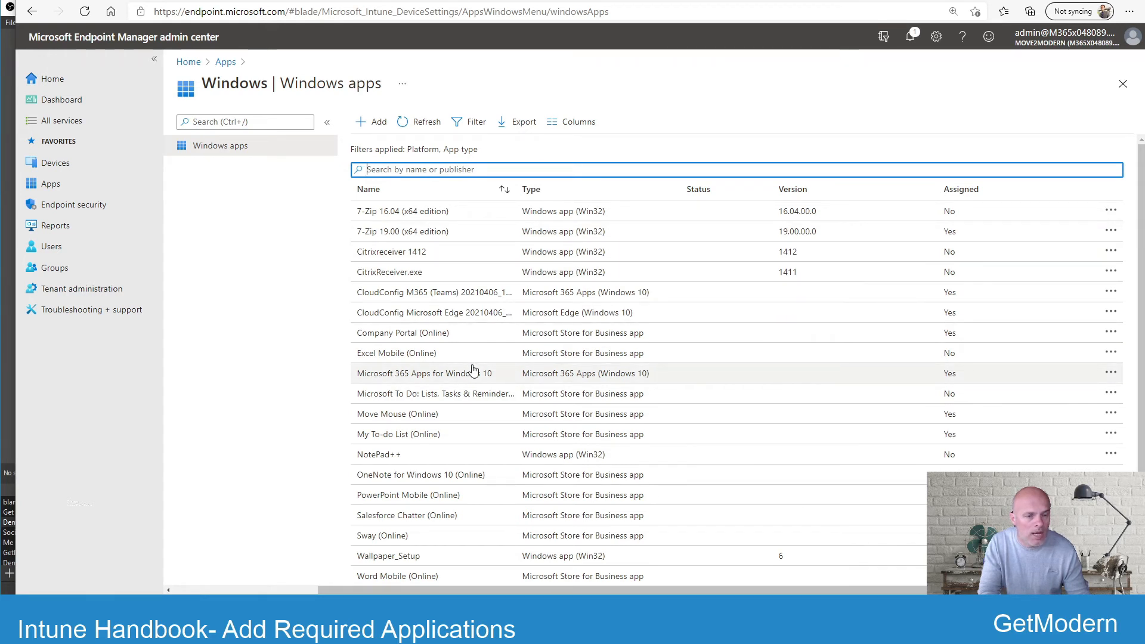
{"action": "mouse_move", "coordinate": [474, 305]}
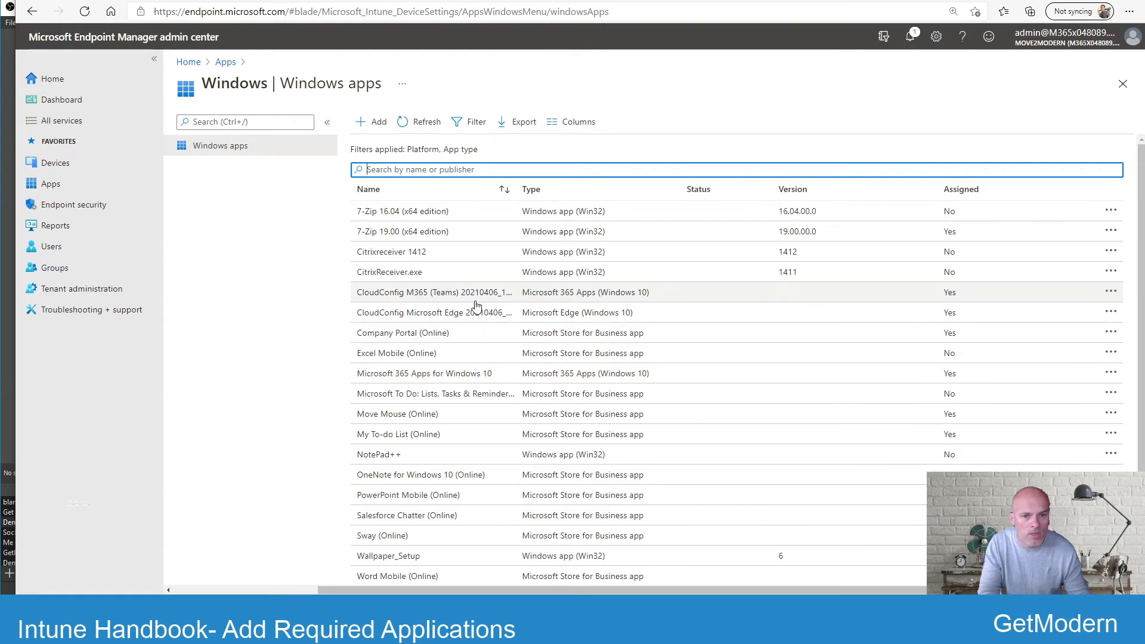
{"action": "mouse_move", "coordinate": [467, 423]}
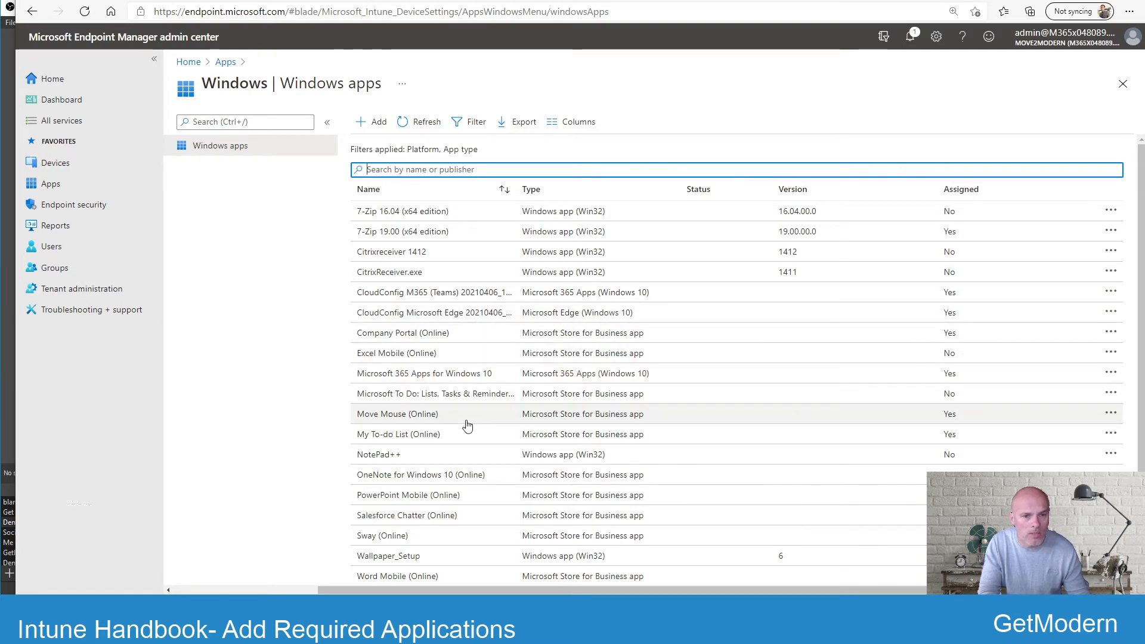
{"action": "mouse_move", "coordinate": [498, 259]}
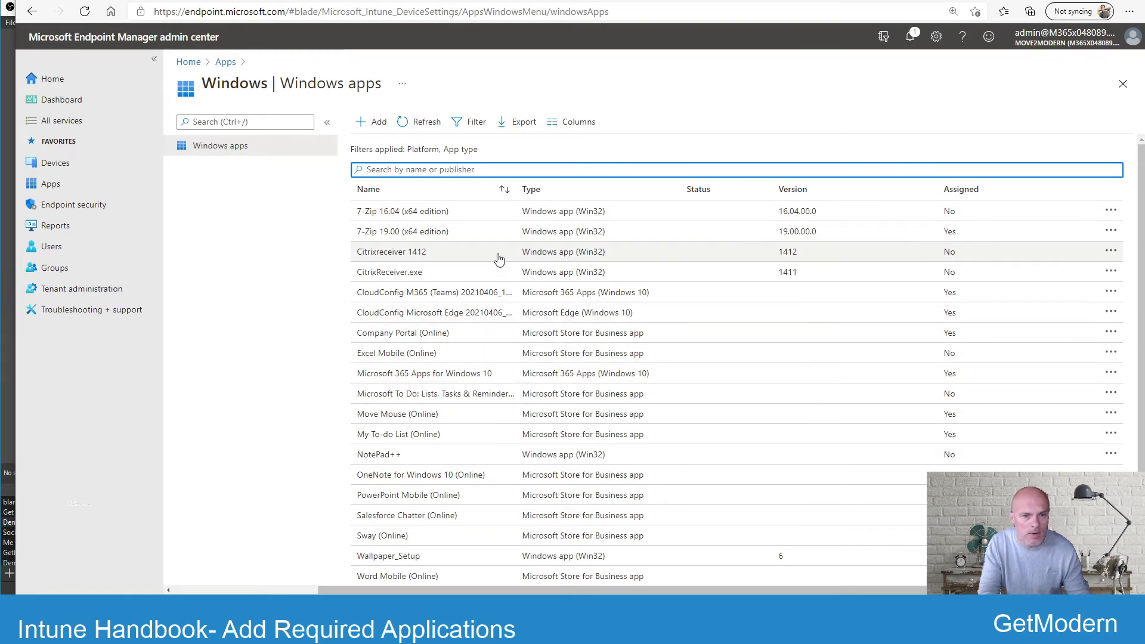
{"action": "mouse_move", "coordinate": [583, 358]}
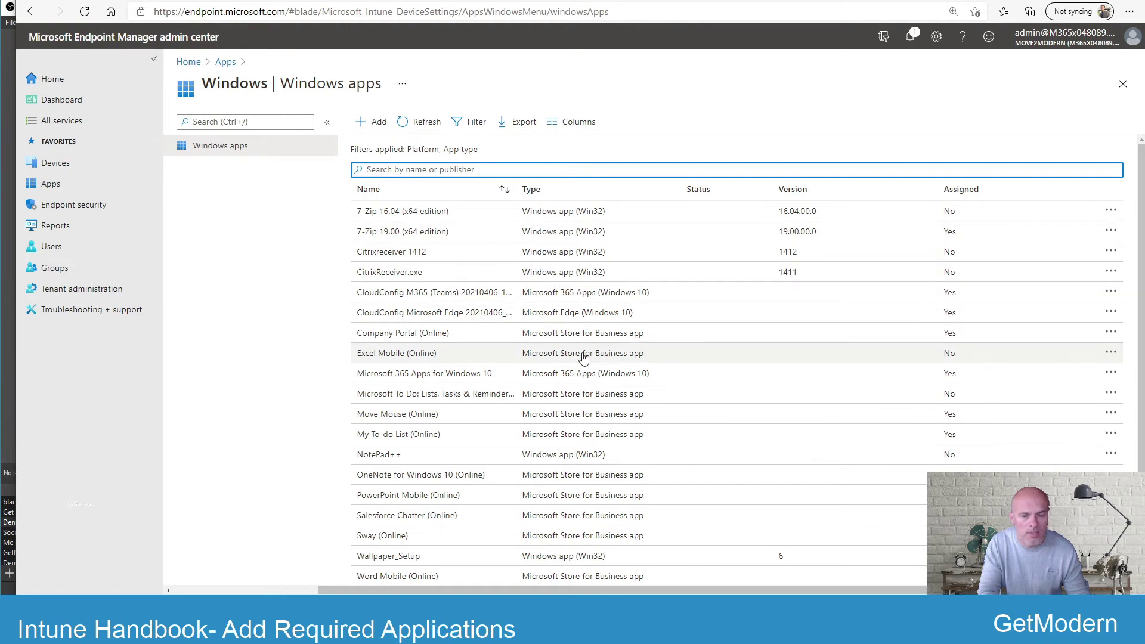
{"action": "mouse_move", "coordinate": [530, 231]}
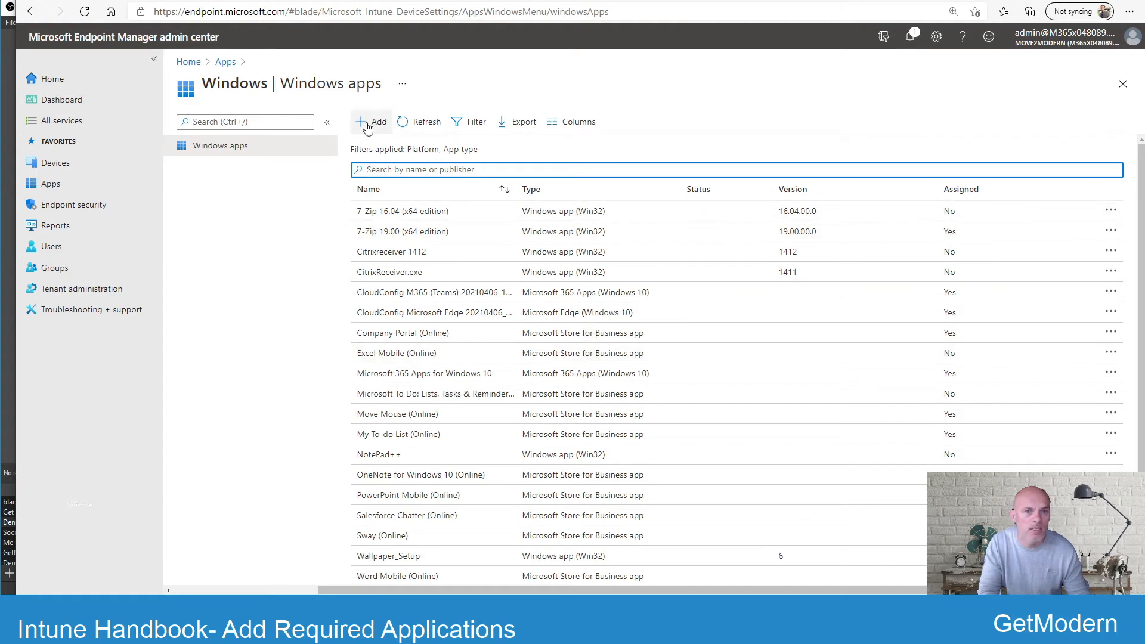
Add a new Windows app and pick Windows app (Win32) as its type.
{"action": "left_click", "coordinate": [371, 122]}
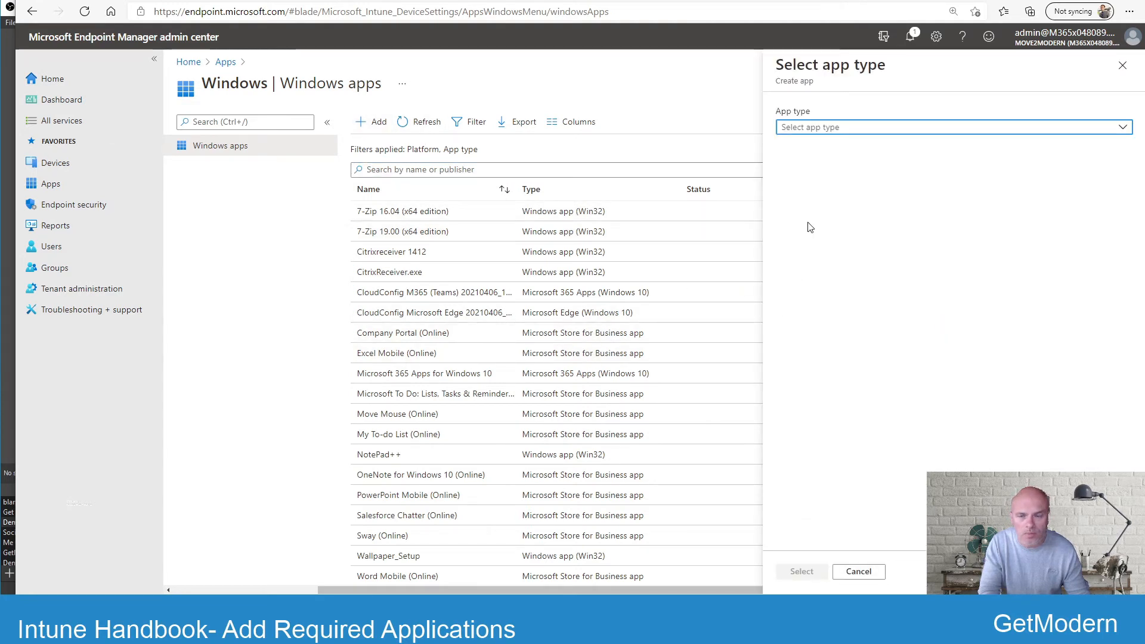
{"action": "left_click", "coordinate": [949, 128]}
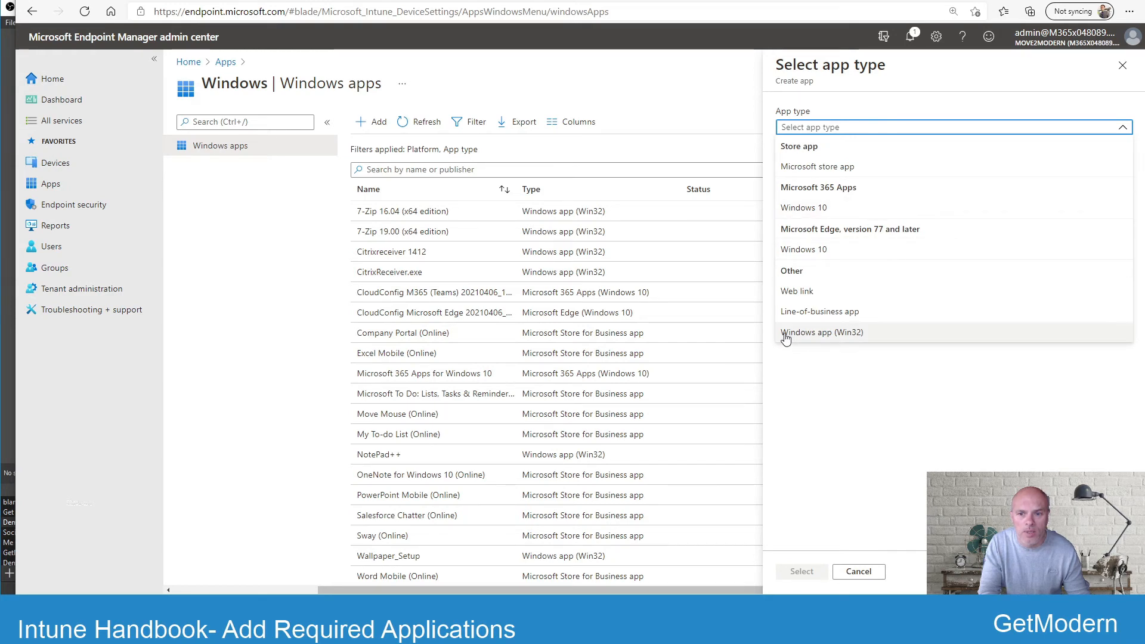
{"action": "left_click", "coordinate": [821, 332]}
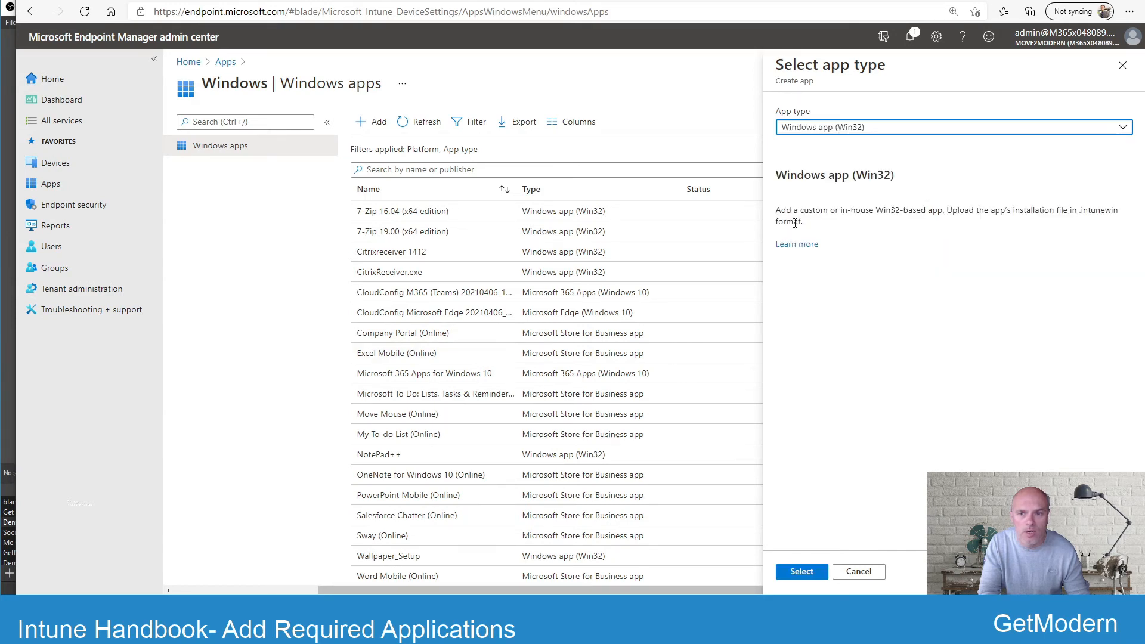
{"action": "mouse_move", "coordinate": [794, 216]}
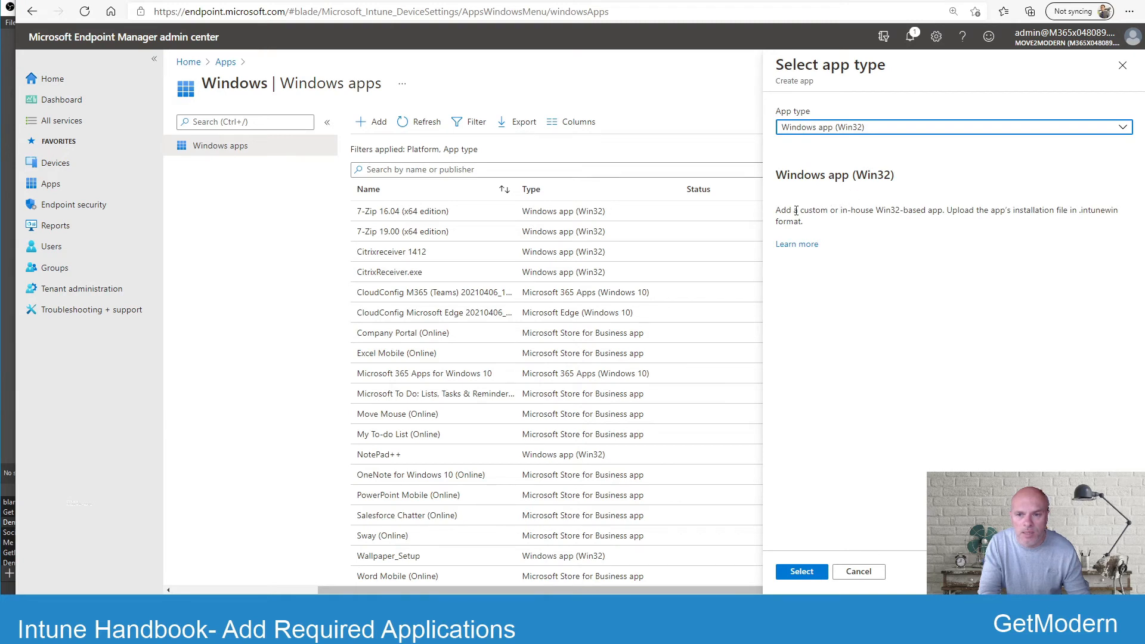
{"action": "mouse_move", "coordinate": [877, 244]}
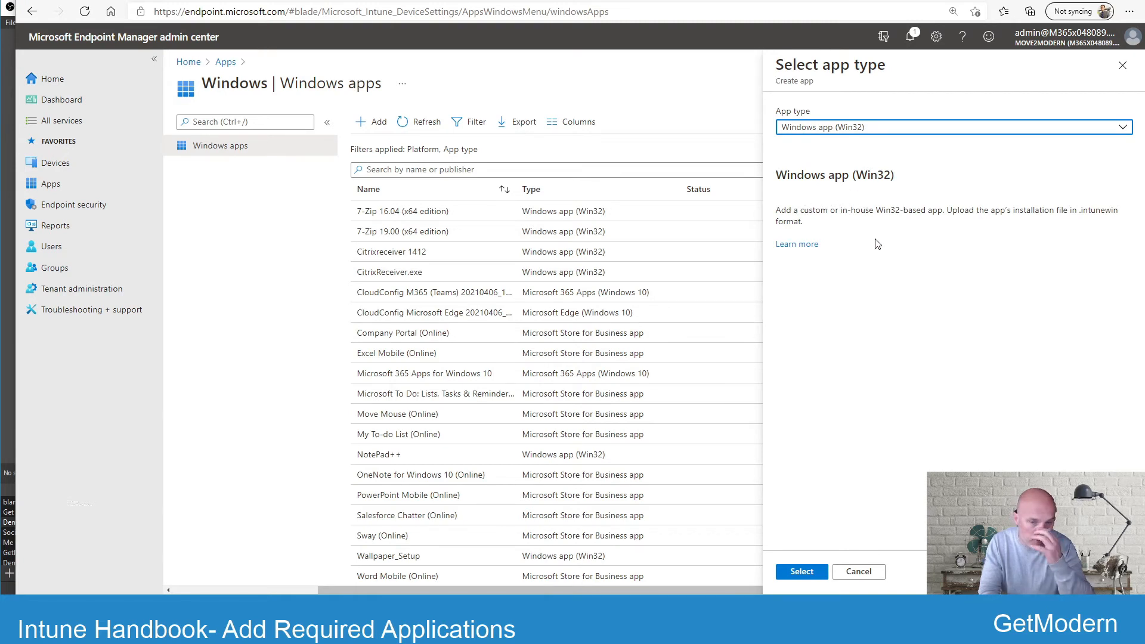
{"action": "mouse_move", "coordinate": [882, 295]}
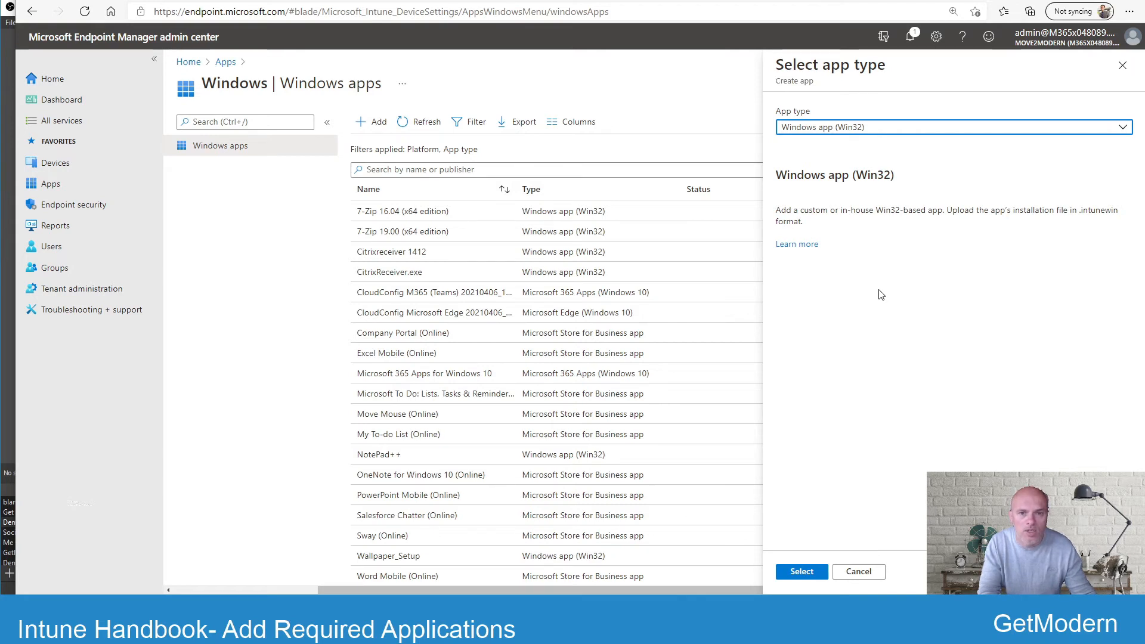
{"action": "mouse_move", "coordinate": [379, 220]}
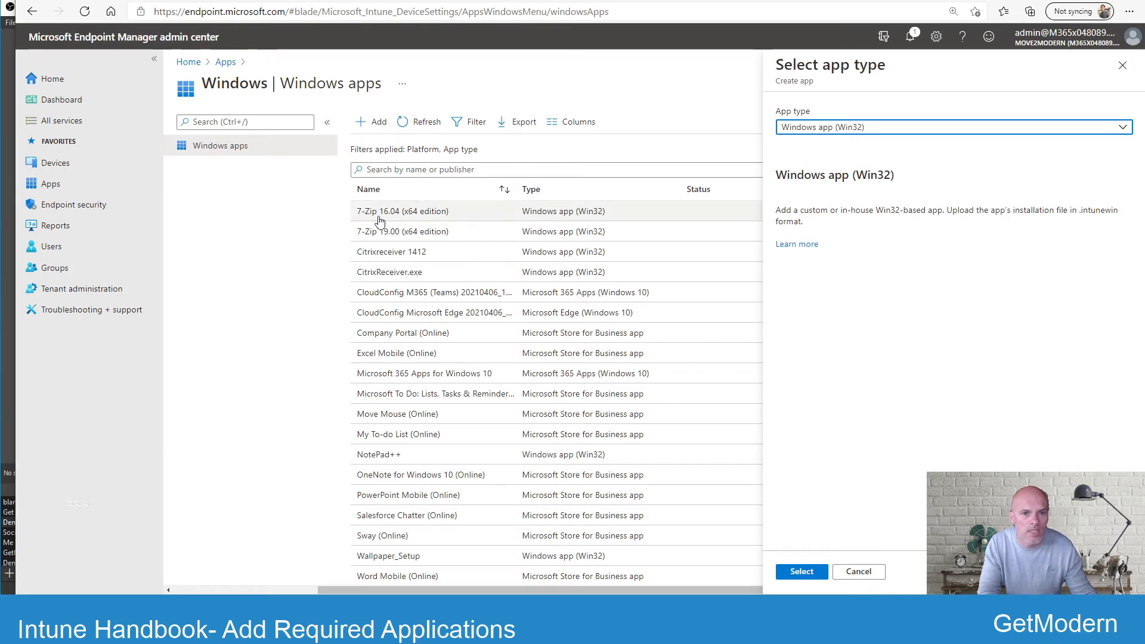
{"action": "mouse_move", "coordinate": [485, 217]}
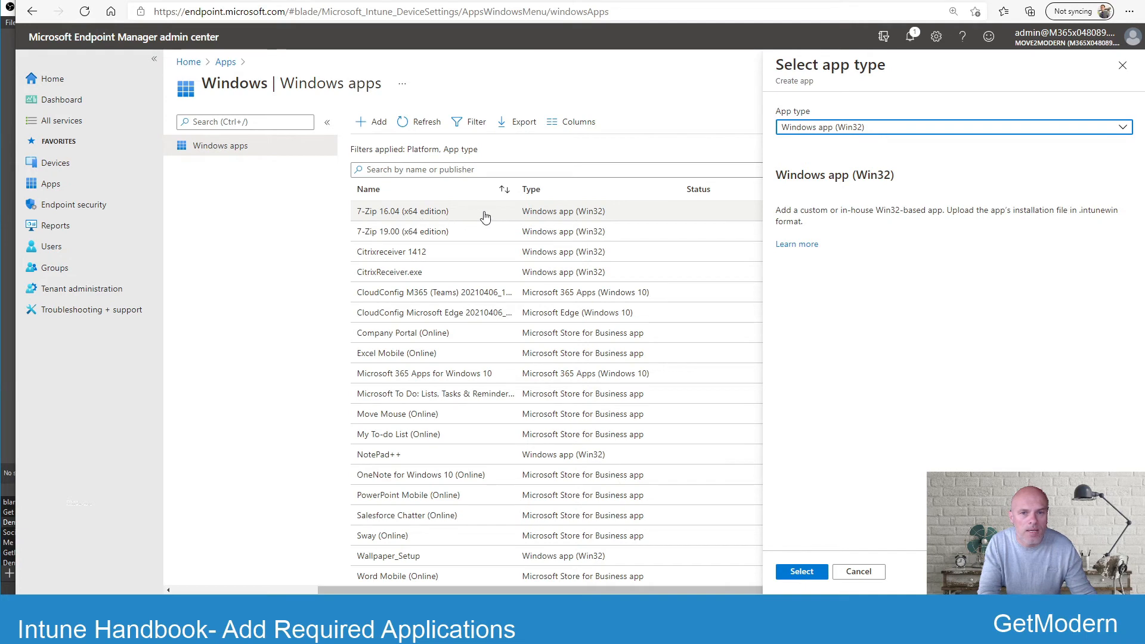
{"action": "mouse_move", "coordinate": [547, 292]}
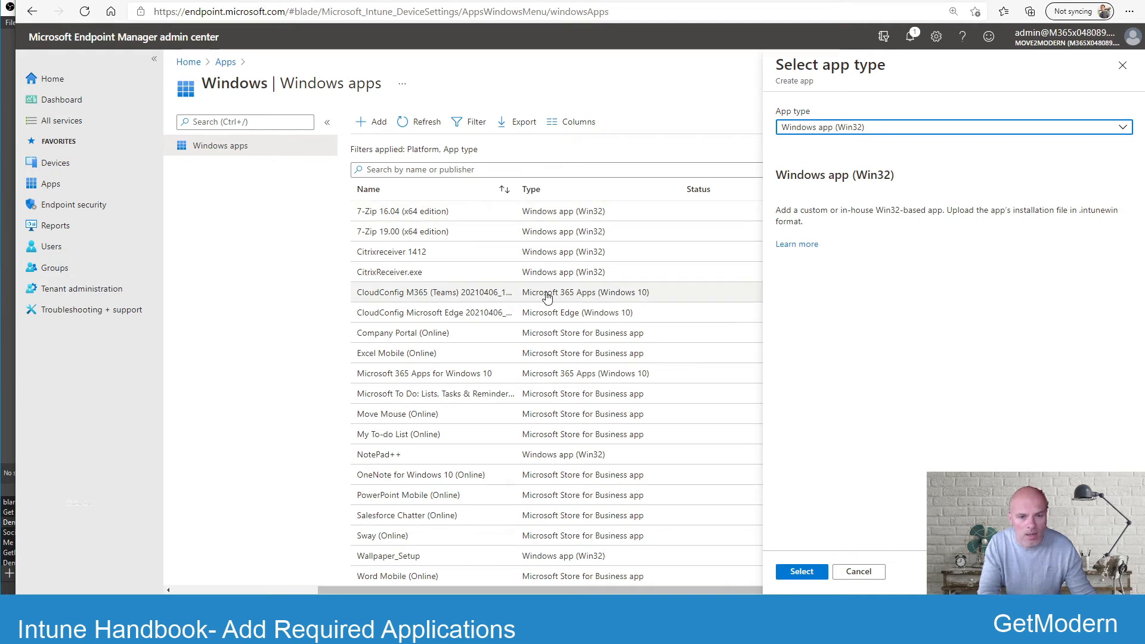
{"action": "mouse_move", "coordinate": [871, 254]}
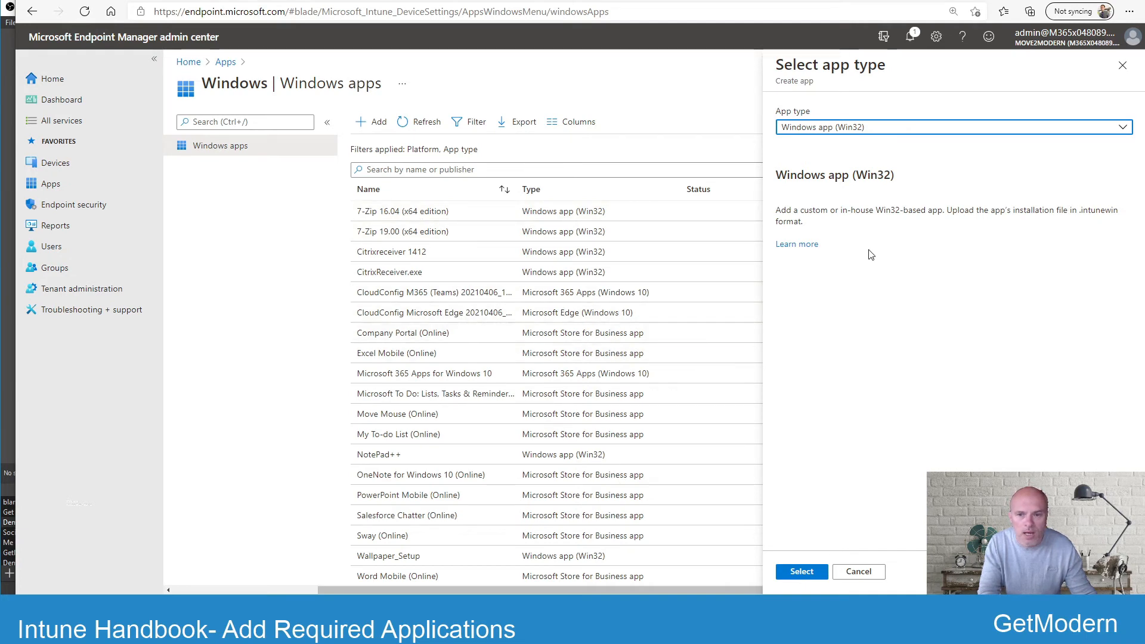
{"action": "mouse_move", "coordinate": [811, 547]}
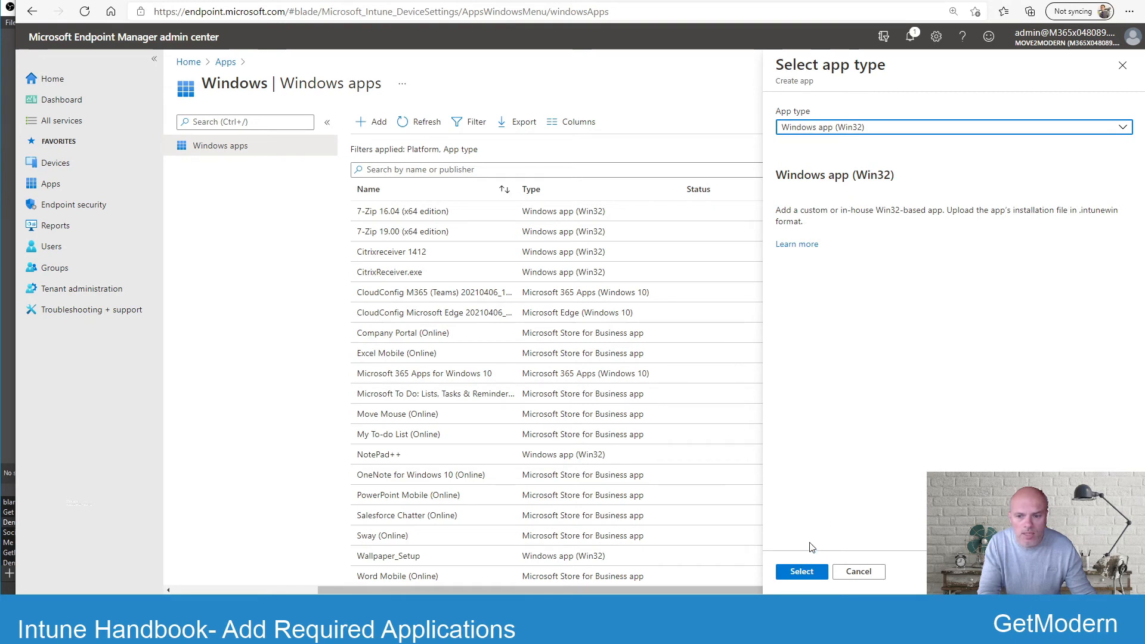
Reach the Win32 package file step without choosing a file, then abandon the wizard for the Apps overview.
{"action": "left_click", "coordinate": [800, 571]}
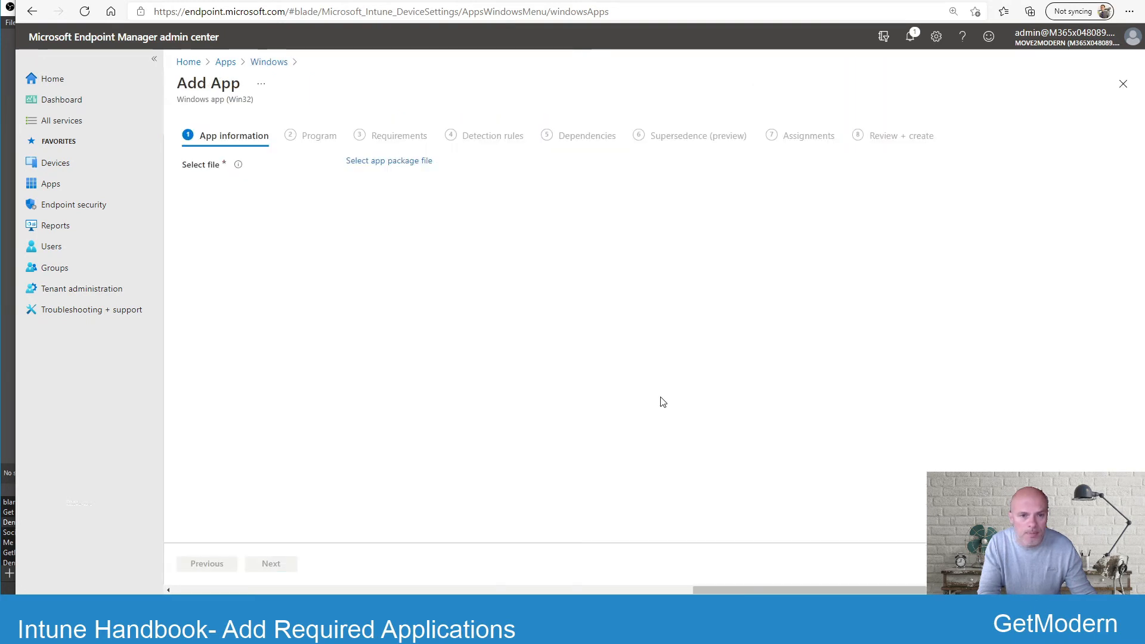
{"action": "mouse_move", "coordinate": [399, 165]}
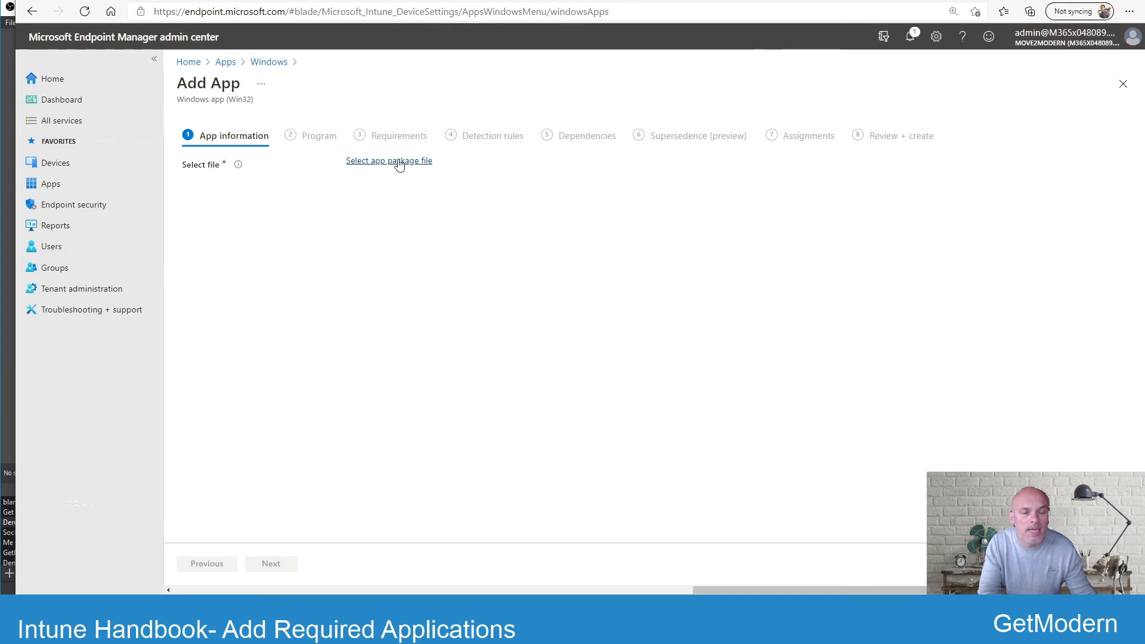
{"action": "left_click", "coordinate": [389, 161]}
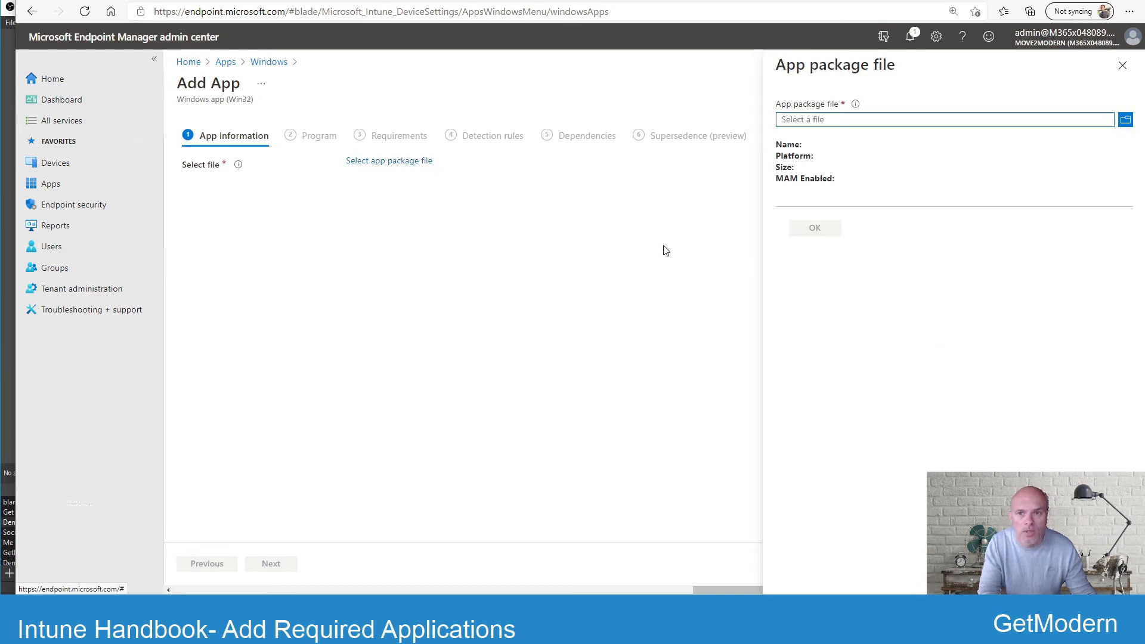
{"action": "mouse_move", "coordinate": [814, 190]}
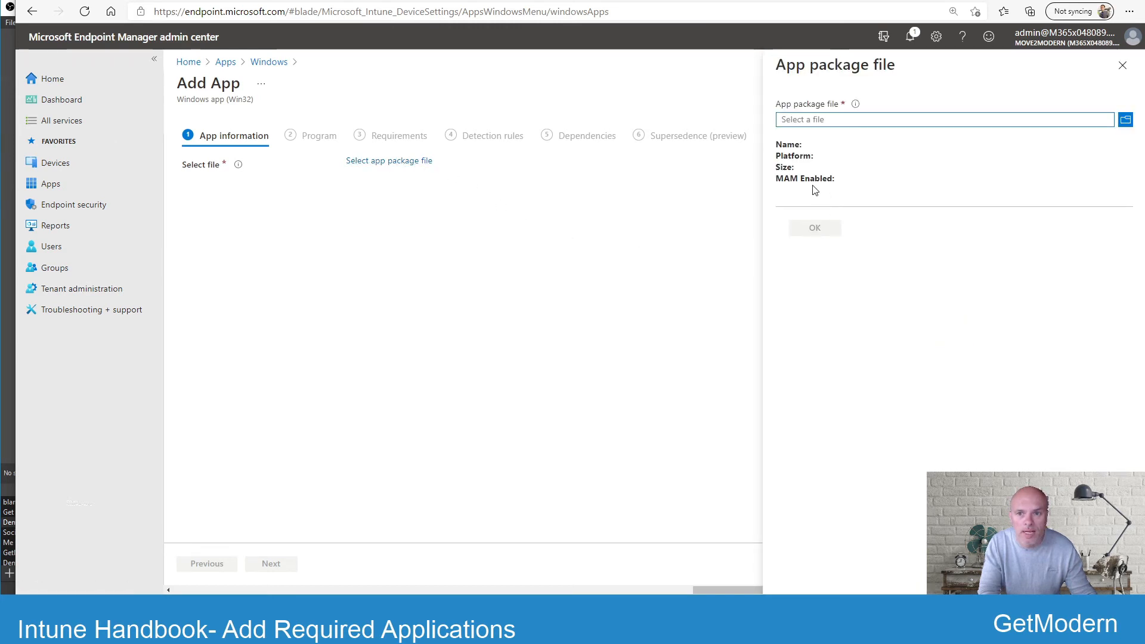
{"action": "mouse_move", "coordinate": [419, 243]}
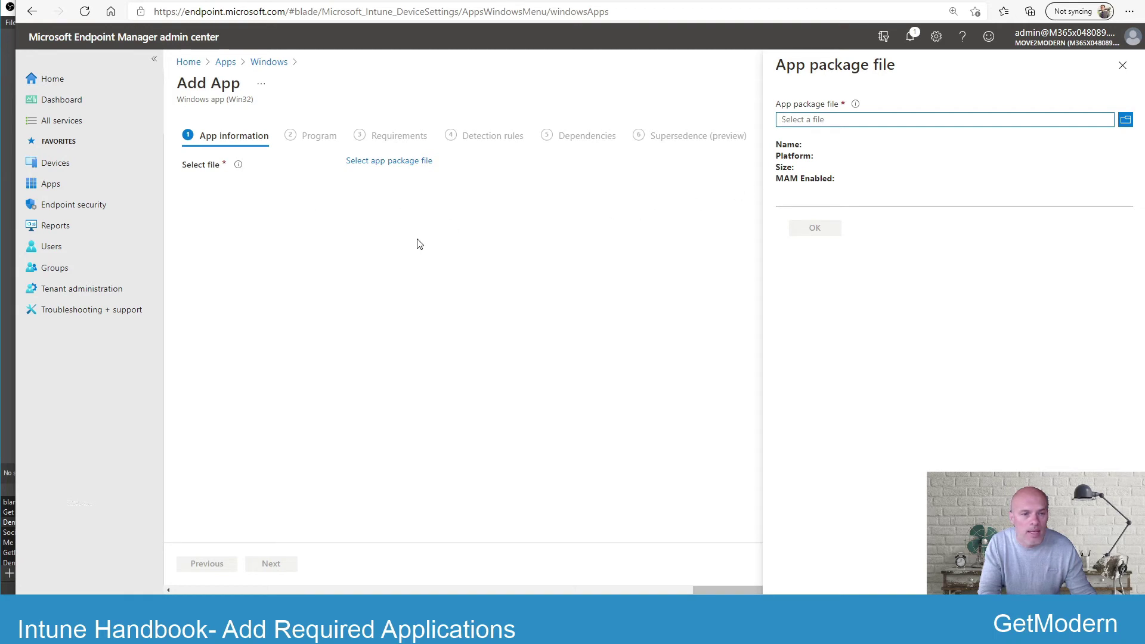
{"action": "mouse_move", "coordinate": [526, 263]}
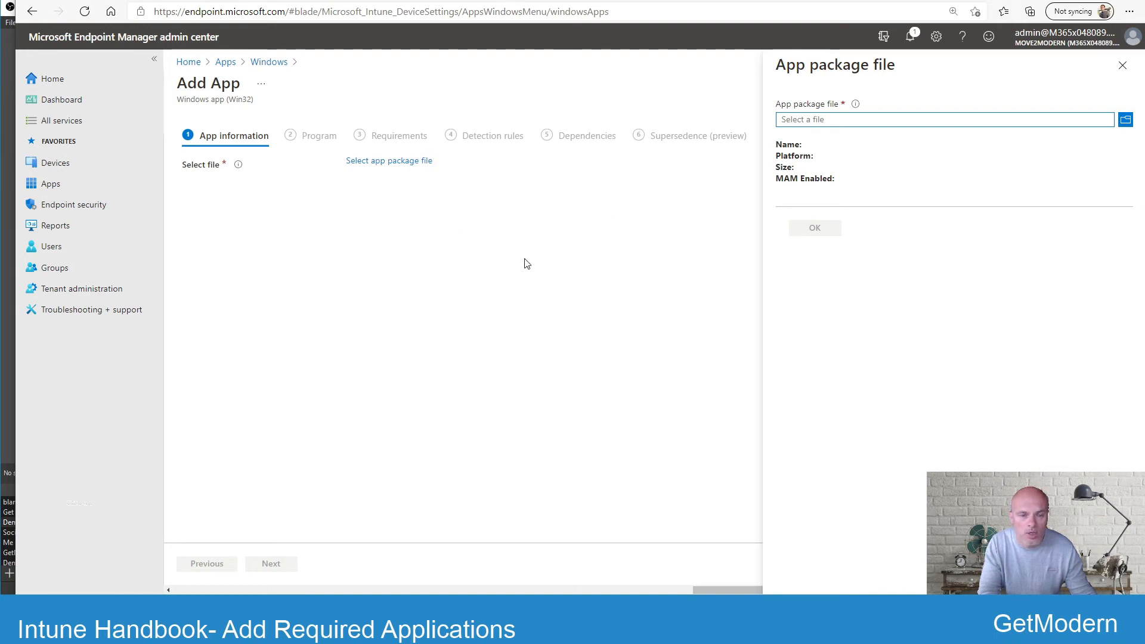
{"action": "mouse_move", "coordinate": [1066, 99]}
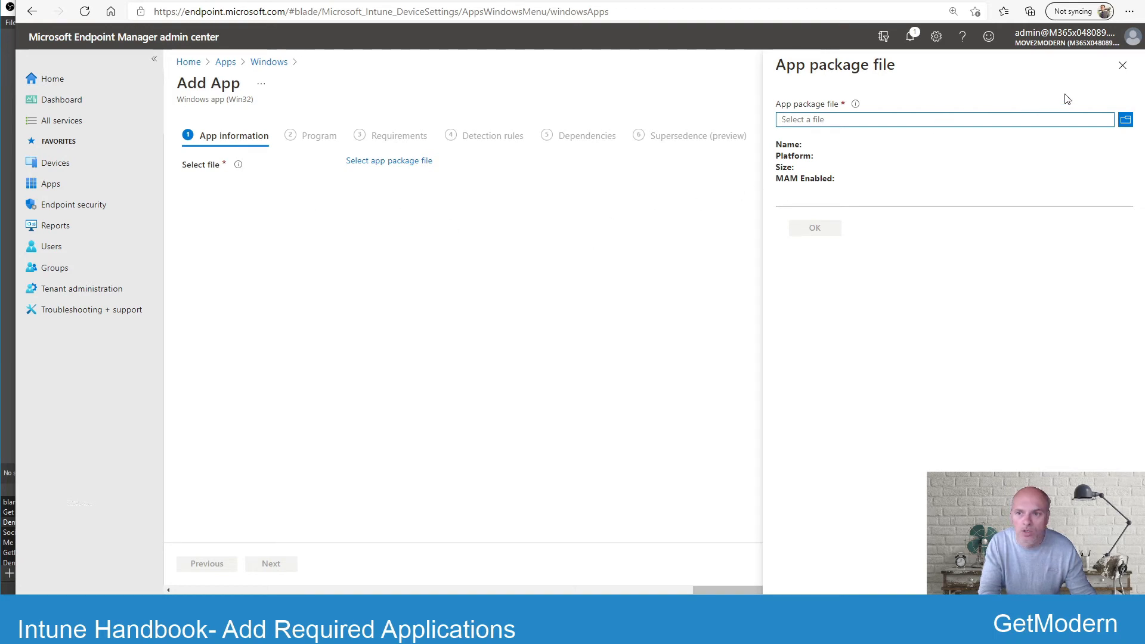
{"action": "left_click", "coordinate": [1121, 64]}
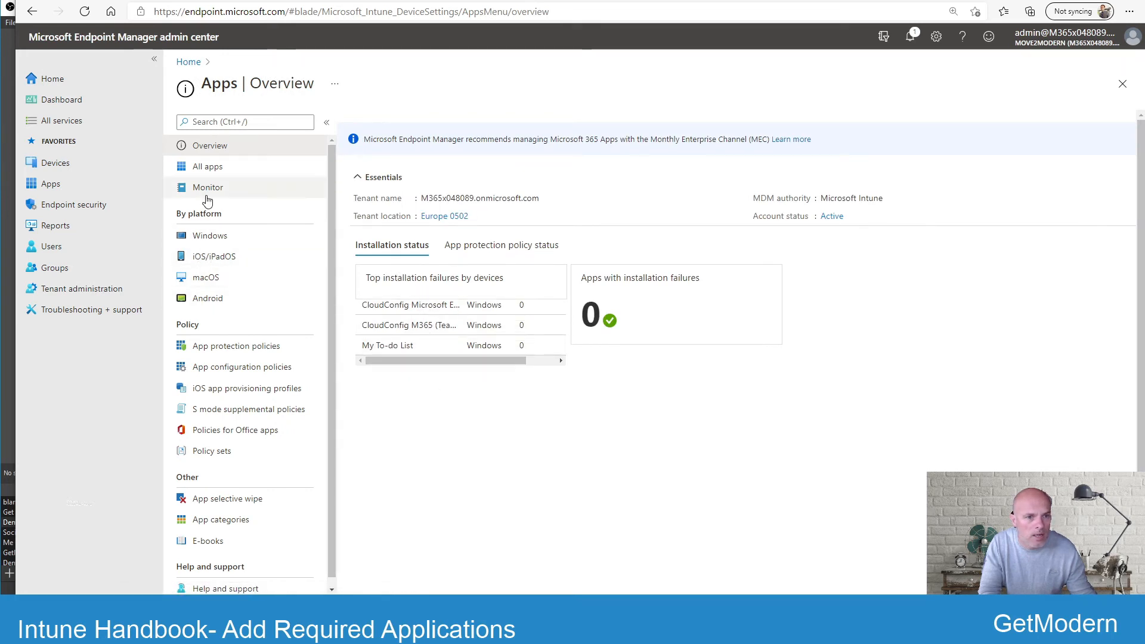
{"action": "mouse_move", "coordinate": [209, 235]}
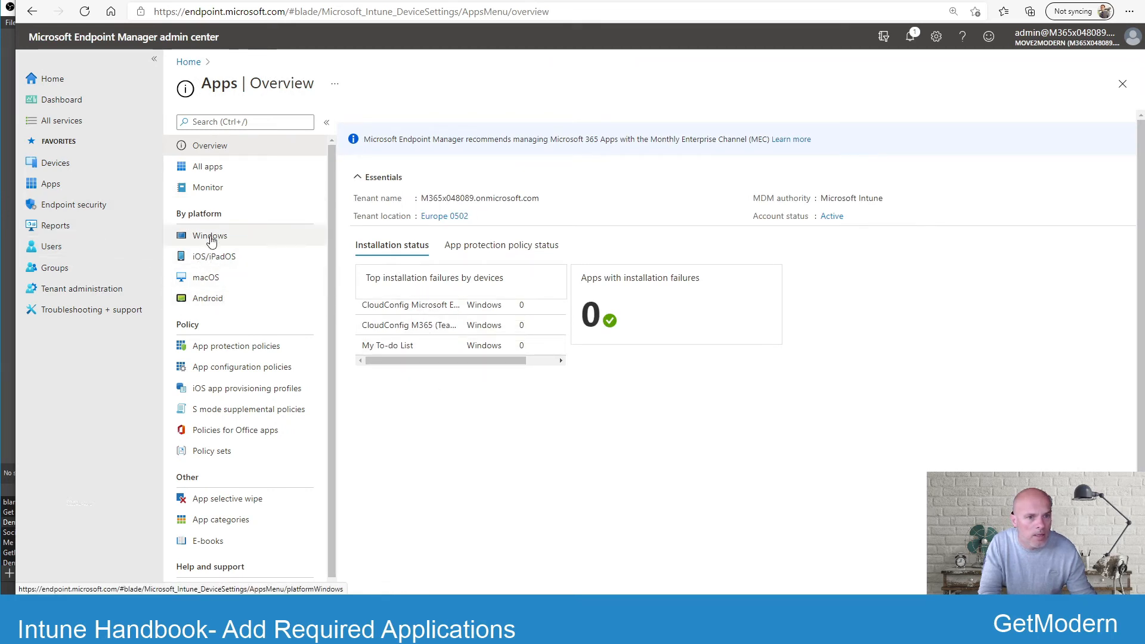
View the 7-Zip 16.04 (x64 edition) app's properties with its msiexec install and uninstall commands.
{"action": "left_click", "coordinate": [210, 235]}
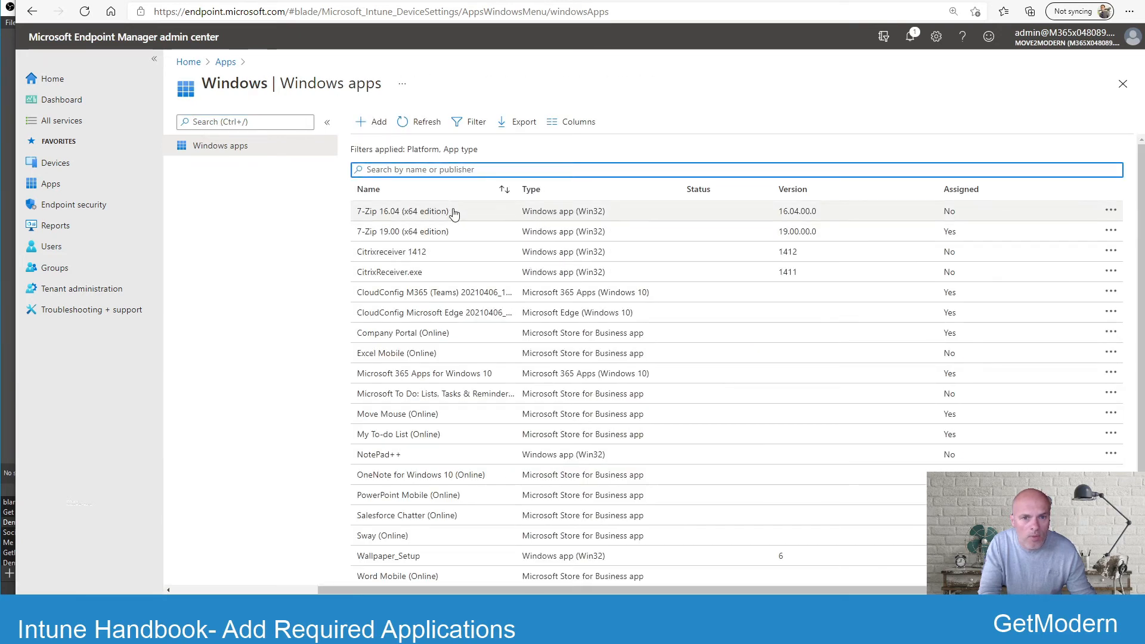
{"action": "left_click", "coordinate": [402, 211]}
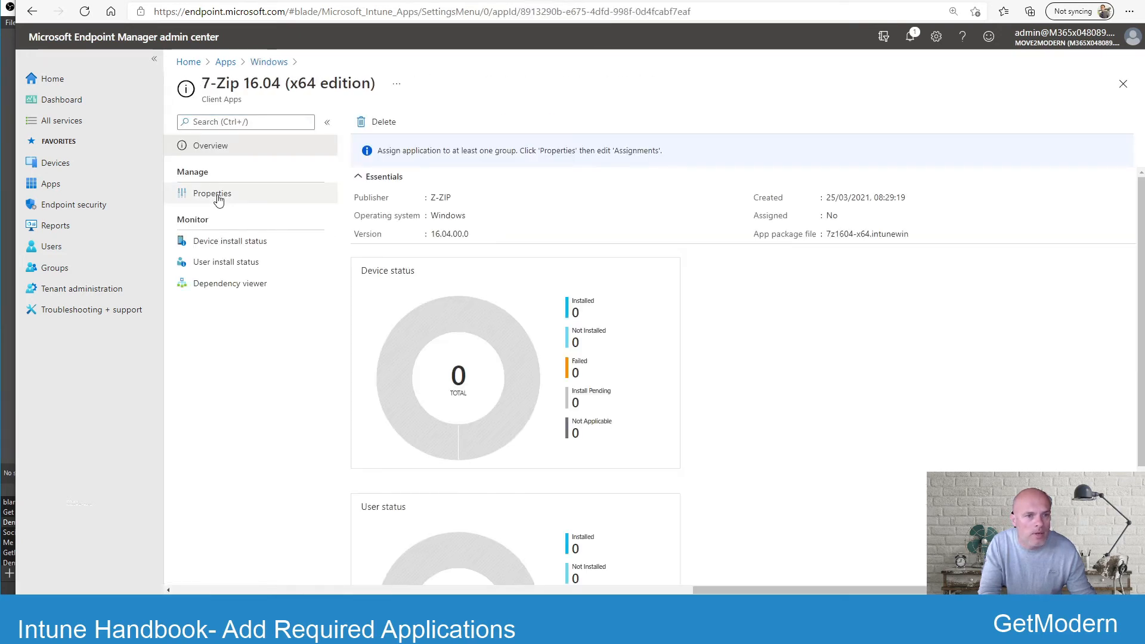
{"action": "left_click", "coordinate": [212, 193]}
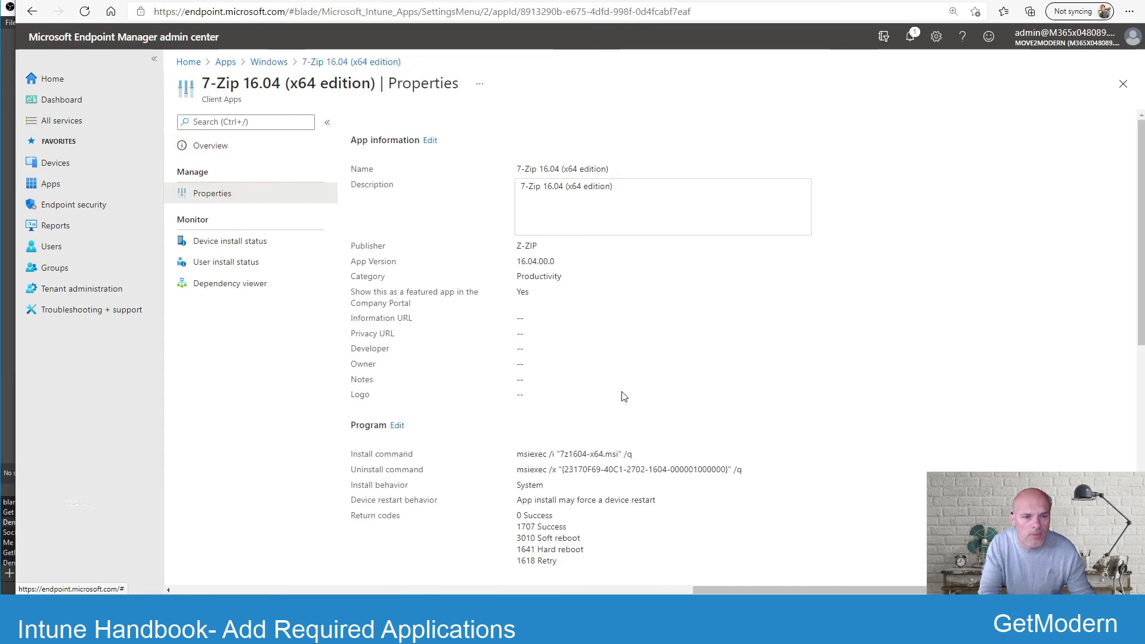
{"action": "mouse_move", "coordinate": [565, 253]}
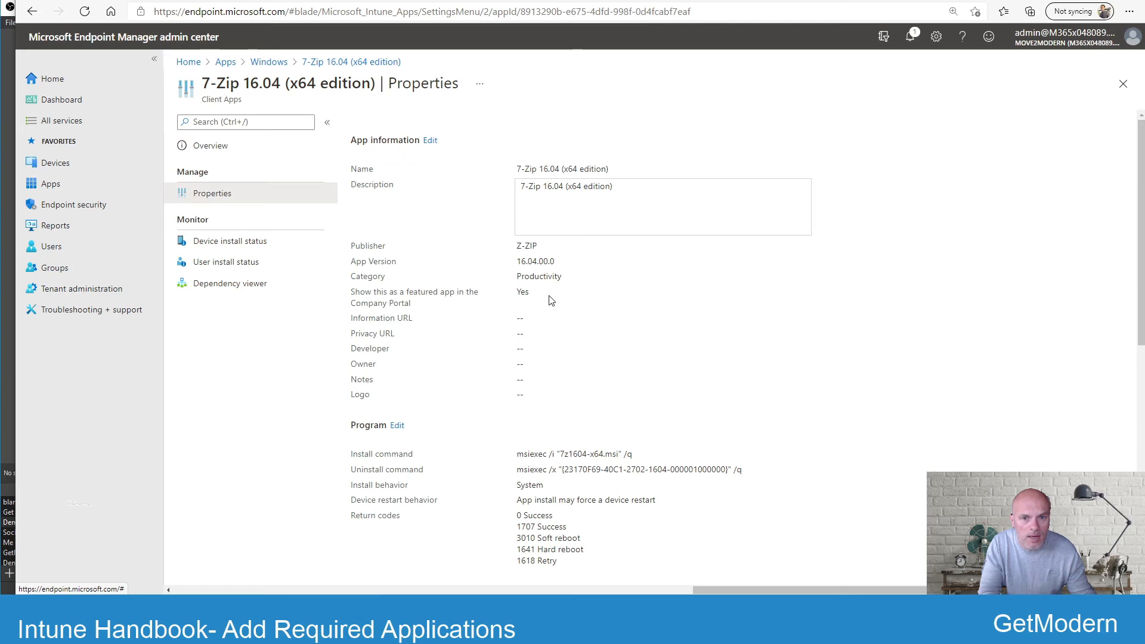
{"action": "mouse_move", "coordinate": [570, 296]}
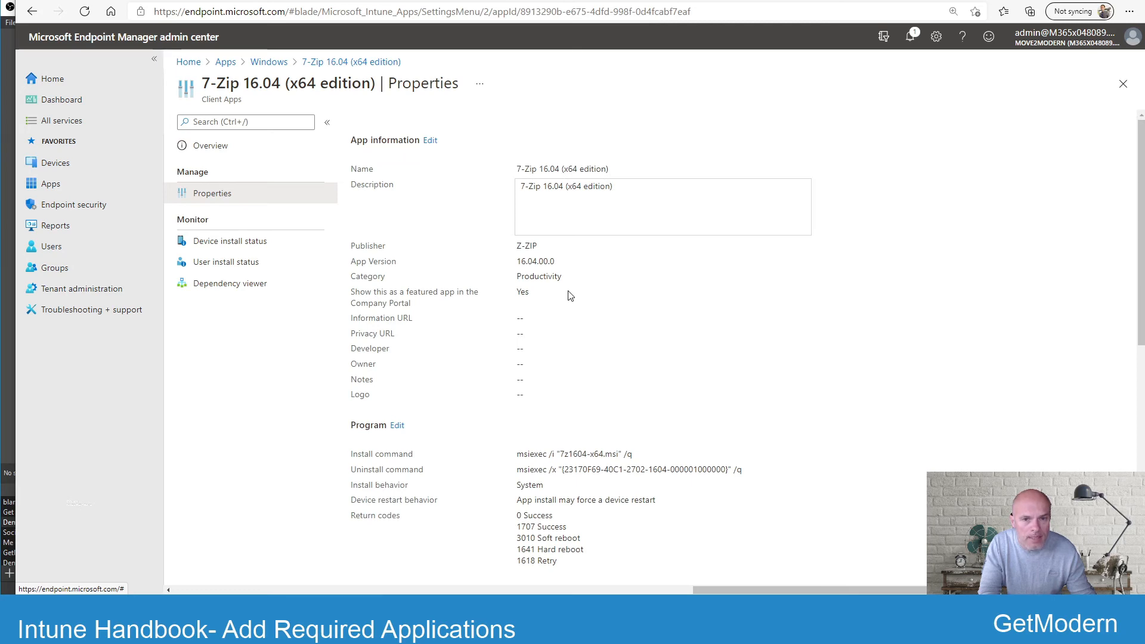
{"action": "scroll", "scroll_direction": "down", "scroll_amount": 3}
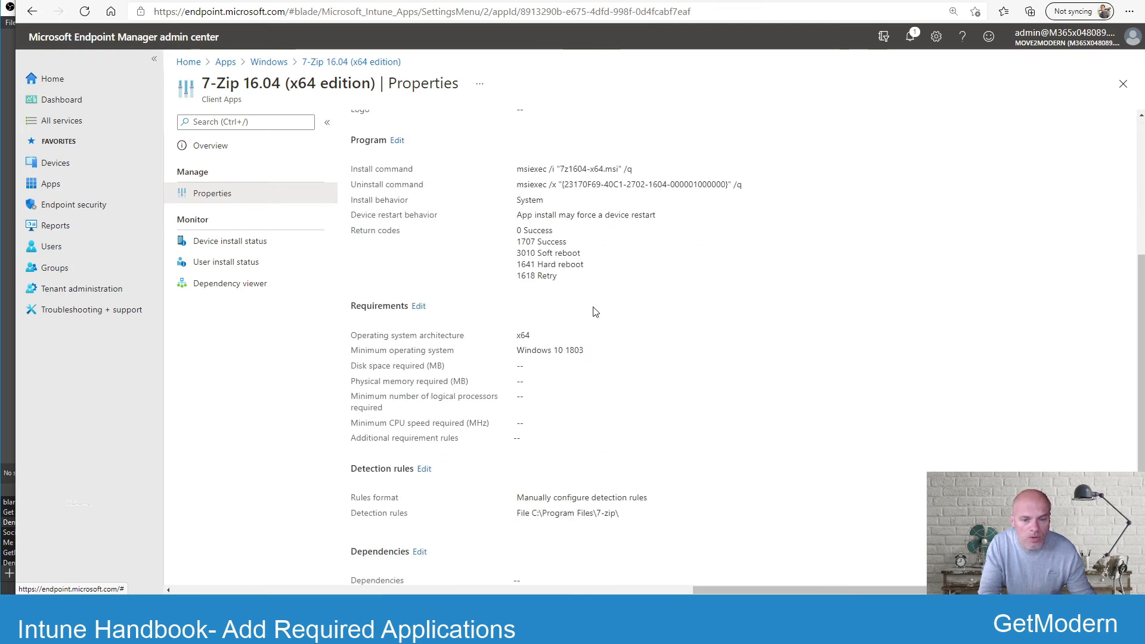
{"action": "scroll", "scroll_direction": "down", "scroll_amount": 3}
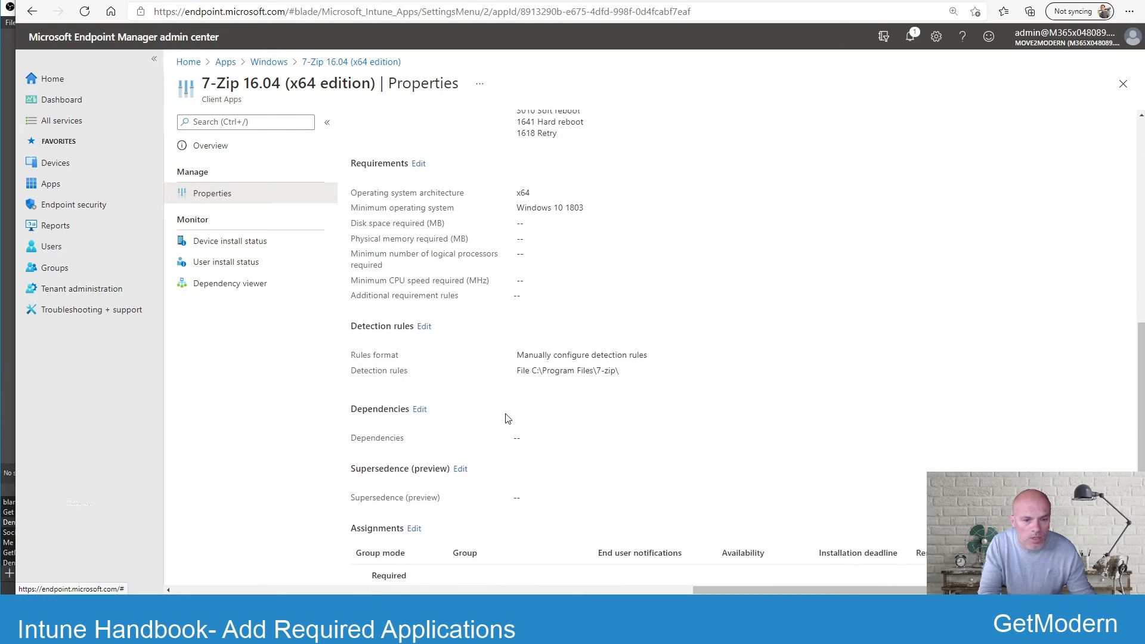
{"action": "scroll", "scroll_direction": "down", "scroll_amount": 3}
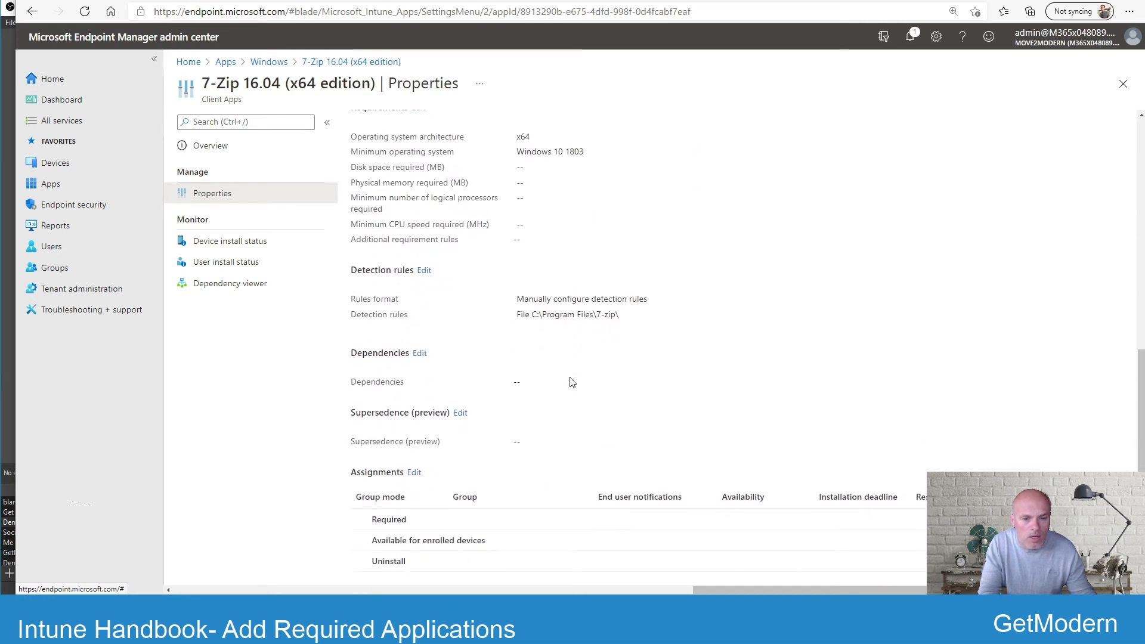
{"action": "scroll", "scroll_direction": "up", "scroll_amount": 3}
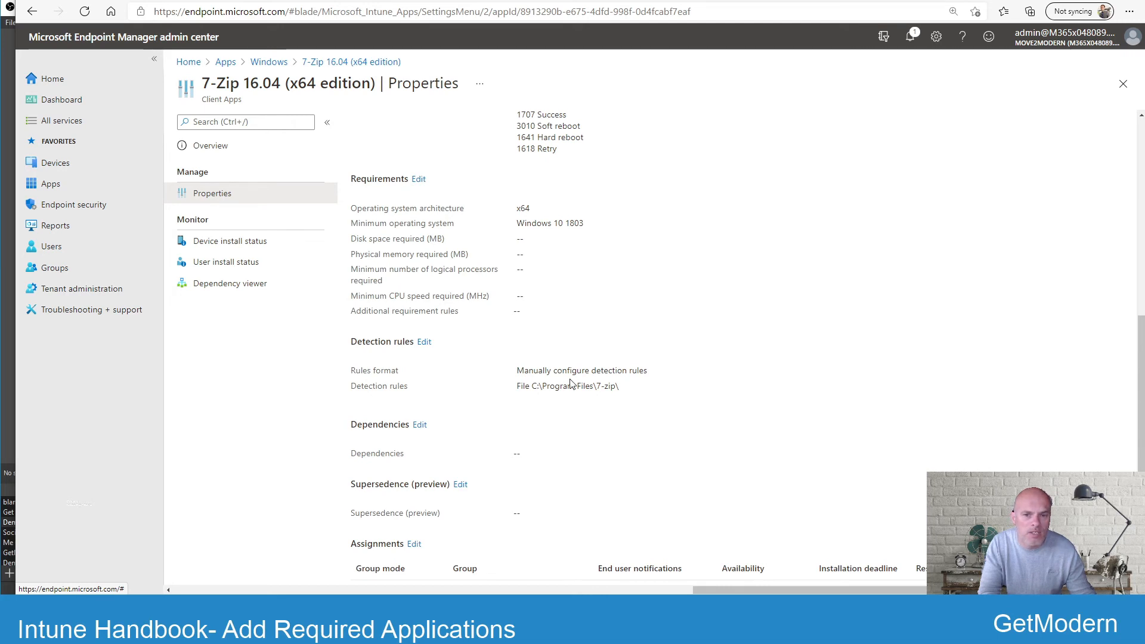
{"action": "mouse_move", "coordinate": [593, 363]}
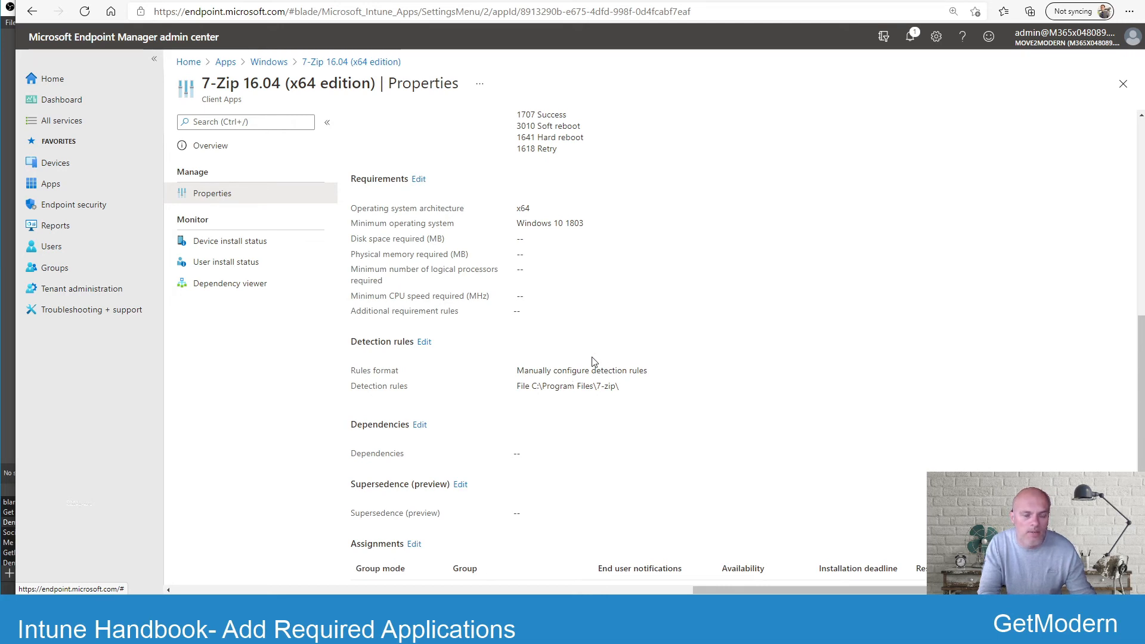
{"action": "mouse_move", "coordinate": [612, 385]}
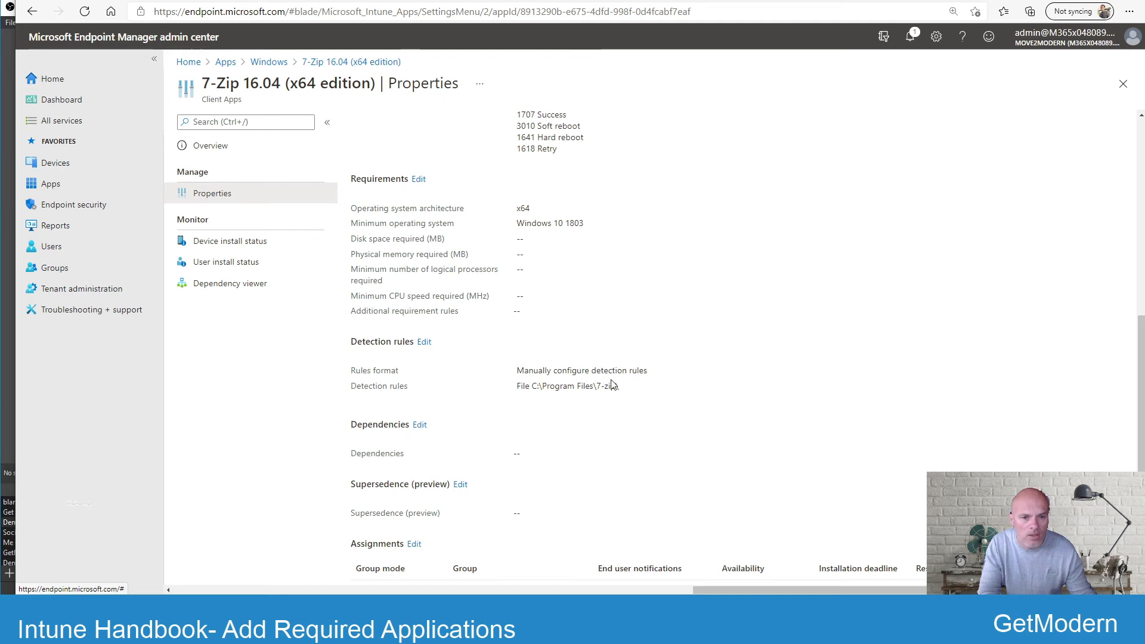
{"action": "scroll", "scroll_direction": "up", "scroll_amount": 3}
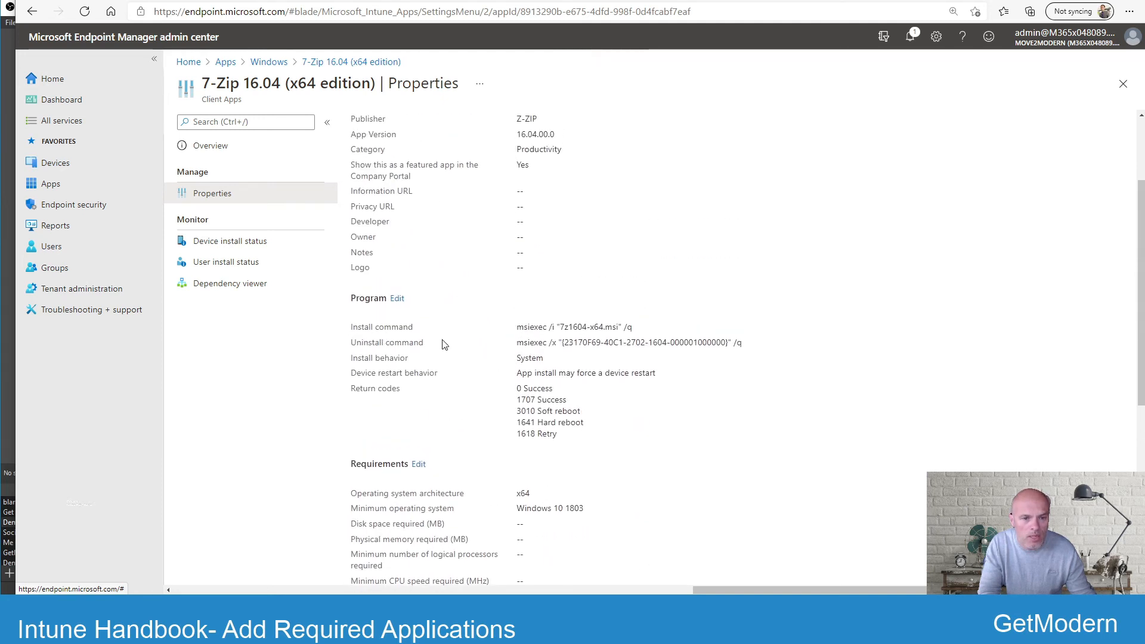
{"action": "mouse_move", "coordinate": [747, 347]}
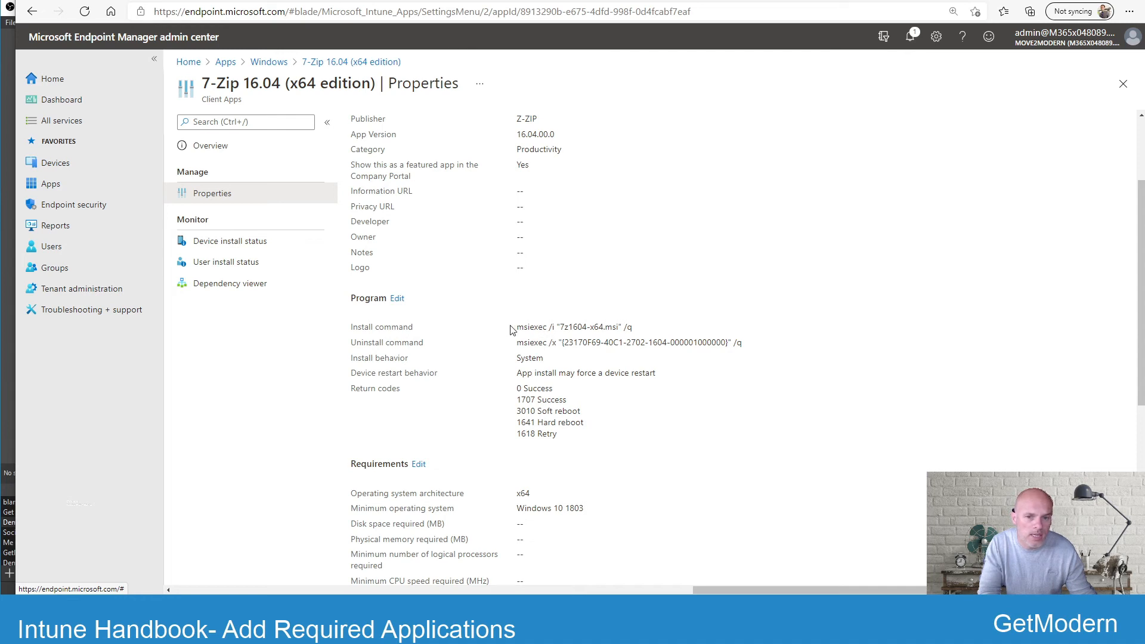
{"action": "mouse_move", "coordinate": [636, 331]}
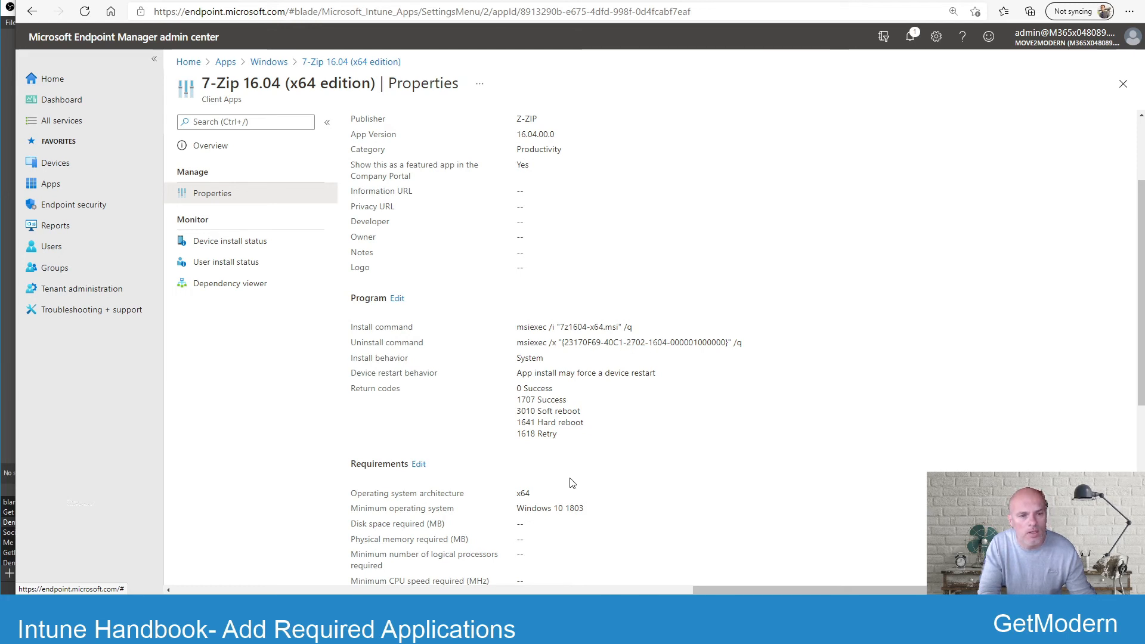
{"action": "mouse_move", "coordinate": [592, 399]}
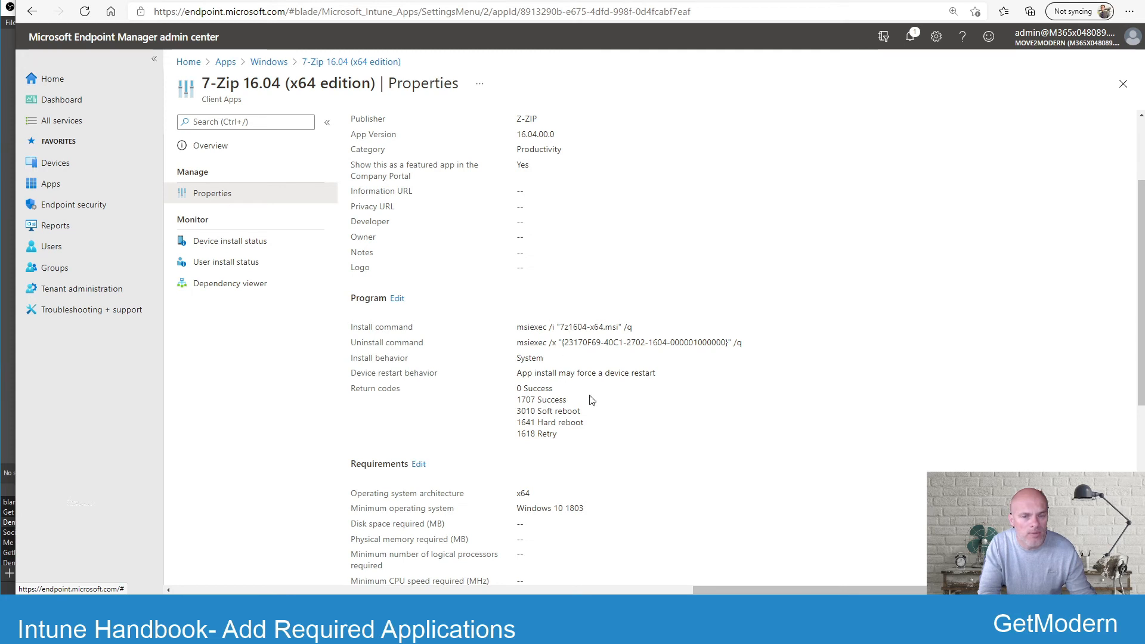
{"action": "scroll", "scroll_direction": "up", "scroll_amount": 3}
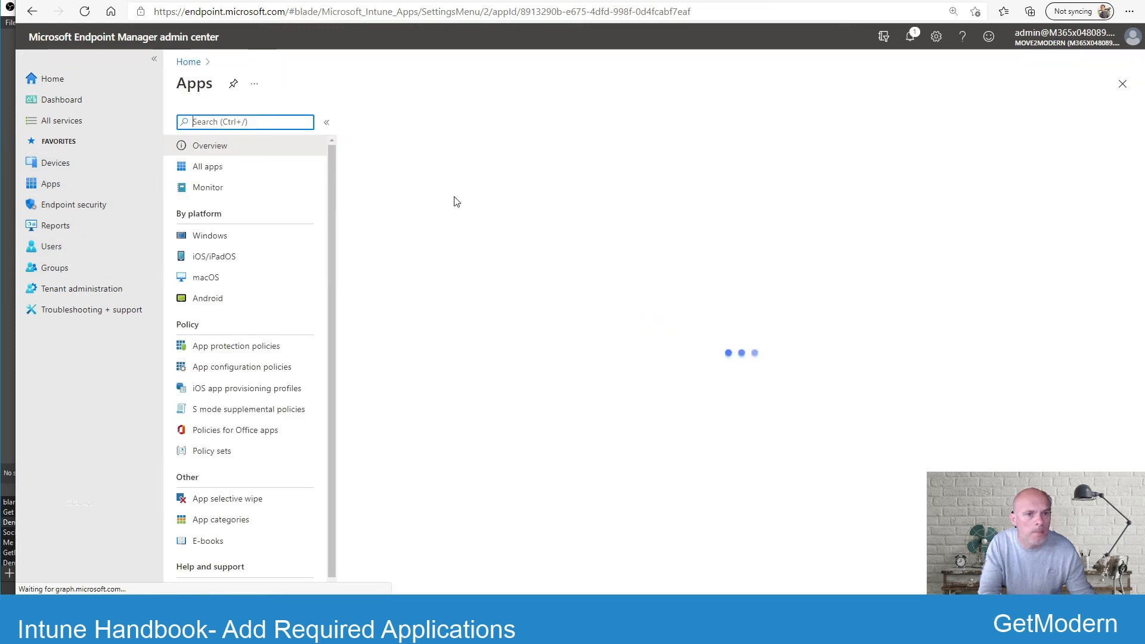
From the Windows apps list, begin adding a new app to reach the type picker.
{"action": "left_click", "coordinate": [210, 235]}
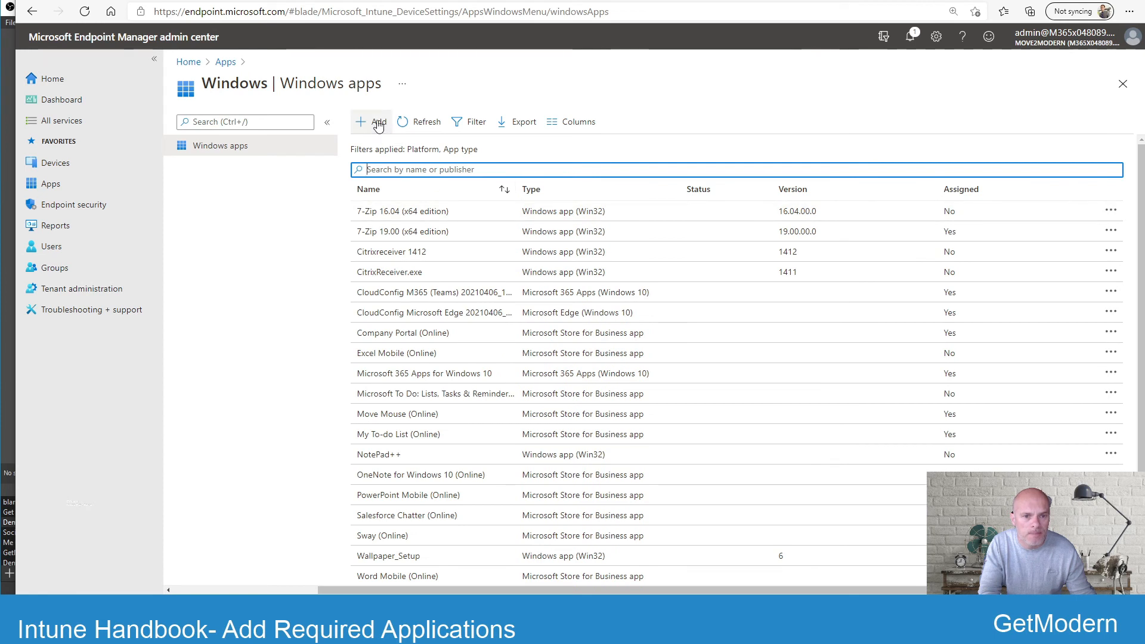
{"action": "left_click", "coordinate": [378, 122]}
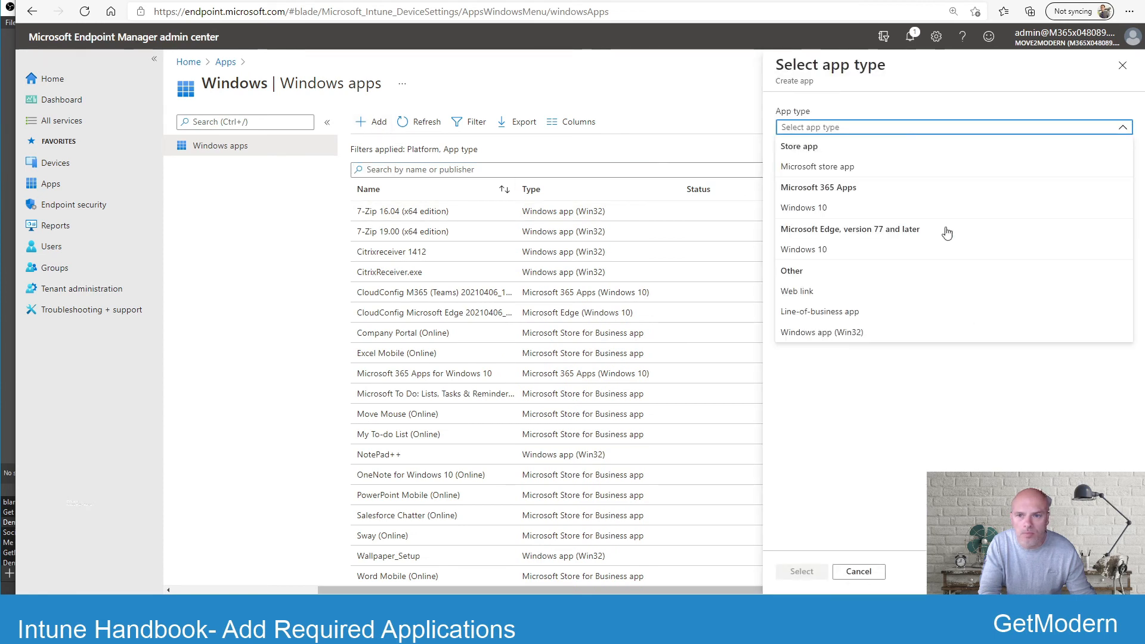
{"action": "mouse_move", "coordinate": [897, 291]}
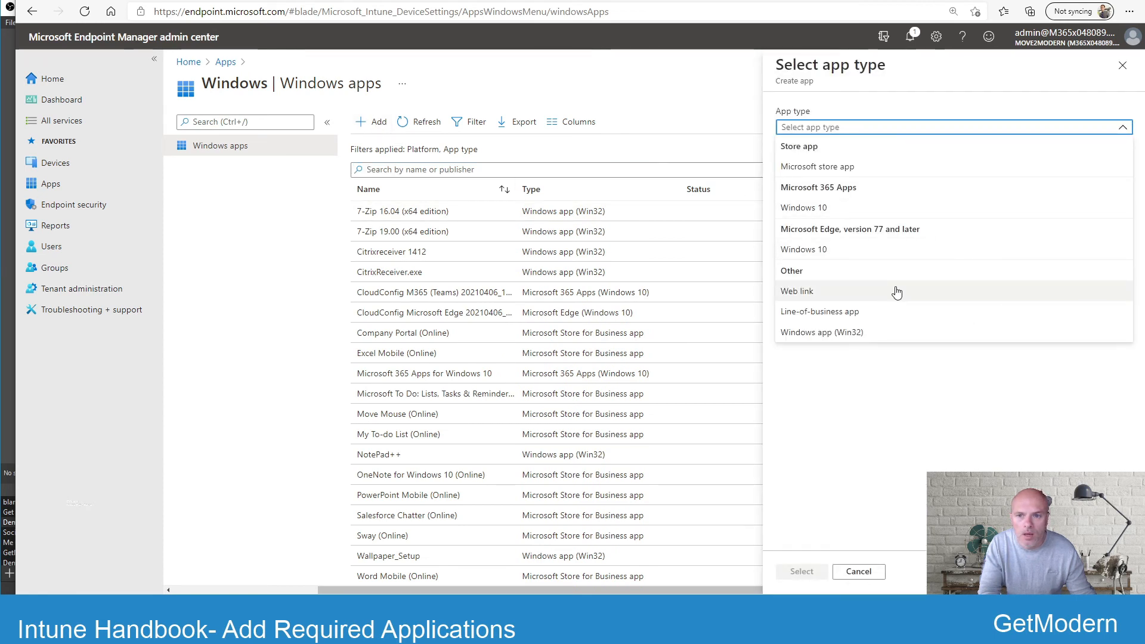
{"action": "mouse_move", "coordinate": [824, 193]}
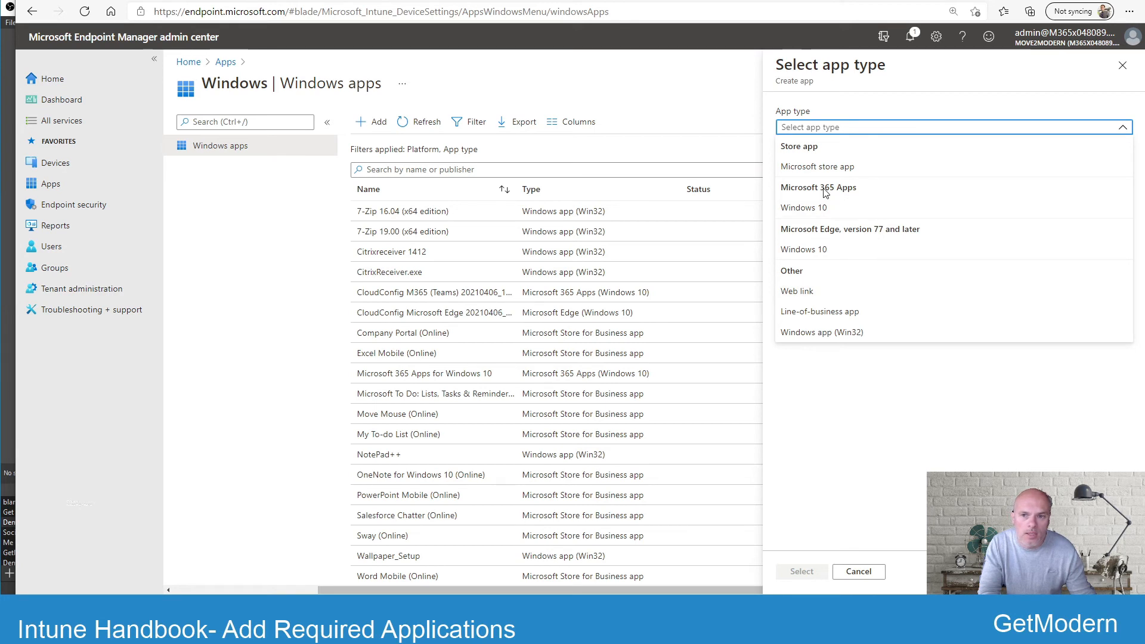
{"action": "mouse_move", "coordinate": [871, 211]}
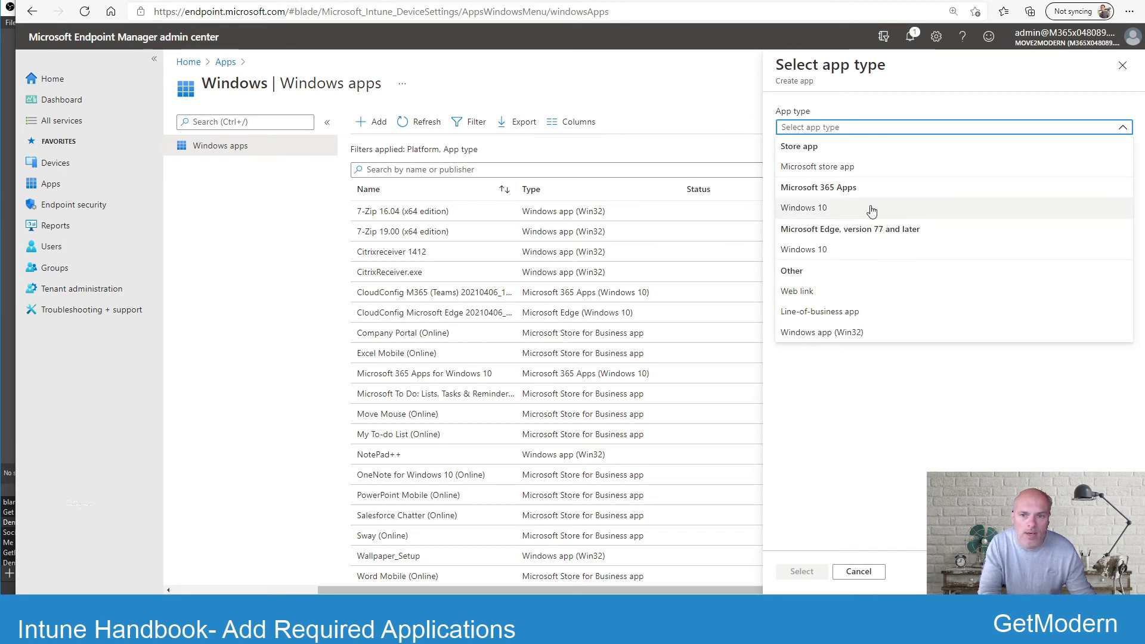
{"action": "mouse_move", "coordinate": [788, 212]}
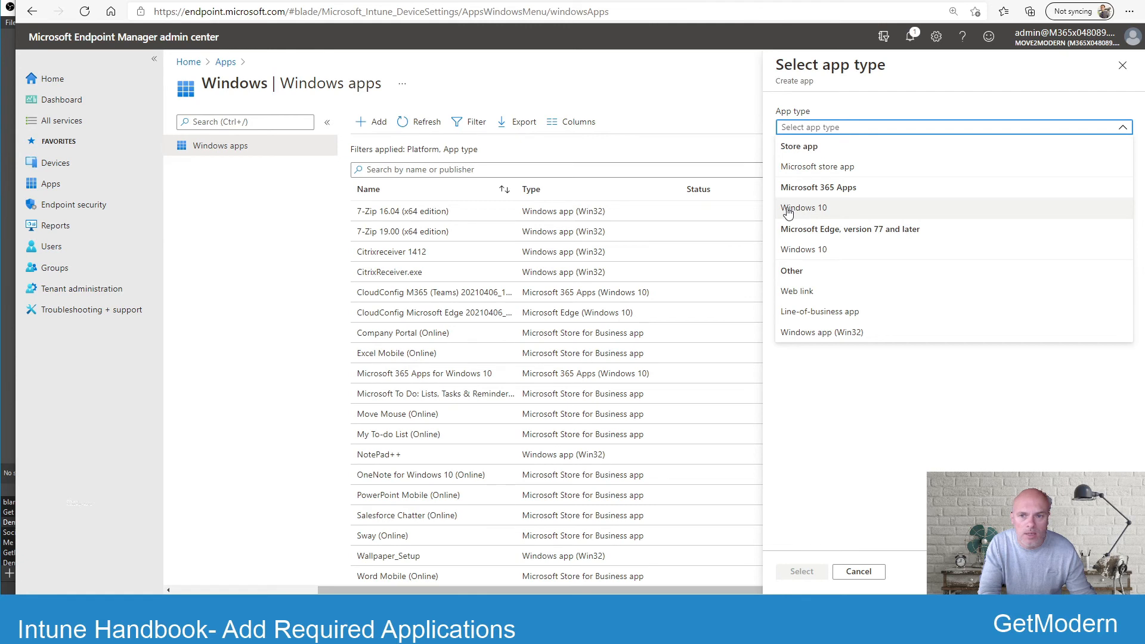
{"action": "mouse_move", "coordinate": [822, 212]}
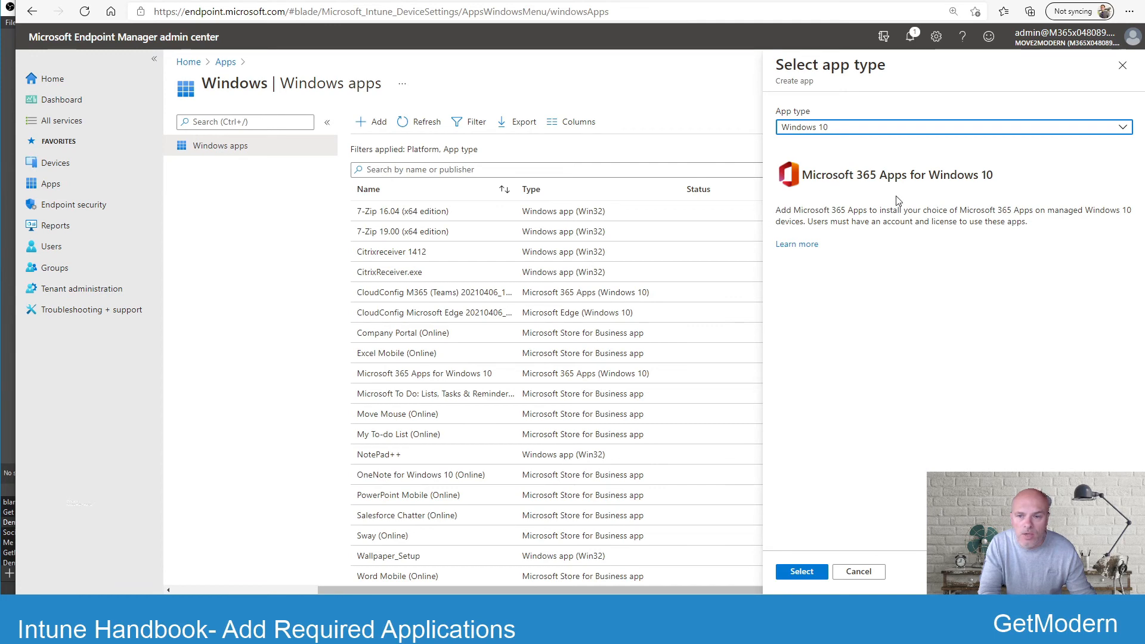
{"action": "mouse_move", "coordinate": [801, 571]}
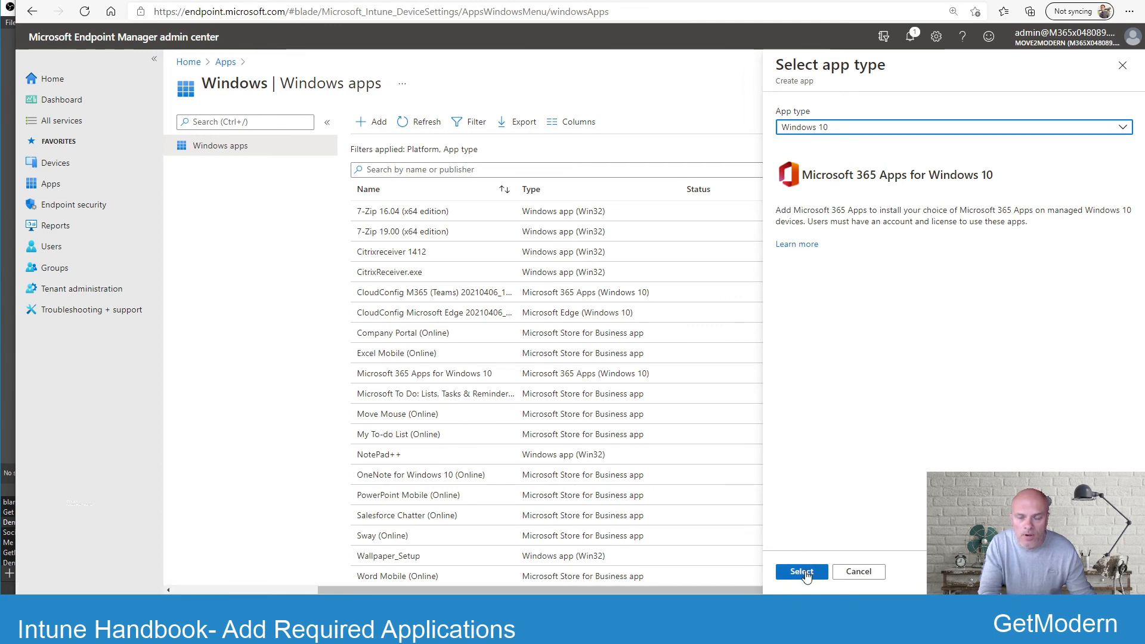
Confirm the Microsoft 365 Apps type and review the suite's category options, Productivity prefilled.
{"action": "left_click", "coordinate": [801, 572]}
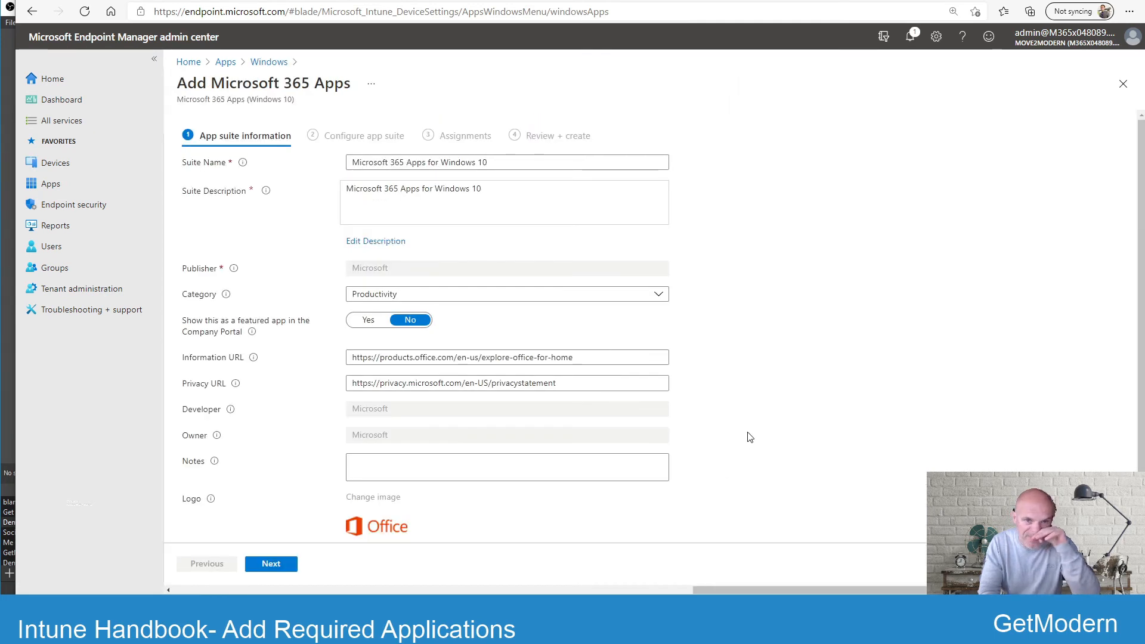
{"action": "mouse_move", "coordinate": [750, 386]}
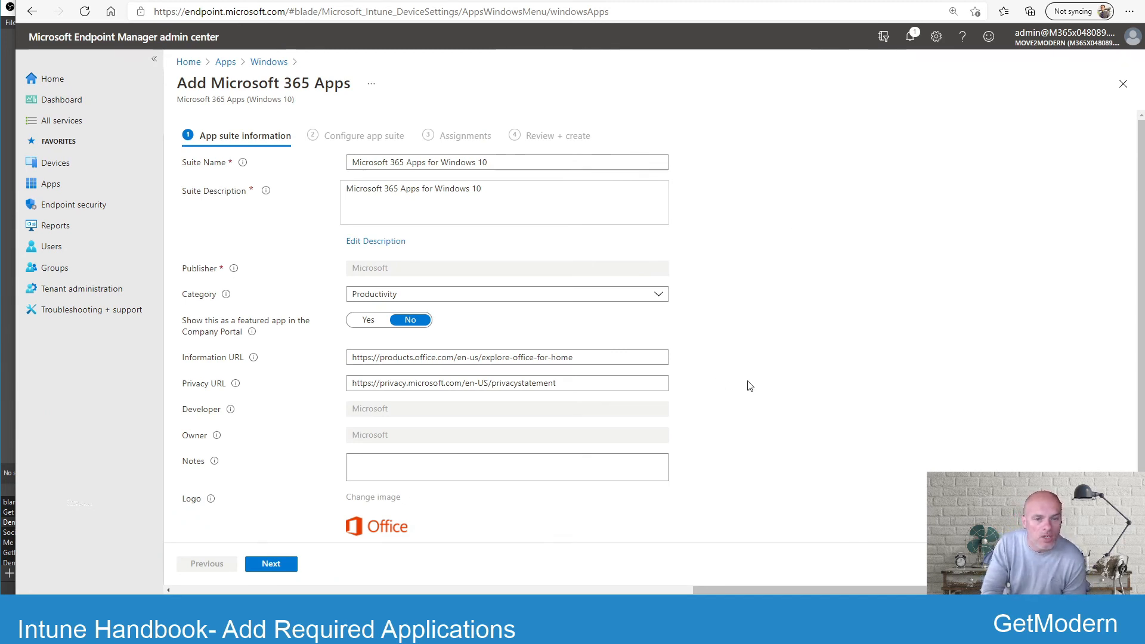
{"action": "mouse_move", "coordinate": [801, 328]}
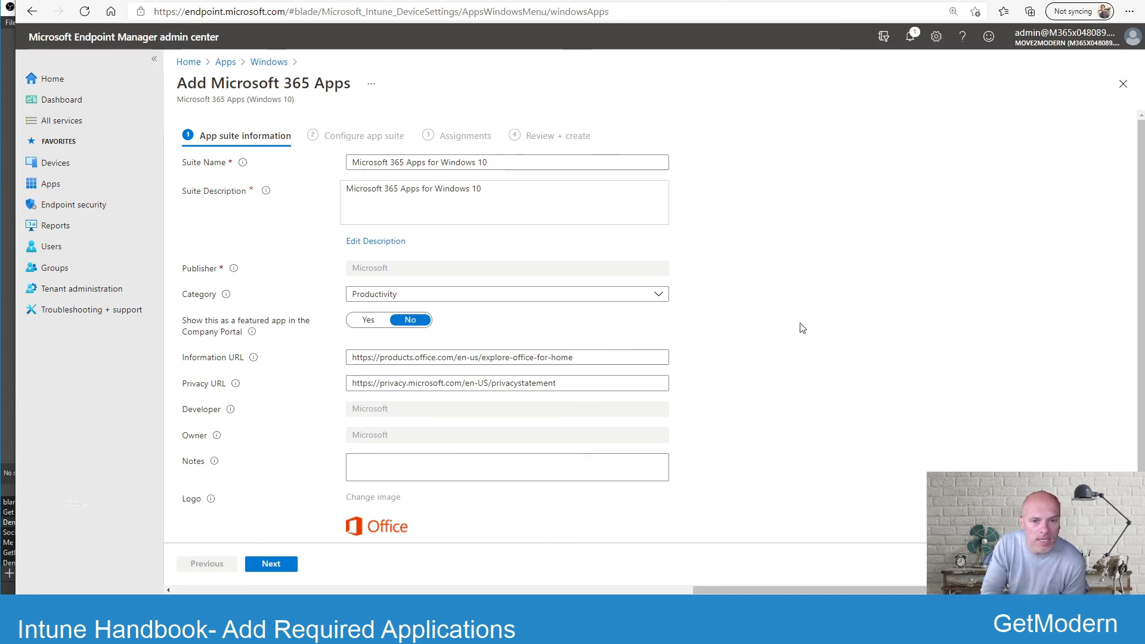
{"action": "mouse_move", "coordinate": [807, 295]}
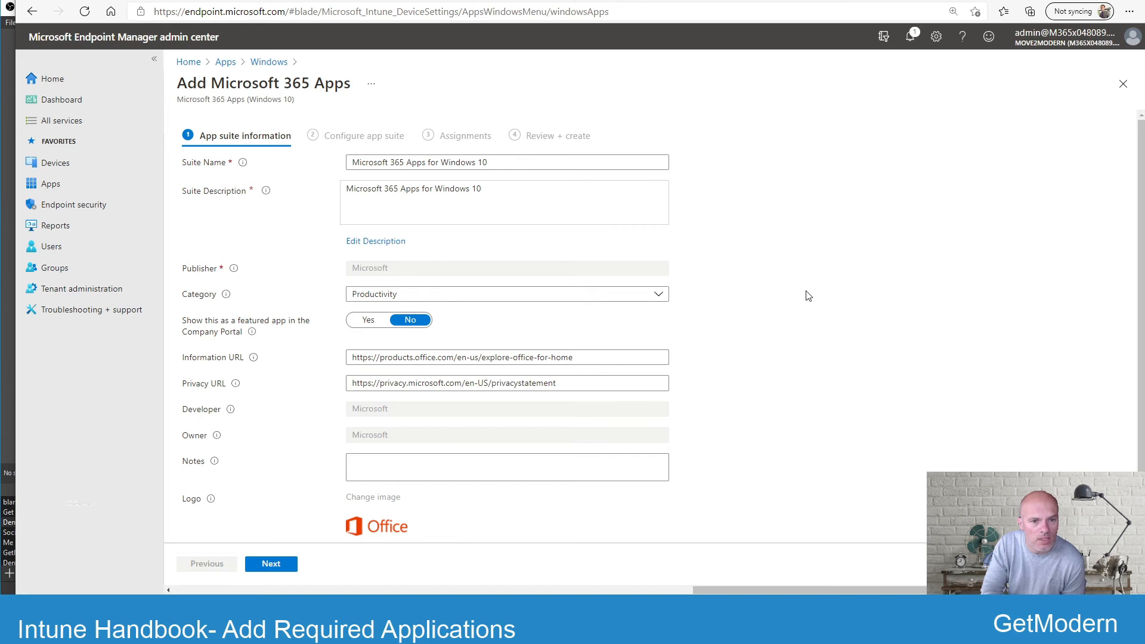
{"action": "mouse_move", "coordinate": [752, 312]}
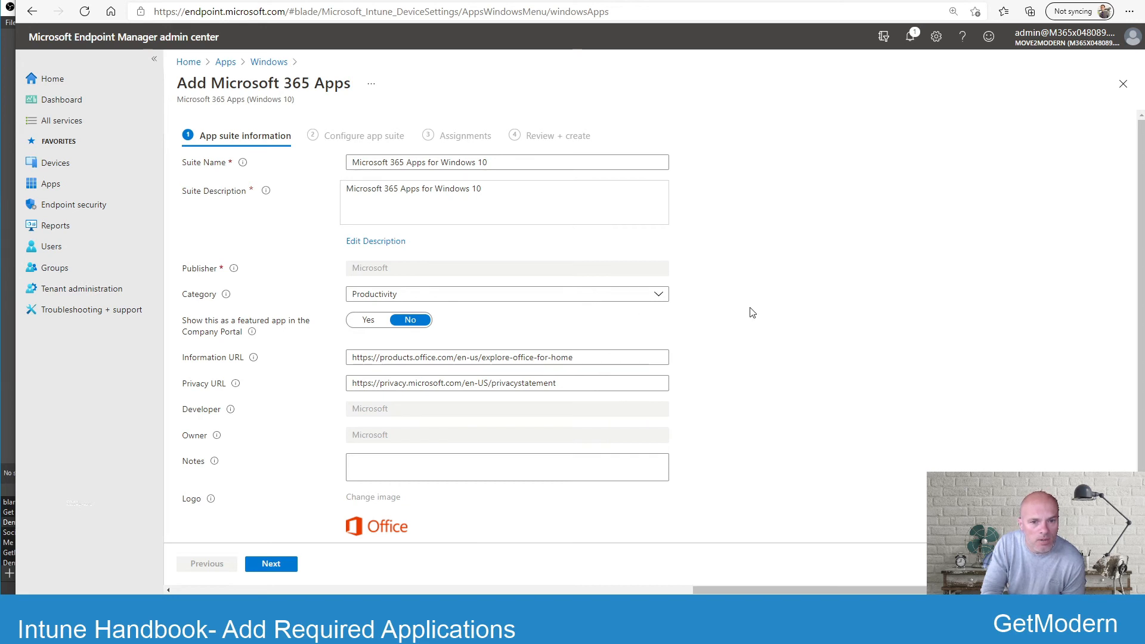
{"action": "mouse_move", "coordinate": [472, 315]}
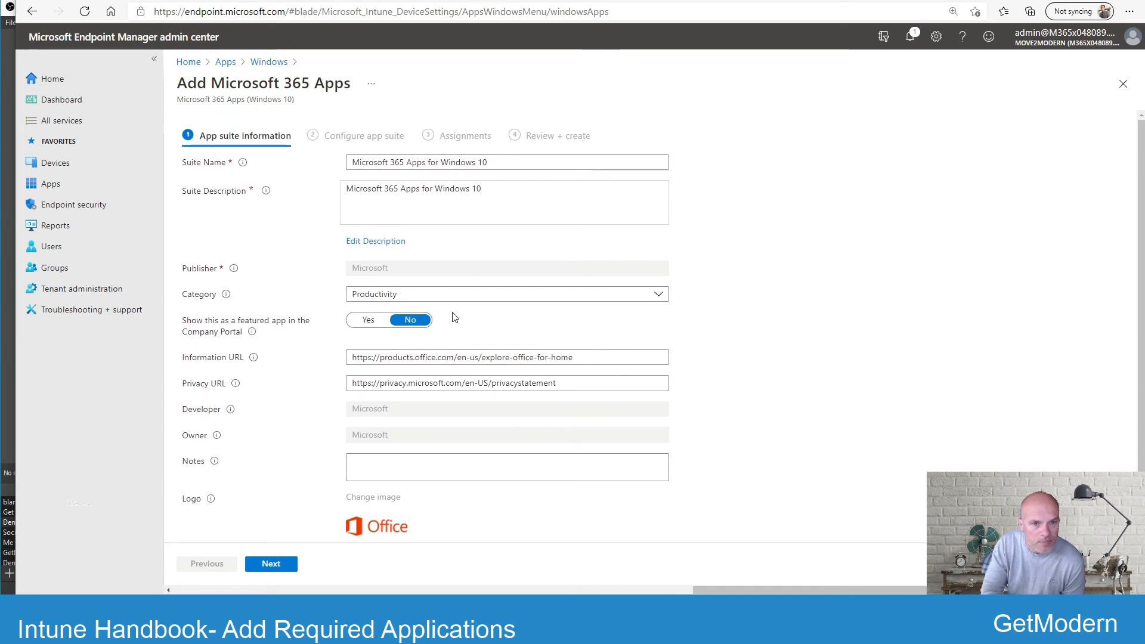
{"action": "left_click", "coordinate": [505, 293]}
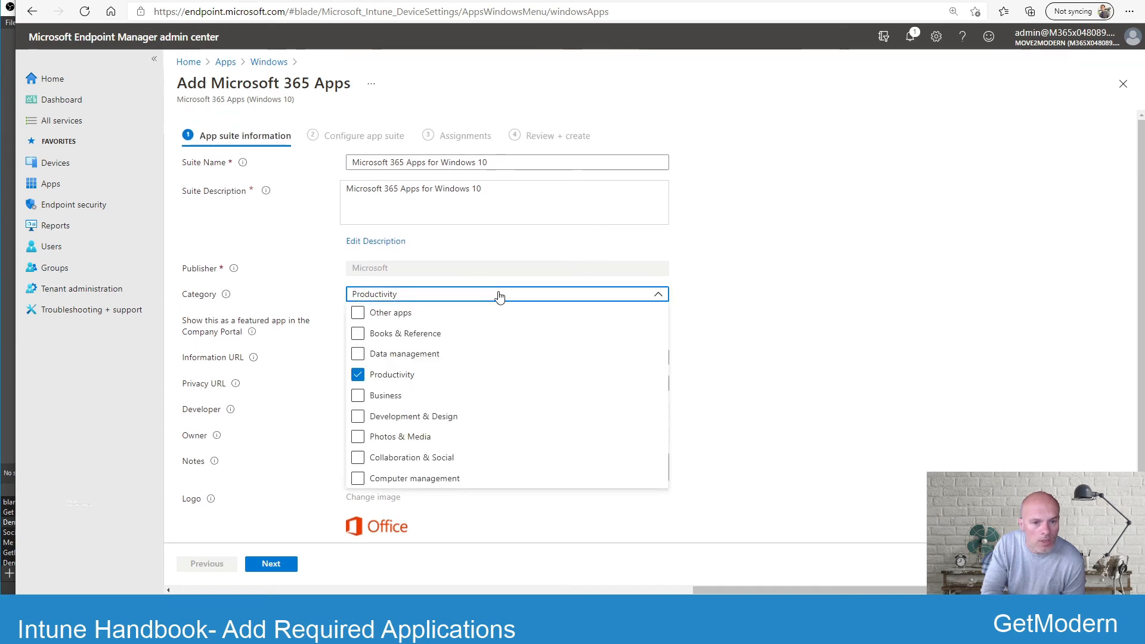
{"action": "mouse_move", "coordinate": [735, 358]}
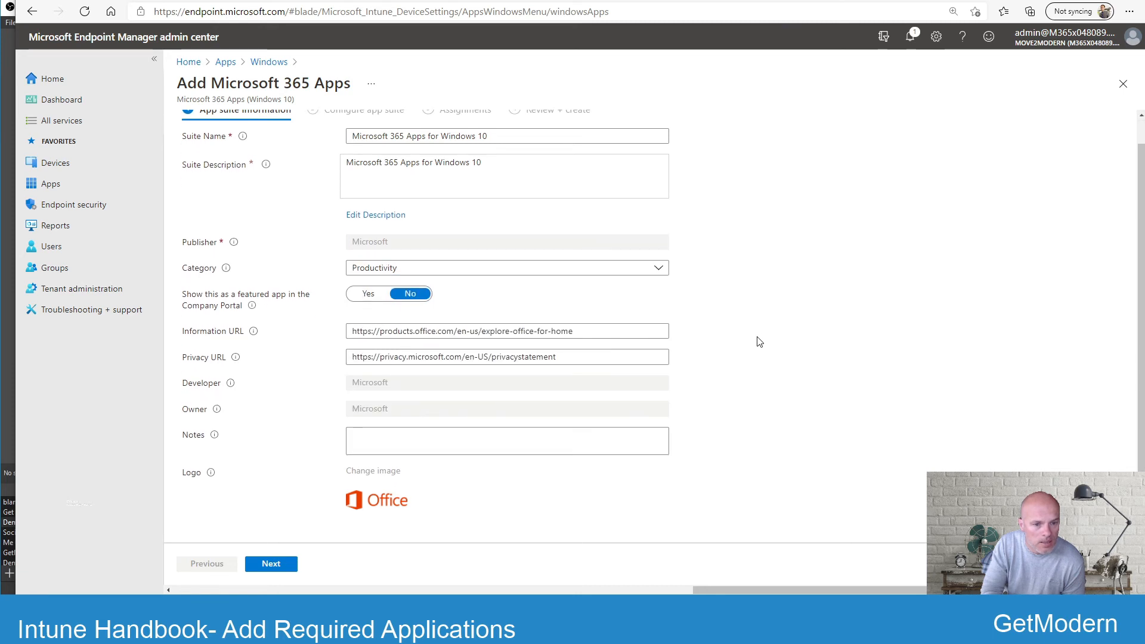
In Configure app suite, check the eight included Office apps (no Skype for Business) and review the 64-bit suite settings.
{"action": "left_click", "coordinate": [271, 564]}
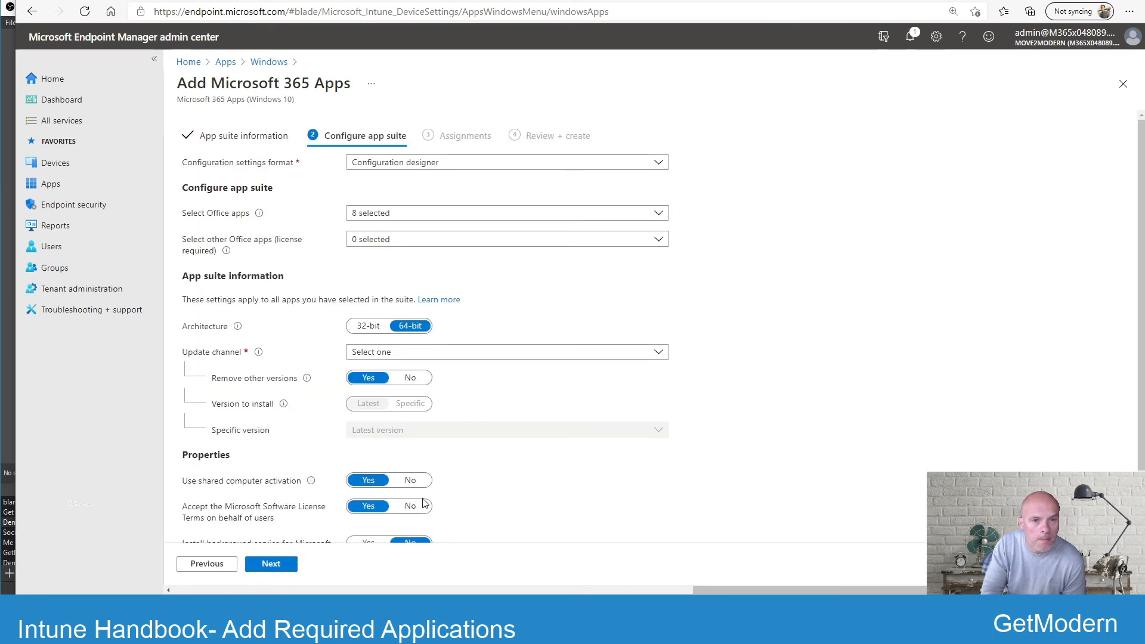
{"action": "mouse_move", "coordinate": [449, 236]}
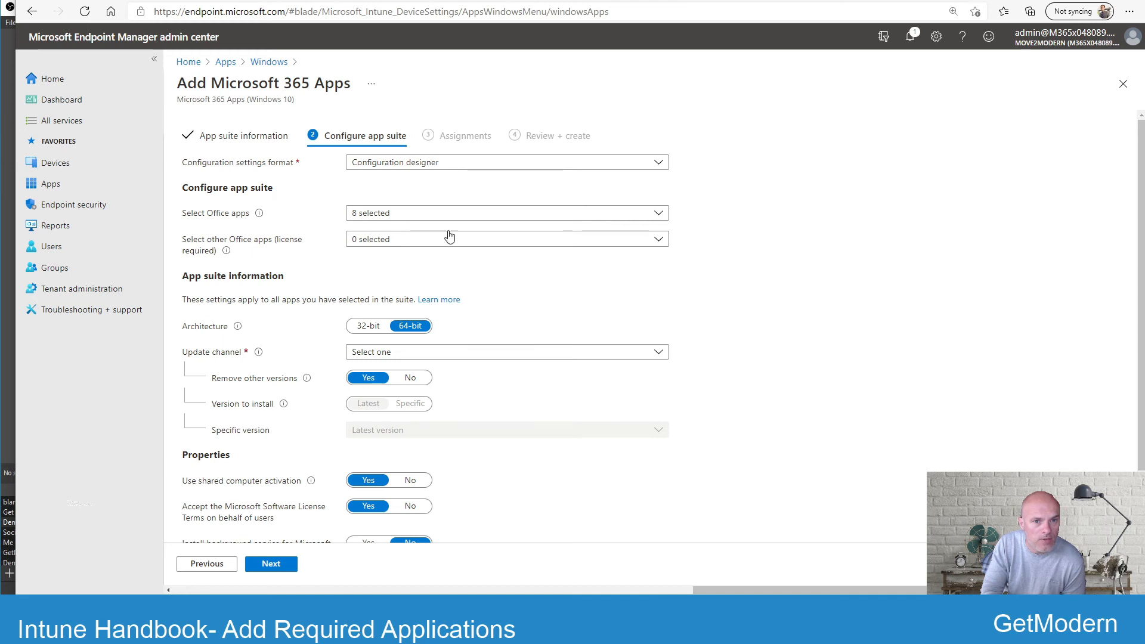
{"action": "mouse_move", "coordinate": [538, 307]}
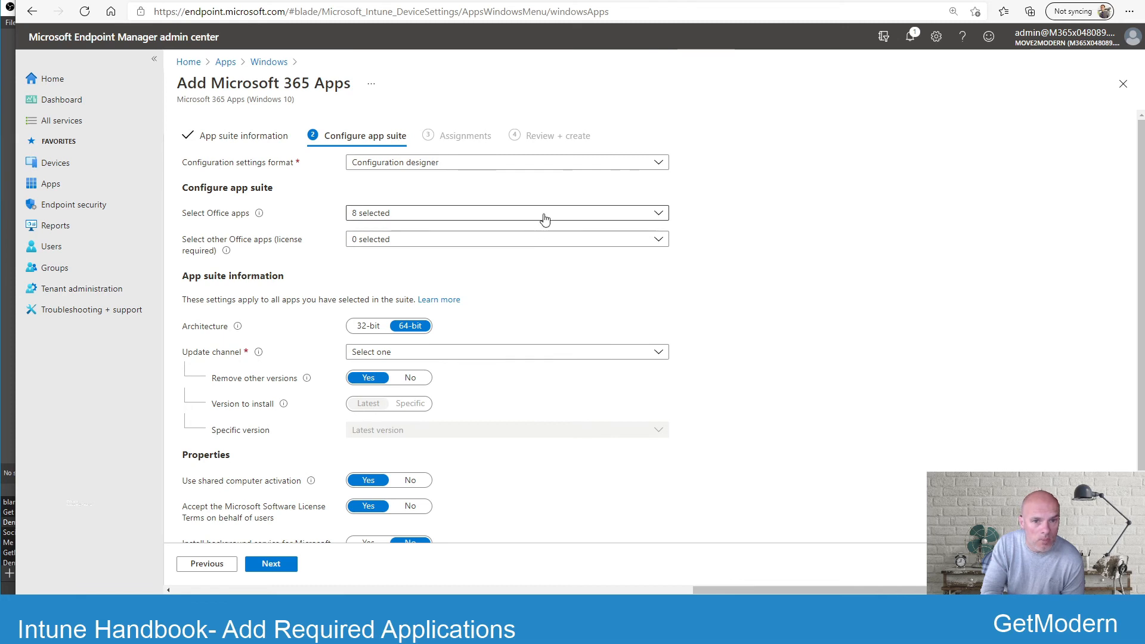
{"action": "left_click", "coordinate": [505, 212]}
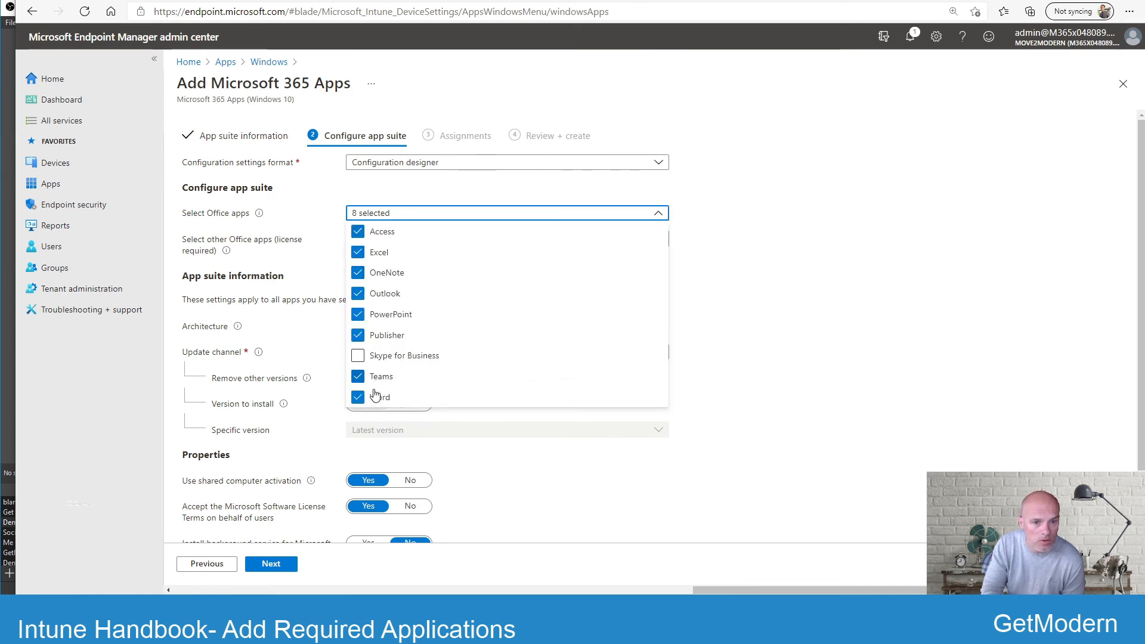
{"action": "mouse_move", "coordinate": [402, 273]}
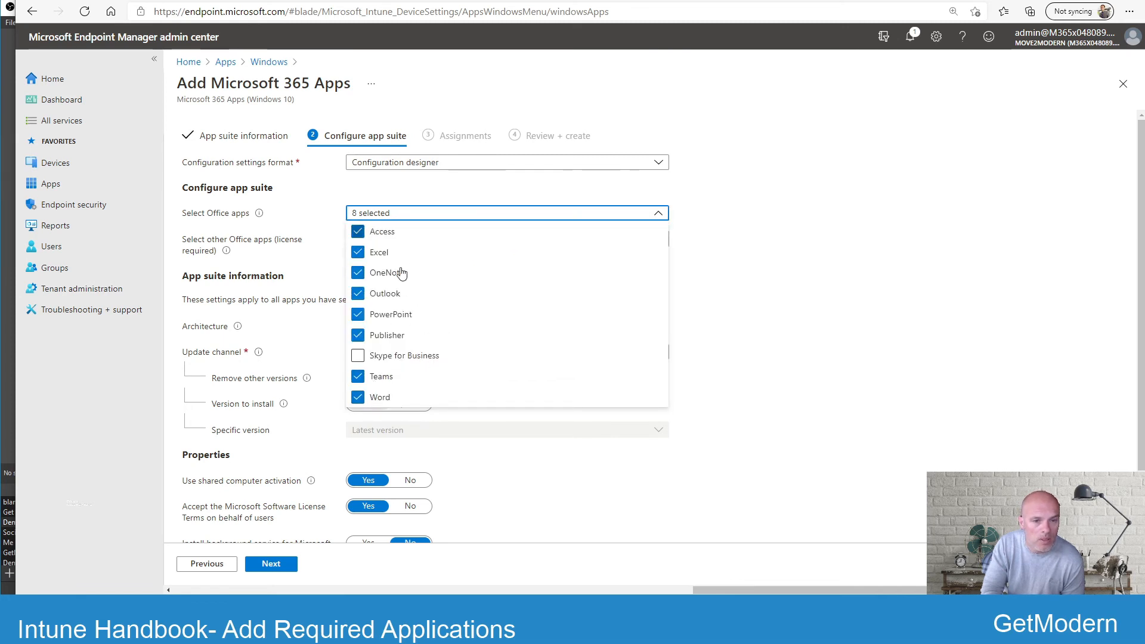
{"action": "mouse_move", "coordinate": [438, 242]}
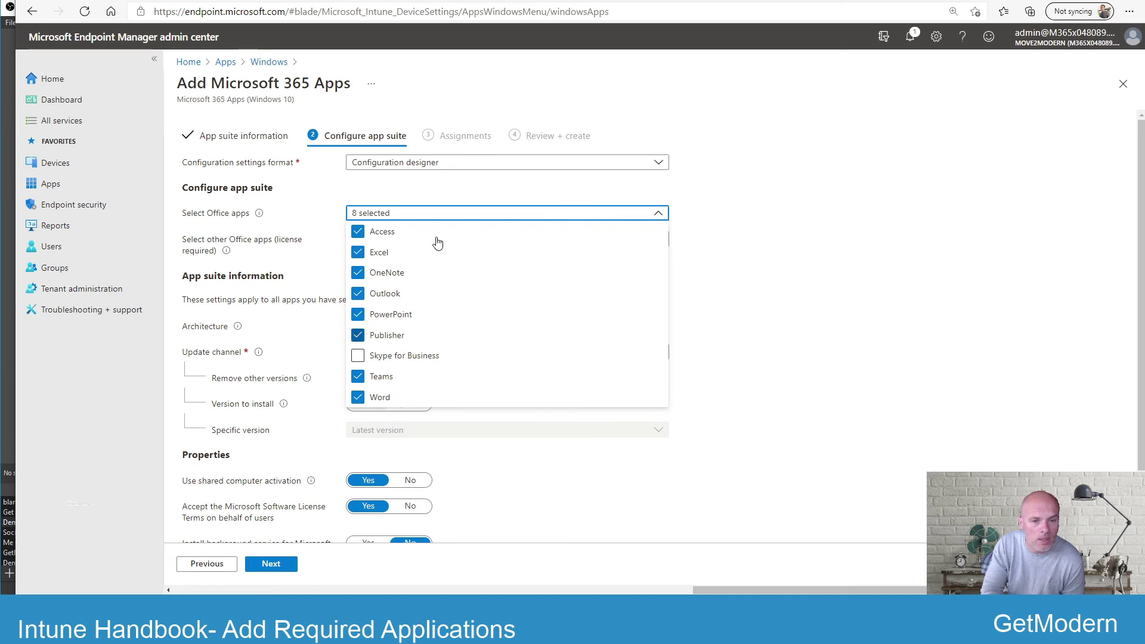
{"action": "mouse_move", "coordinate": [732, 274]}
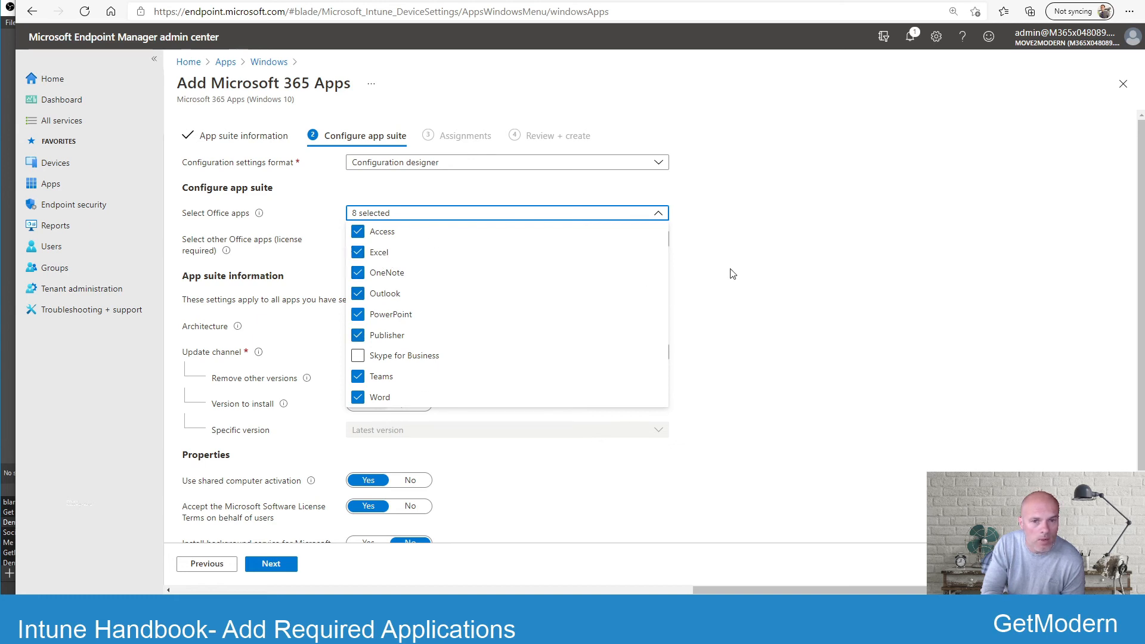
{"action": "left_click", "coordinate": [551, 278]}
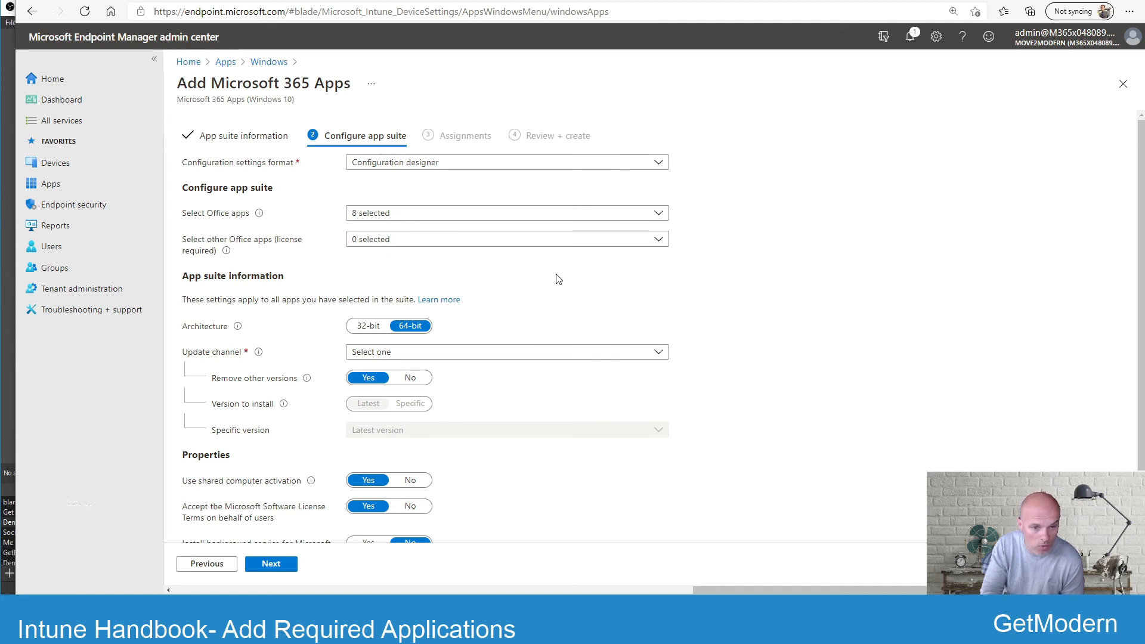
{"action": "mouse_move", "coordinate": [319, 356]}
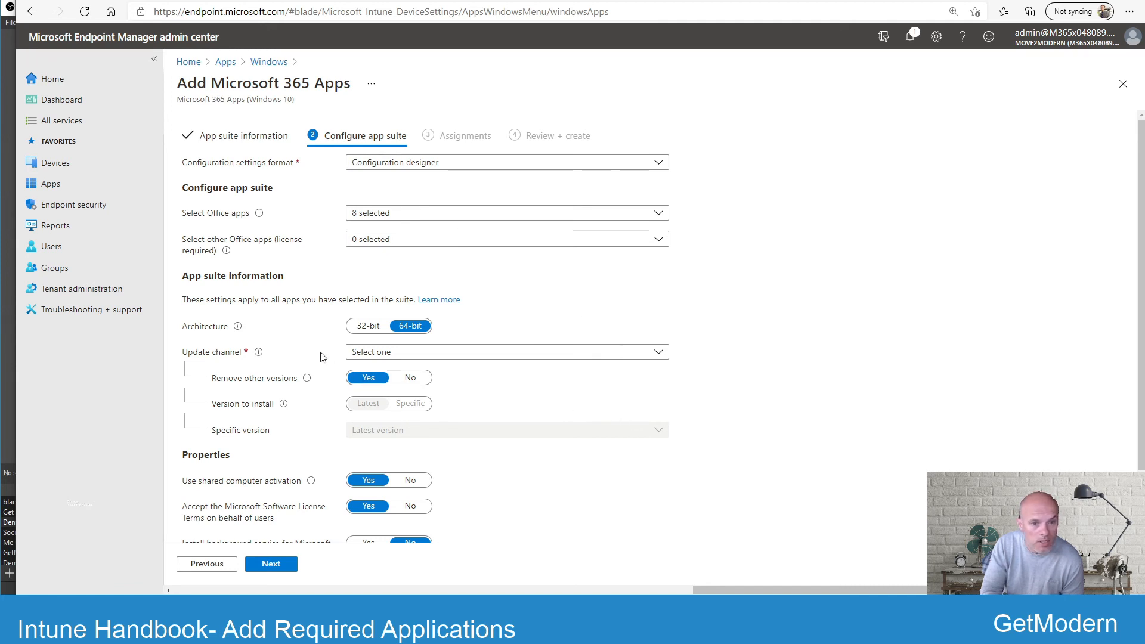
{"action": "mouse_move", "coordinate": [570, 441]}
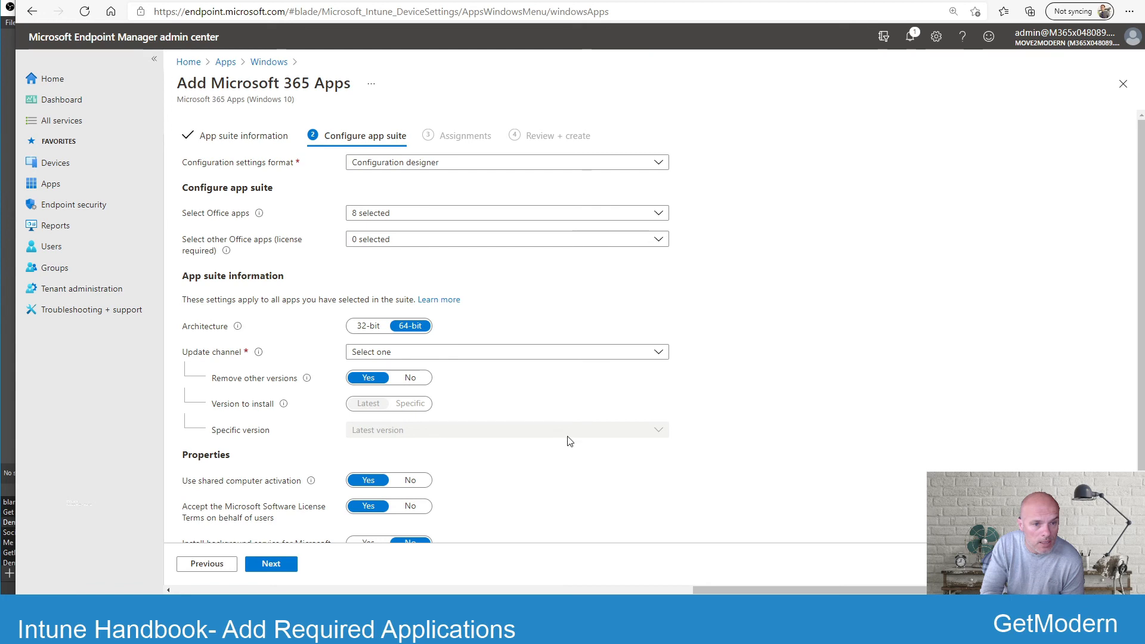
{"action": "mouse_move", "coordinate": [587, 399]}
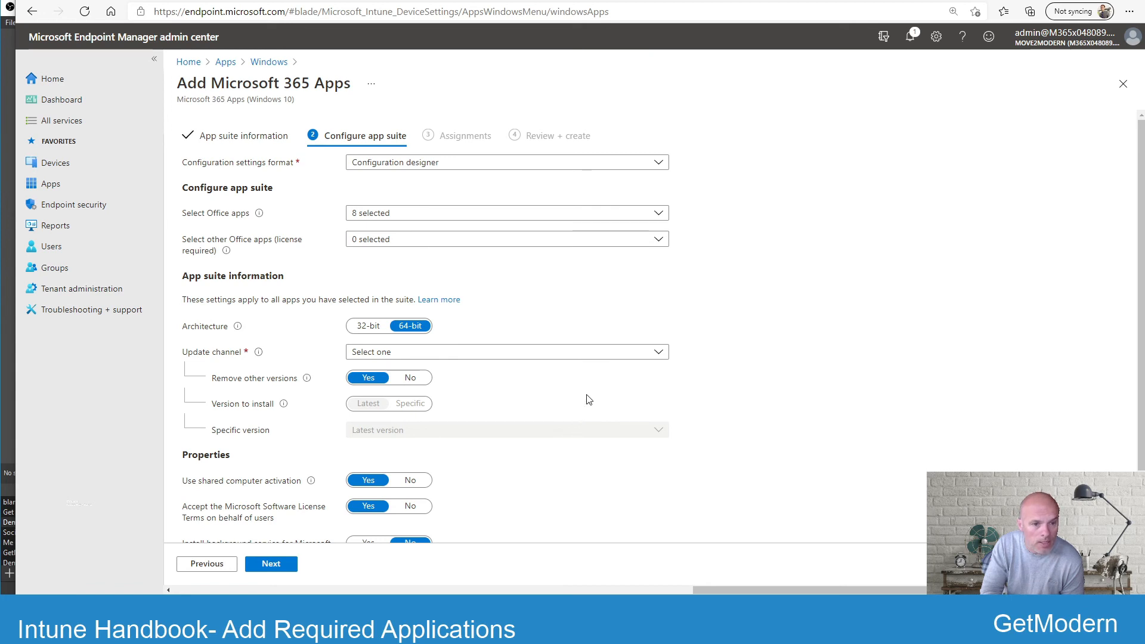
{"action": "scroll", "scroll_direction": "down", "scroll_amount": 3}
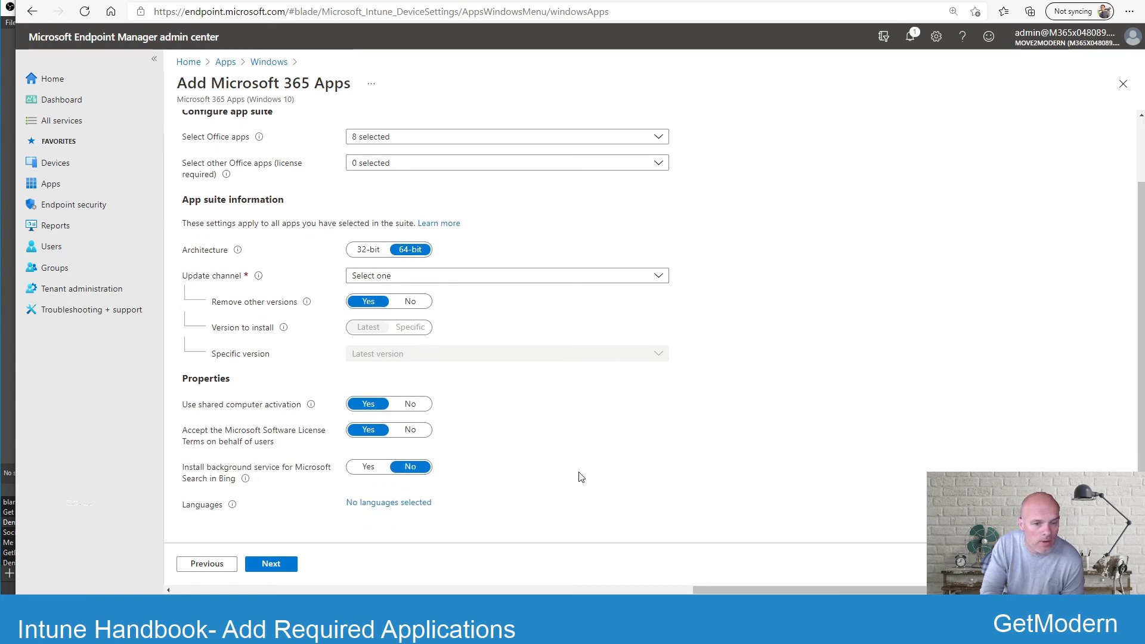
{"action": "mouse_move", "coordinate": [203, 424]}
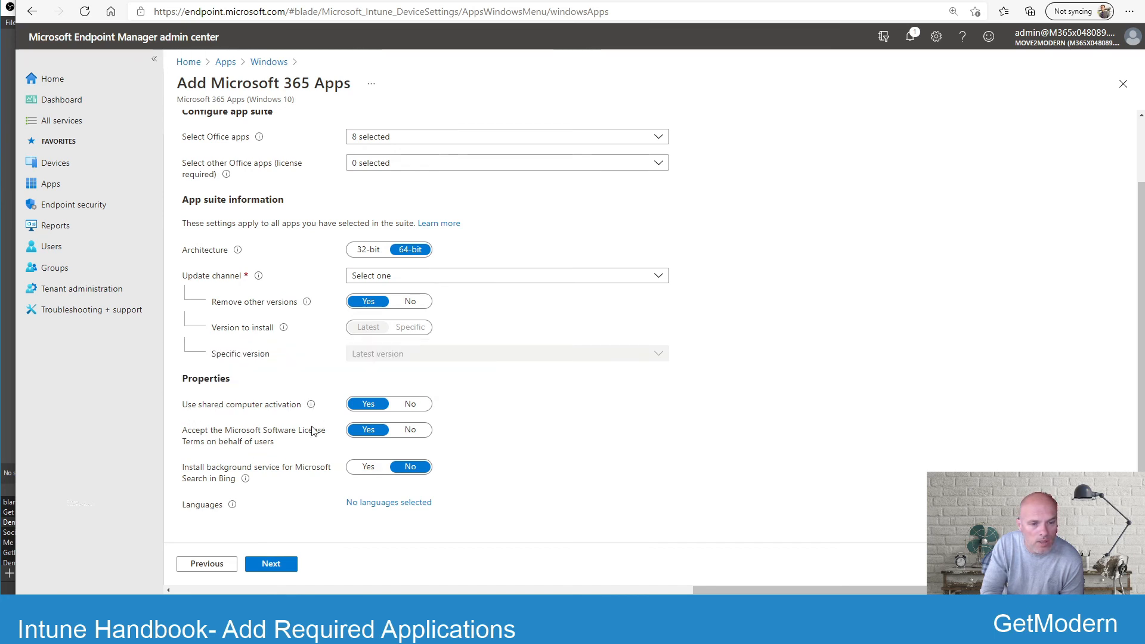
{"action": "mouse_move", "coordinate": [446, 420]}
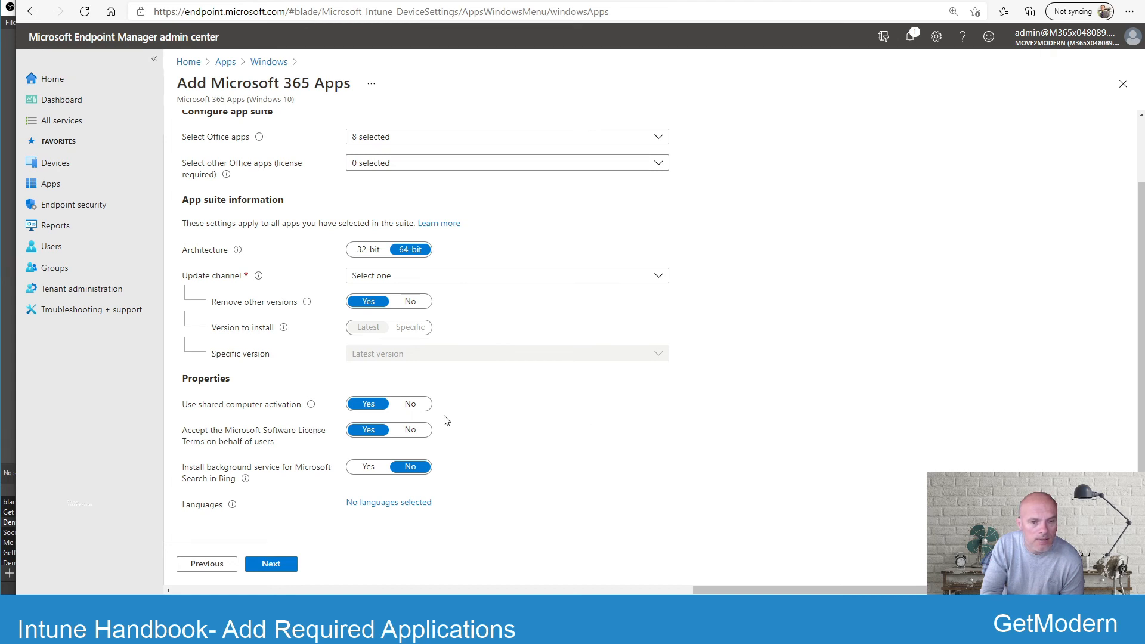
{"action": "scroll", "scroll_direction": "up", "scroll_amount": 3}
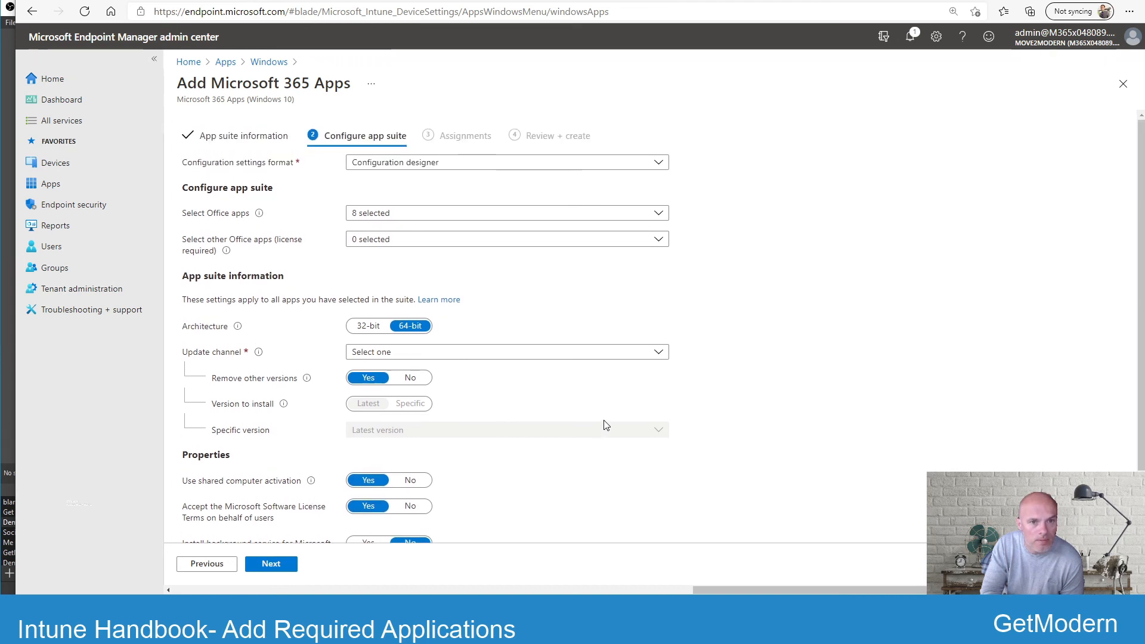
{"action": "mouse_move", "coordinate": [170, 246]}
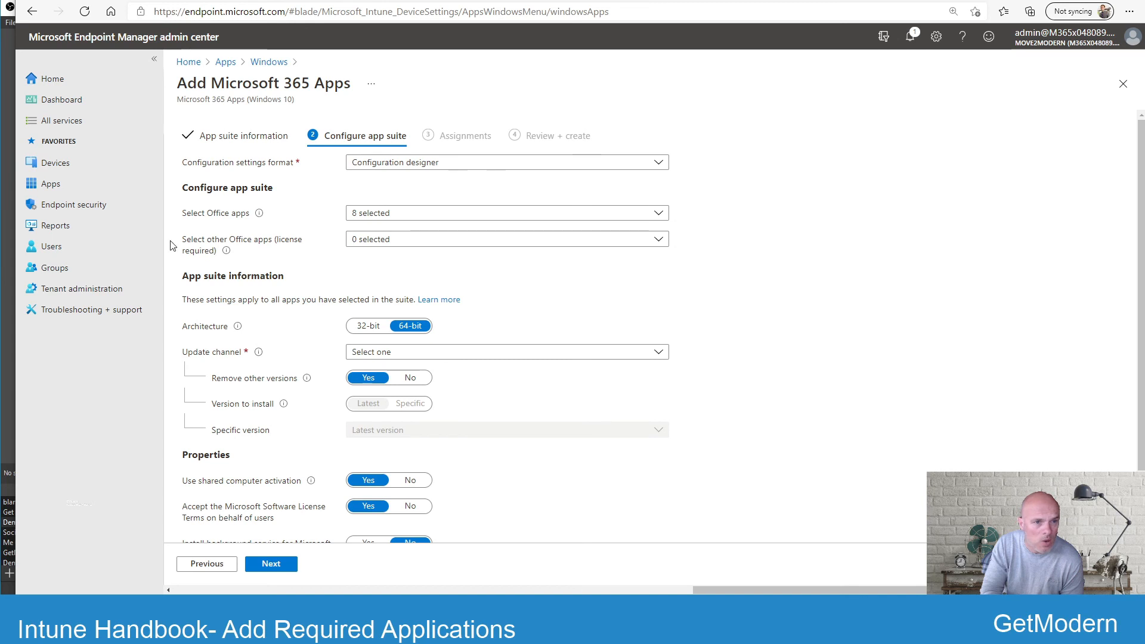
{"action": "mouse_move", "coordinate": [226, 61]}
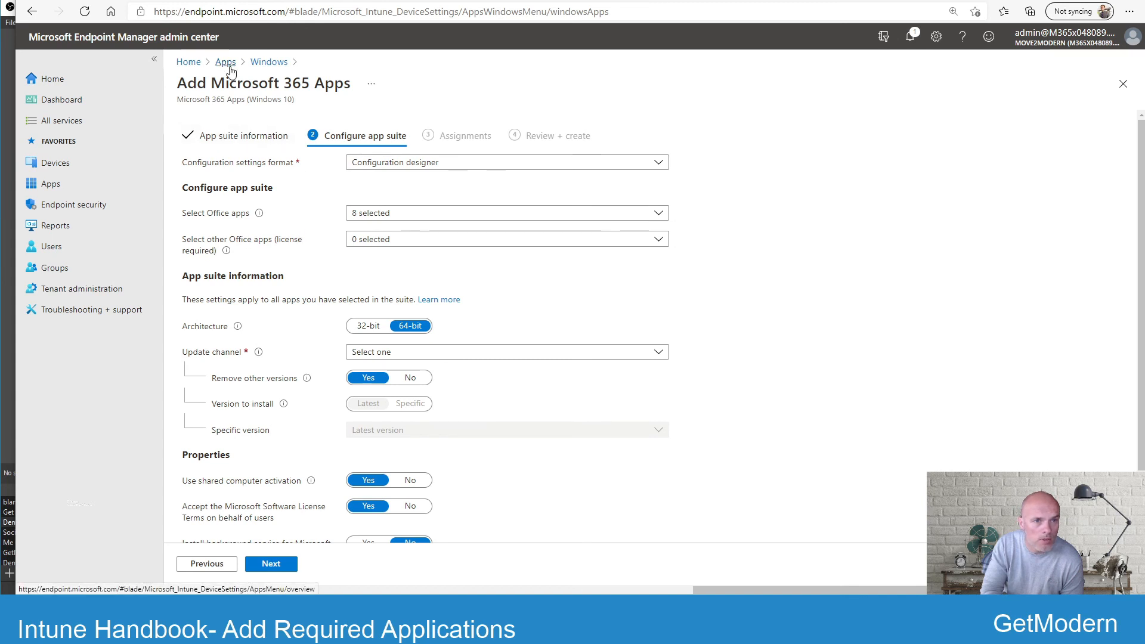
Return to Apps and list the Windows apps, now including Microsoft 365 Apps for Windows 10.
{"action": "left_click", "coordinate": [225, 61]}
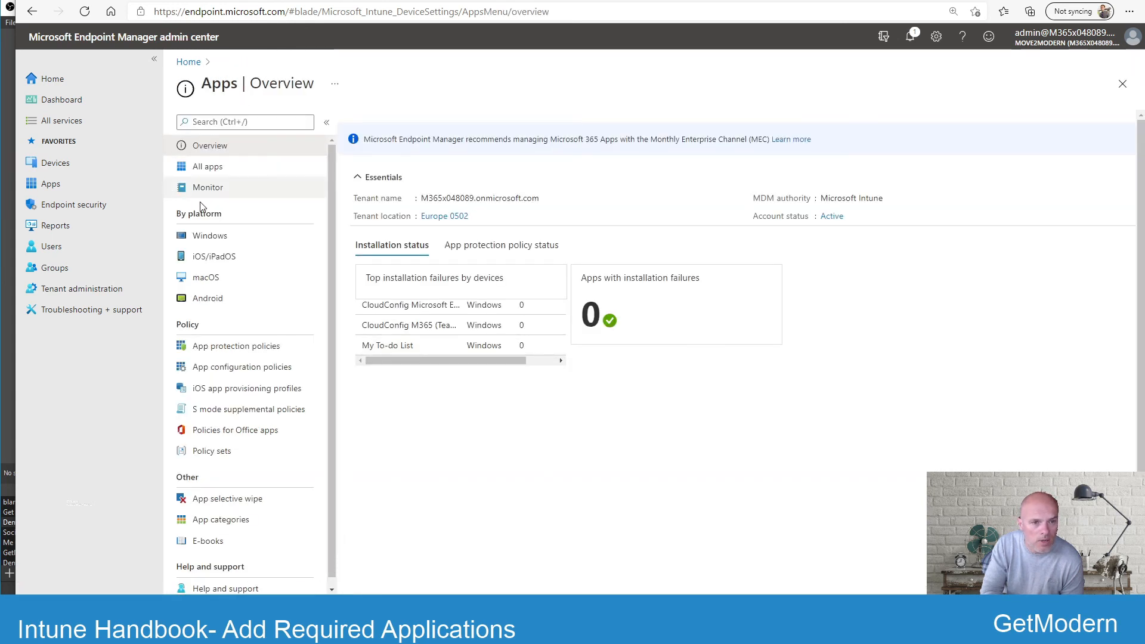
{"action": "left_click", "coordinate": [209, 235]}
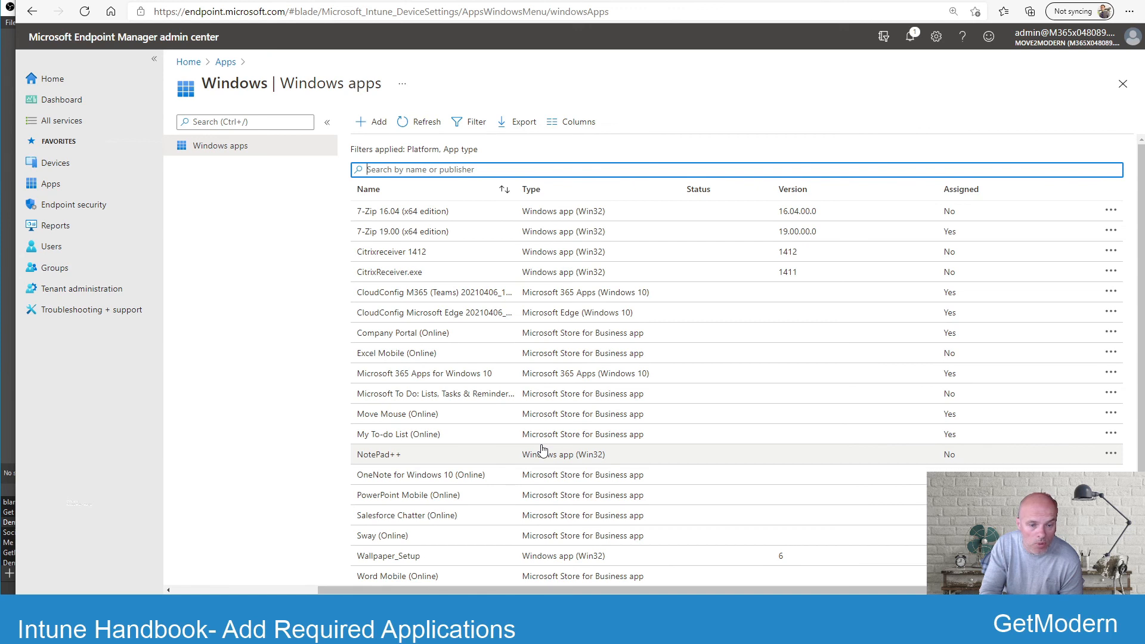
{"action": "mouse_move", "coordinate": [580, 353]}
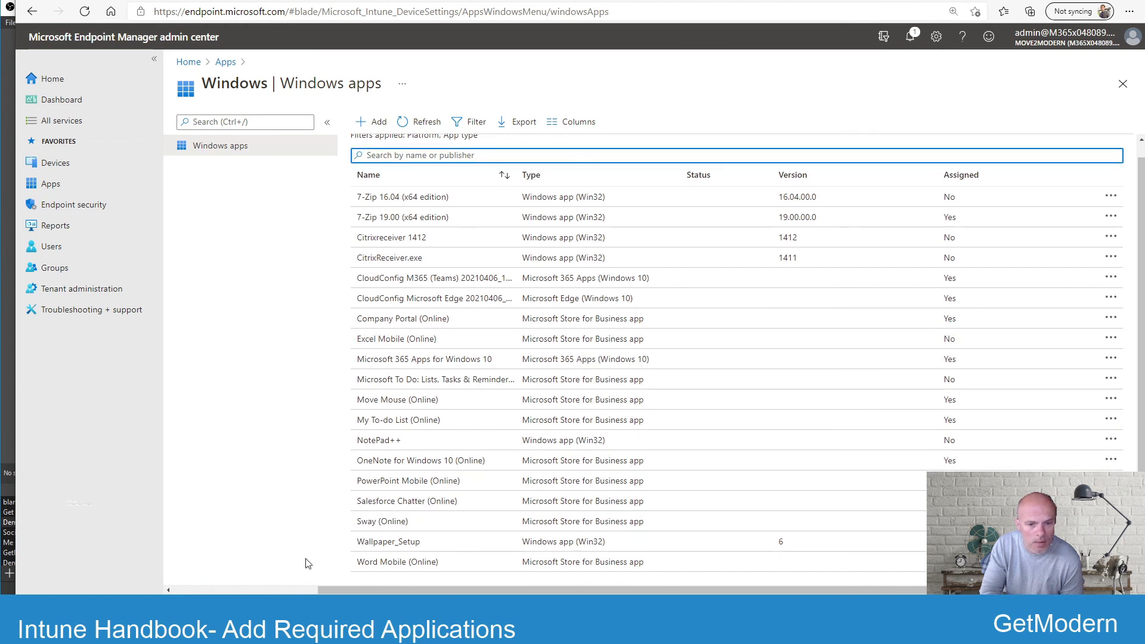
{"action": "mouse_move", "coordinate": [404, 551]}
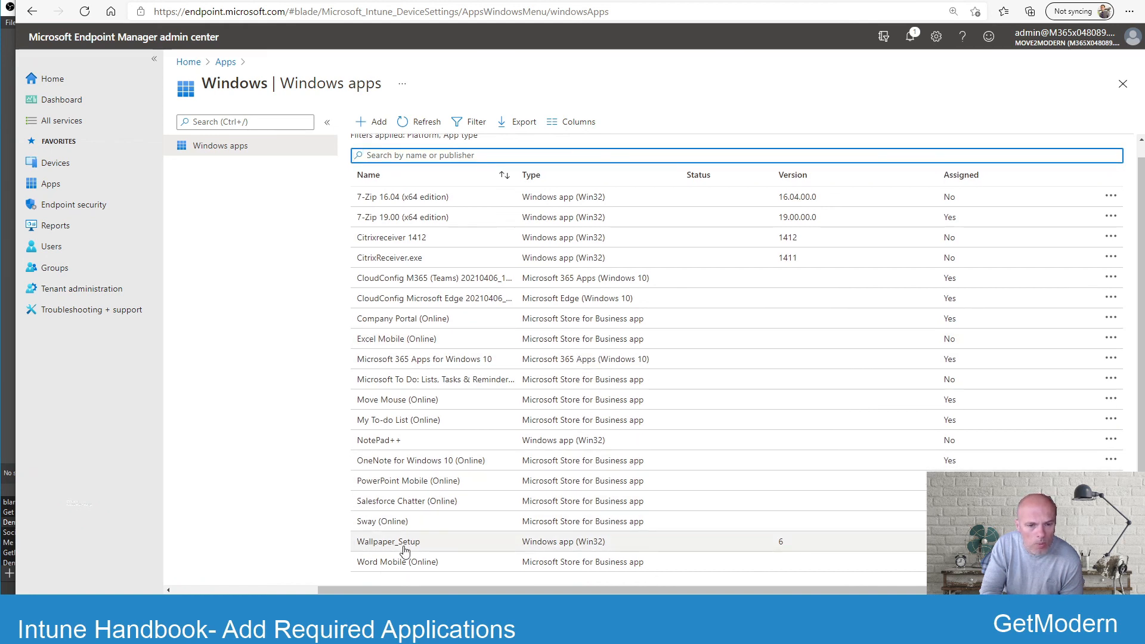
{"action": "mouse_move", "coordinate": [570, 545]}
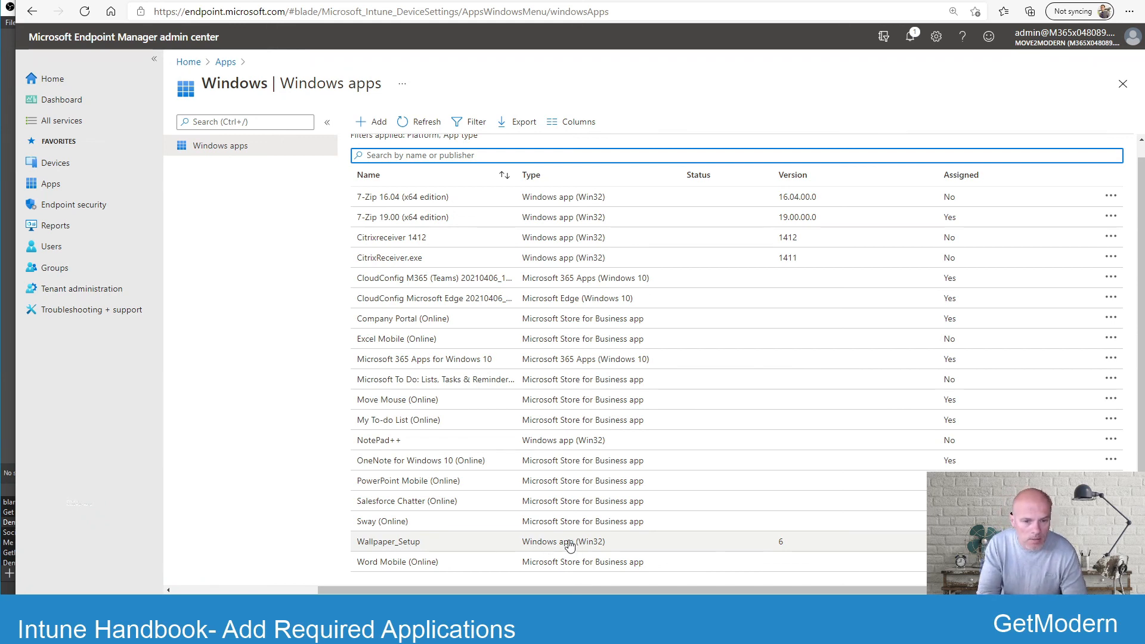
{"action": "mouse_move", "coordinate": [401, 548]}
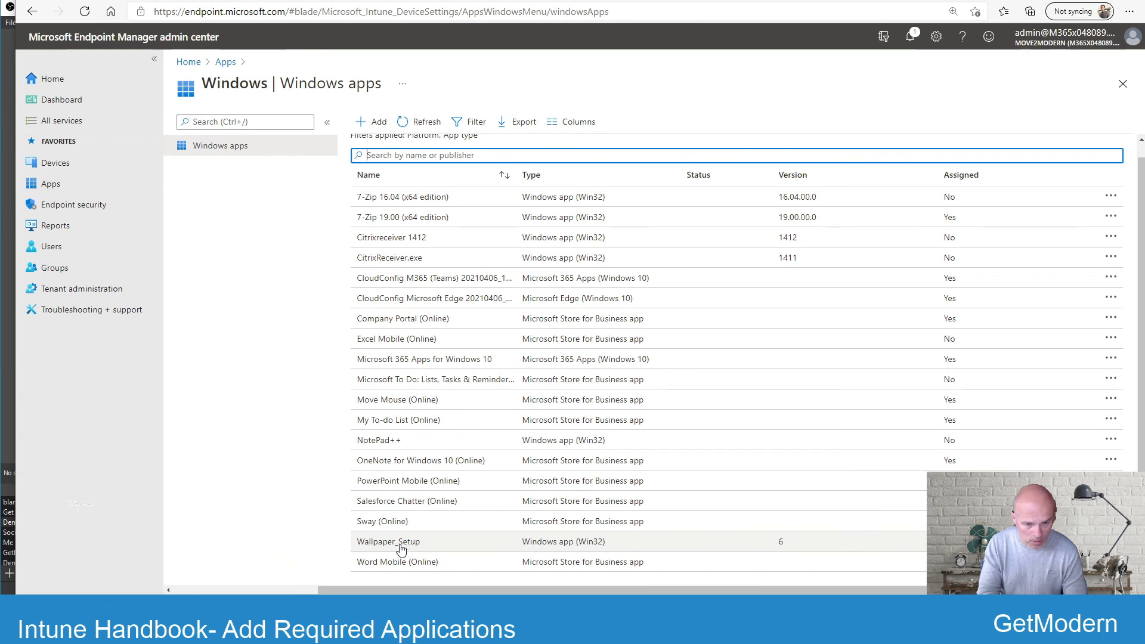
{"action": "mouse_move", "coordinate": [563, 545]}
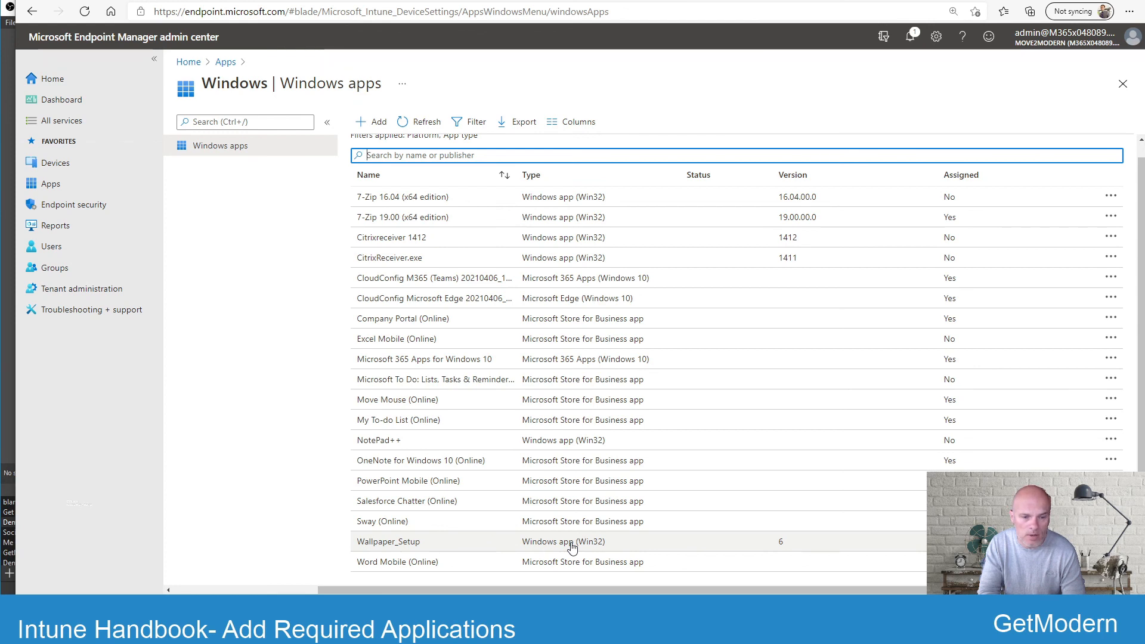
{"action": "mouse_move", "coordinate": [588, 548]}
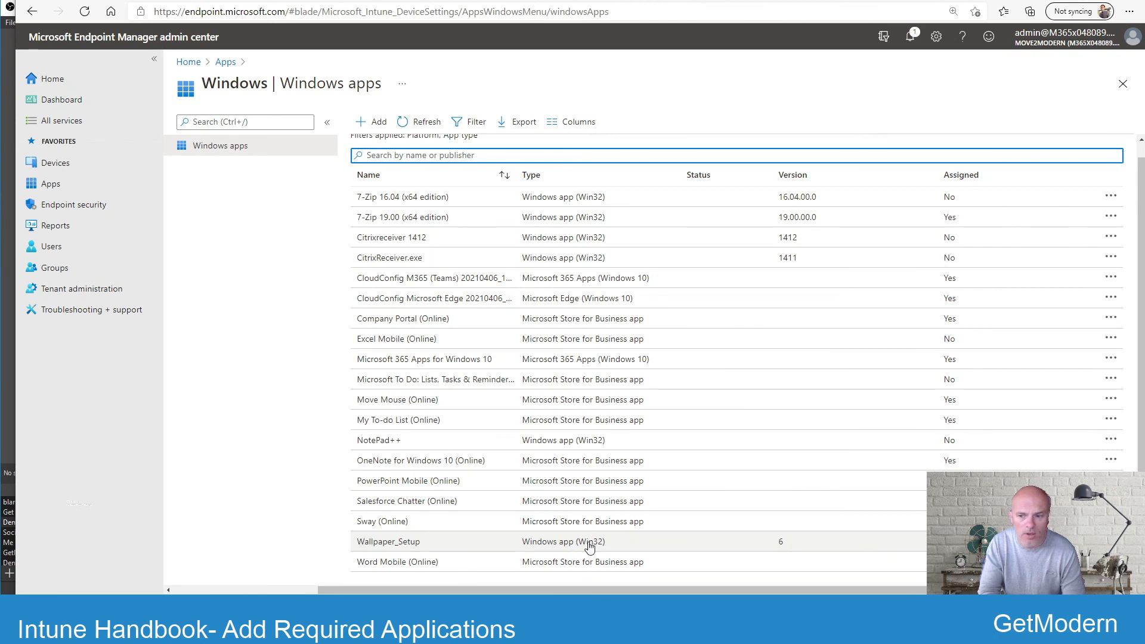
{"action": "mouse_move", "coordinate": [413, 115]}
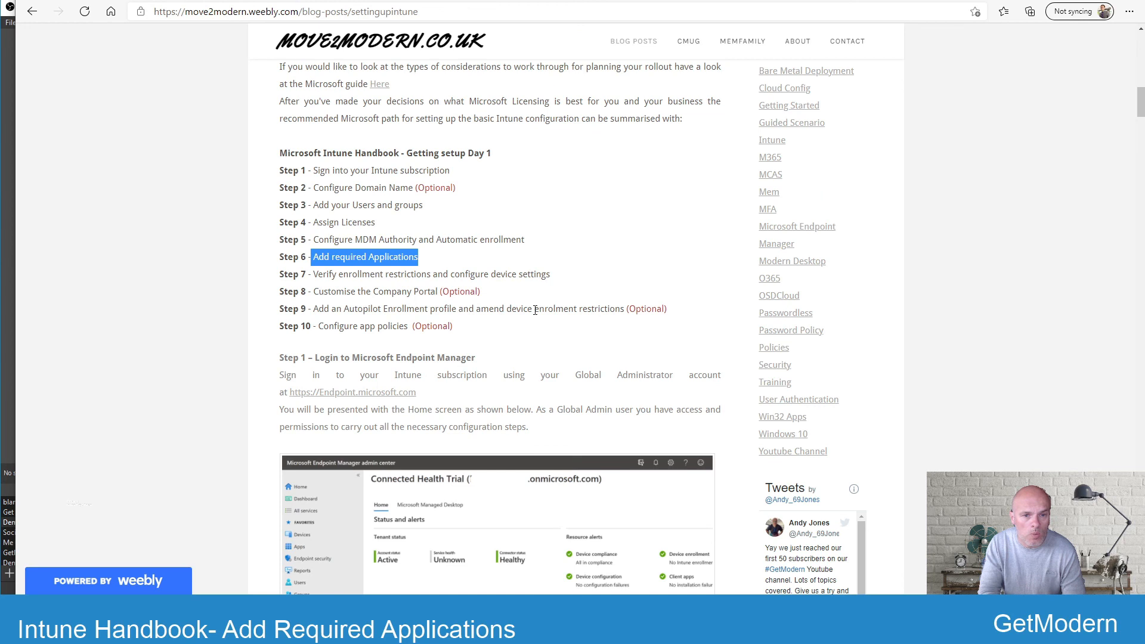
{"action": "mouse_move", "coordinate": [529, 329]}
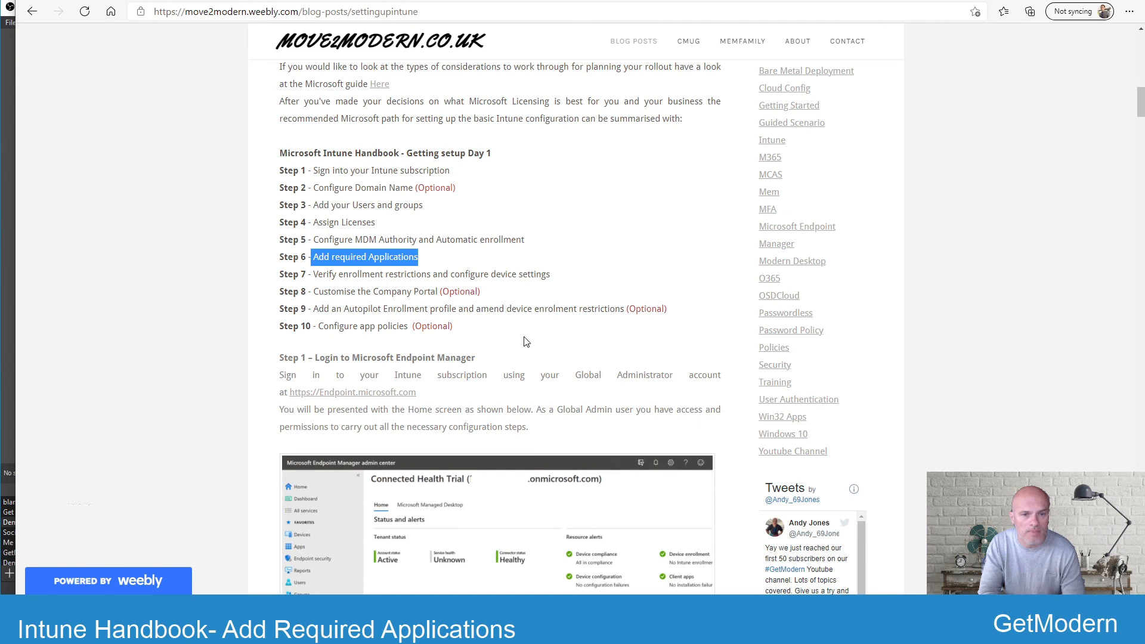
{"action": "mouse_move", "coordinate": [7, 542]}
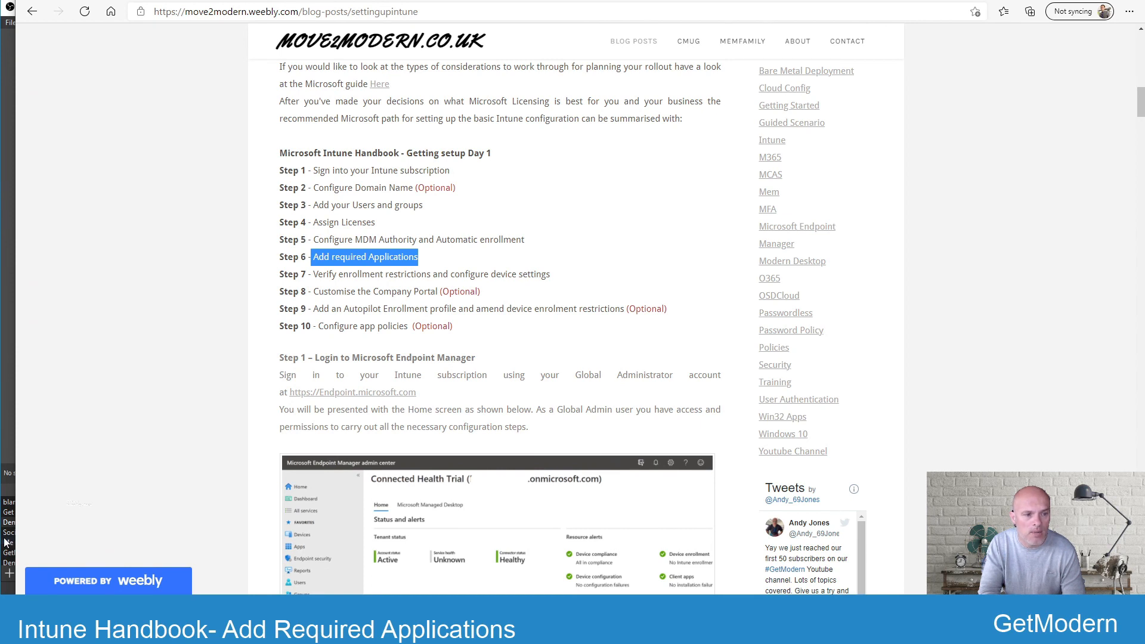